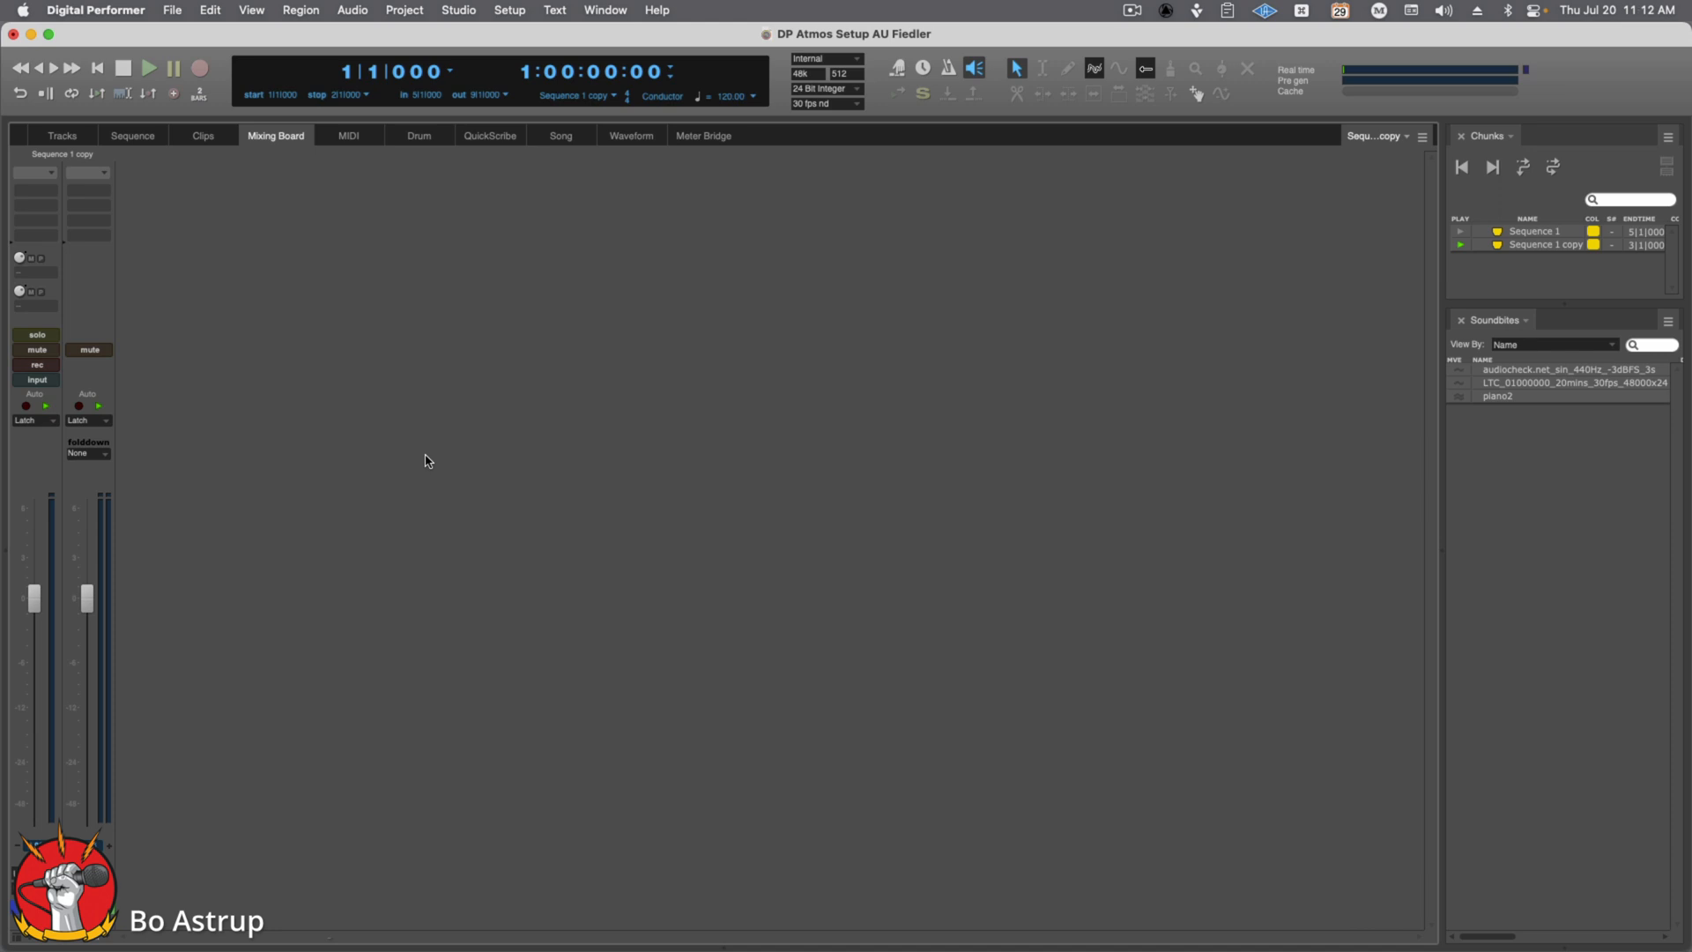
pyautogui.moveTo(388, 493)
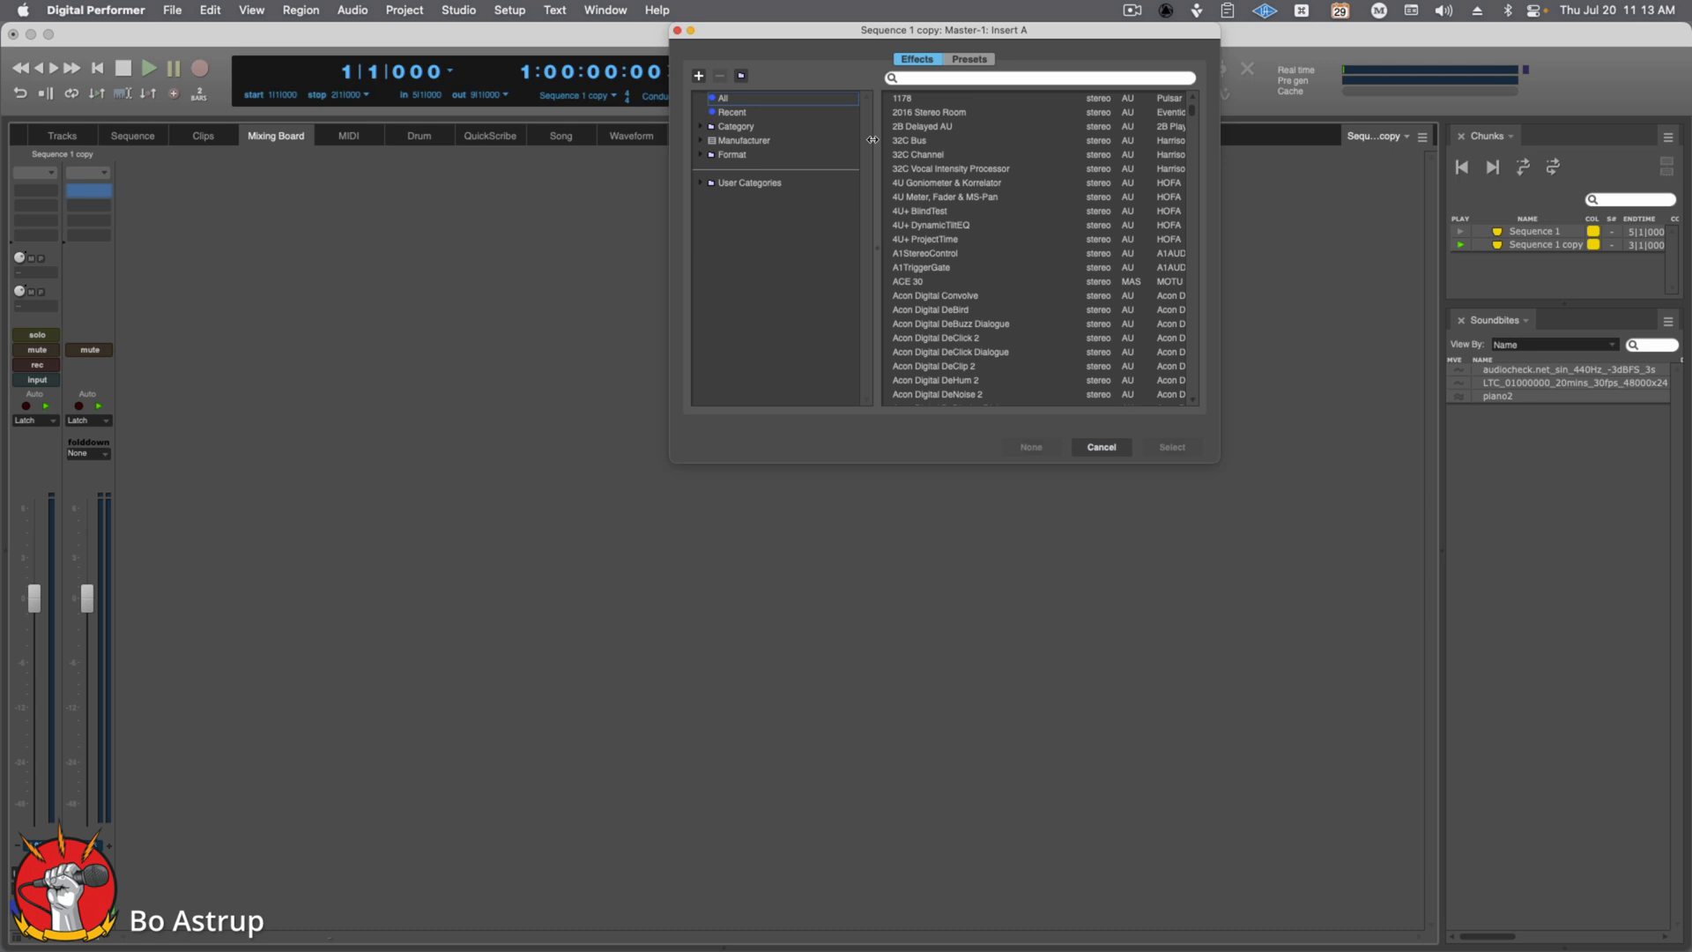
# Step: Filter the master insert's effect chooser to the Dolby Atmos plug-ins with 'fe'
pyautogui.write('fe')
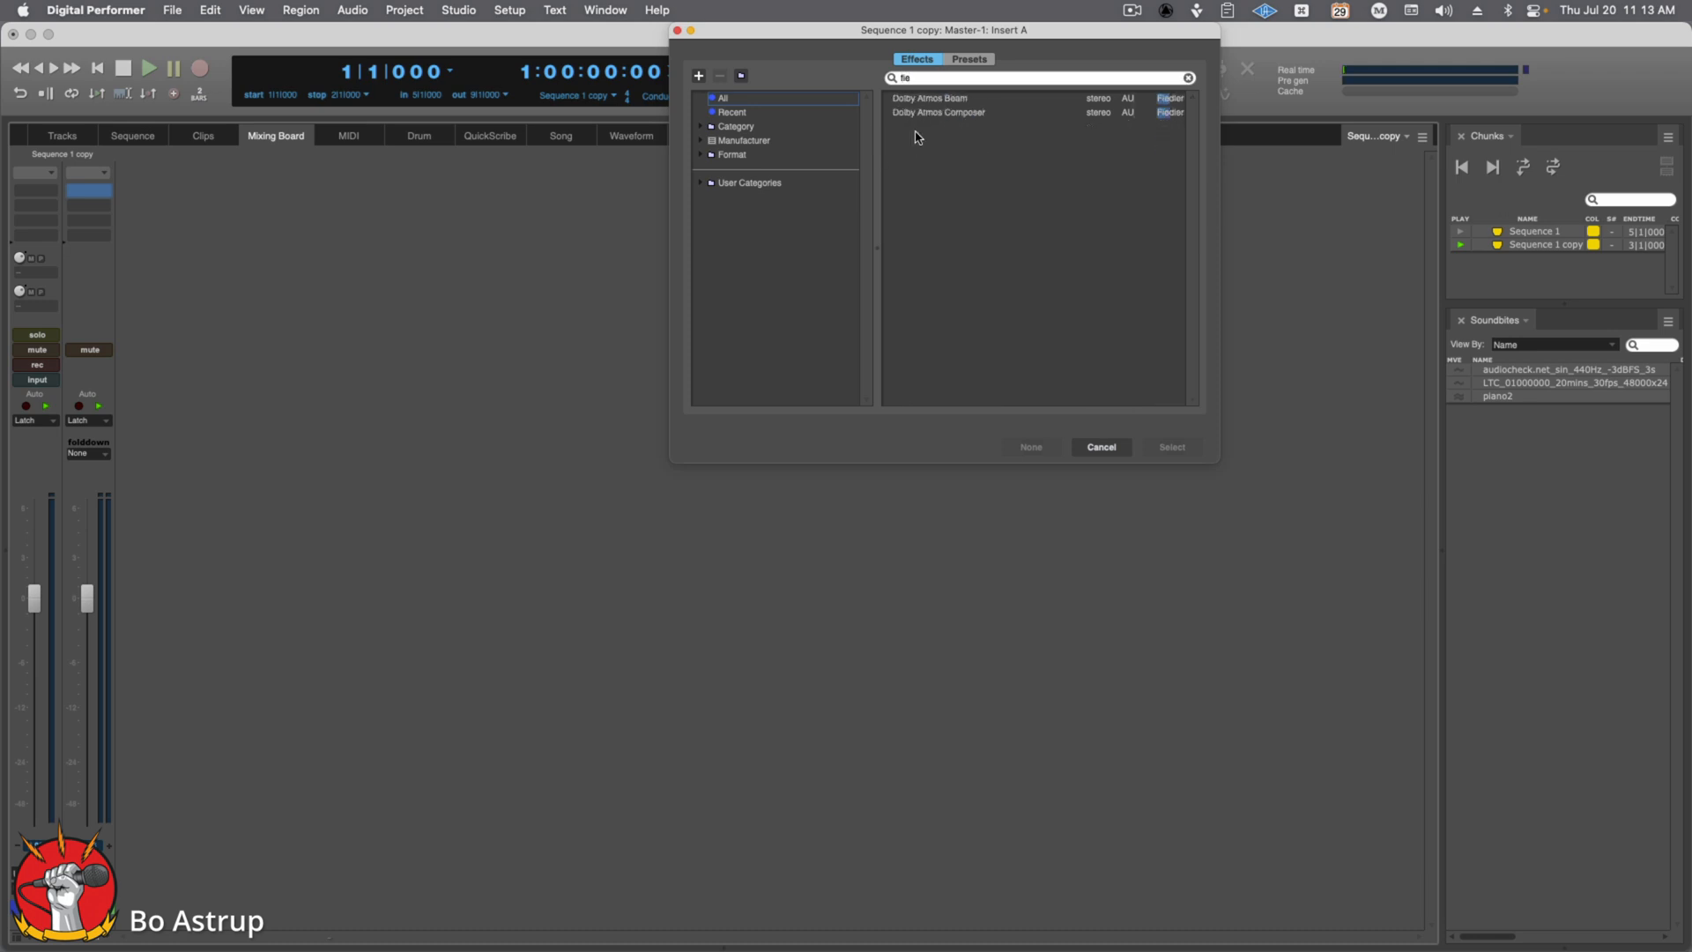
# Step: Insert Dolby Atmos Composer on Master-1 Insert A and show its window
pyautogui.click(939, 112)
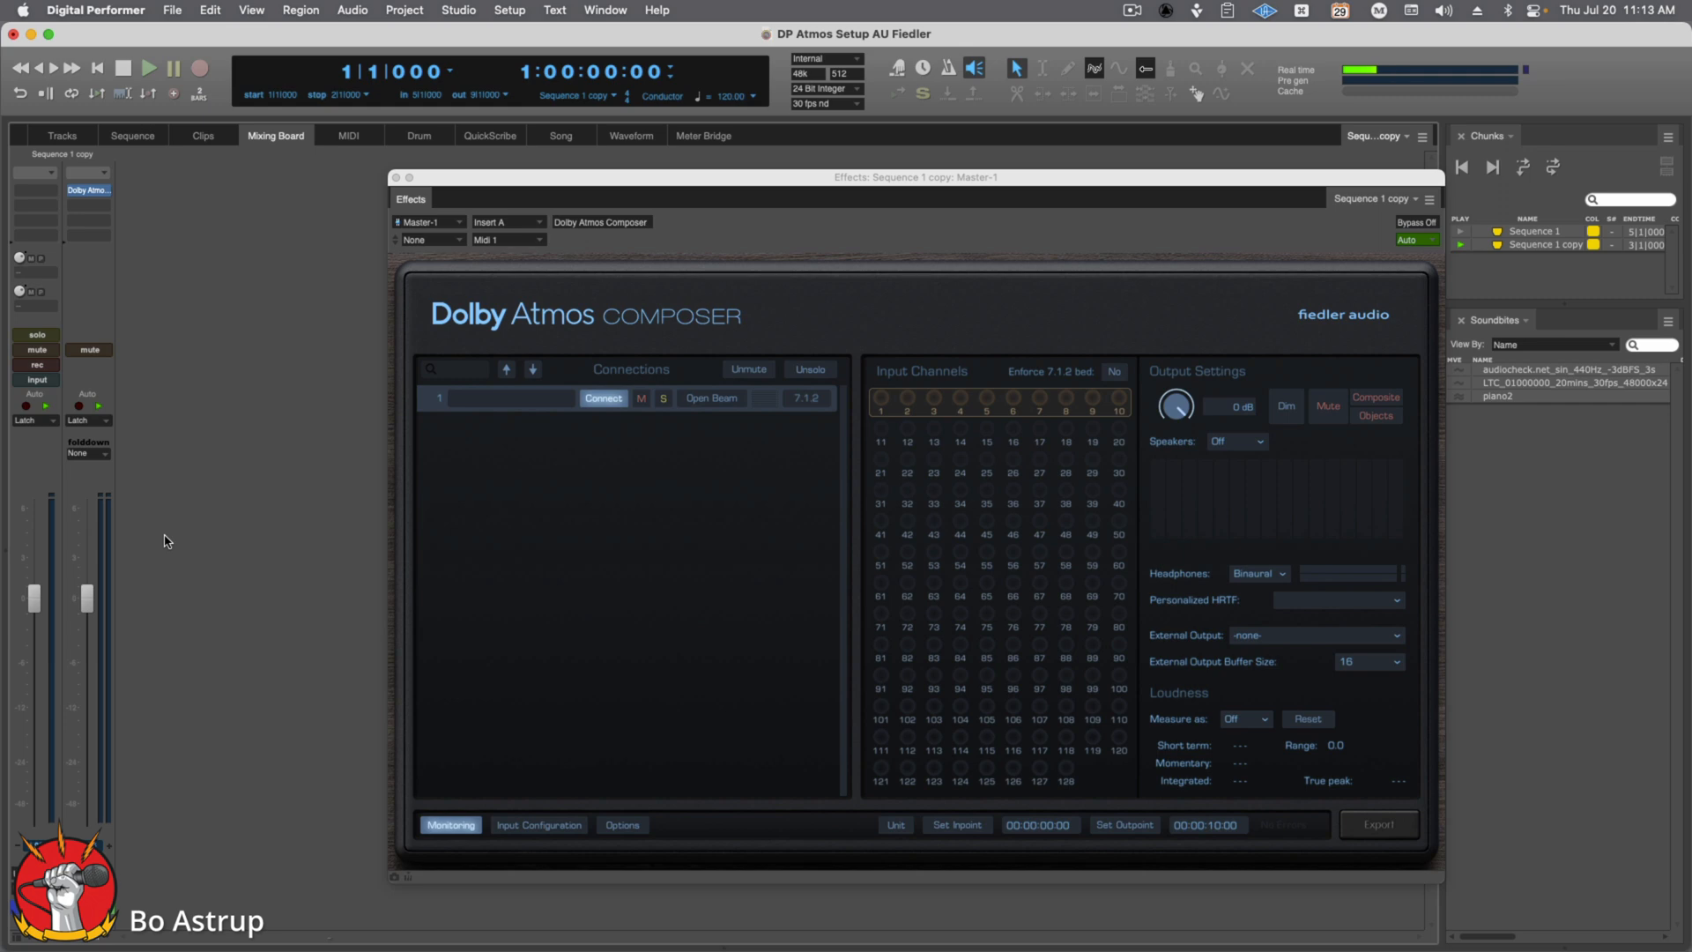
pyautogui.moveTo(149, 558)
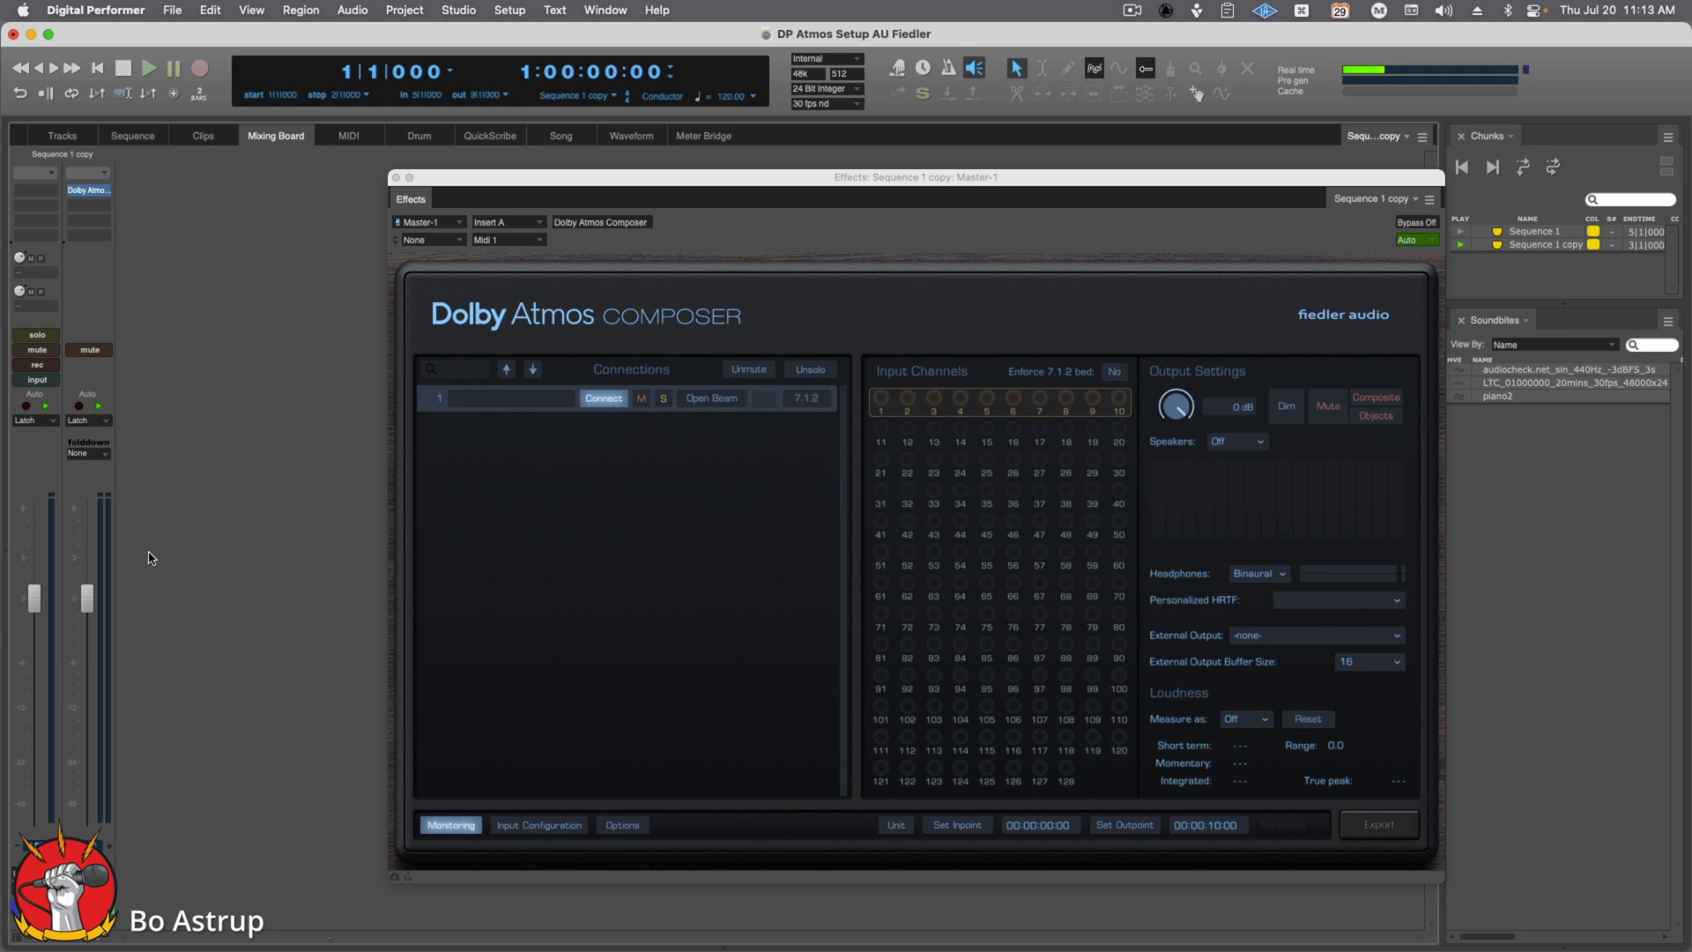
pyautogui.moveTo(849, 456)
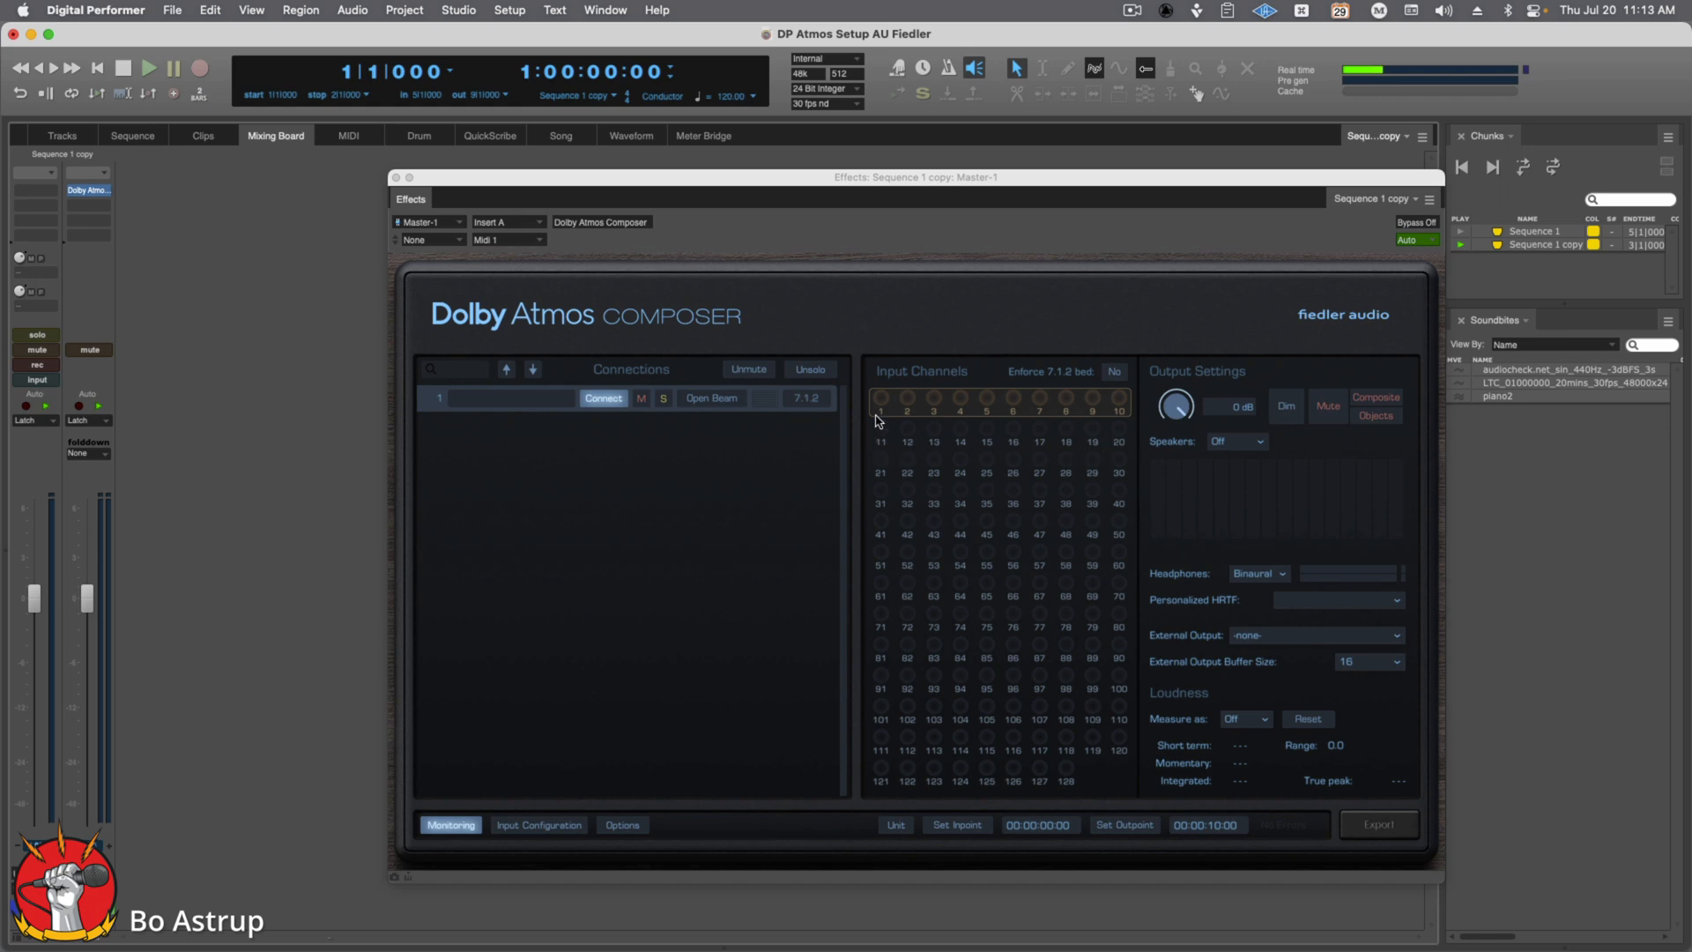
pyautogui.moveTo(1068, 435)
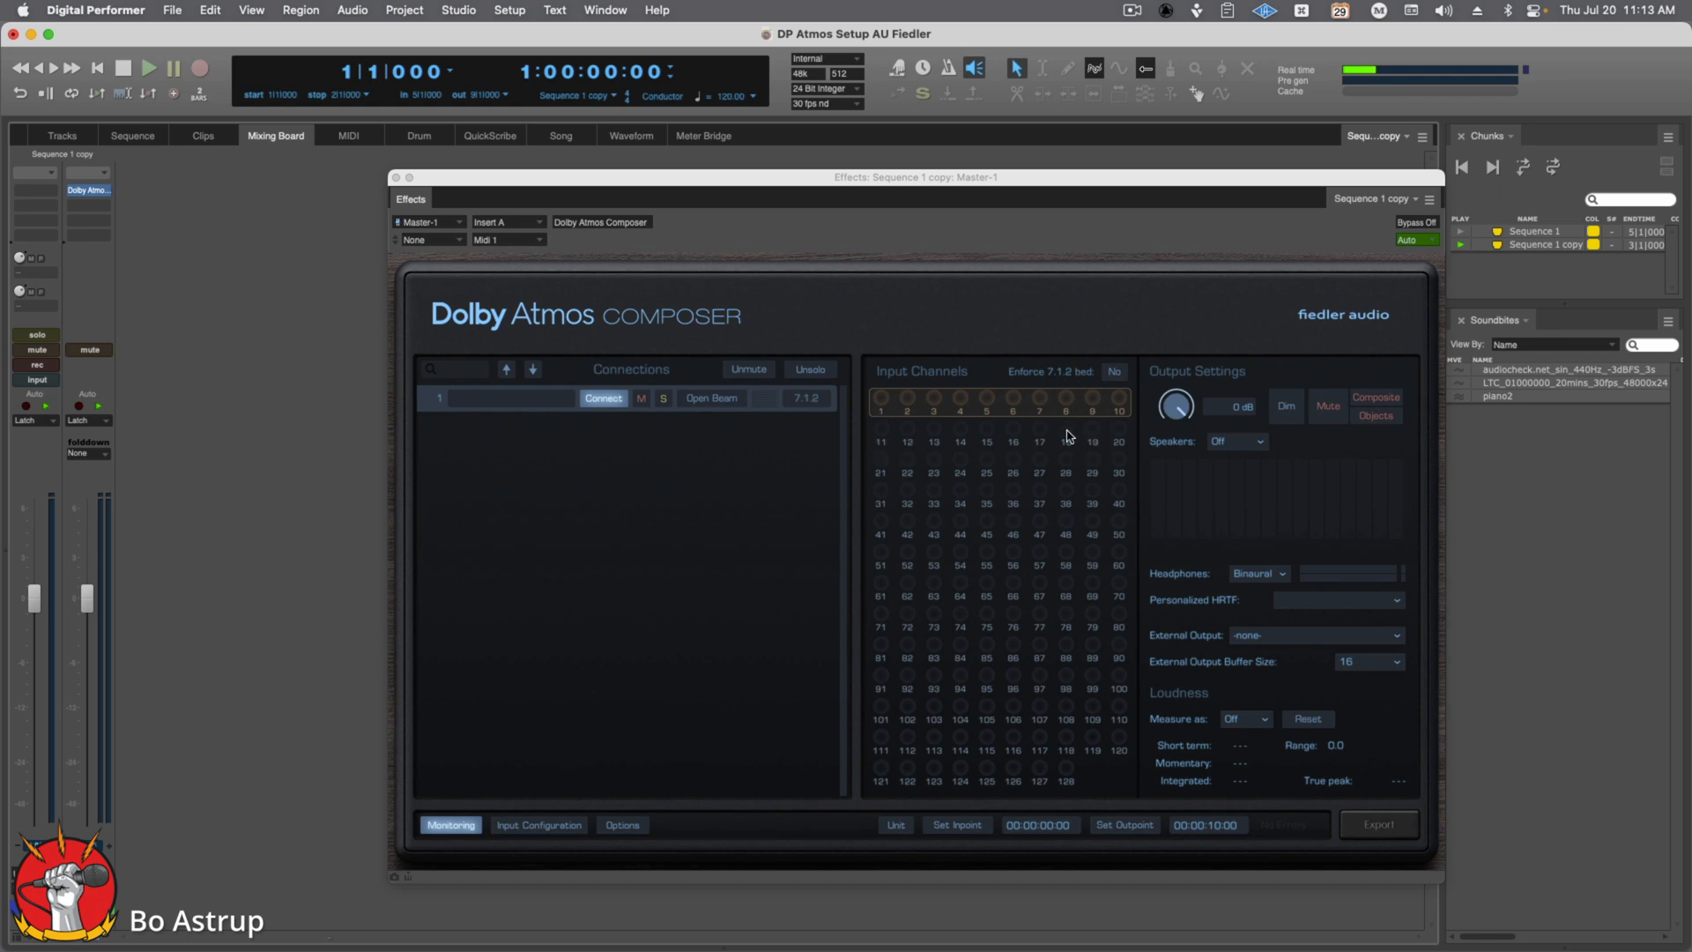
pyautogui.moveTo(671, 504)
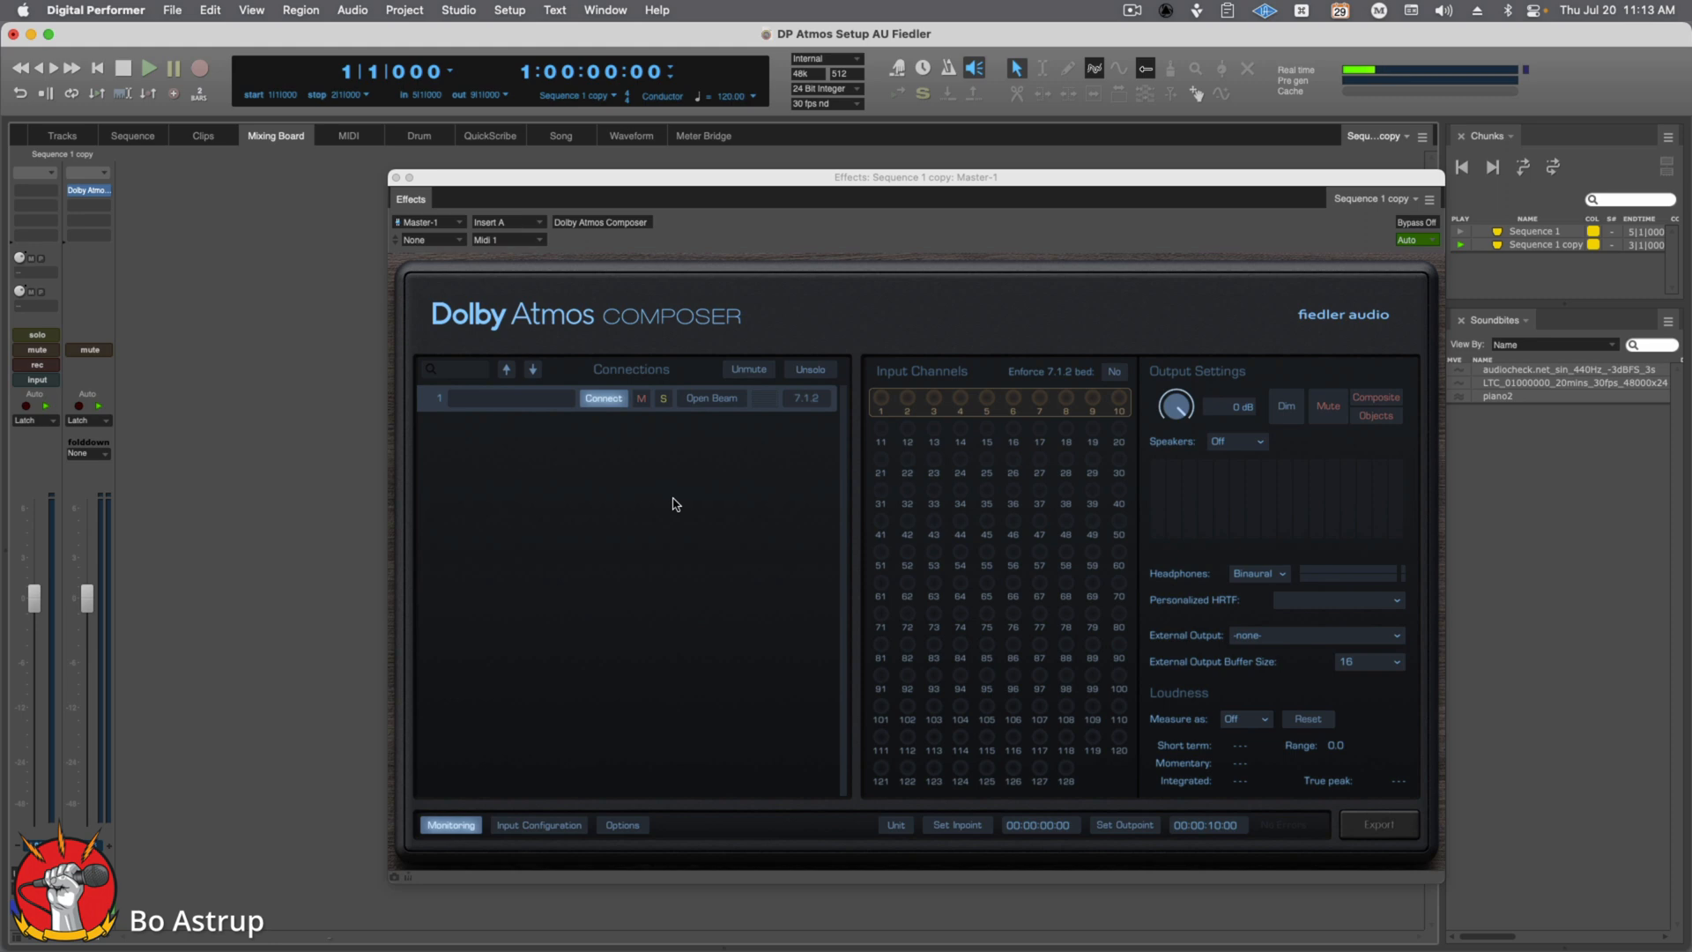
pyautogui.moveTo(1091, 650)
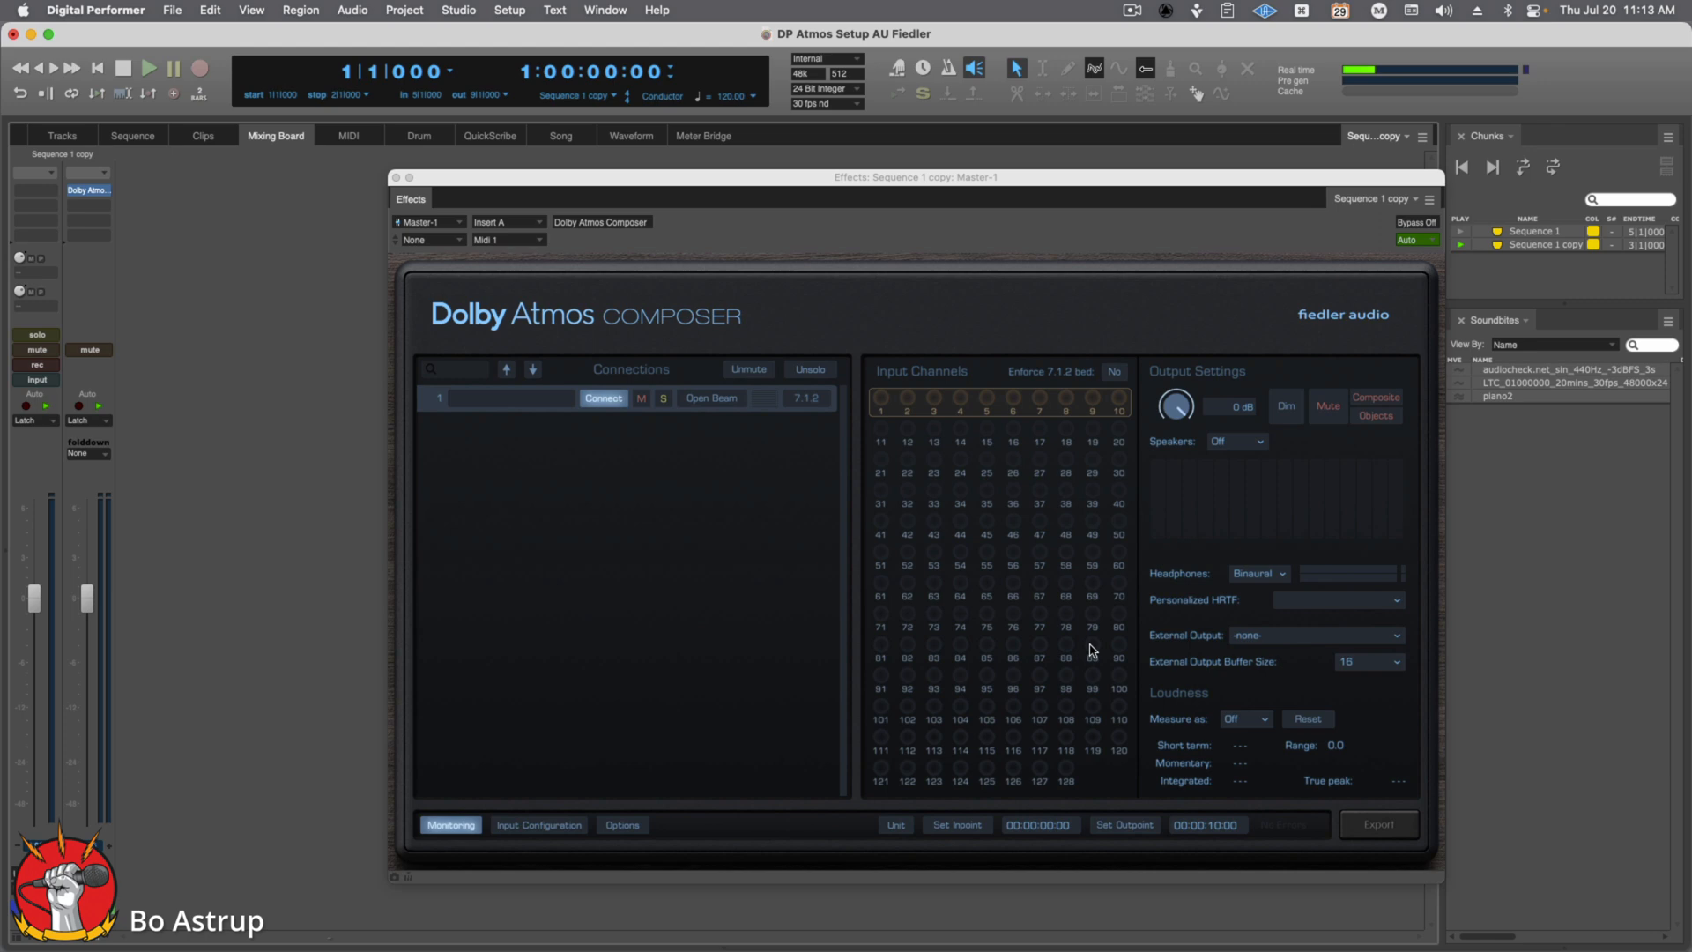
# Step: Keep Composer headphone monitoring on Binaural and set external output buffer size to 512
pyautogui.click(1257, 573)
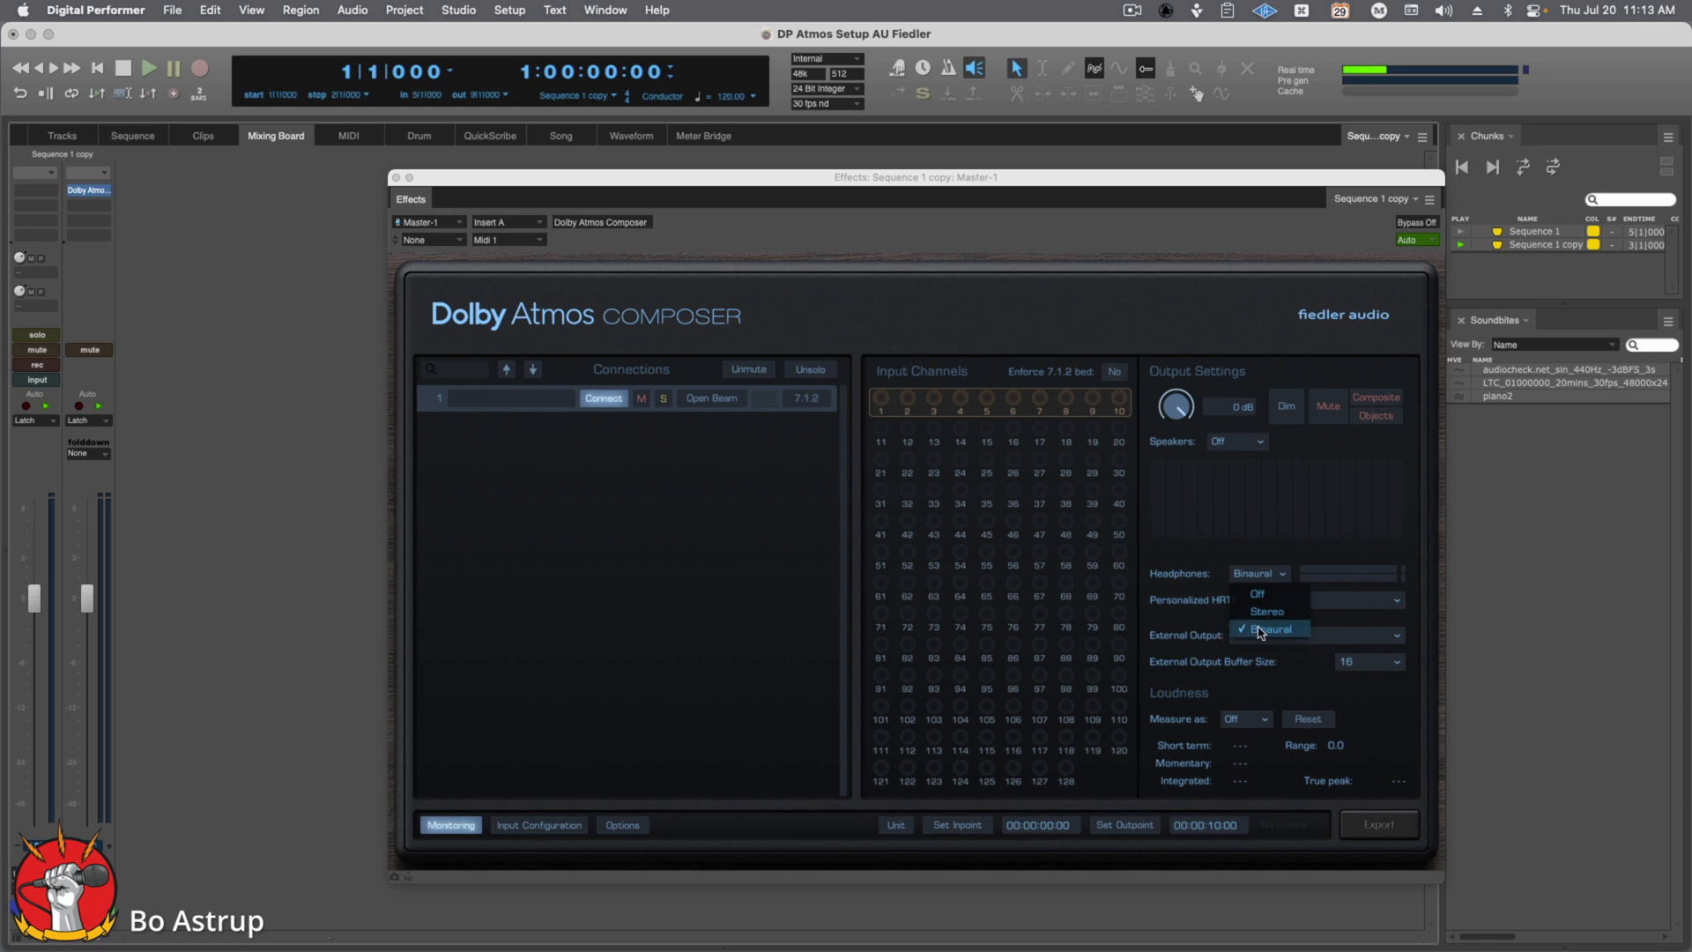
pyautogui.click(1271, 627)
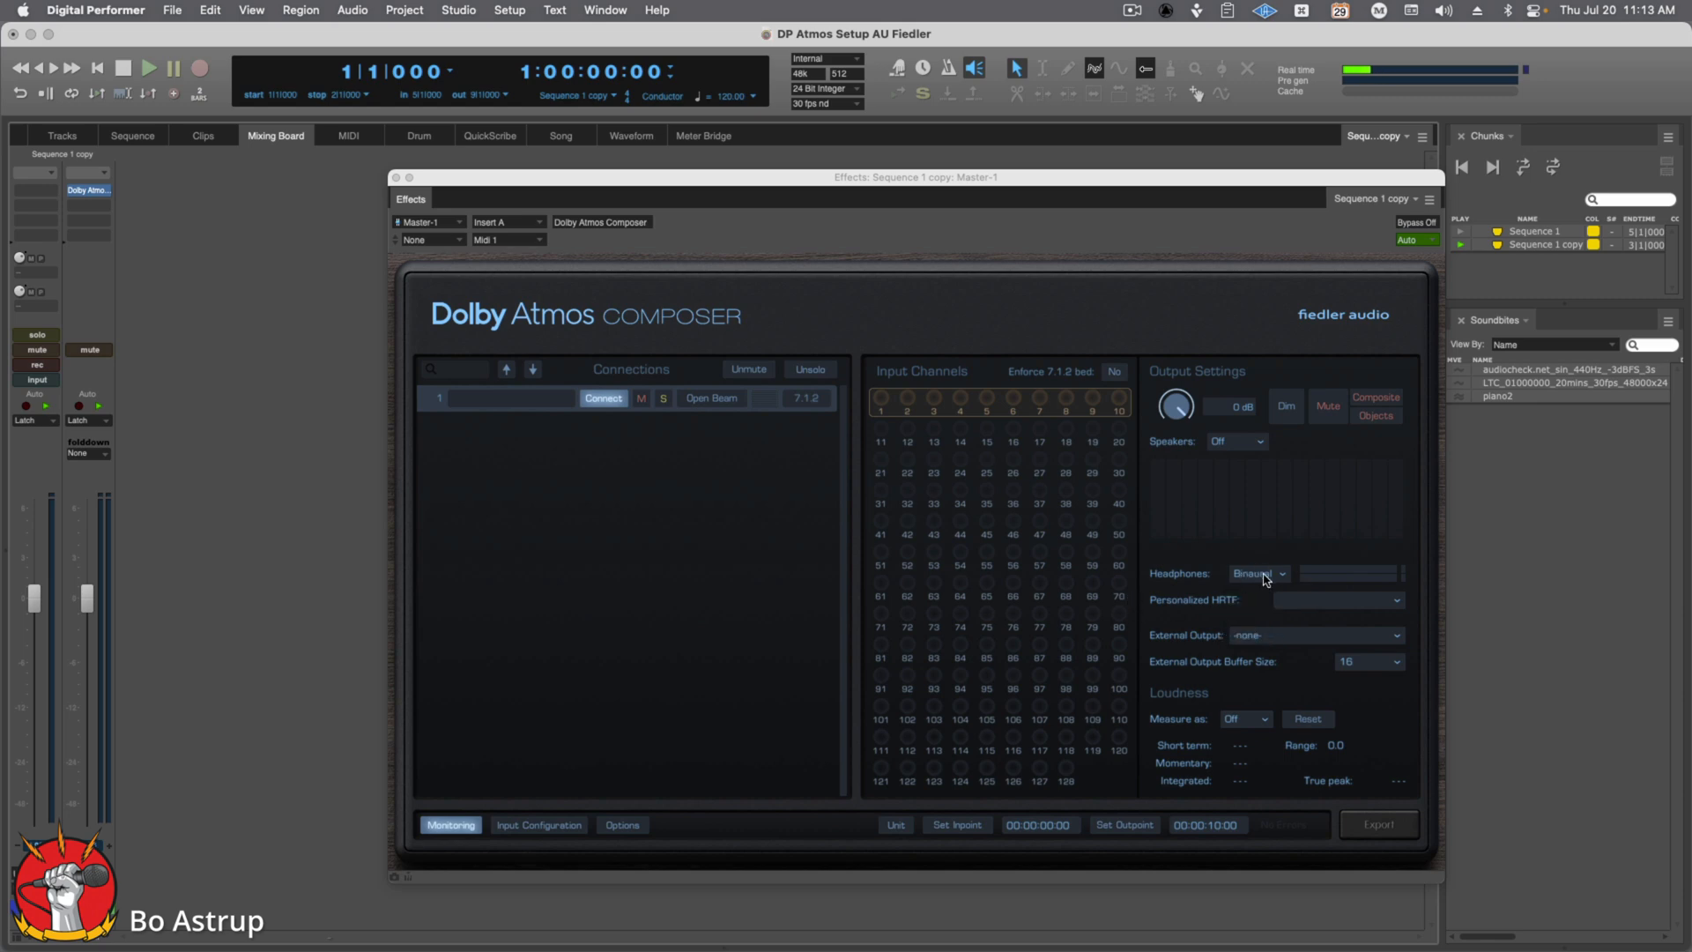
pyautogui.moveTo(585, 569)
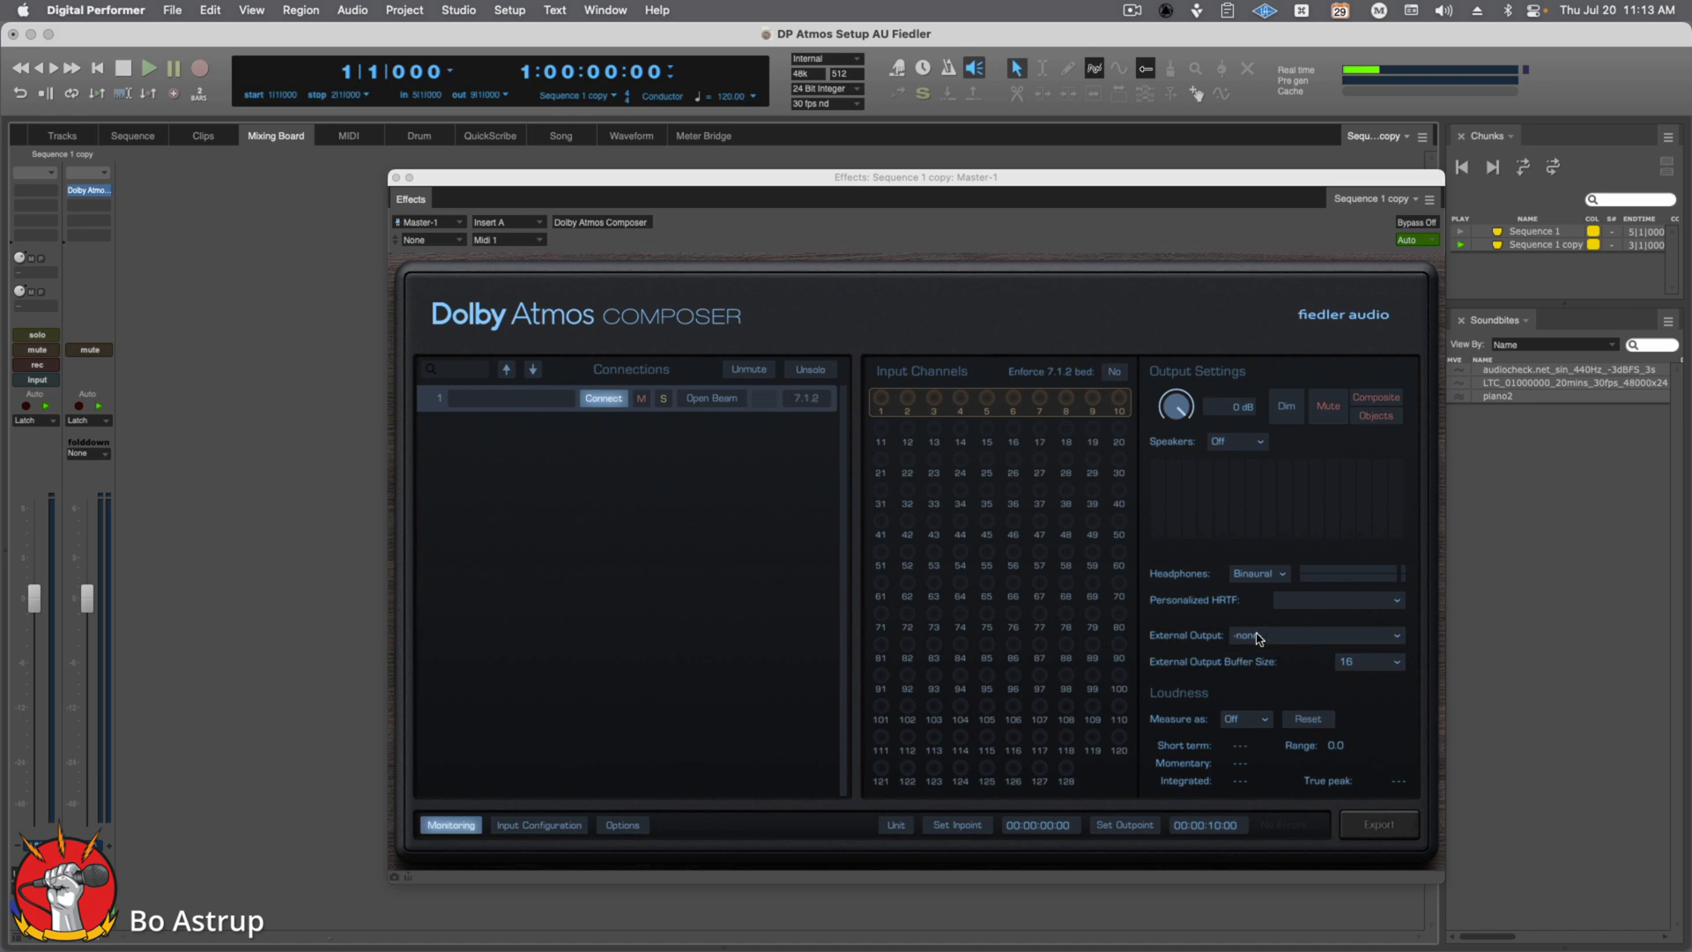
pyautogui.moveTo(1256, 636)
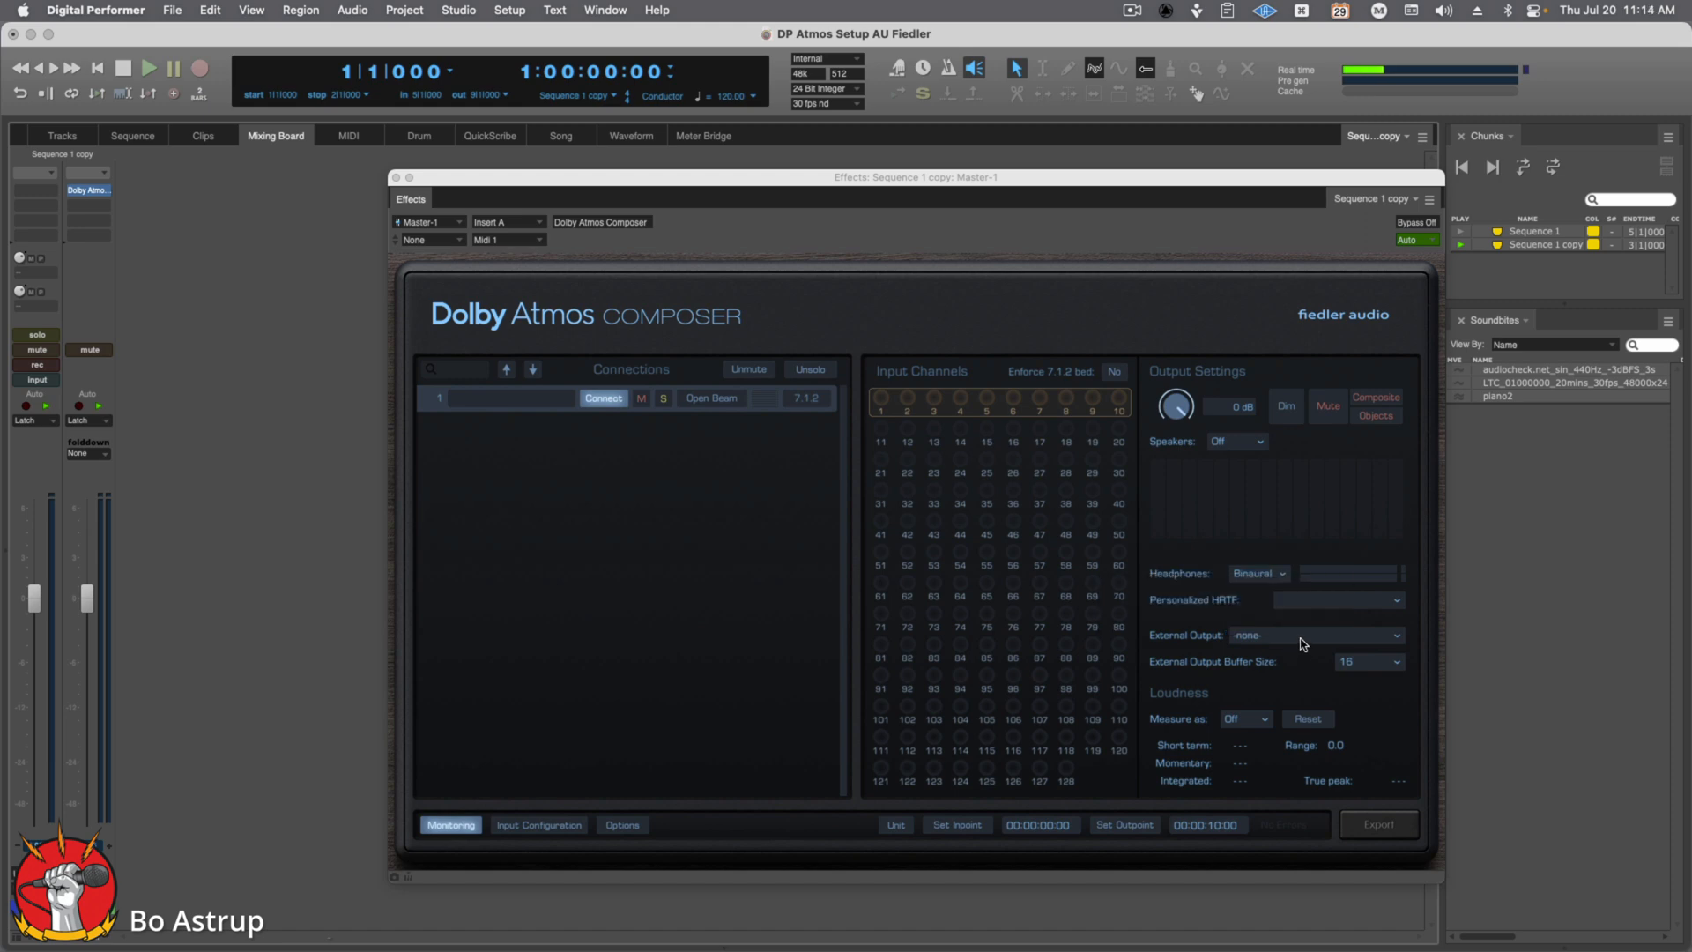
pyautogui.moveTo(1304, 666)
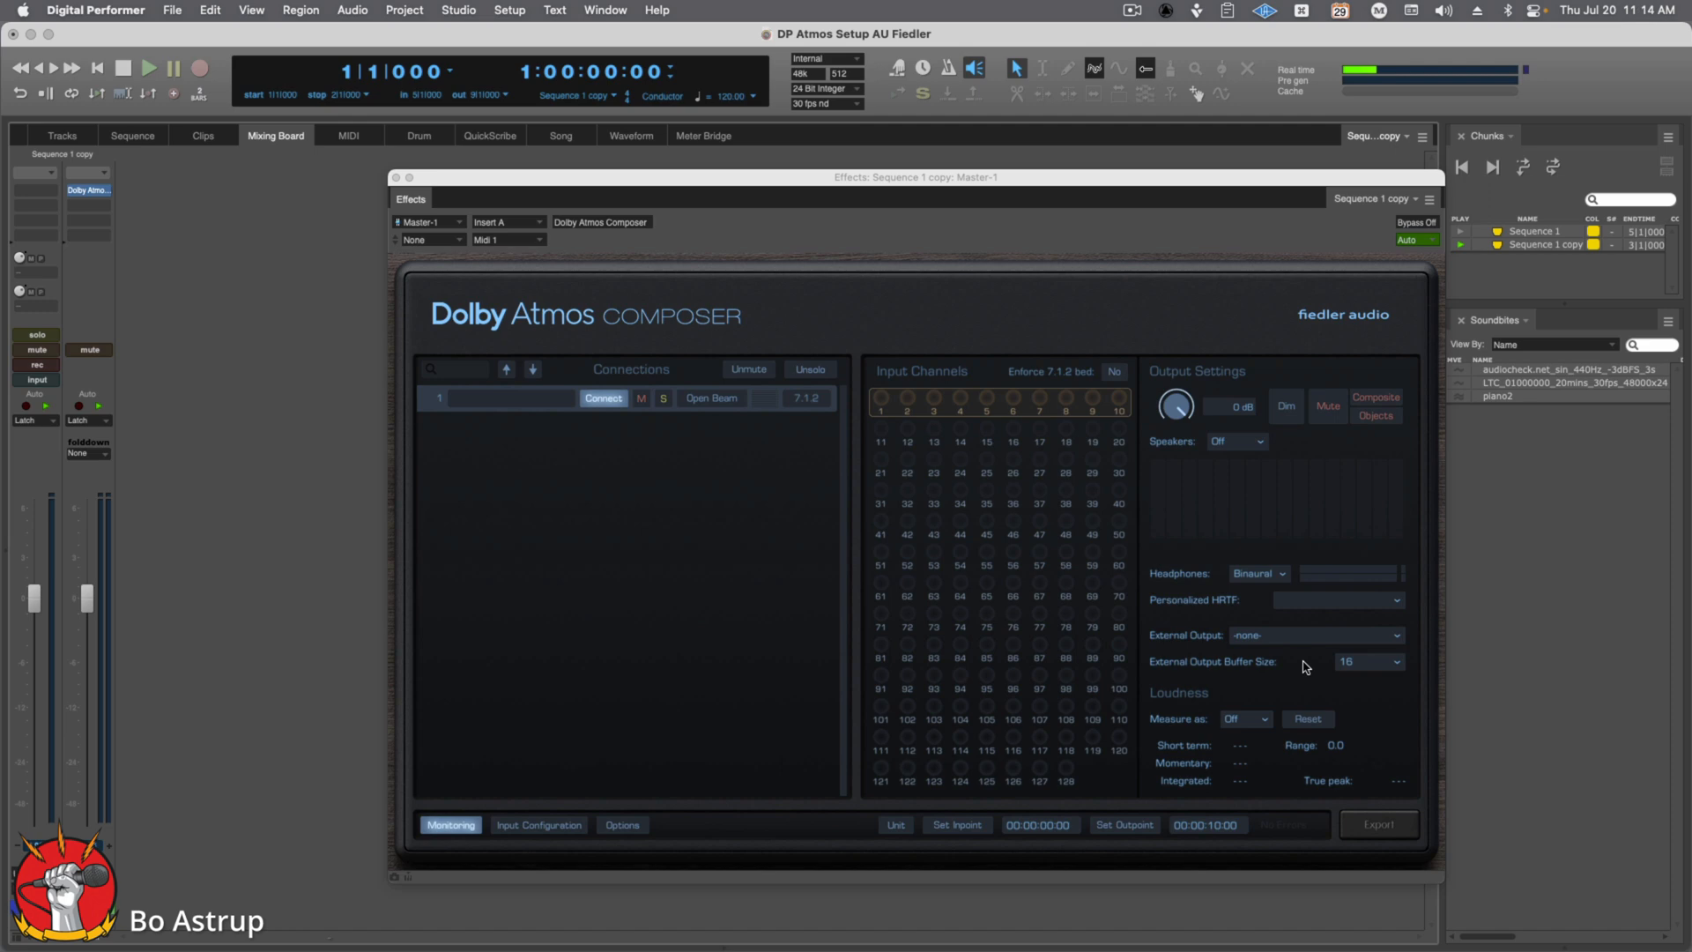
pyautogui.click(1367, 661)
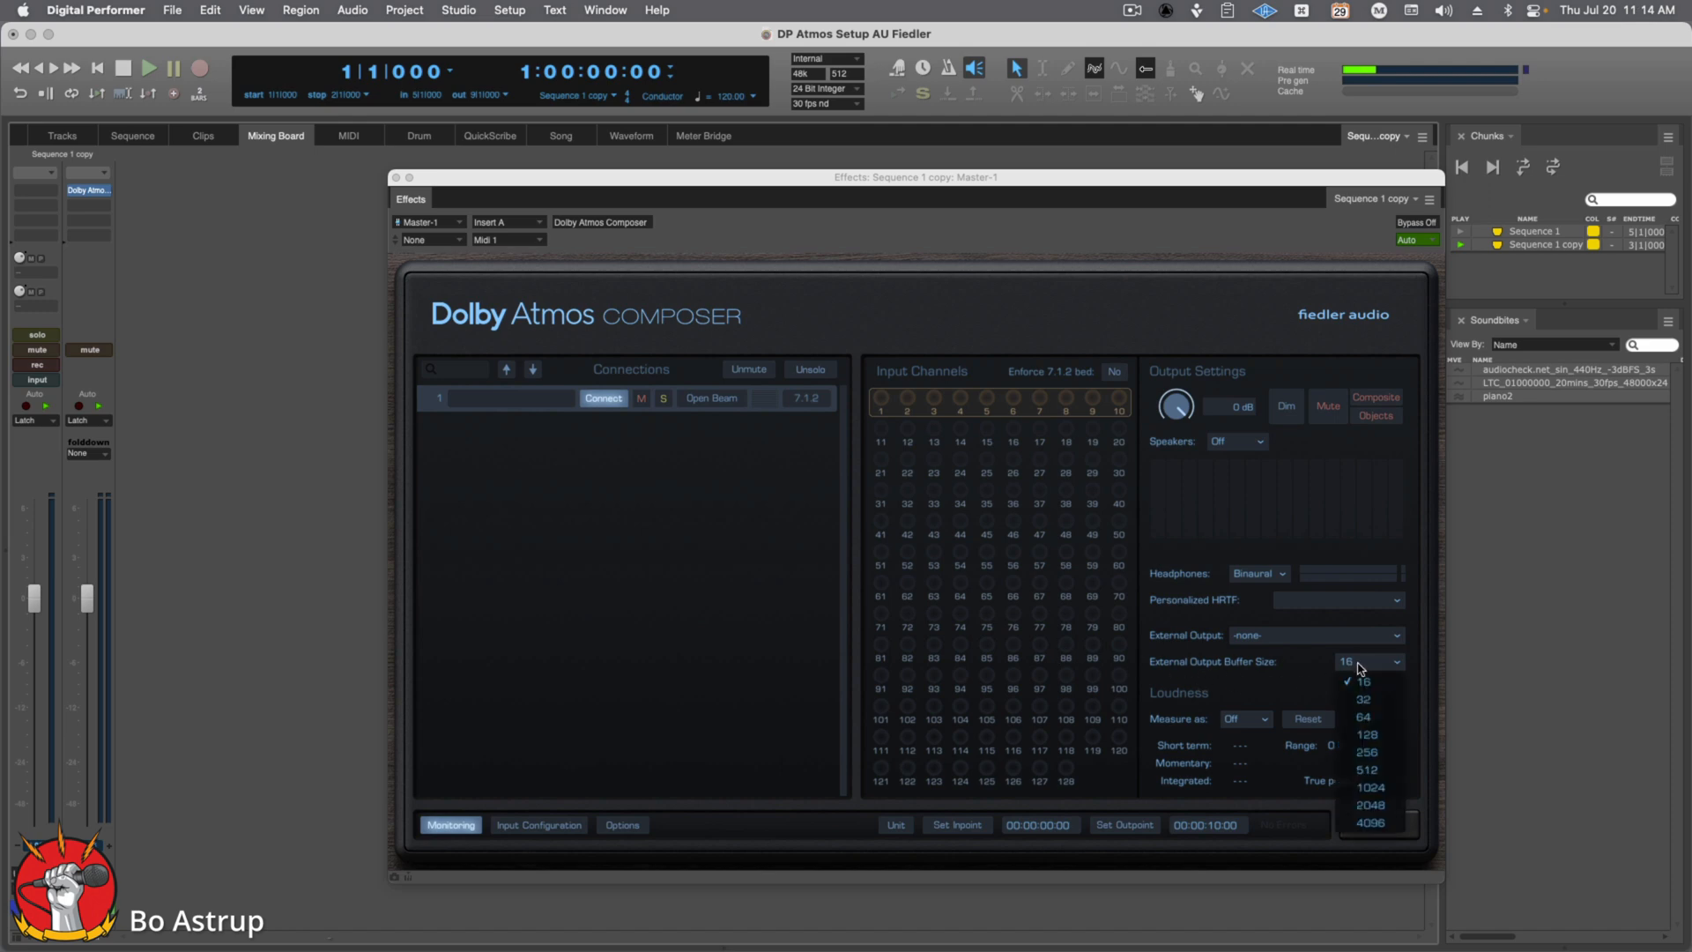
pyautogui.click(1366, 768)
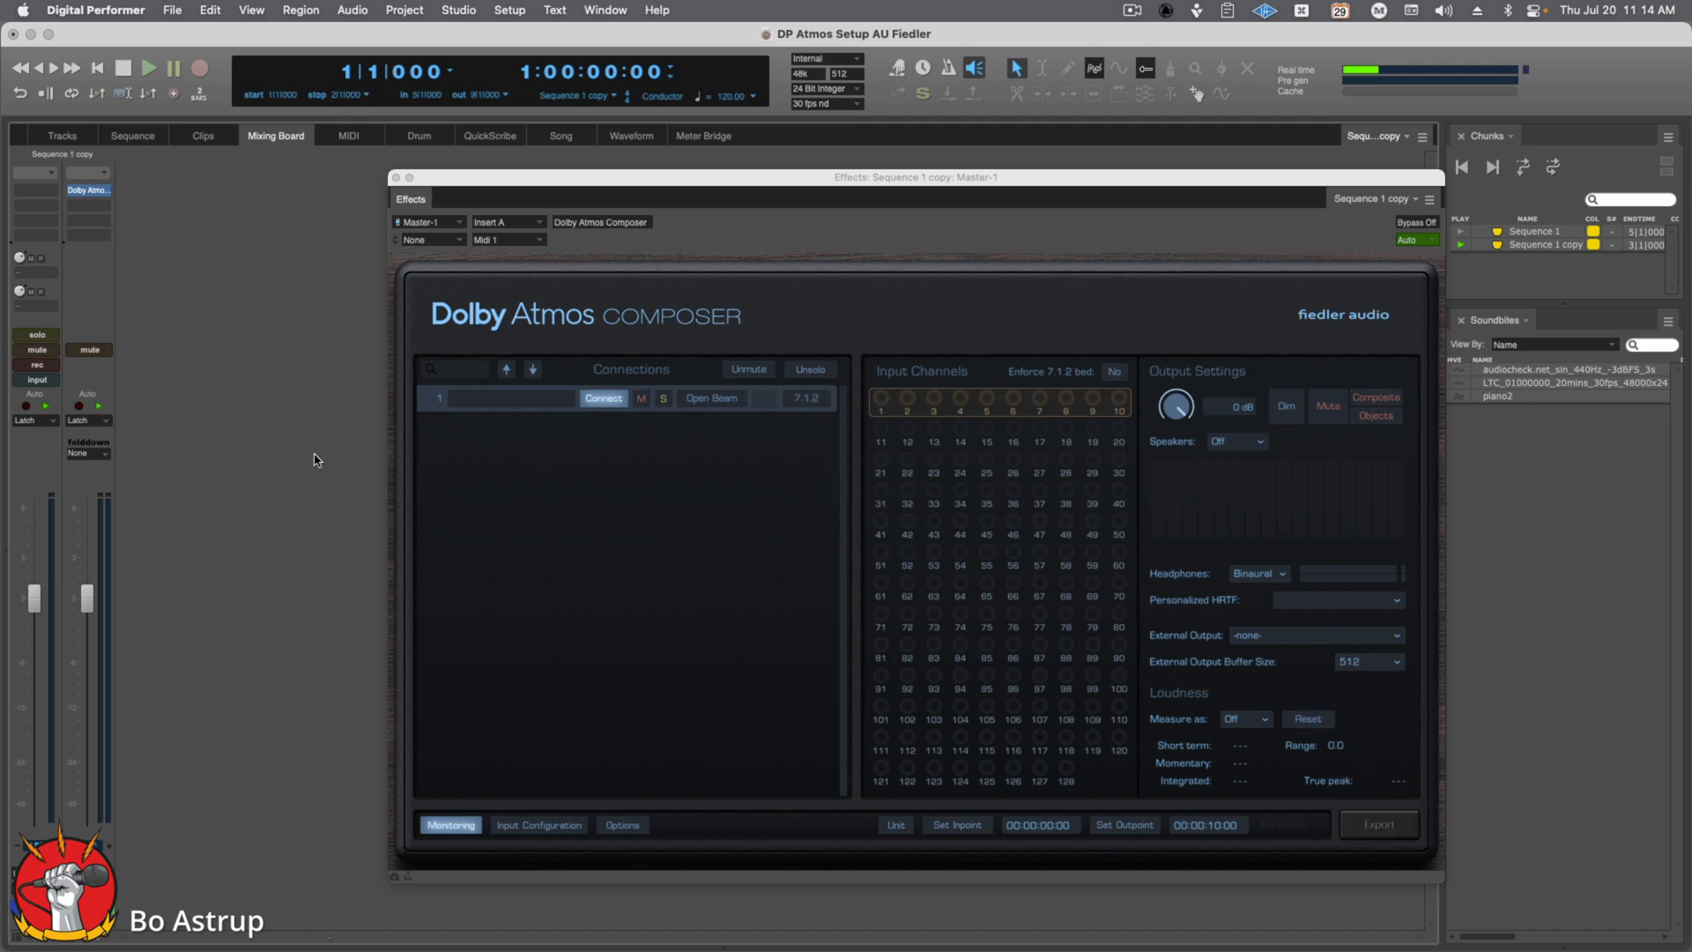
pyautogui.moveTo(206, 294)
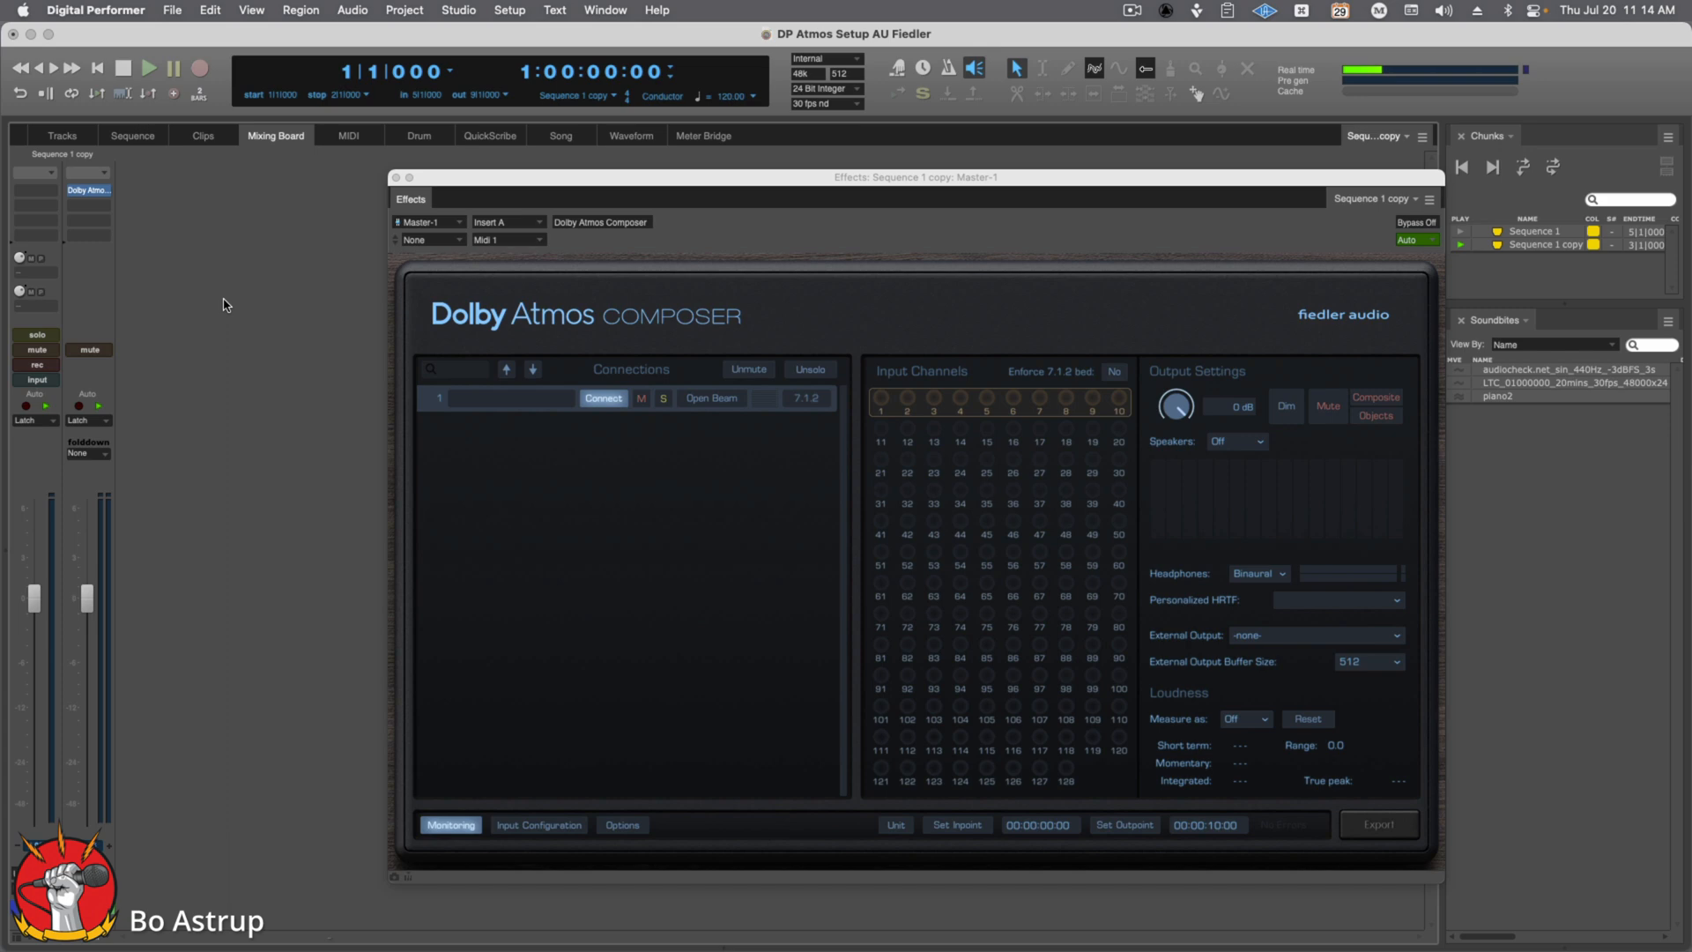
pyautogui.moveTo(473, 307)
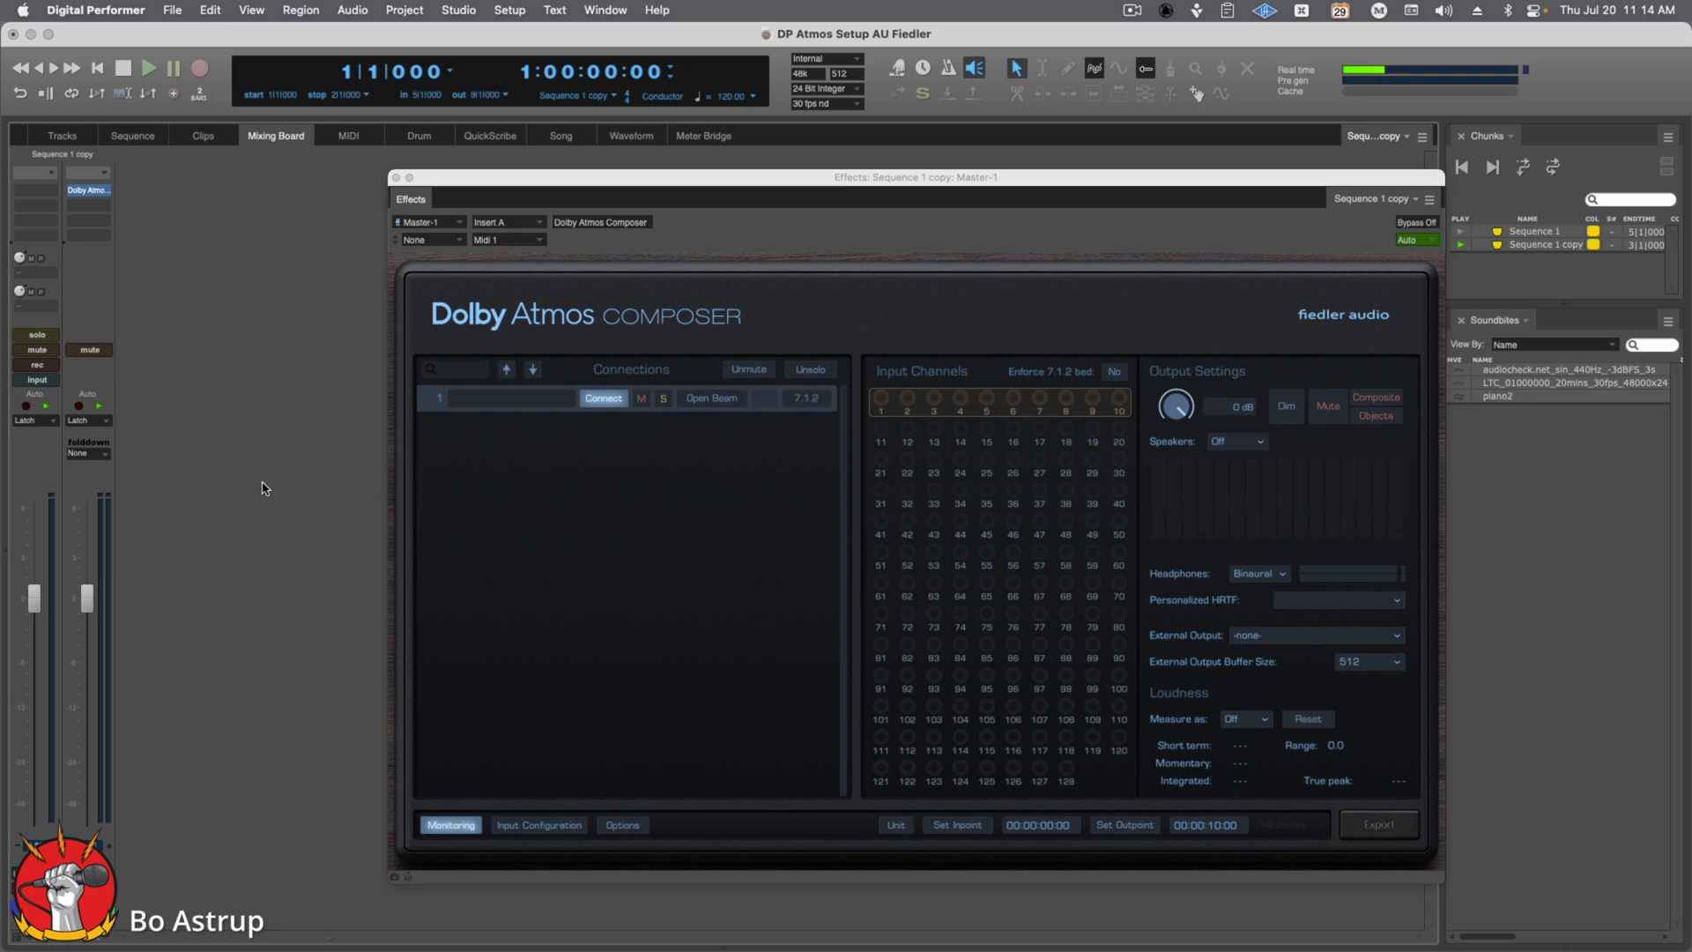
pyautogui.moveTo(27, 275)
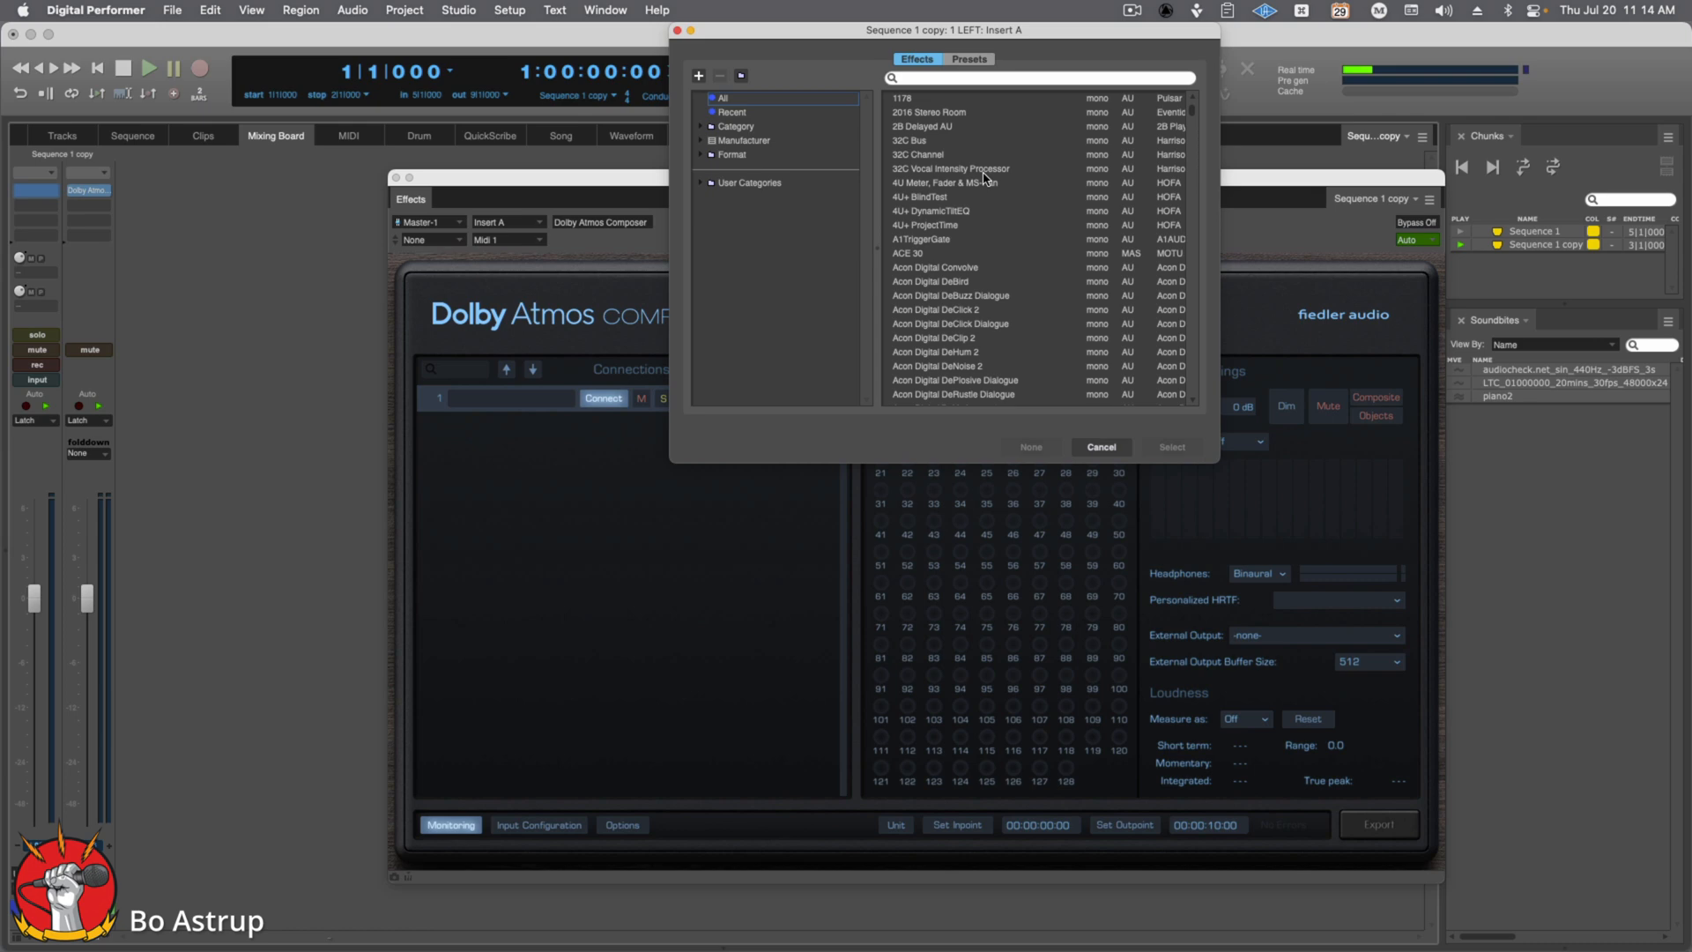
# Step: Insert Dolby Atmos Beam on the 1 LEFT track from the filtered effects list
pyautogui.write('fie')
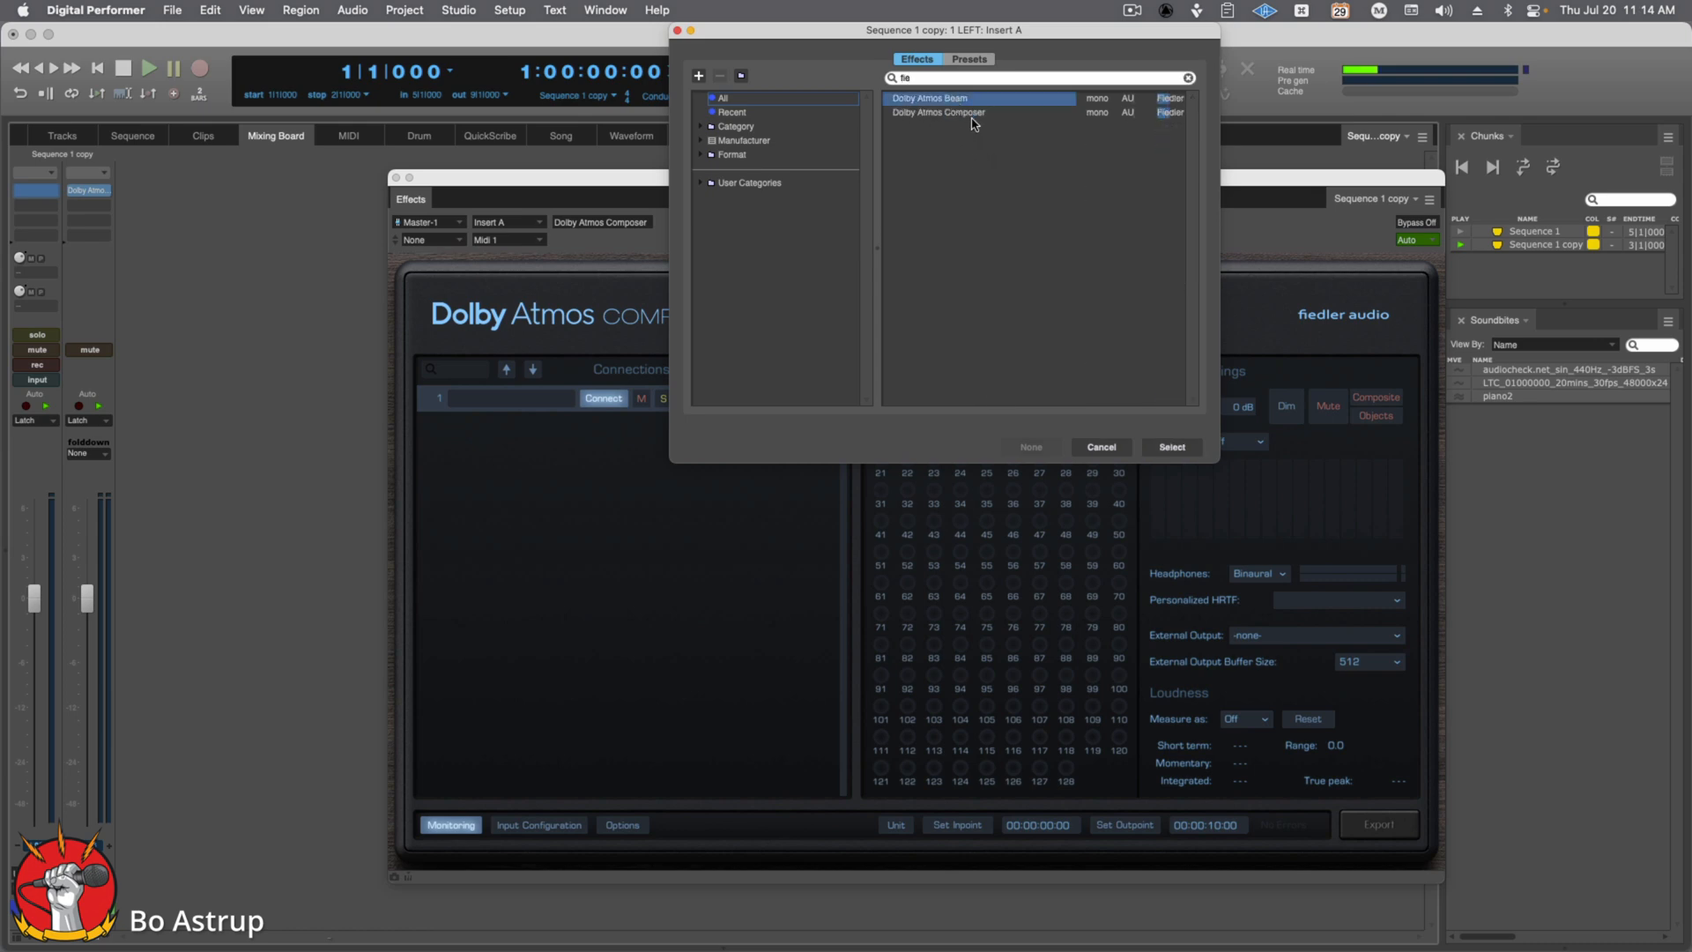
pyautogui.click(976, 99)
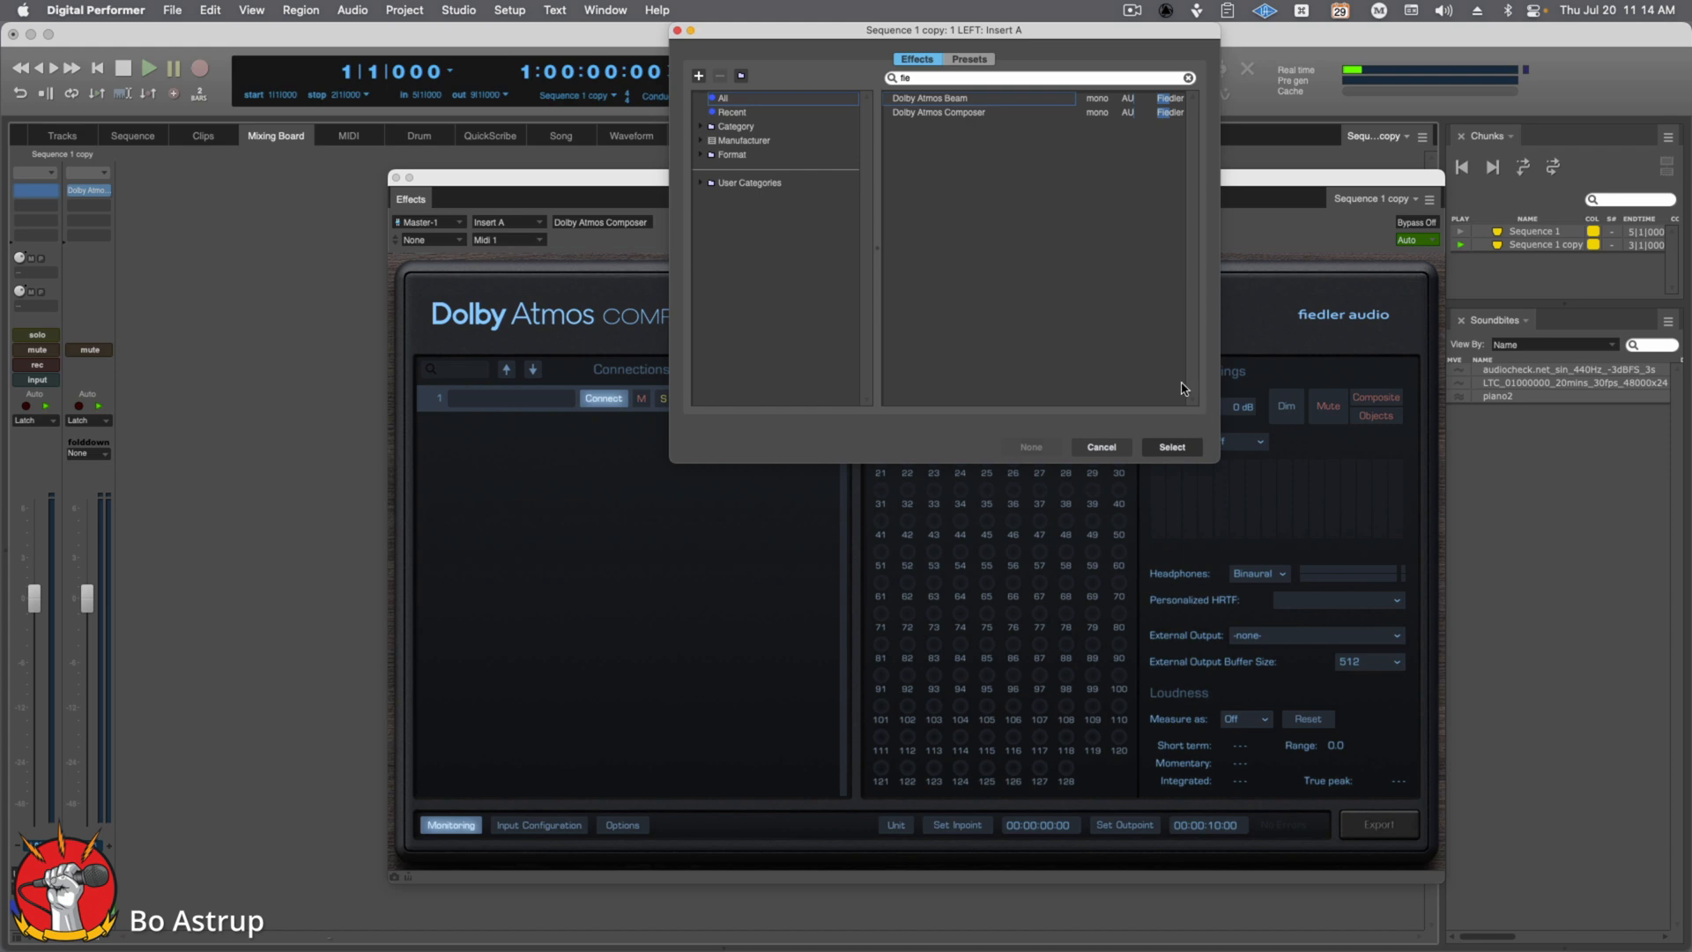
pyautogui.click(1171, 445)
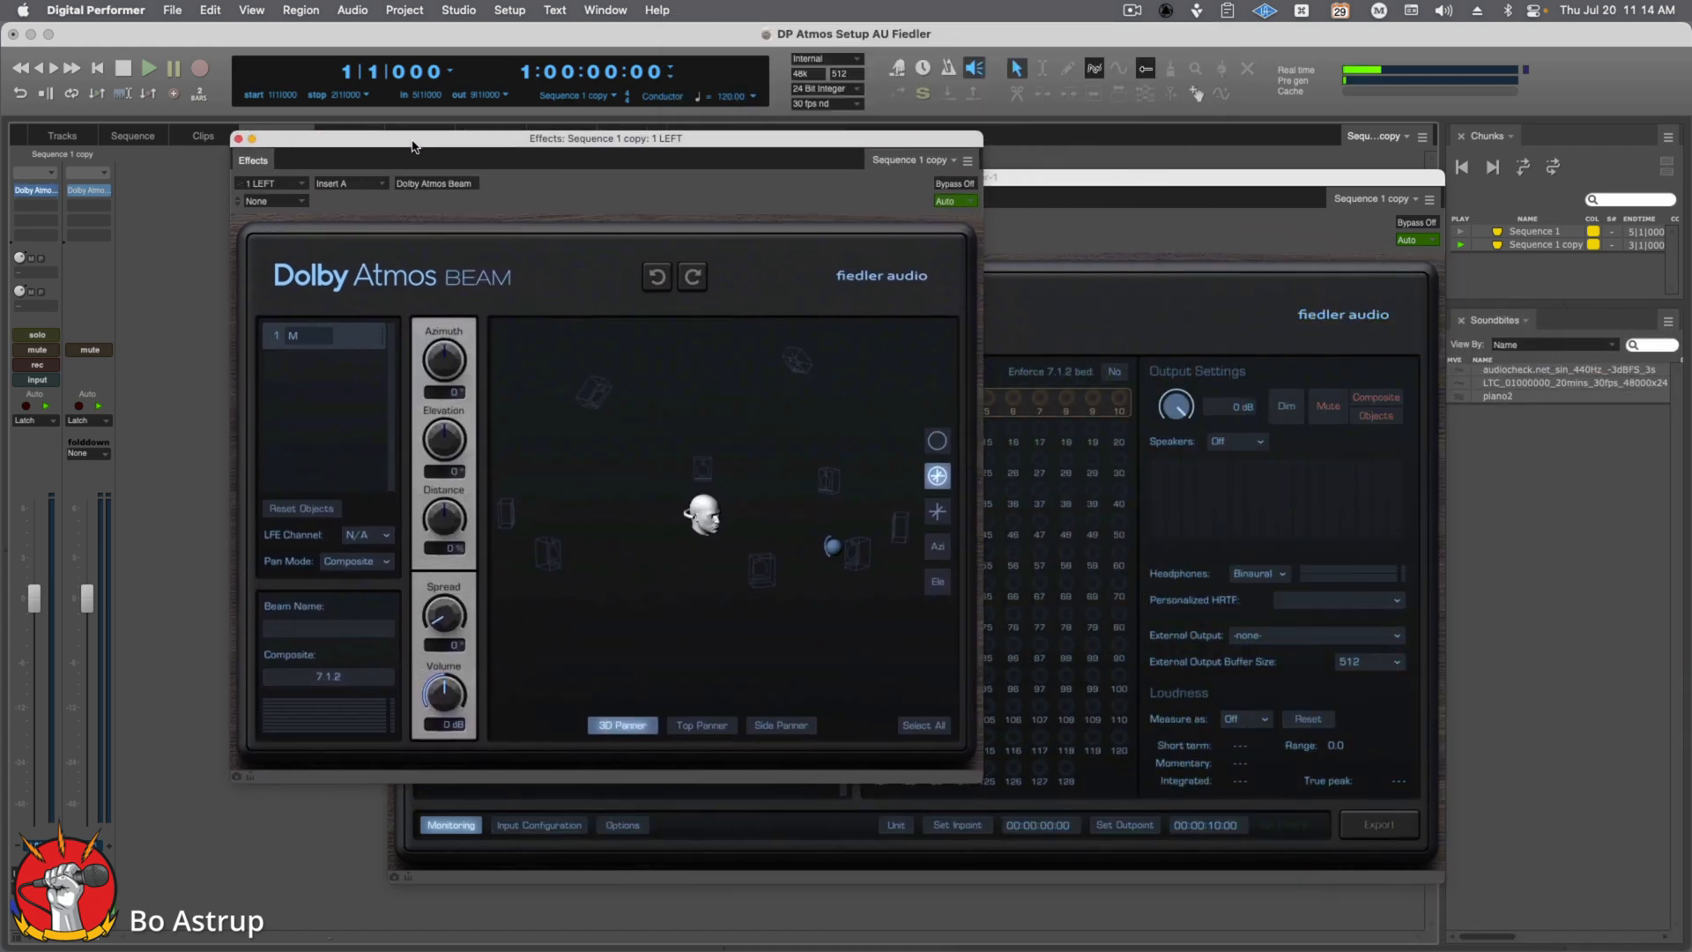
# Step: Keep the 1 LEFT Beam's pan mode on Composite, confirming it twice
pyautogui.moveTo(410, 138); pyautogui.dragTo(440, 132)
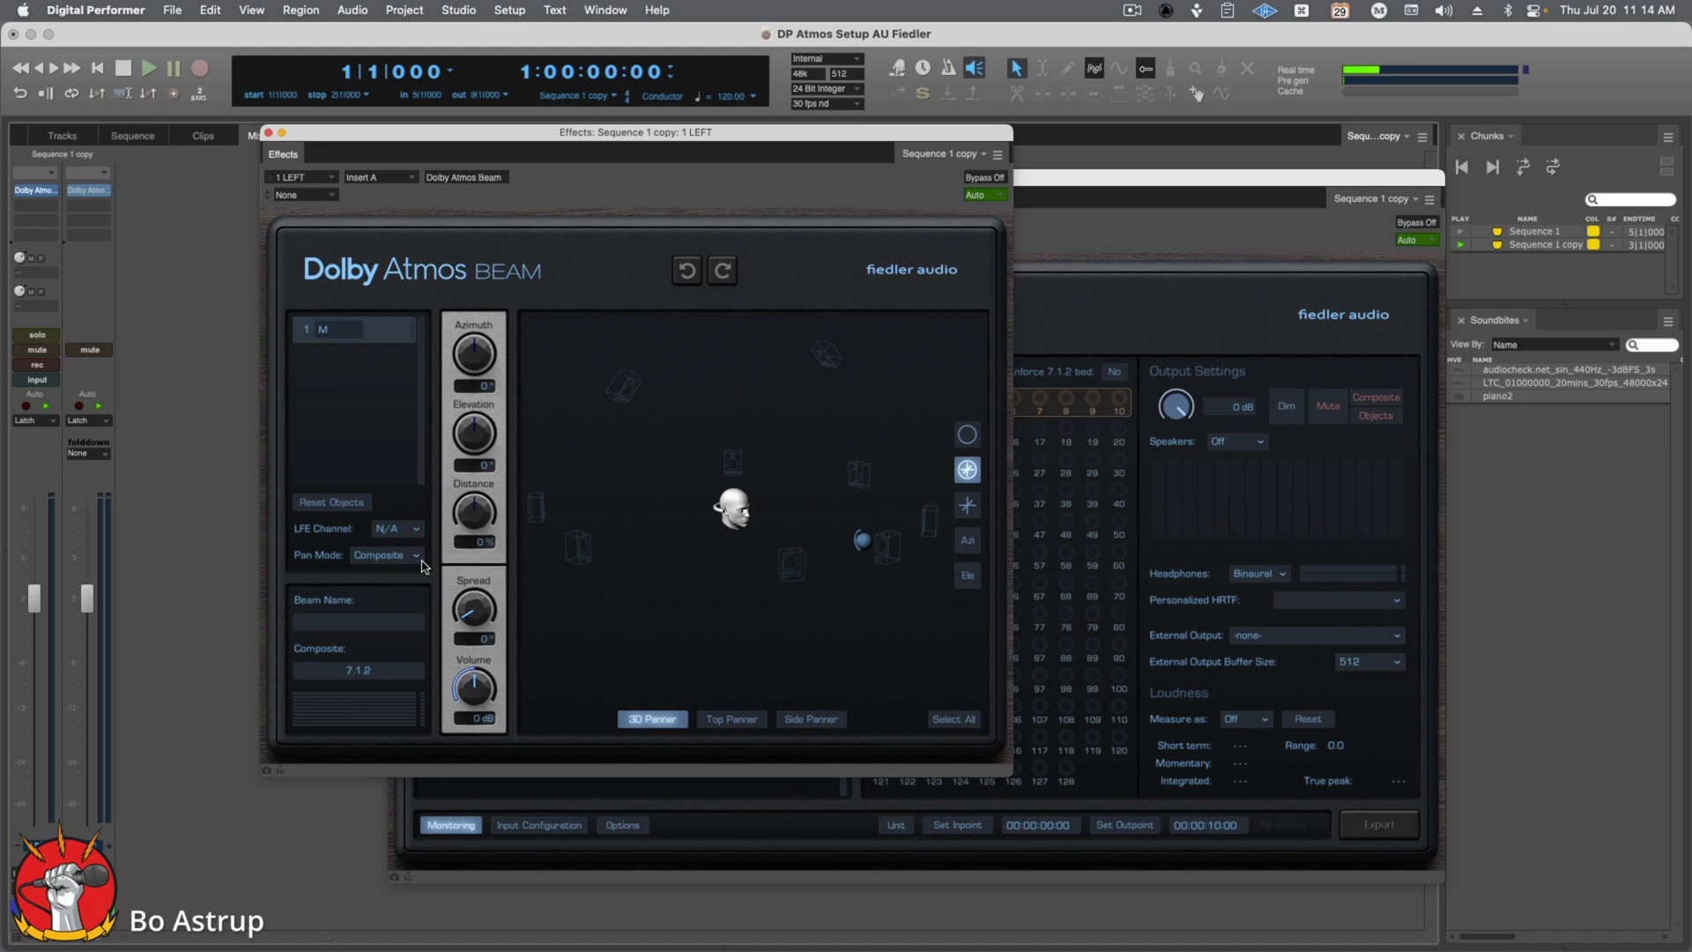
pyautogui.click(386, 553)
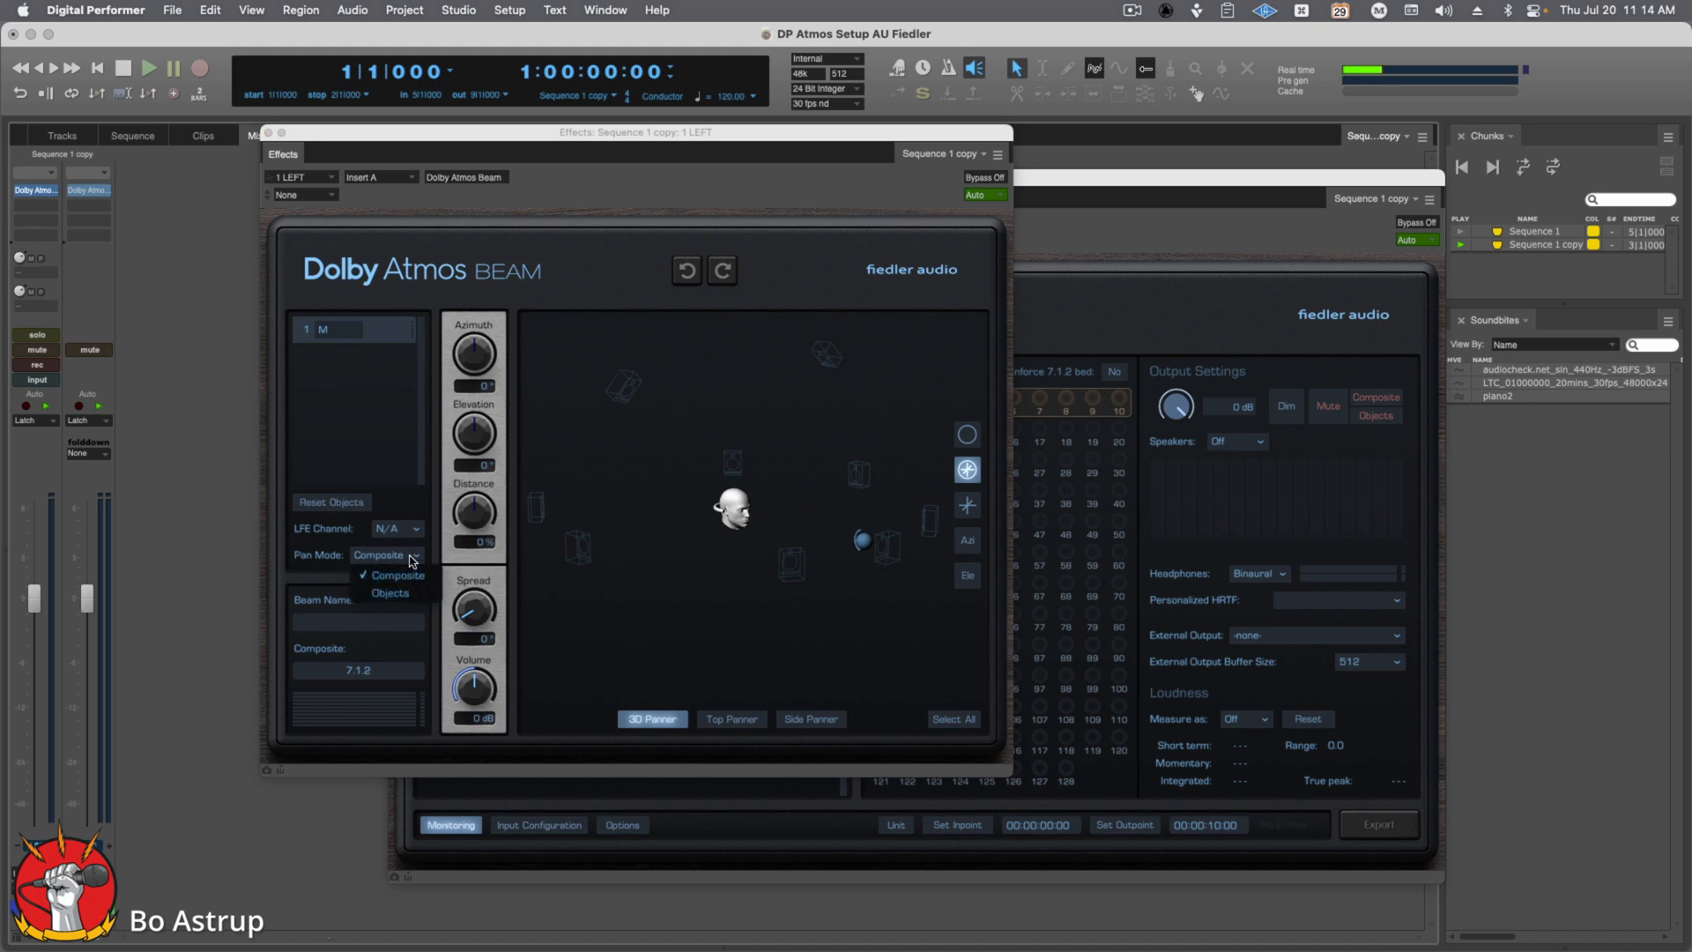
pyautogui.click(397, 575)
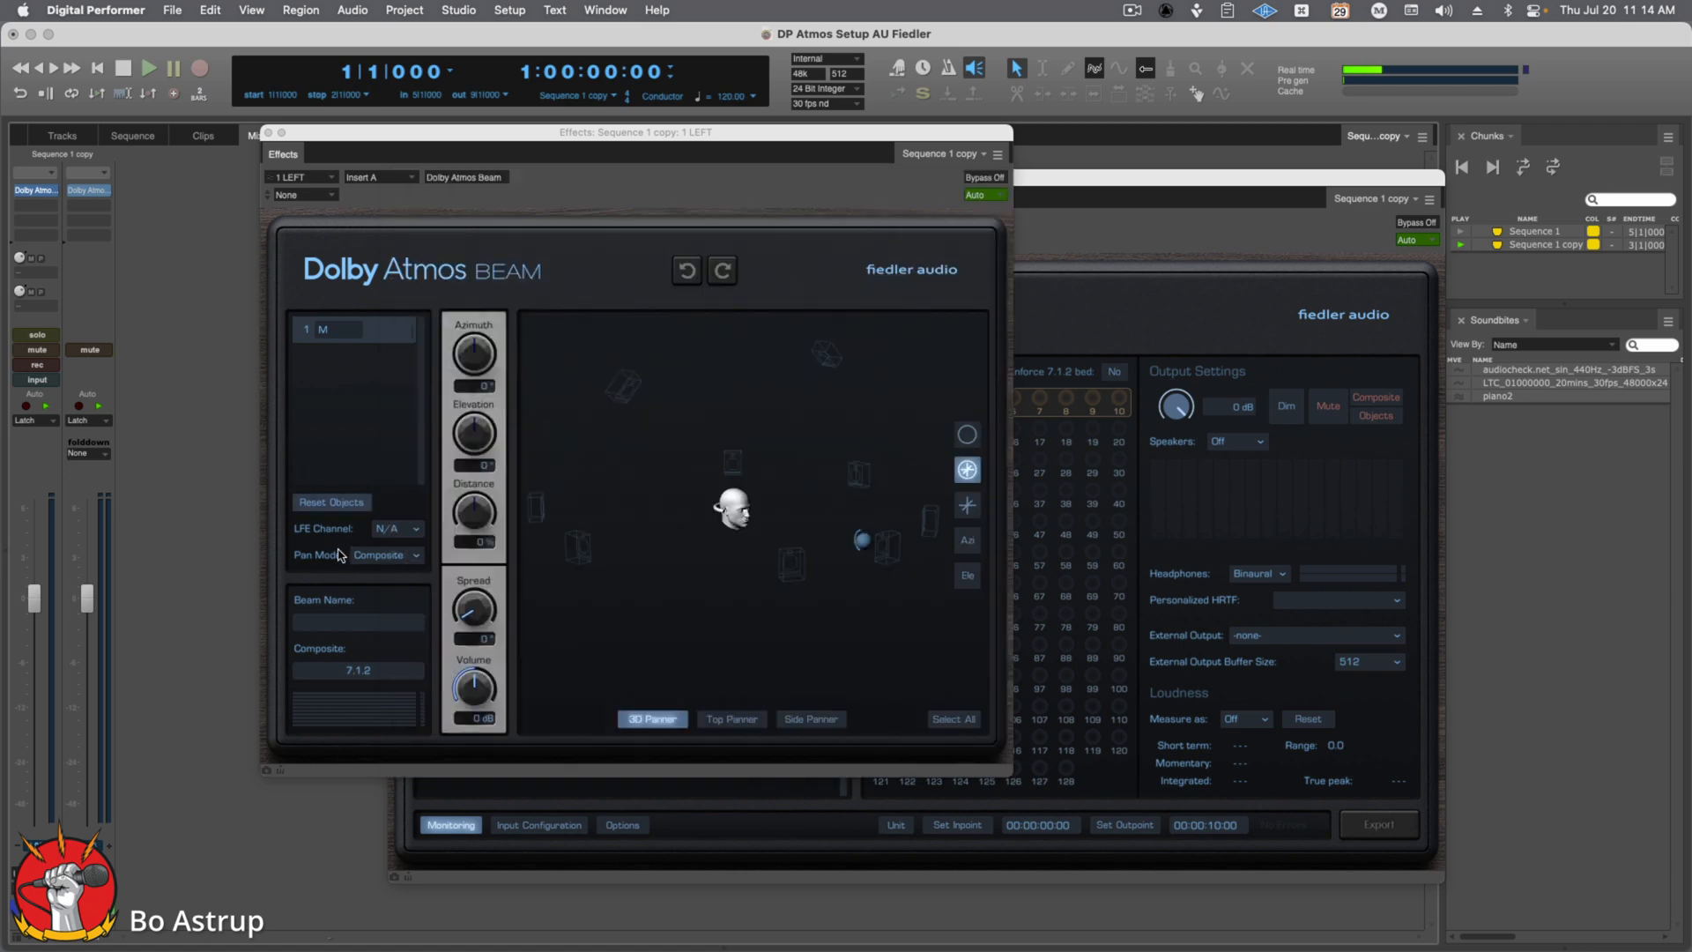
pyautogui.click(386, 555)
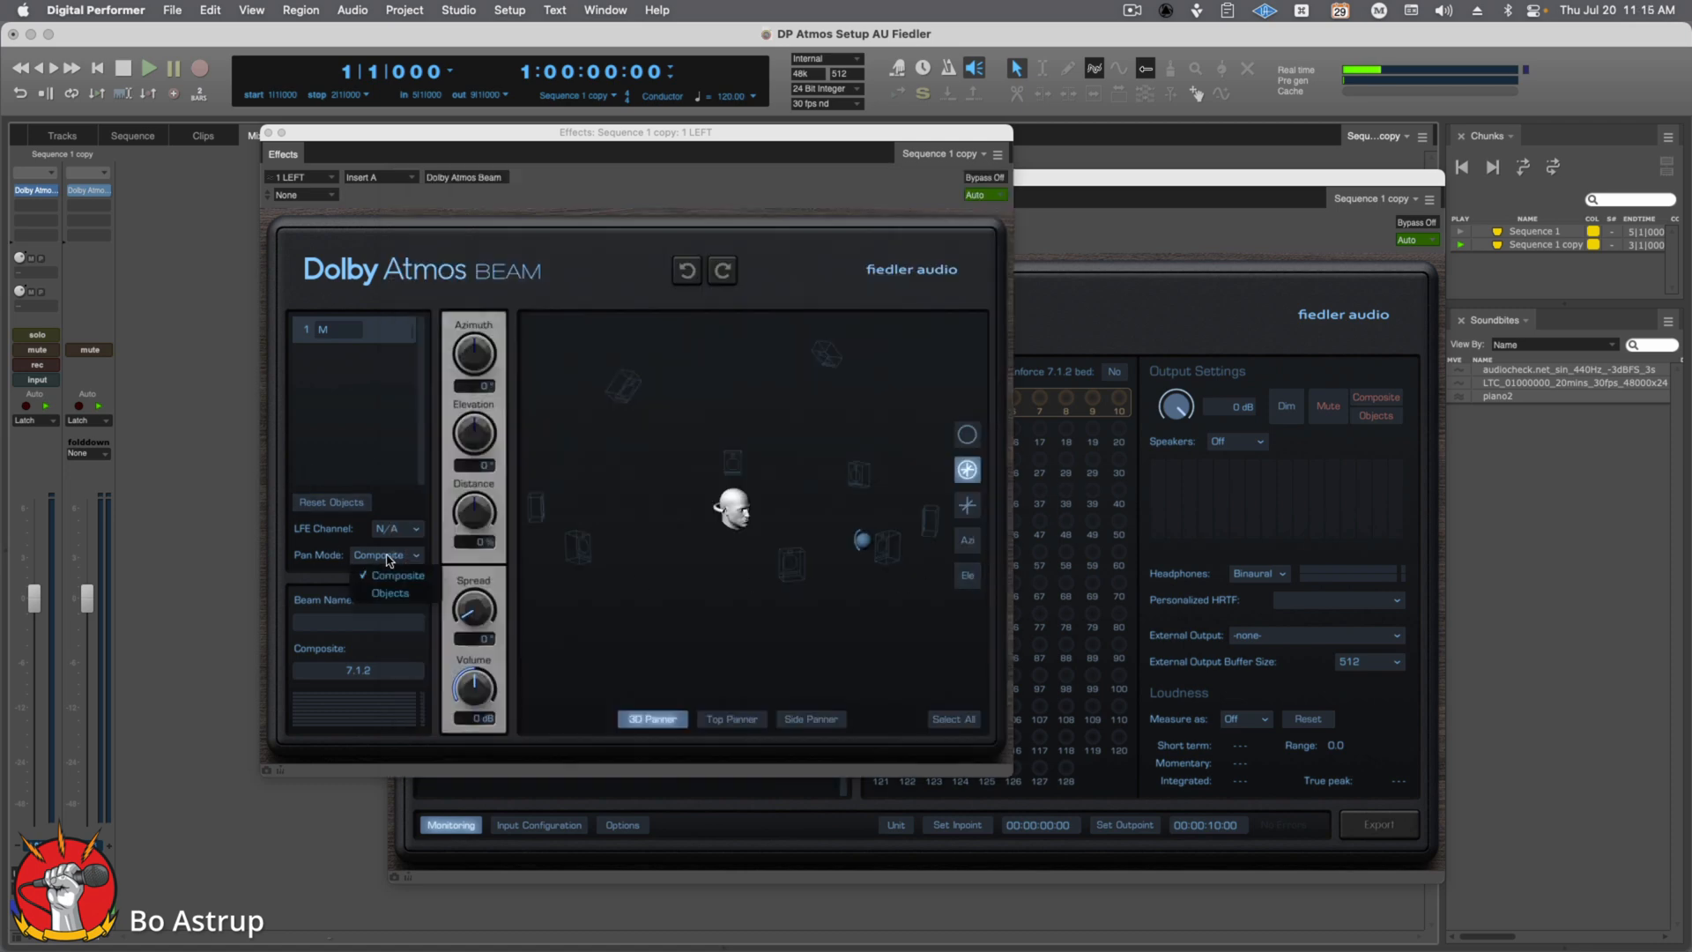
pyautogui.click(396, 574)
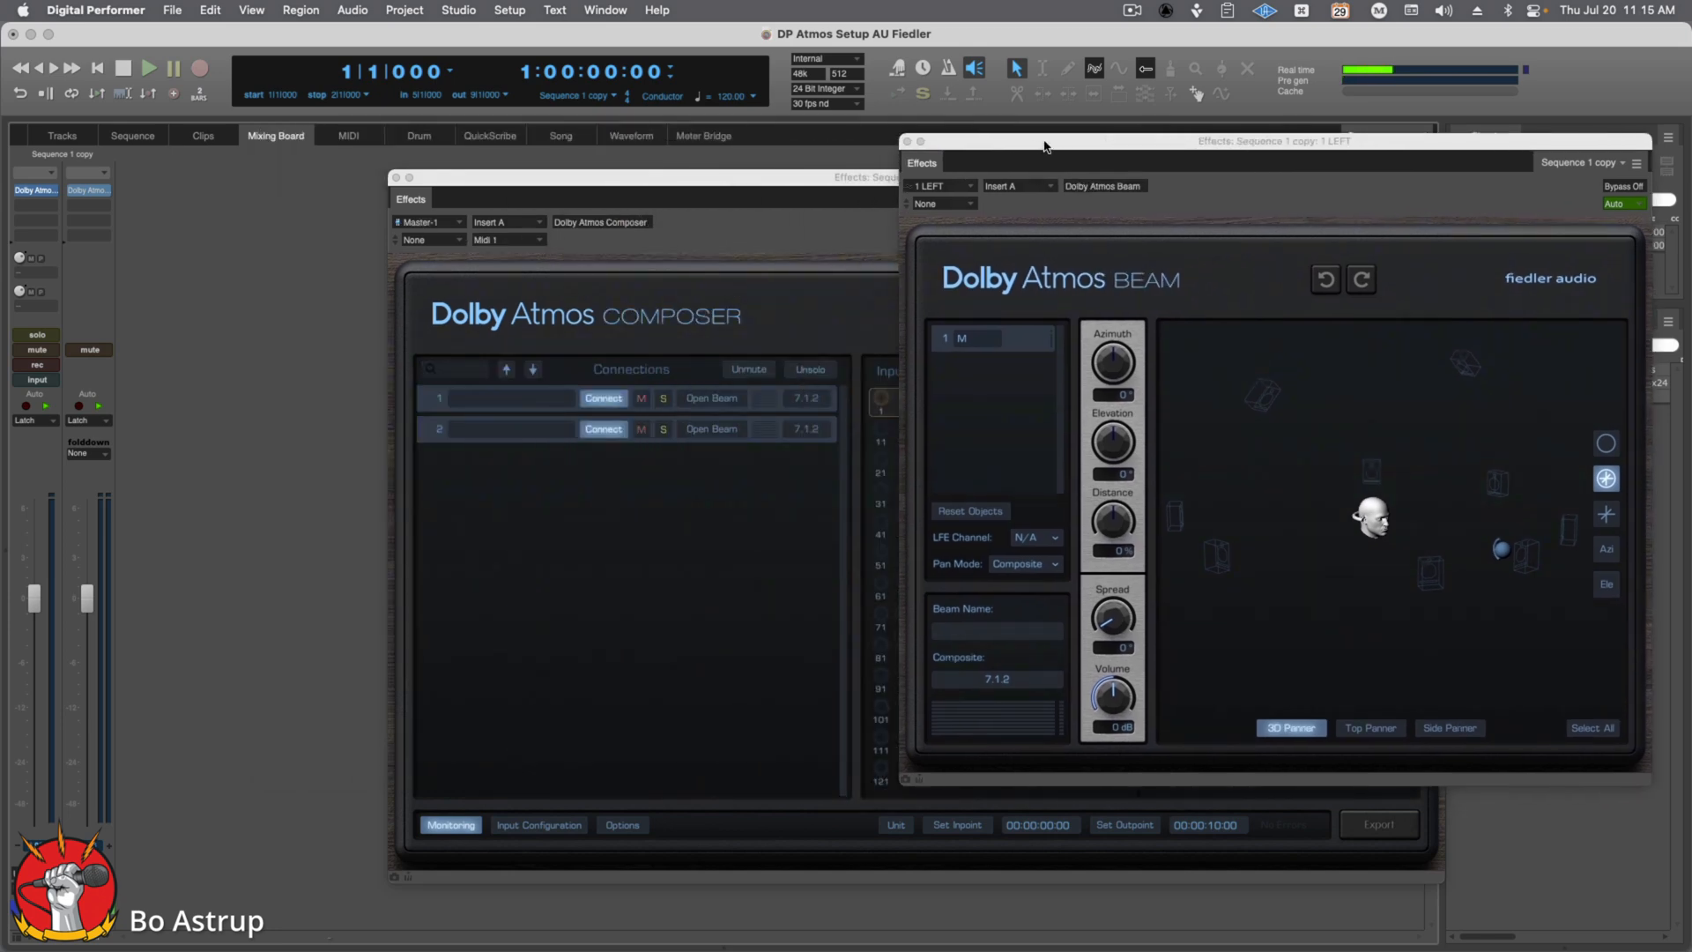
# Step: Connect the Composer's first Beam connection and reopen its panner
pyautogui.moveTo(1045, 141); pyautogui.dragTo(1034, 135)
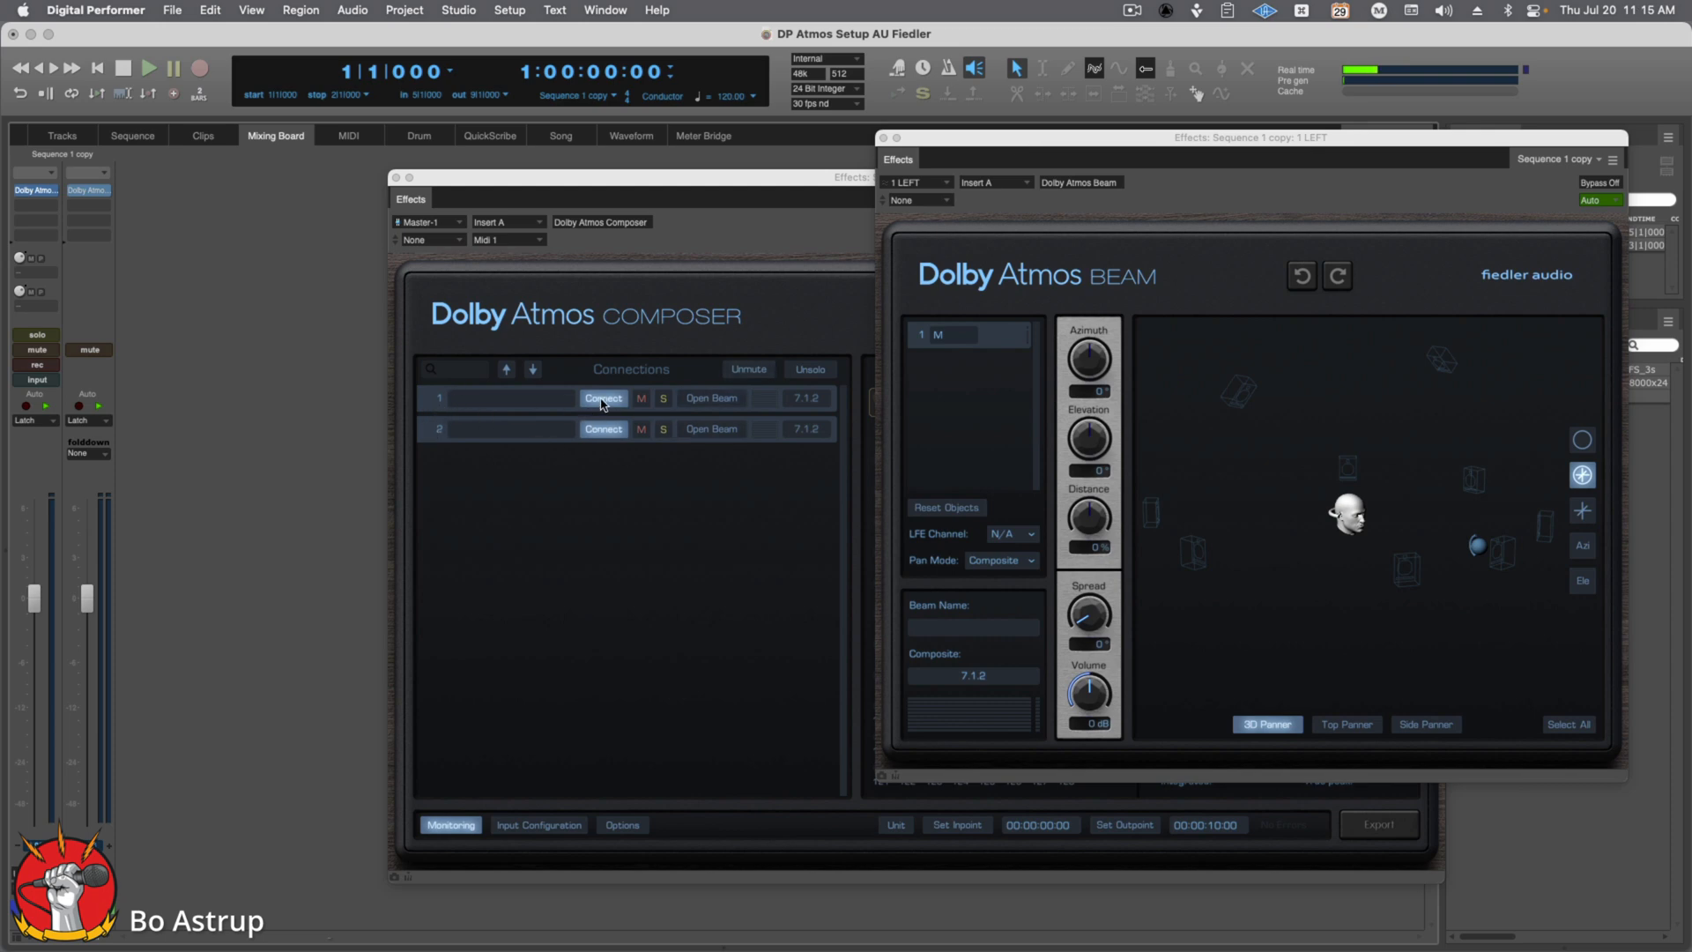
pyautogui.click(603, 396)
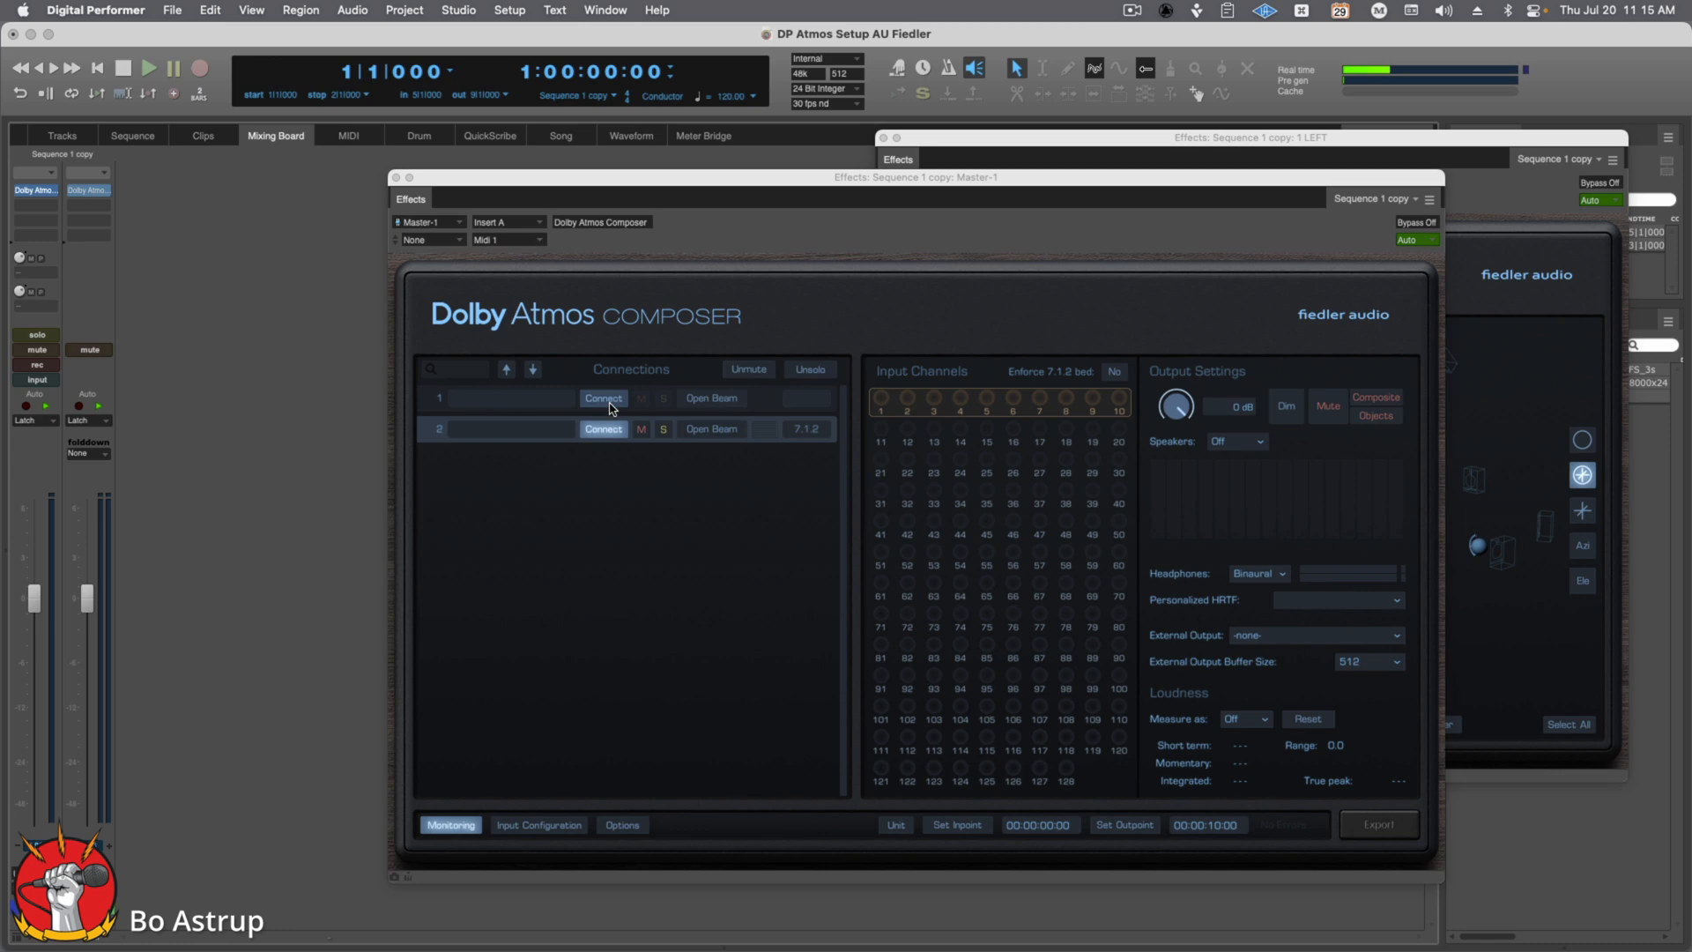
pyautogui.click(603, 398)
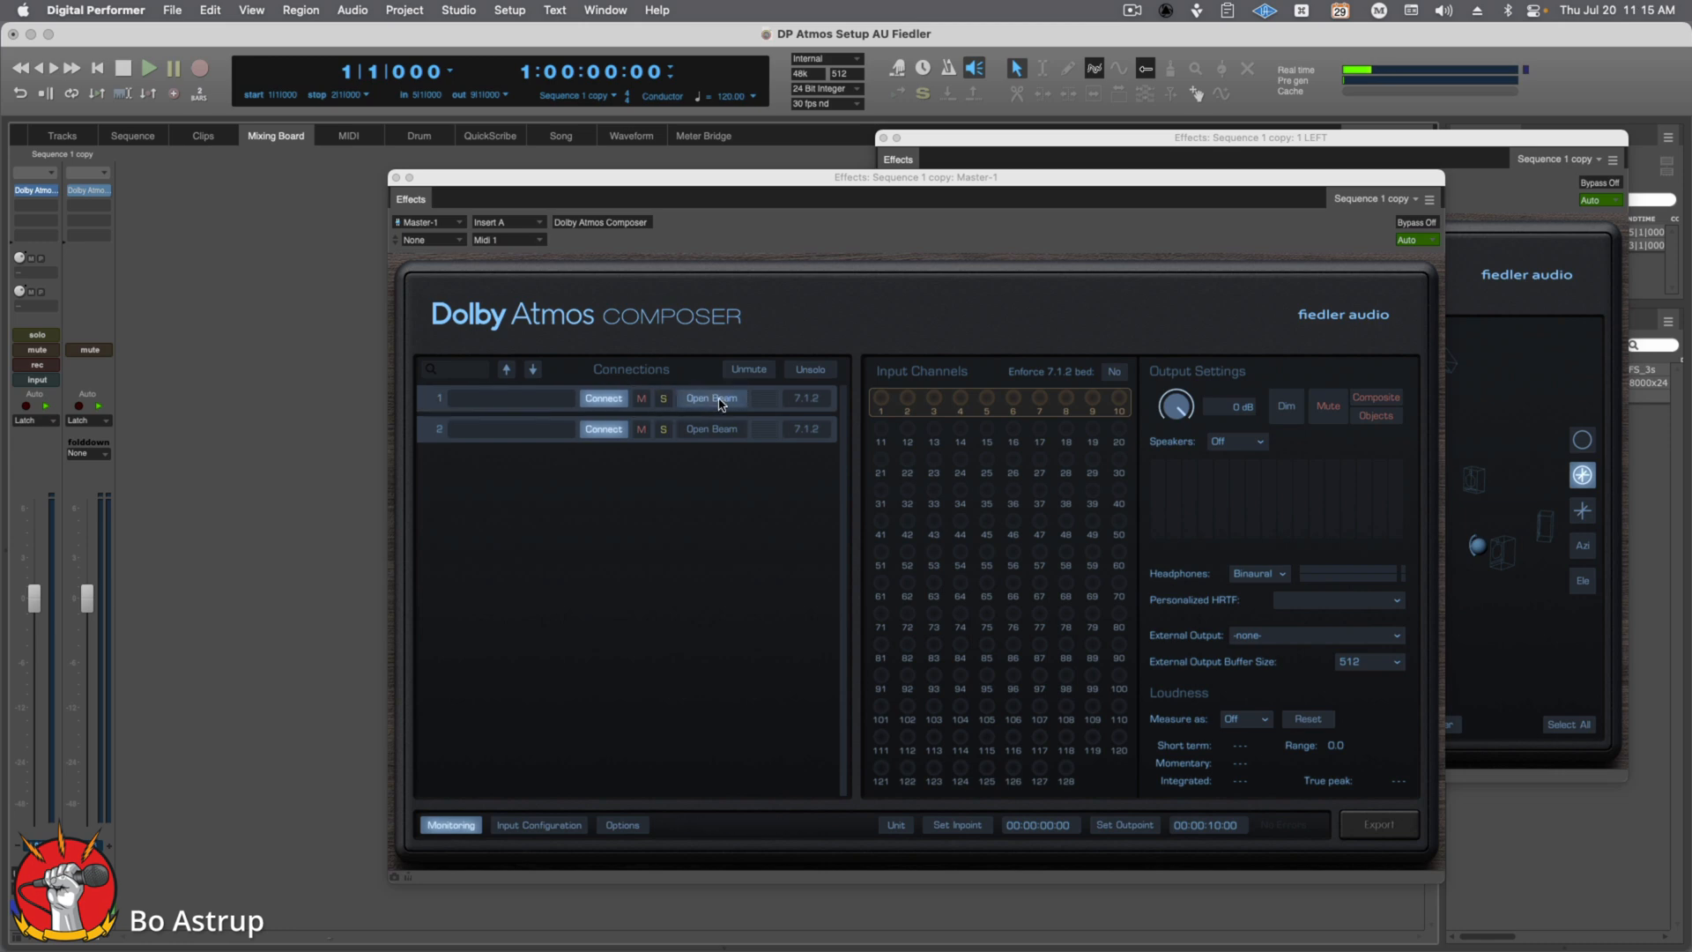
pyautogui.click(710, 398)
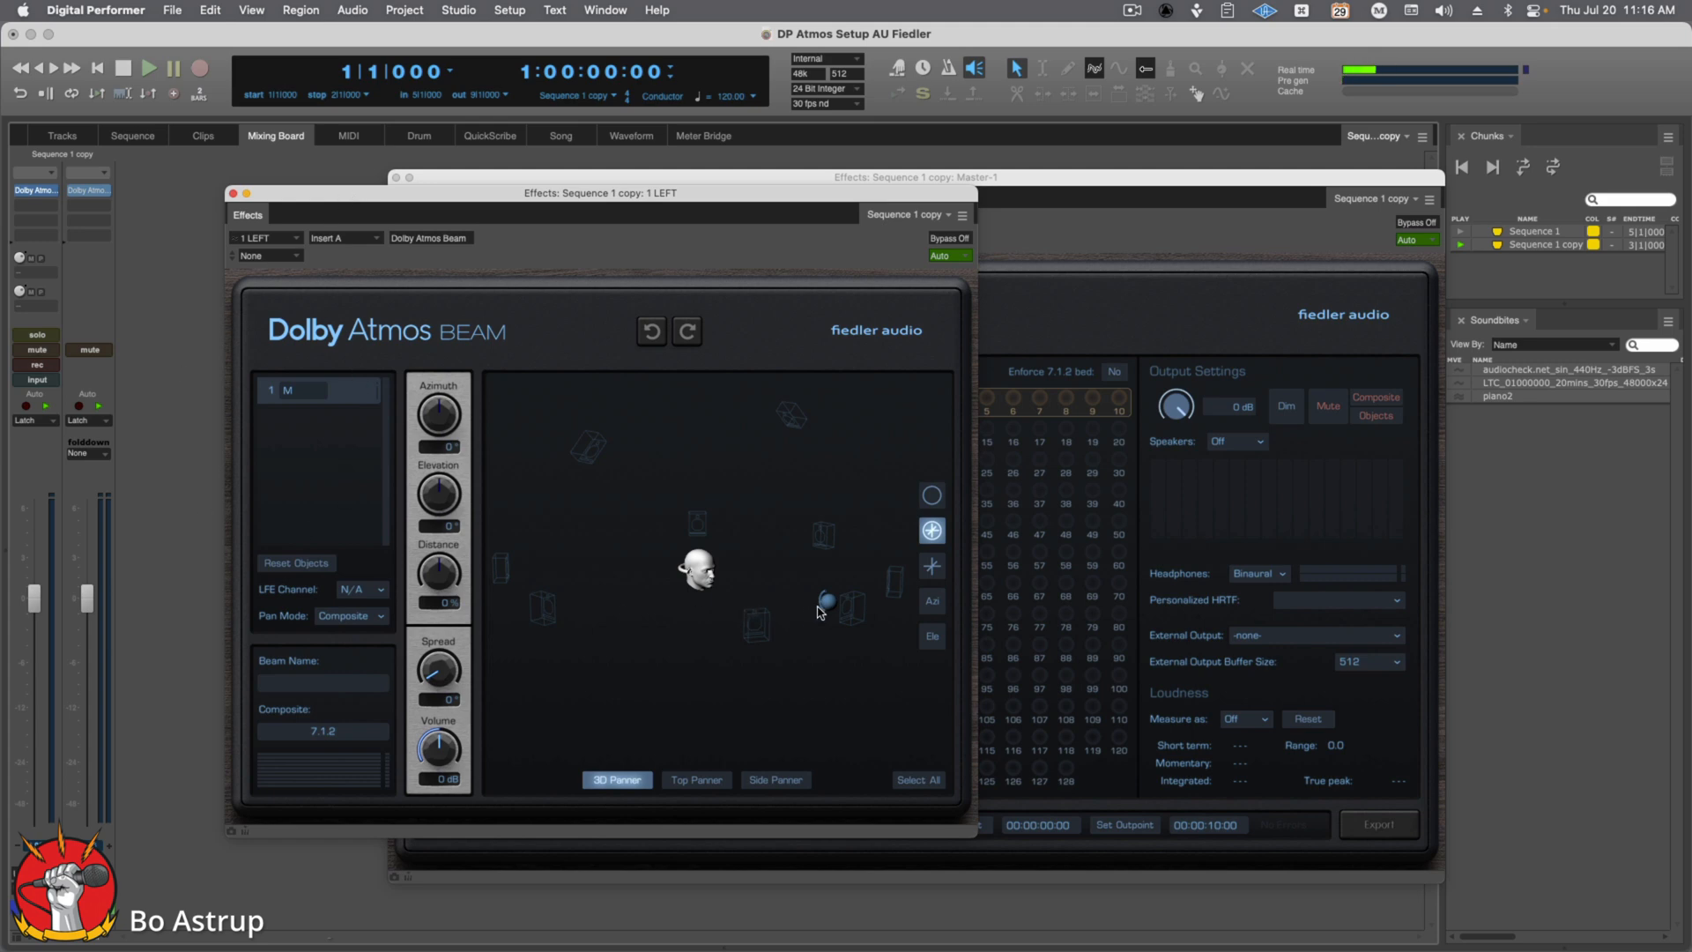
# Step: Pan the object above the head, out left, then right of the head slightly raised
pyautogui.moveTo(825, 601); pyautogui.dragTo(790, 467)
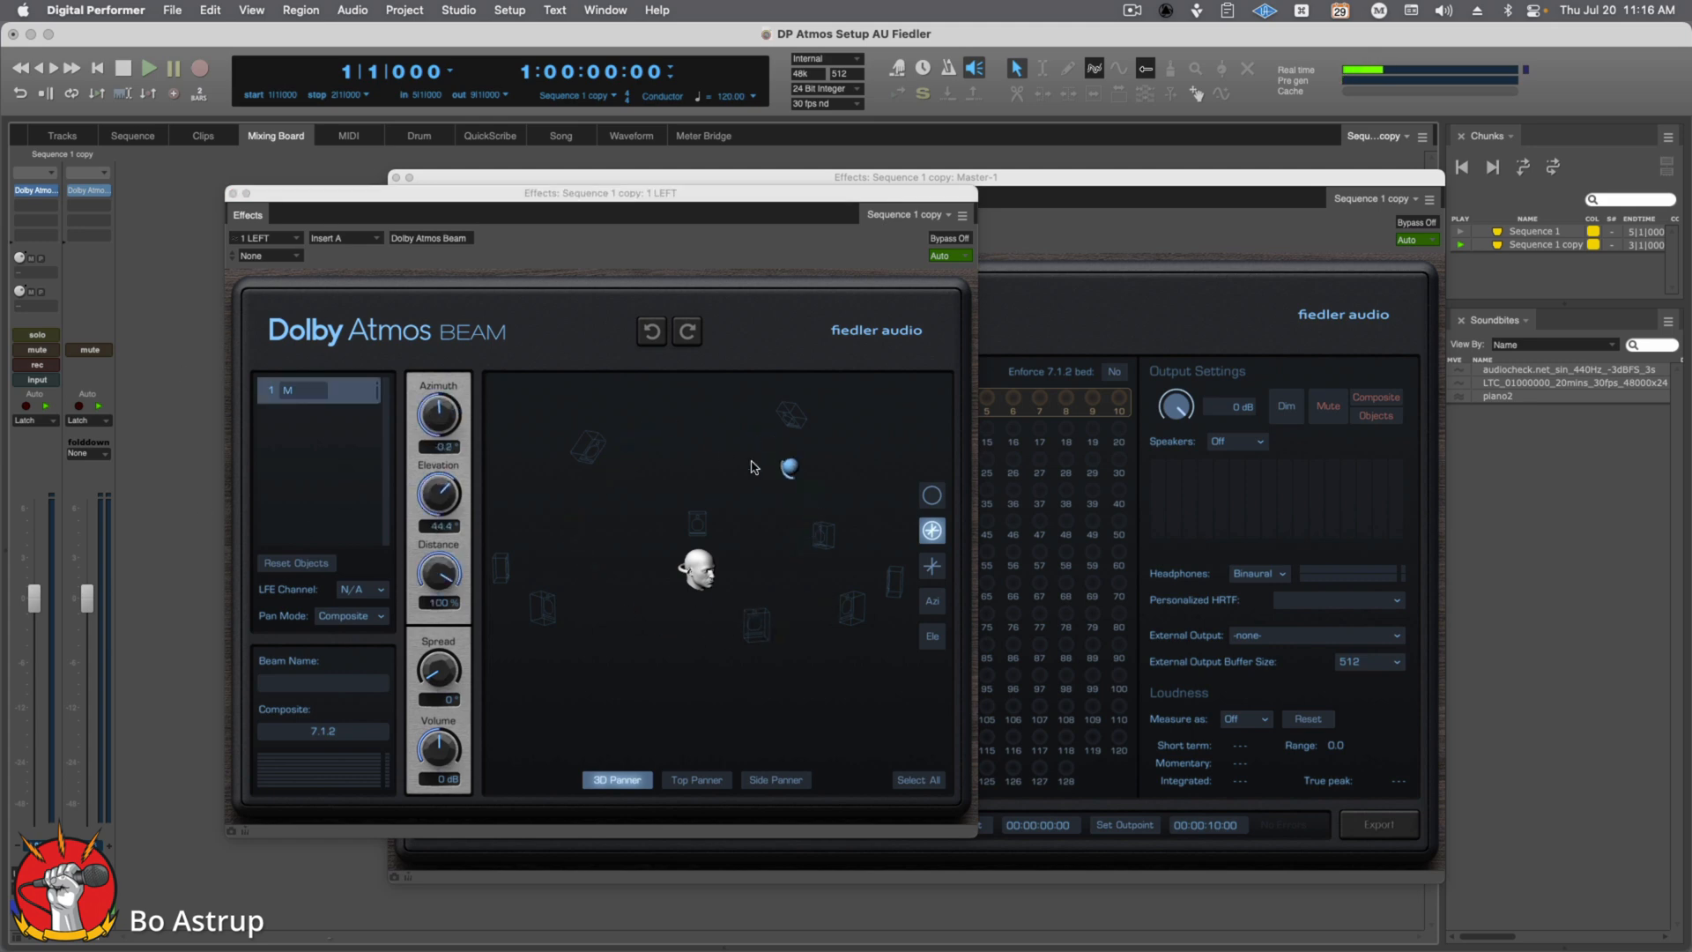
pyautogui.moveTo(789, 466); pyautogui.dragTo(707, 558)
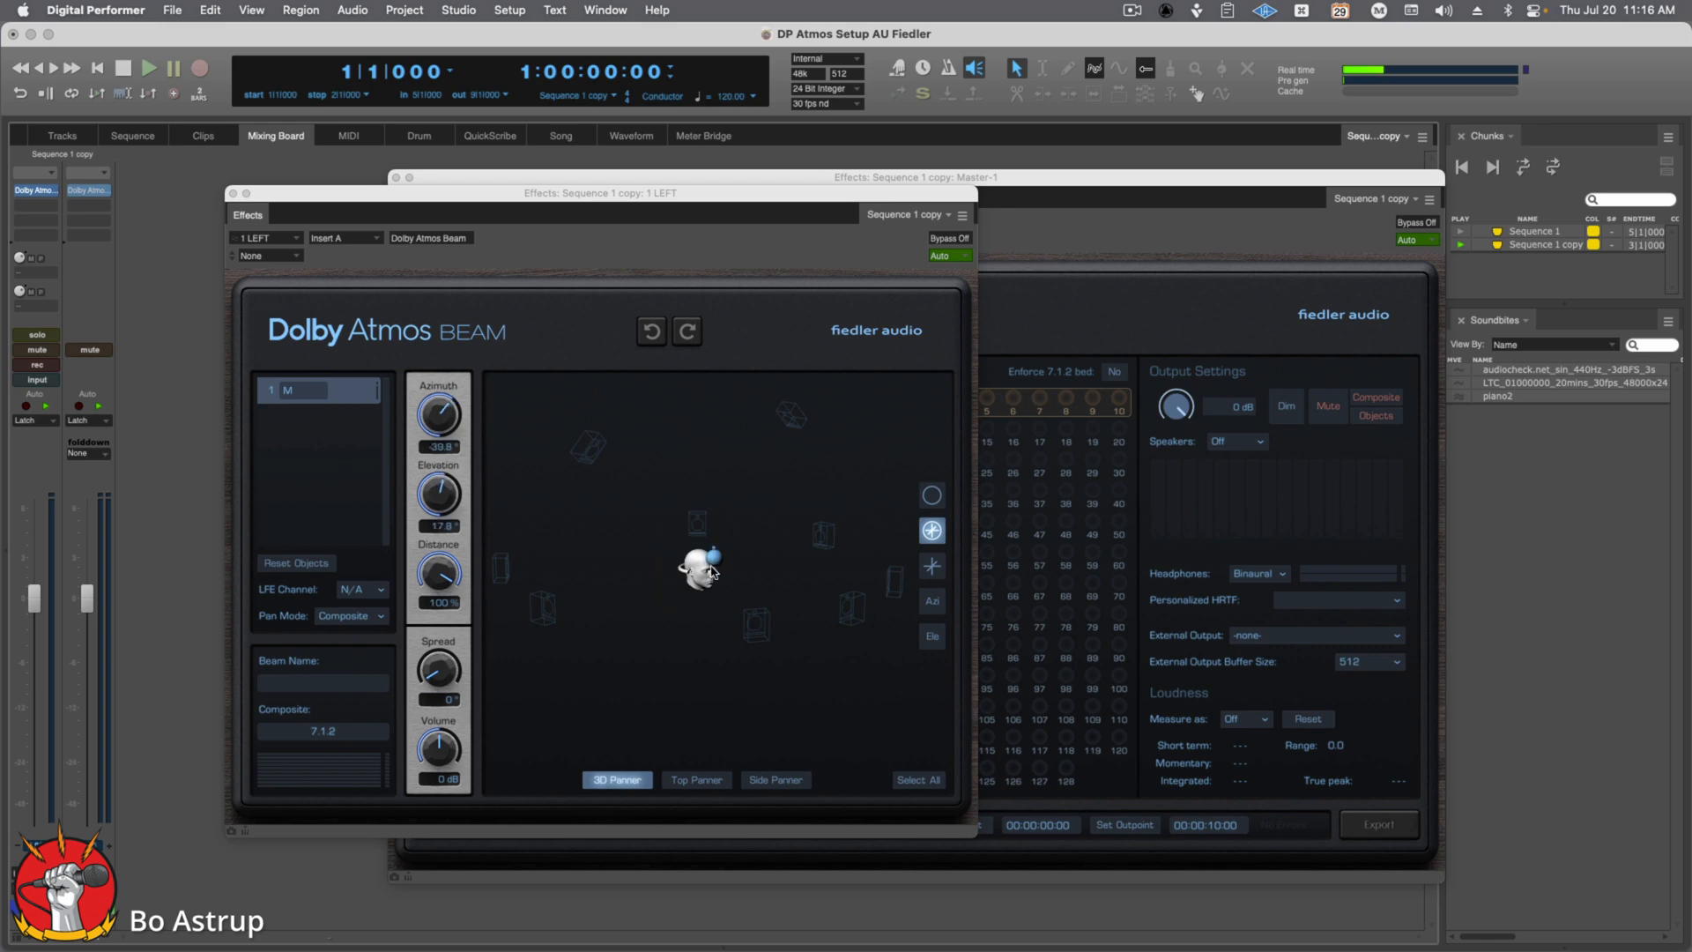
pyautogui.moveTo(706, 569); pyautogui.dragTo(569, 601)
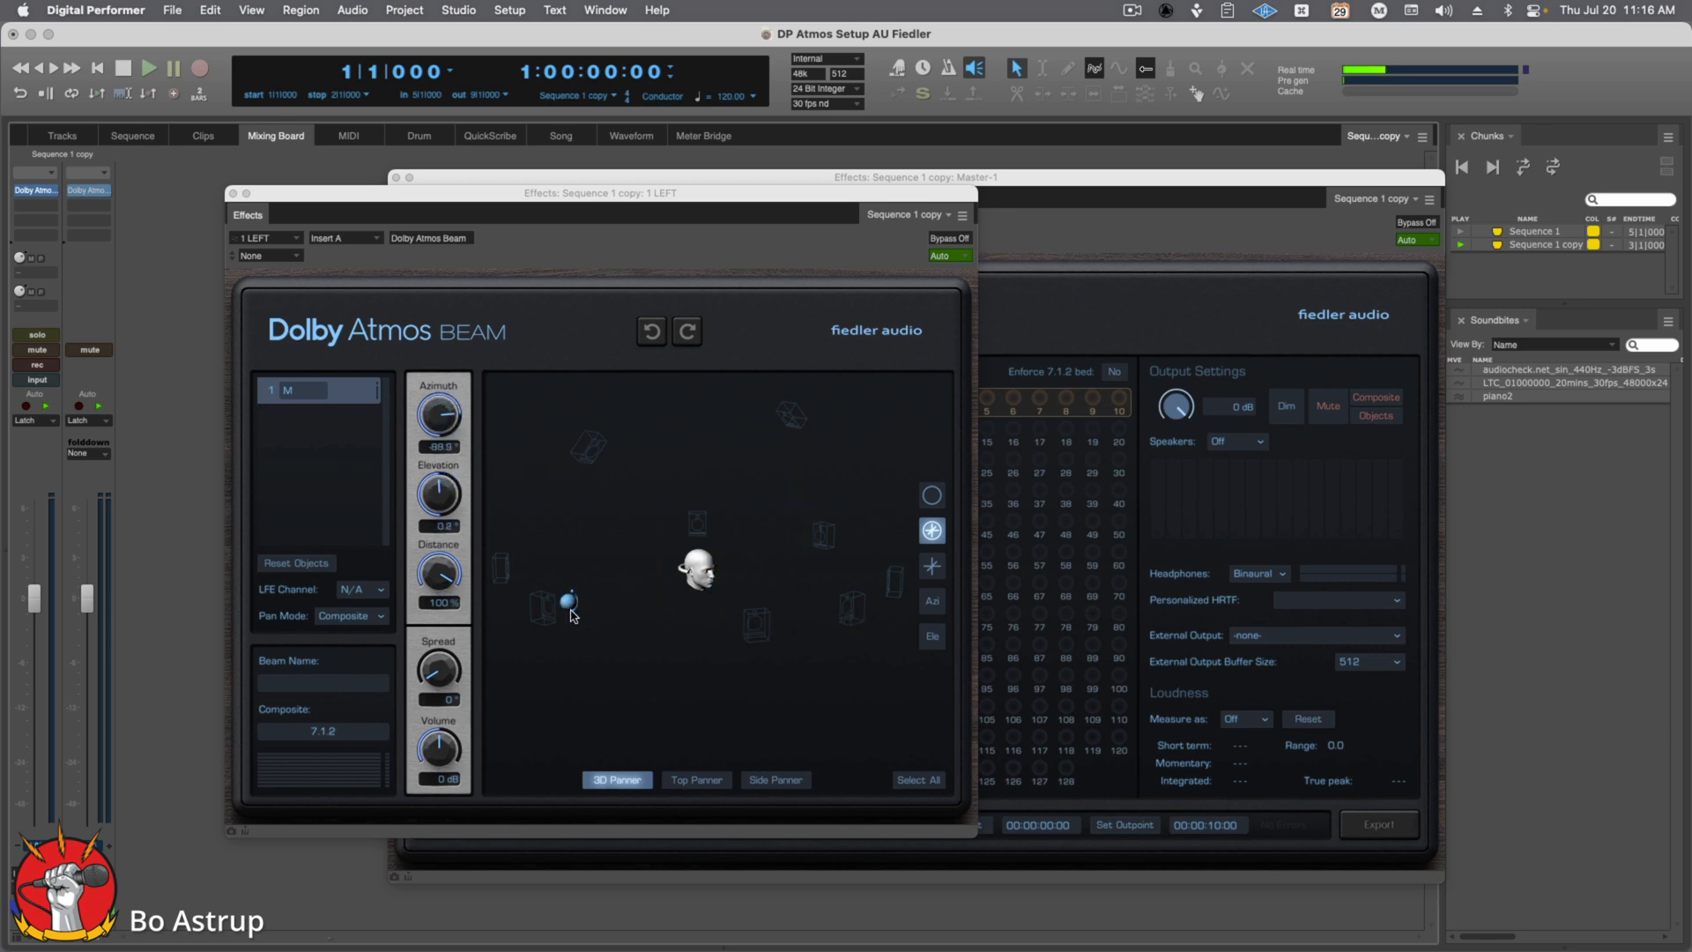
pyautogui.moveTo(569, 601); pyautogui.dragTo(789, 534)
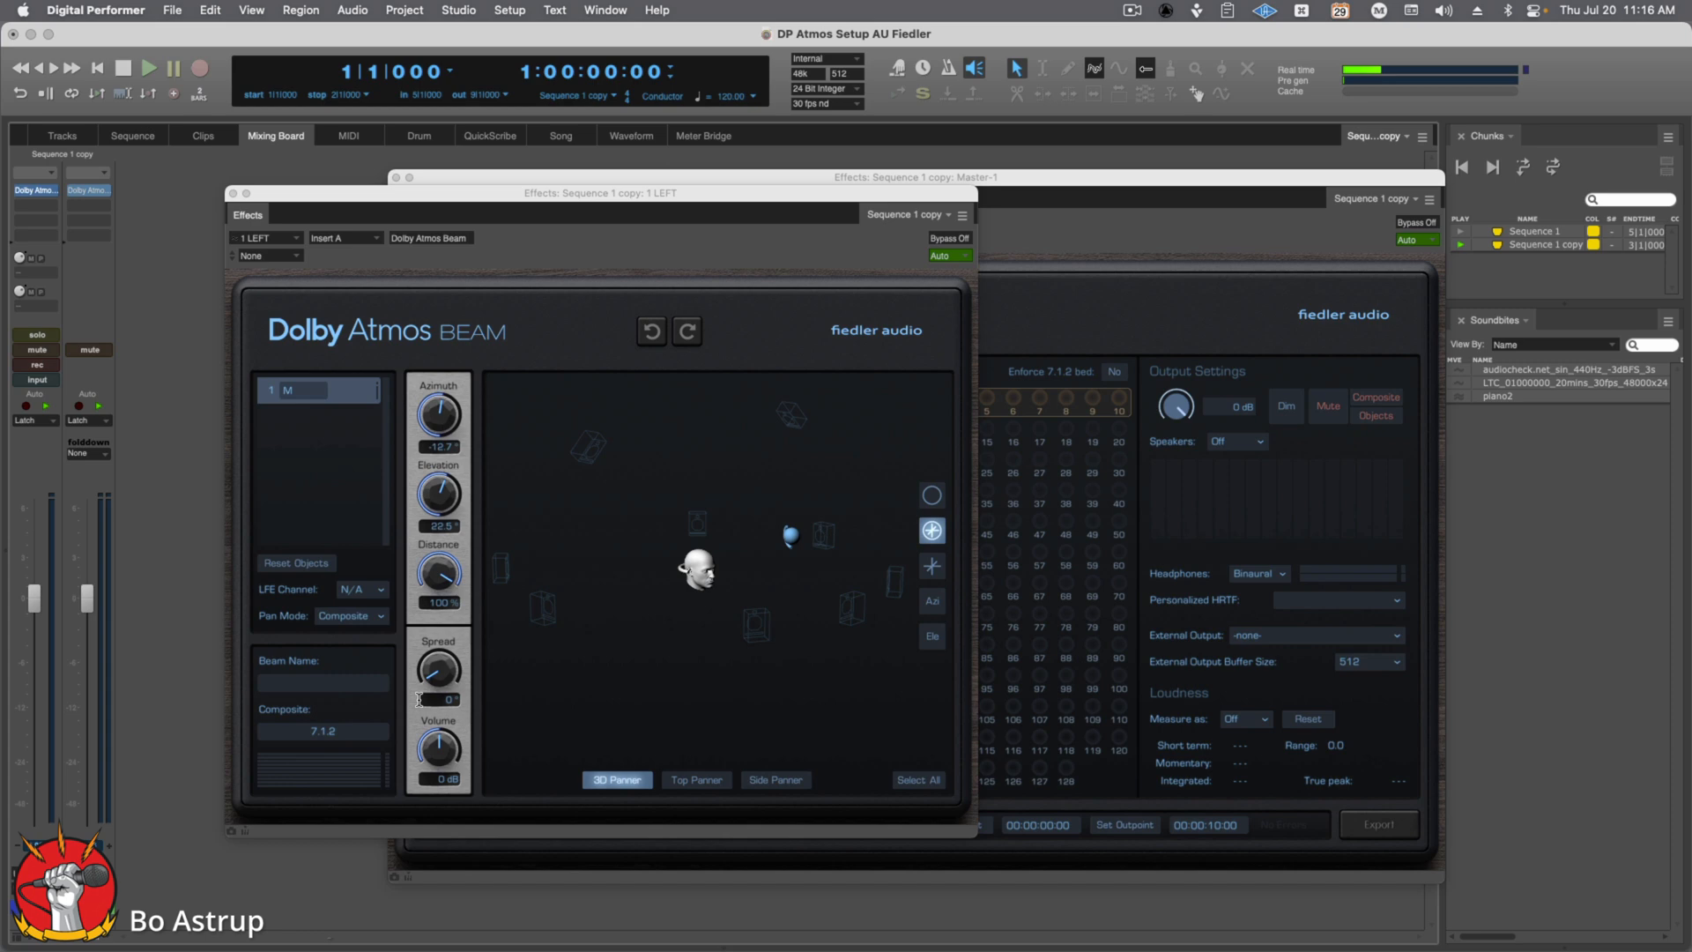
pyautogui.moveTo(645, 677)
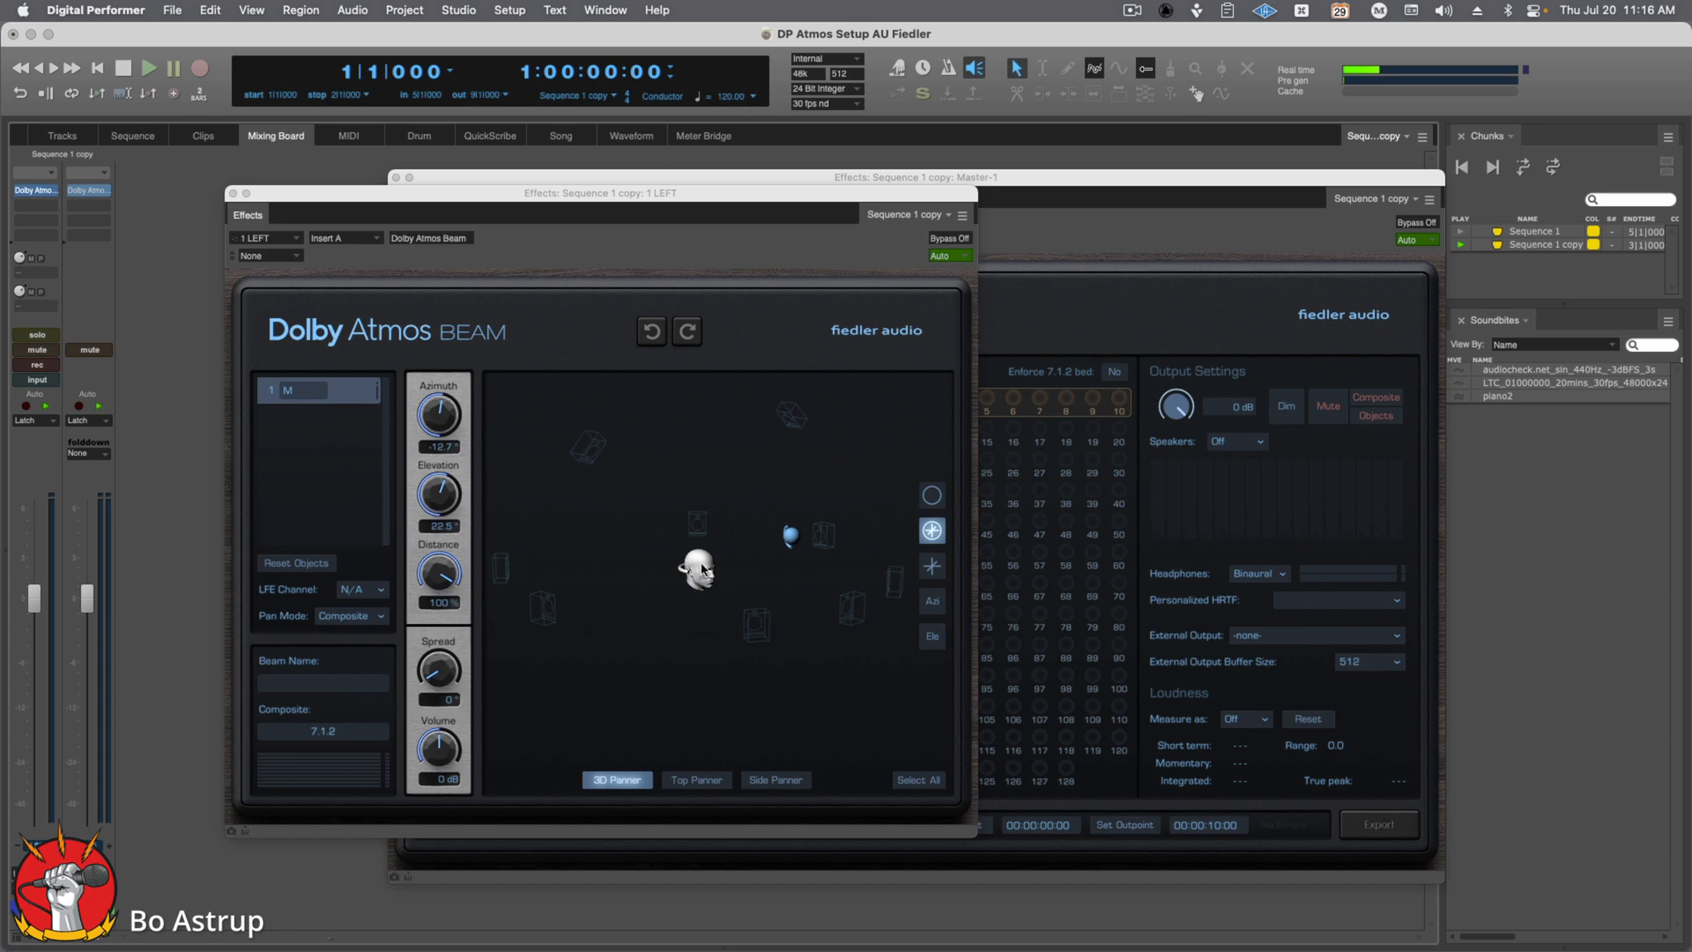
pyautogui.moveTo(641, 558)
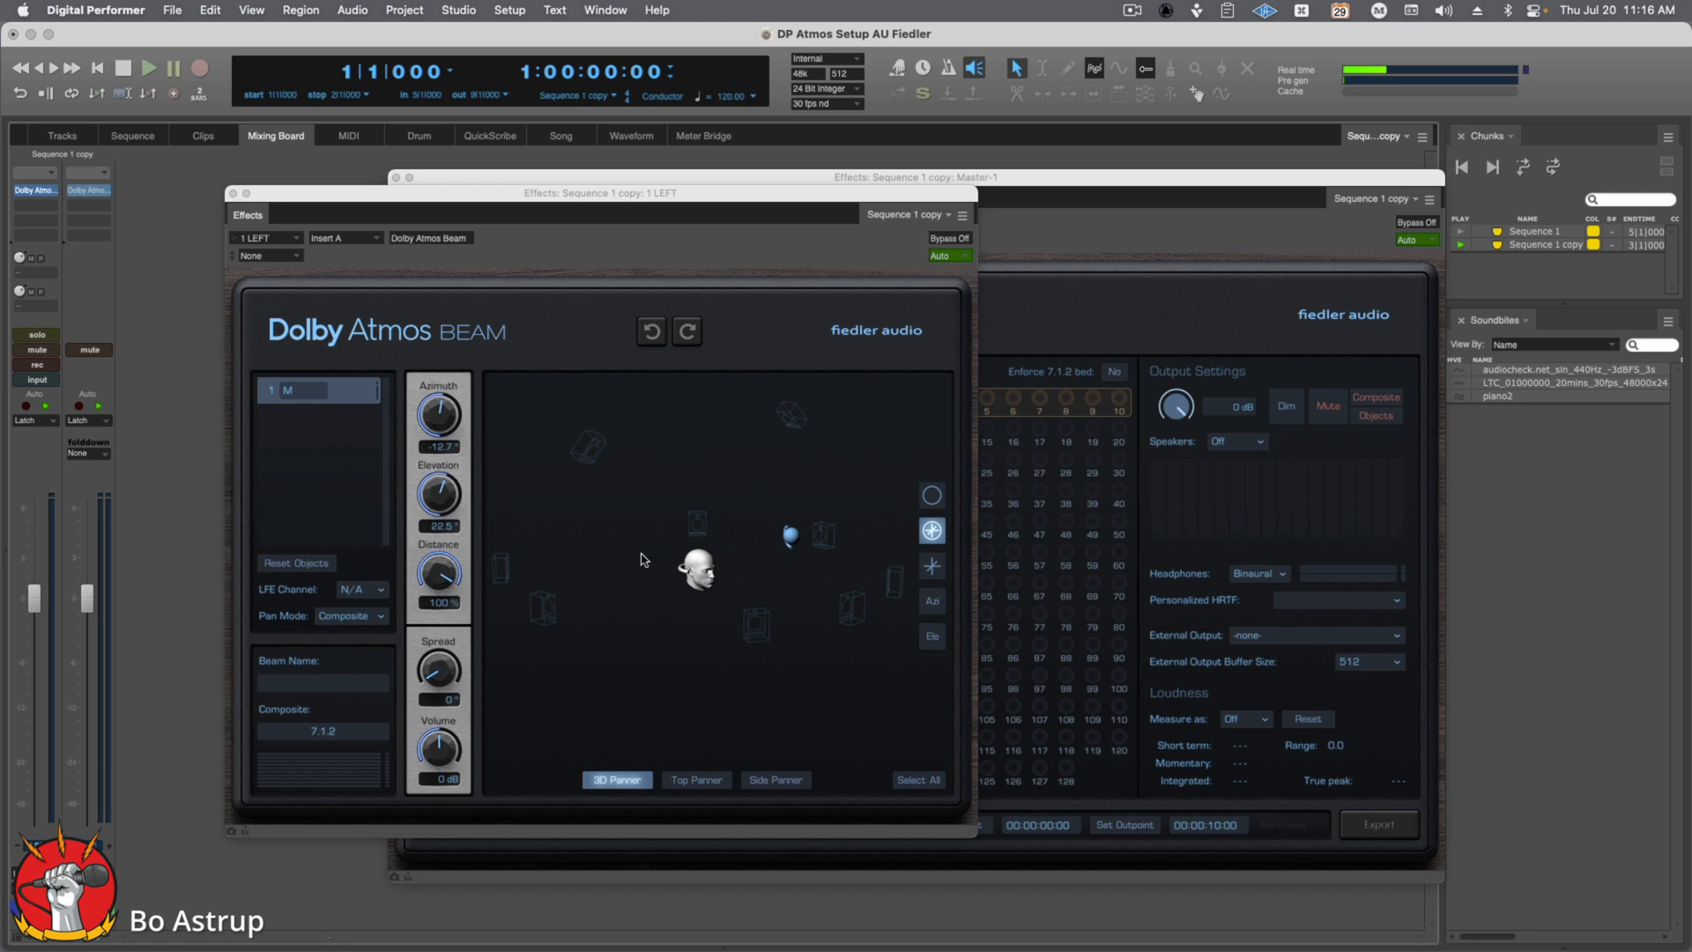
pyautogui.moveTo(753, 631)
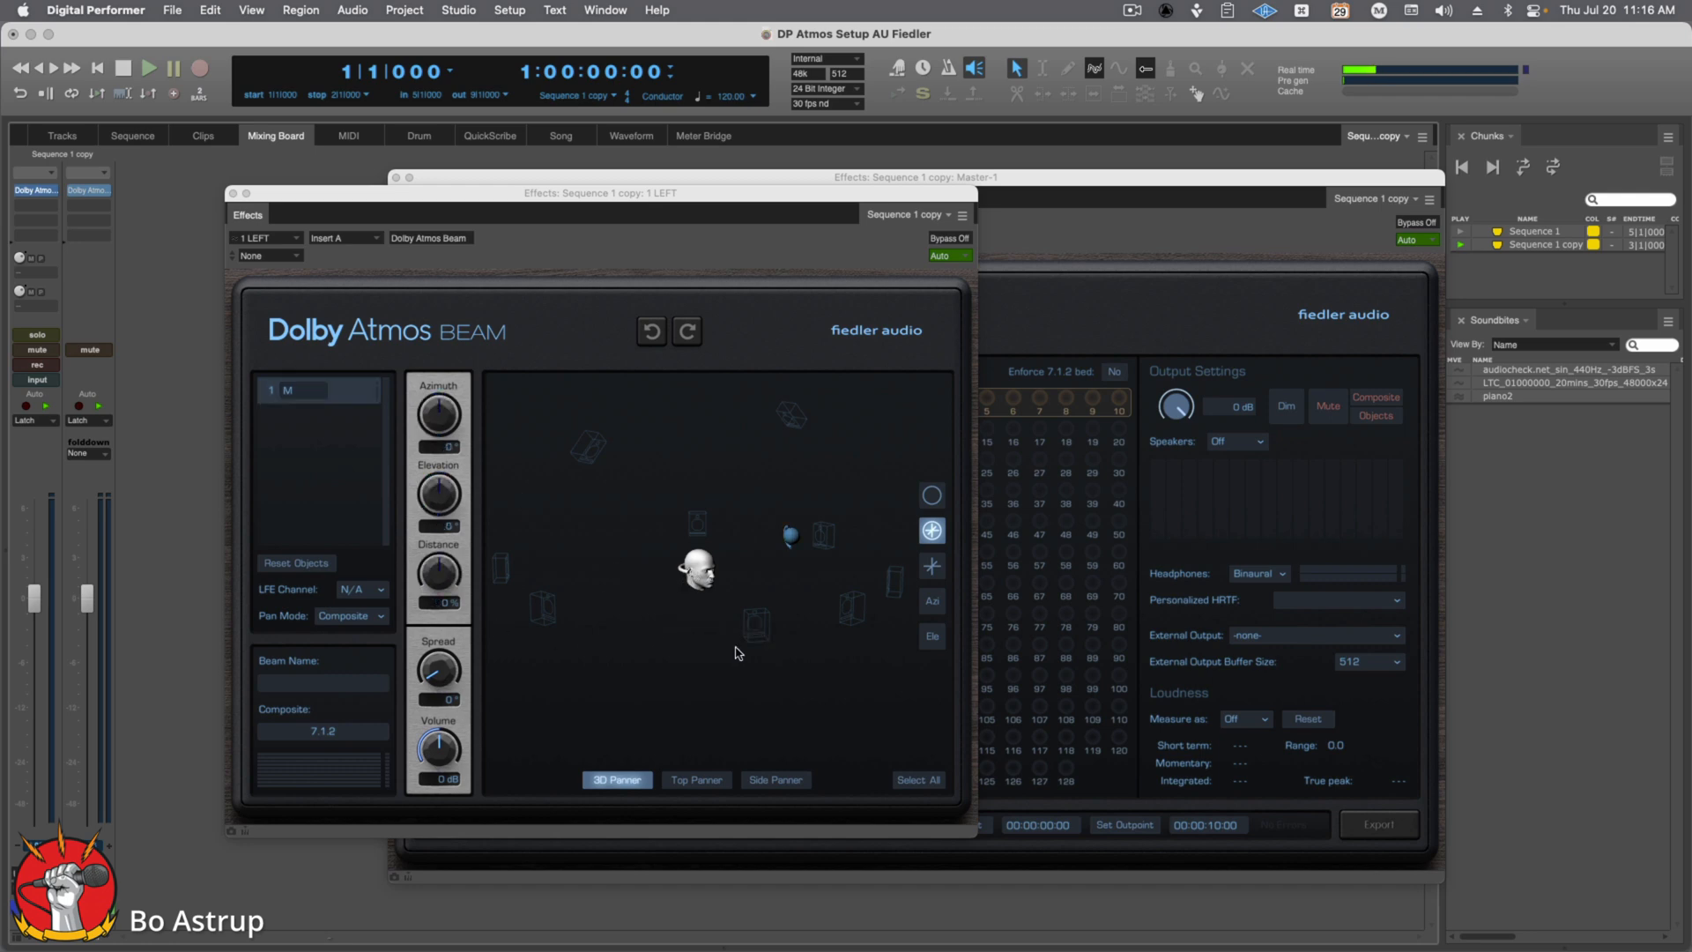
pyautogui.moveTo(816, 518)
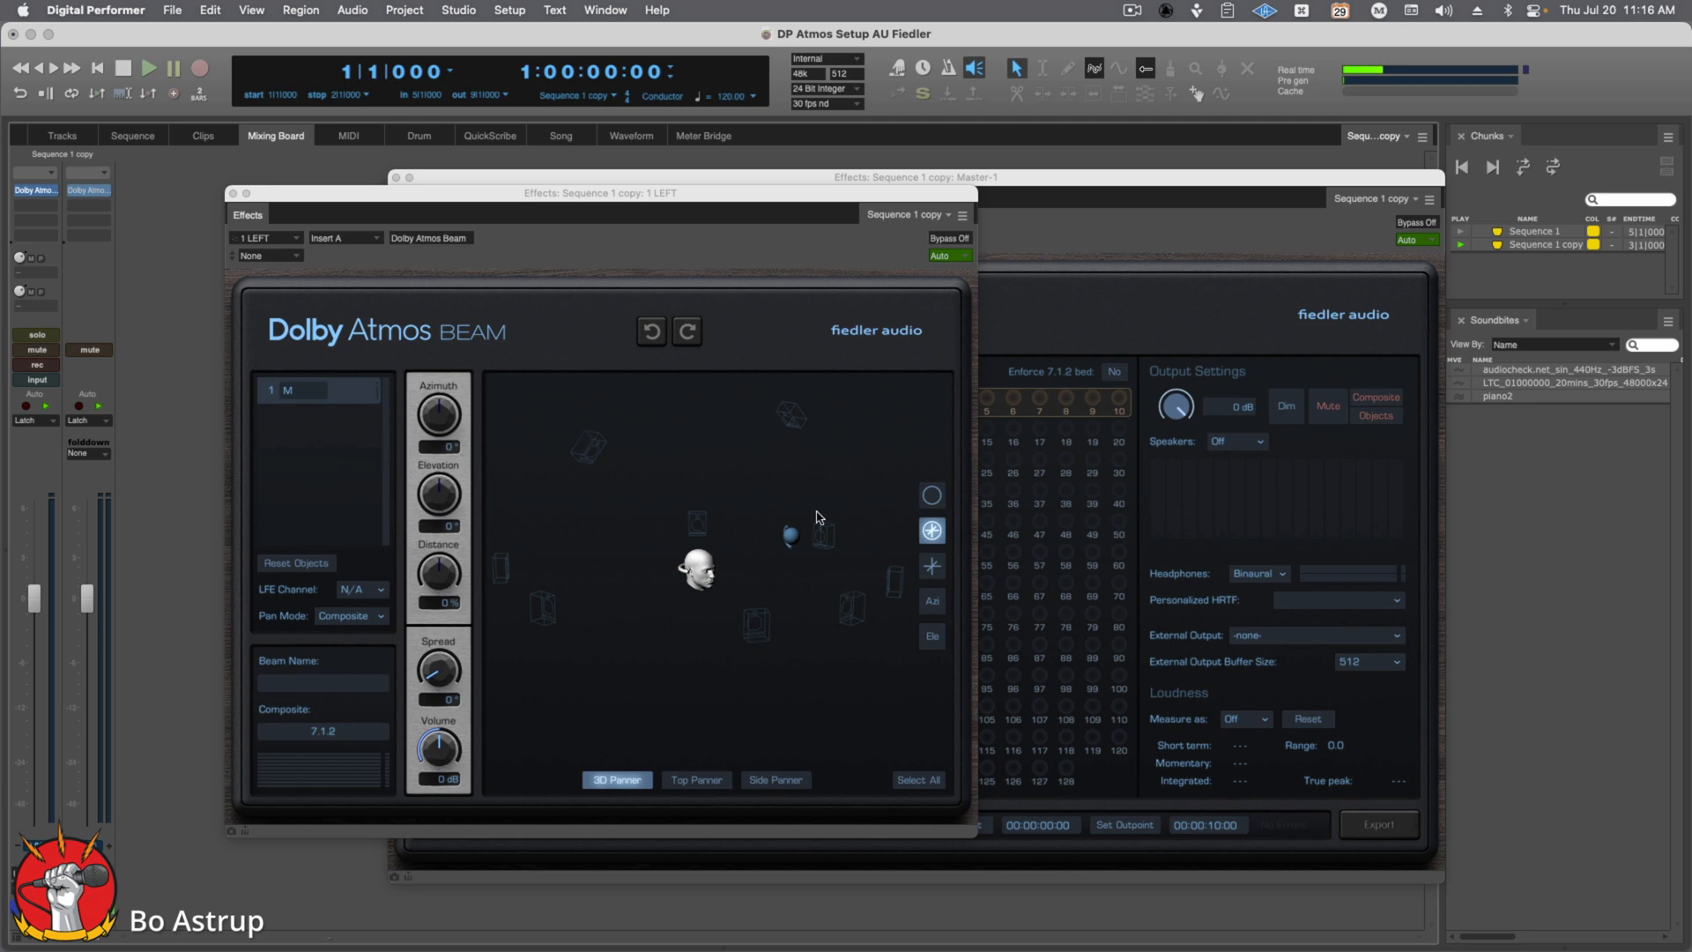
pyautogui.moveTo(761, 638)
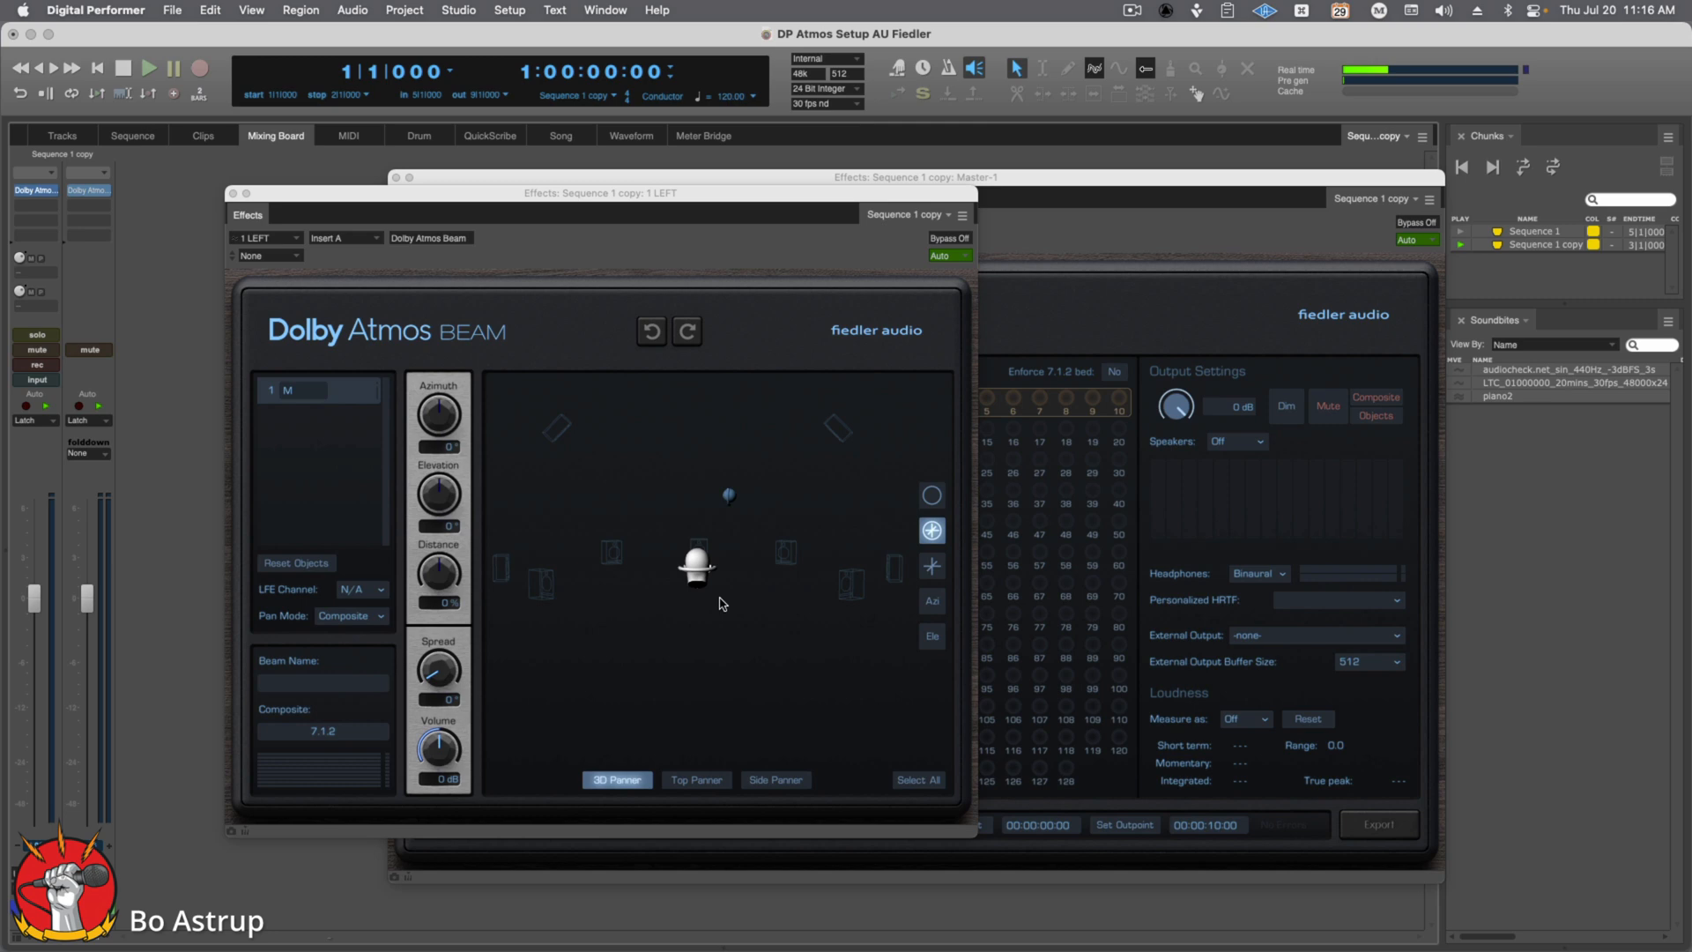
pyautogui.moveTo(626, 556)
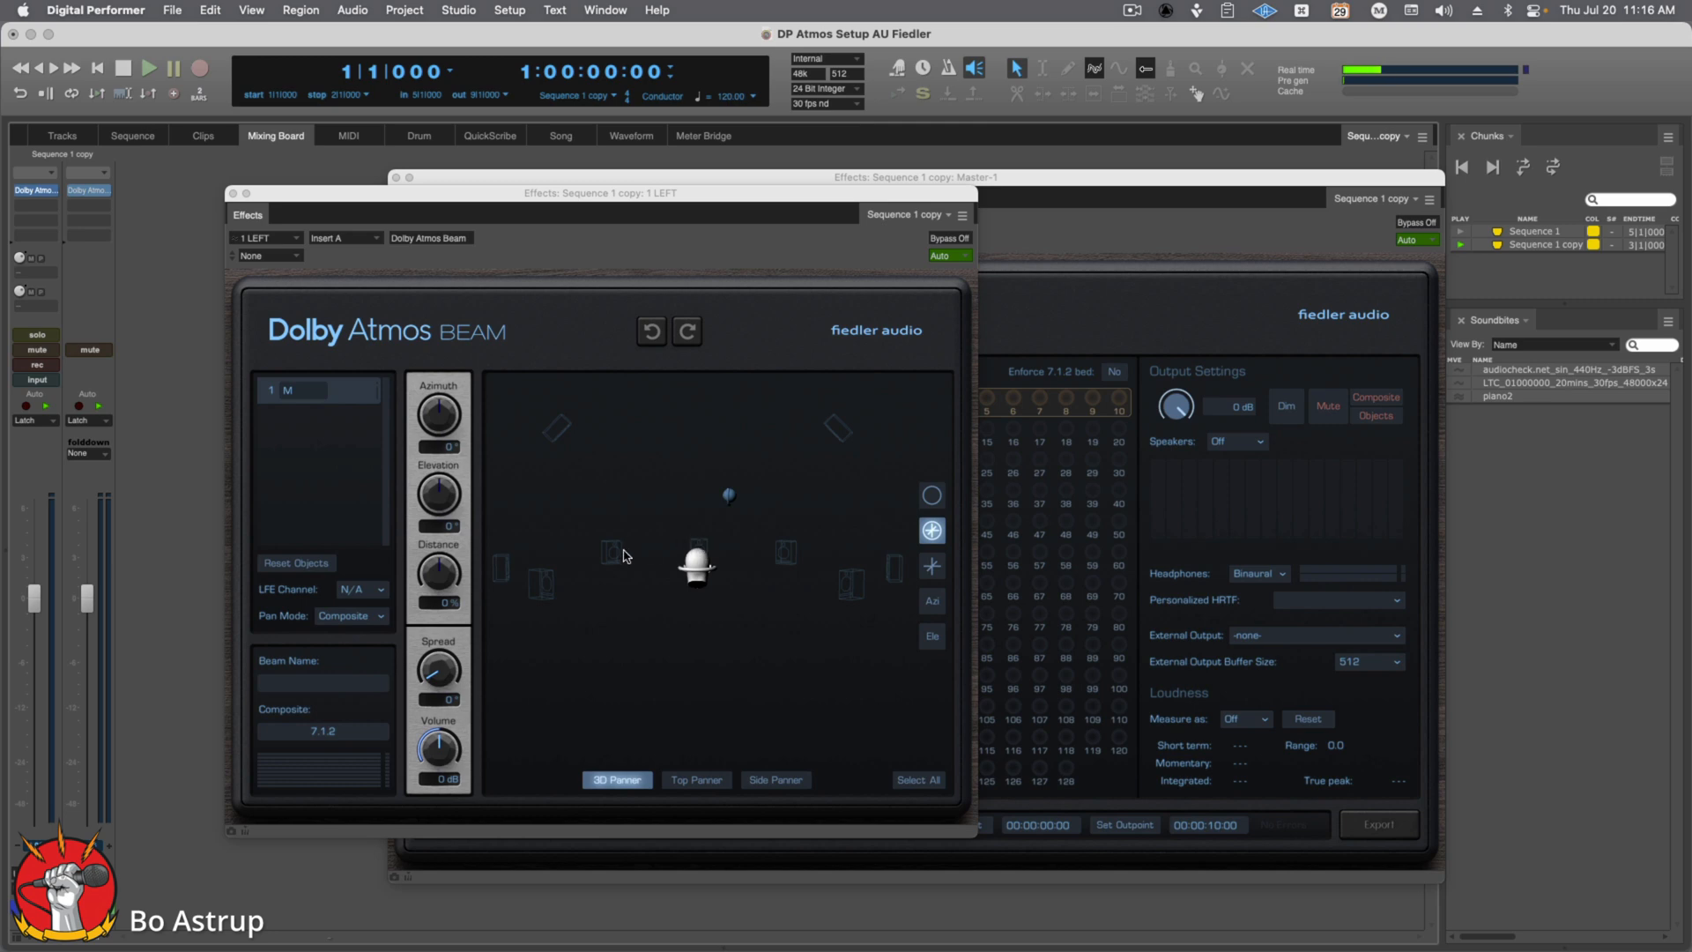
pyautogui.moveTo(511, 571)
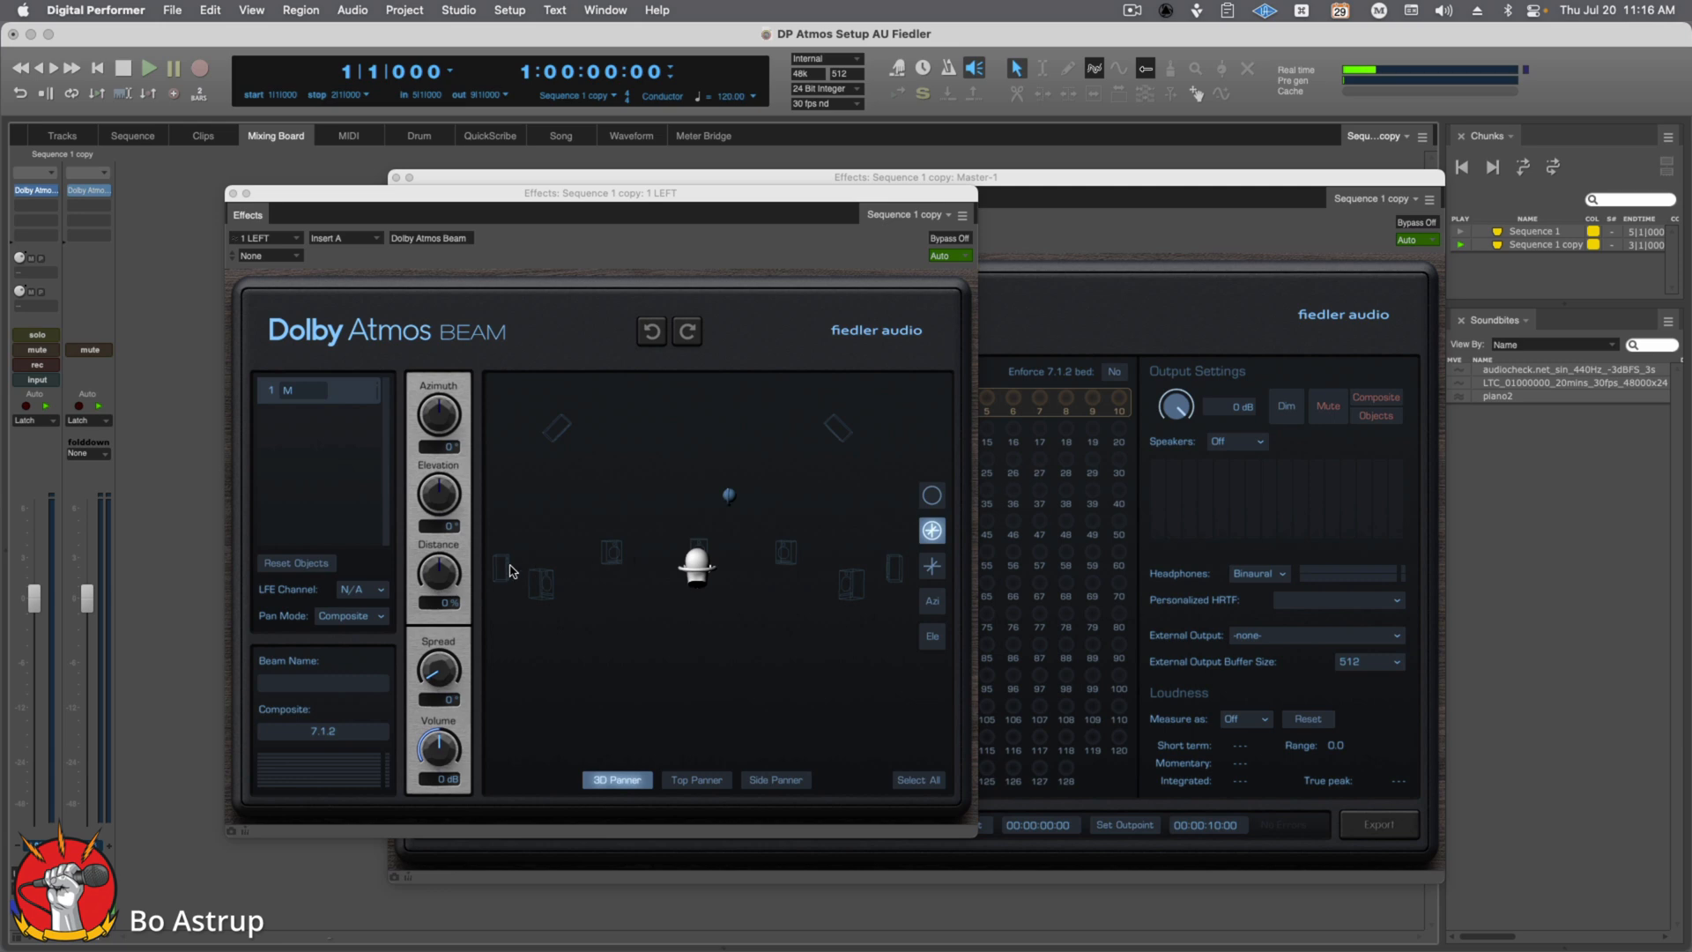
pyautogui.moveTo(848, 442)
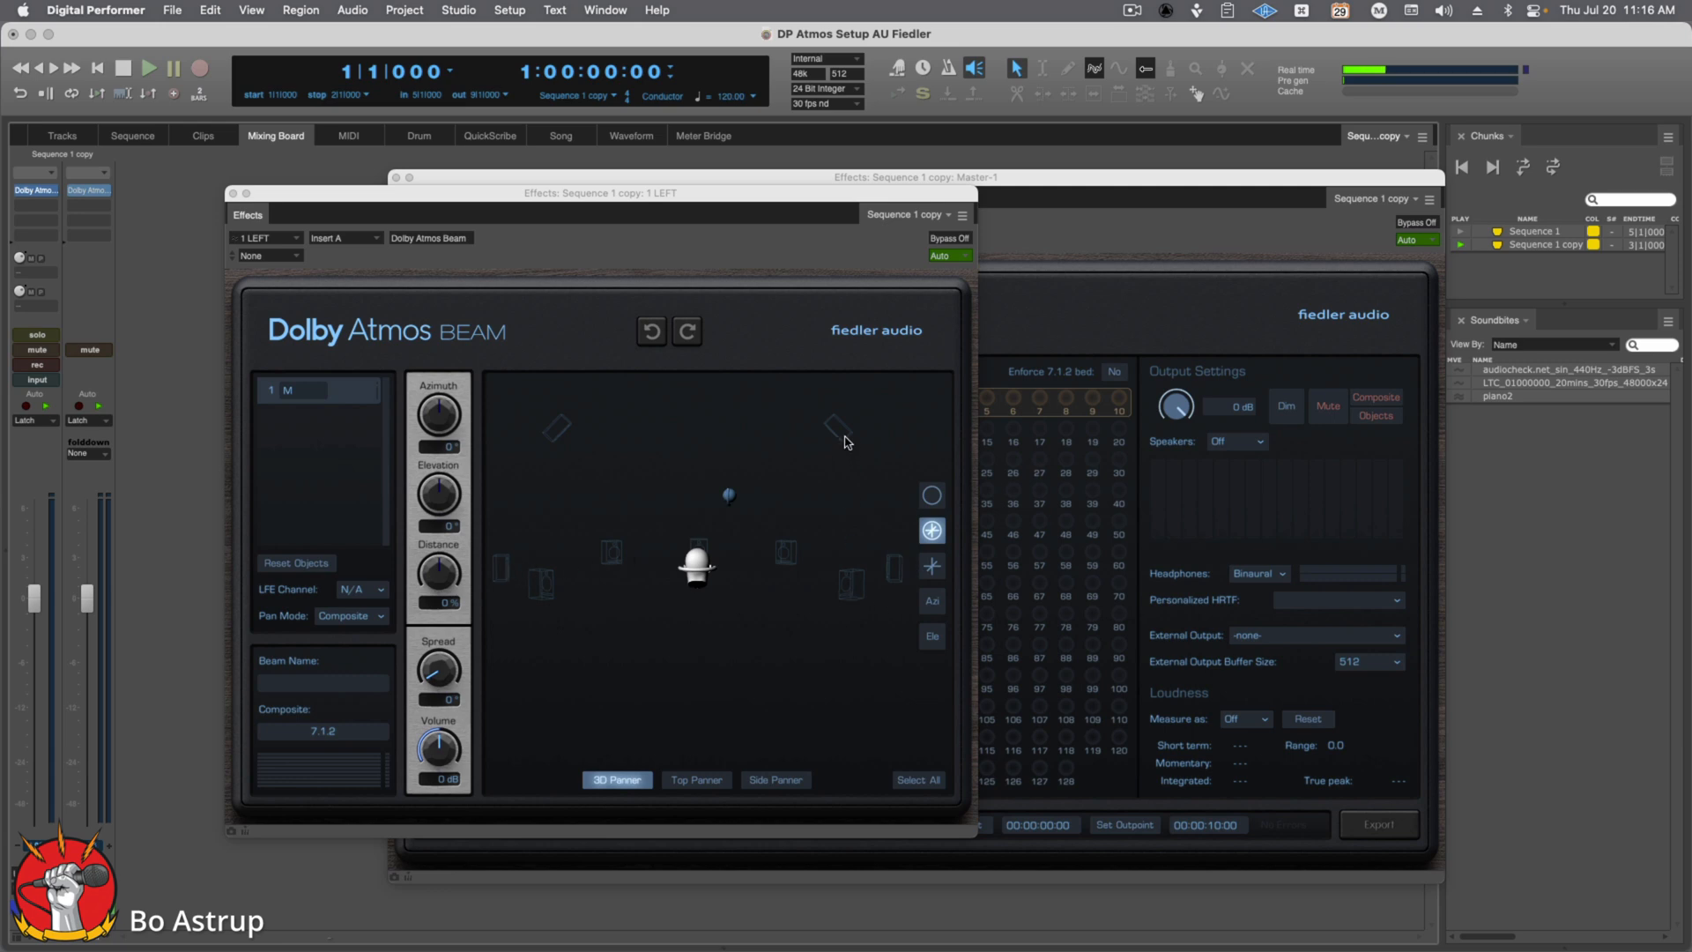
pyautogui.moveTo(816, 488)
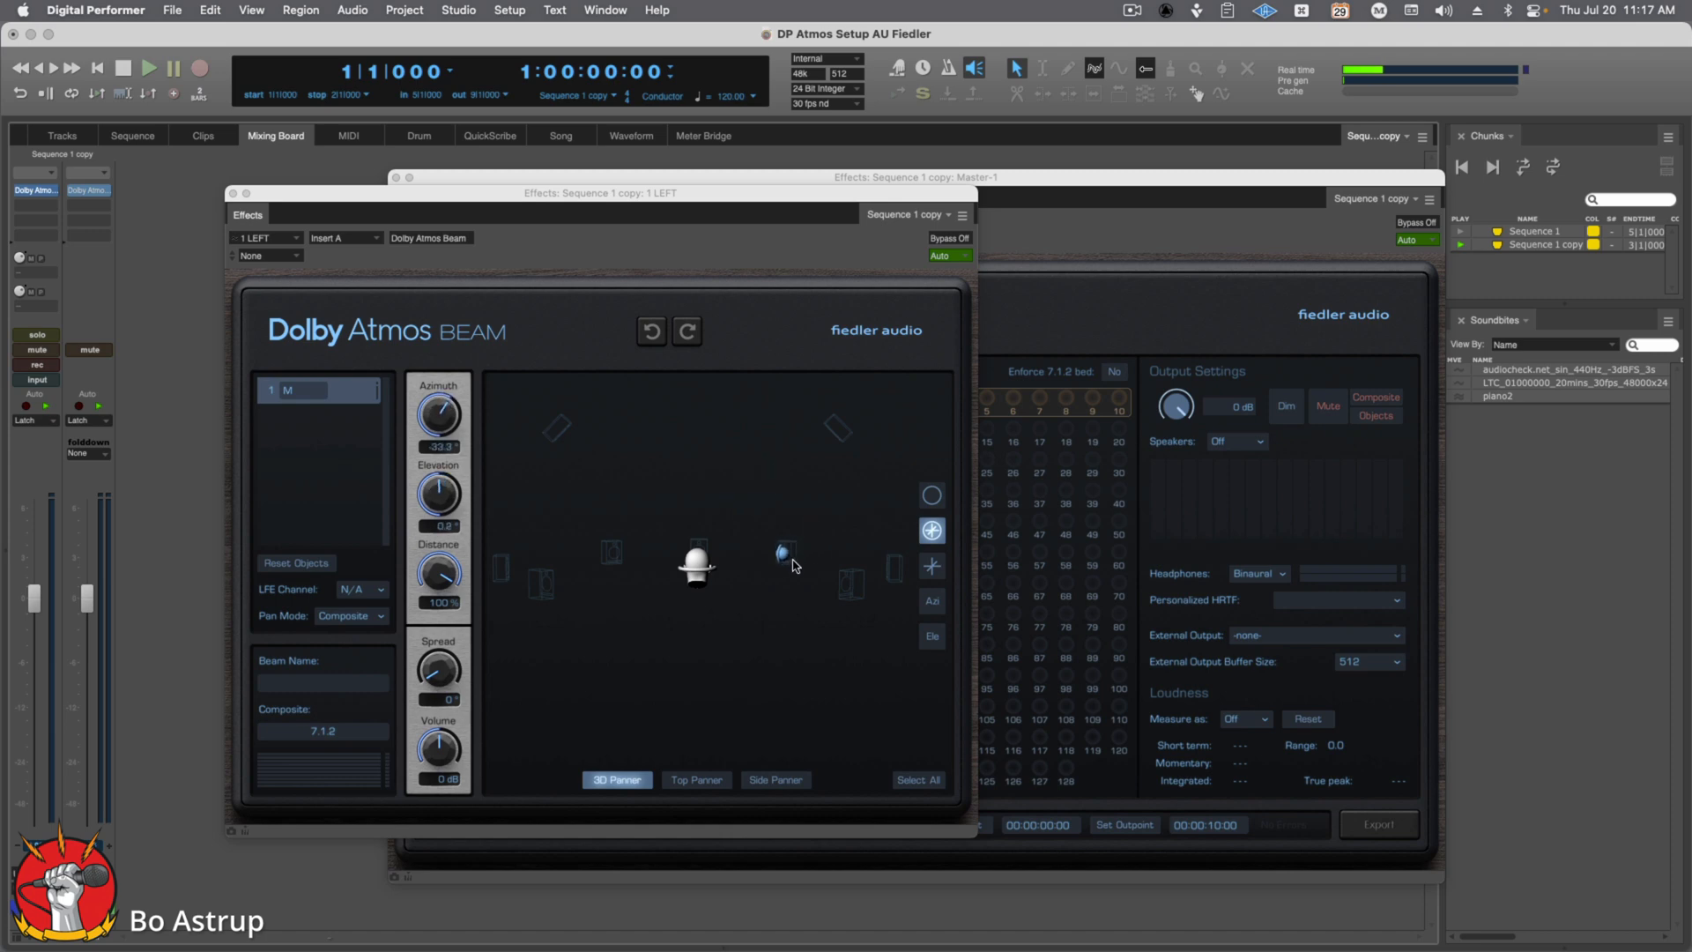
# Step: Move the object around and leave it left of the head at ear height
pyautogui.moveTo(784, 552); pyautogui.dragTo(591, 435)
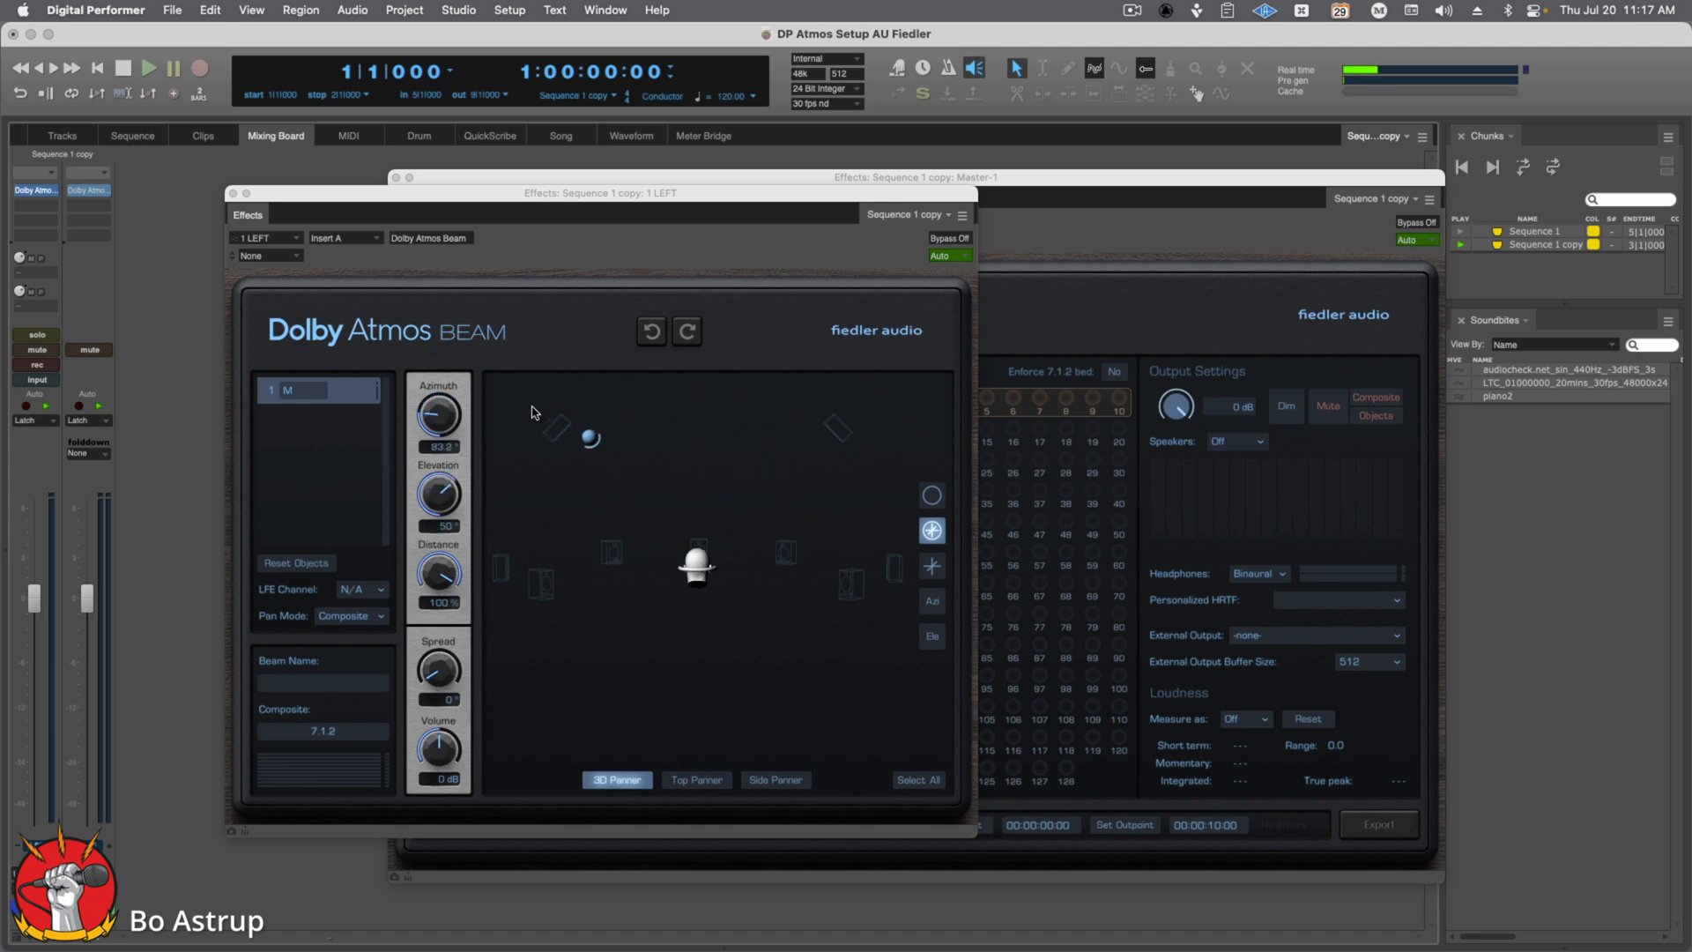
pyautogui.moveTo(590, 436); pyautogui.dragTo(566, 601)
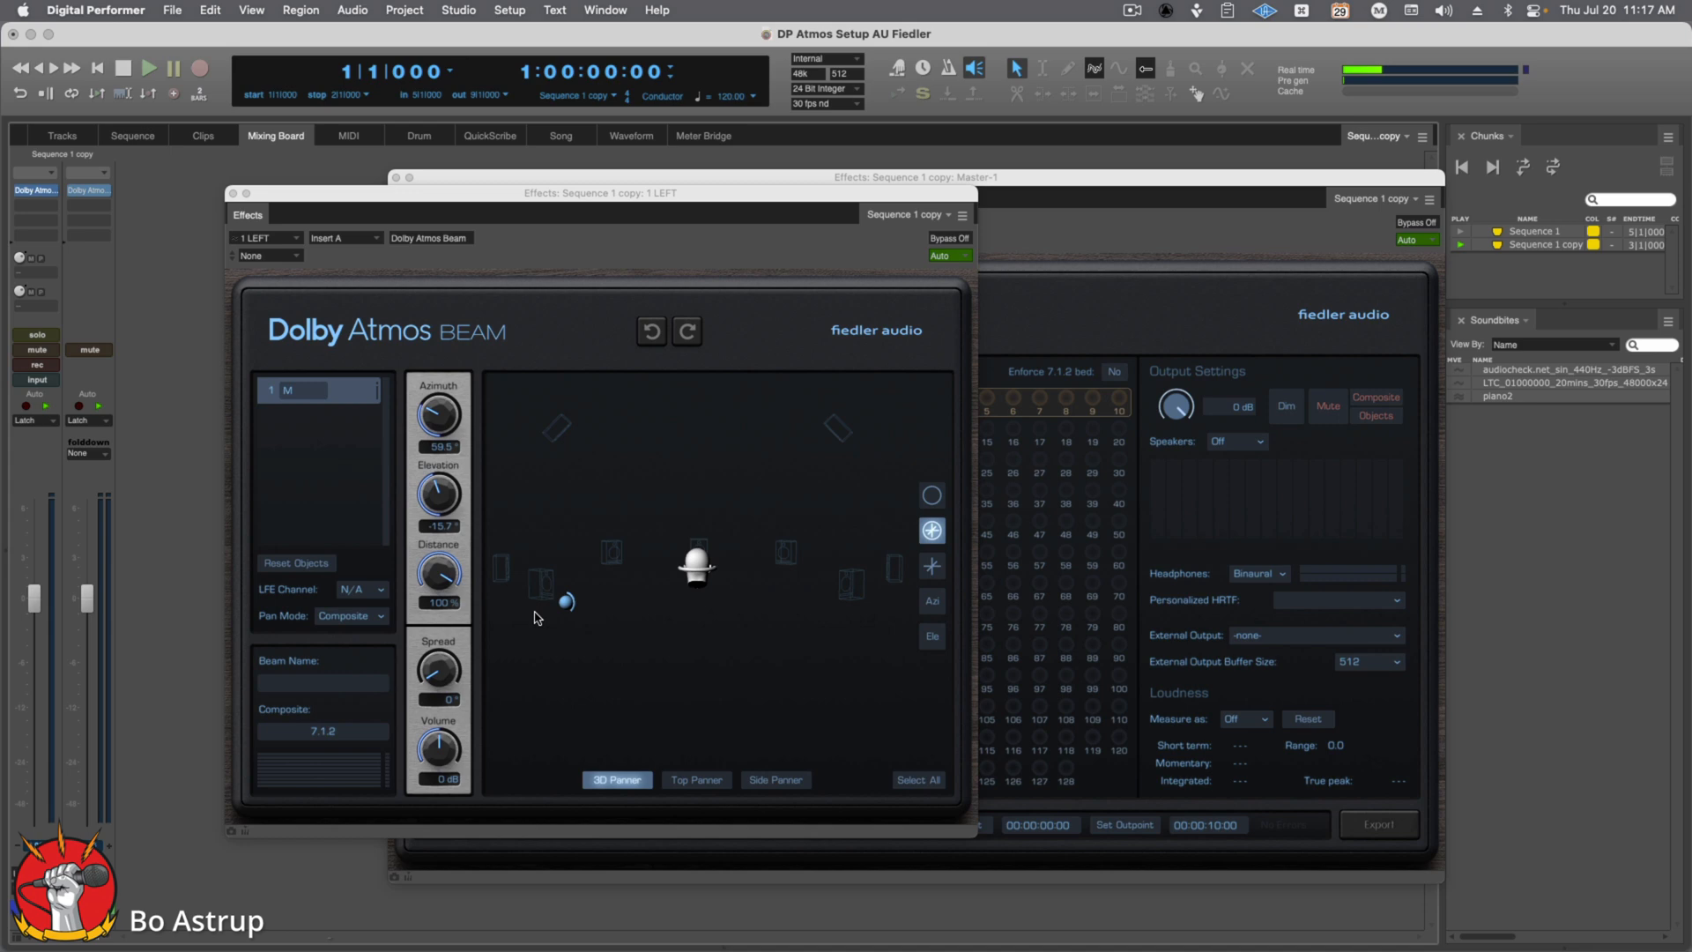
pyautogui.moveTo(565, 601); pyautogui.dragTo(617, 546)
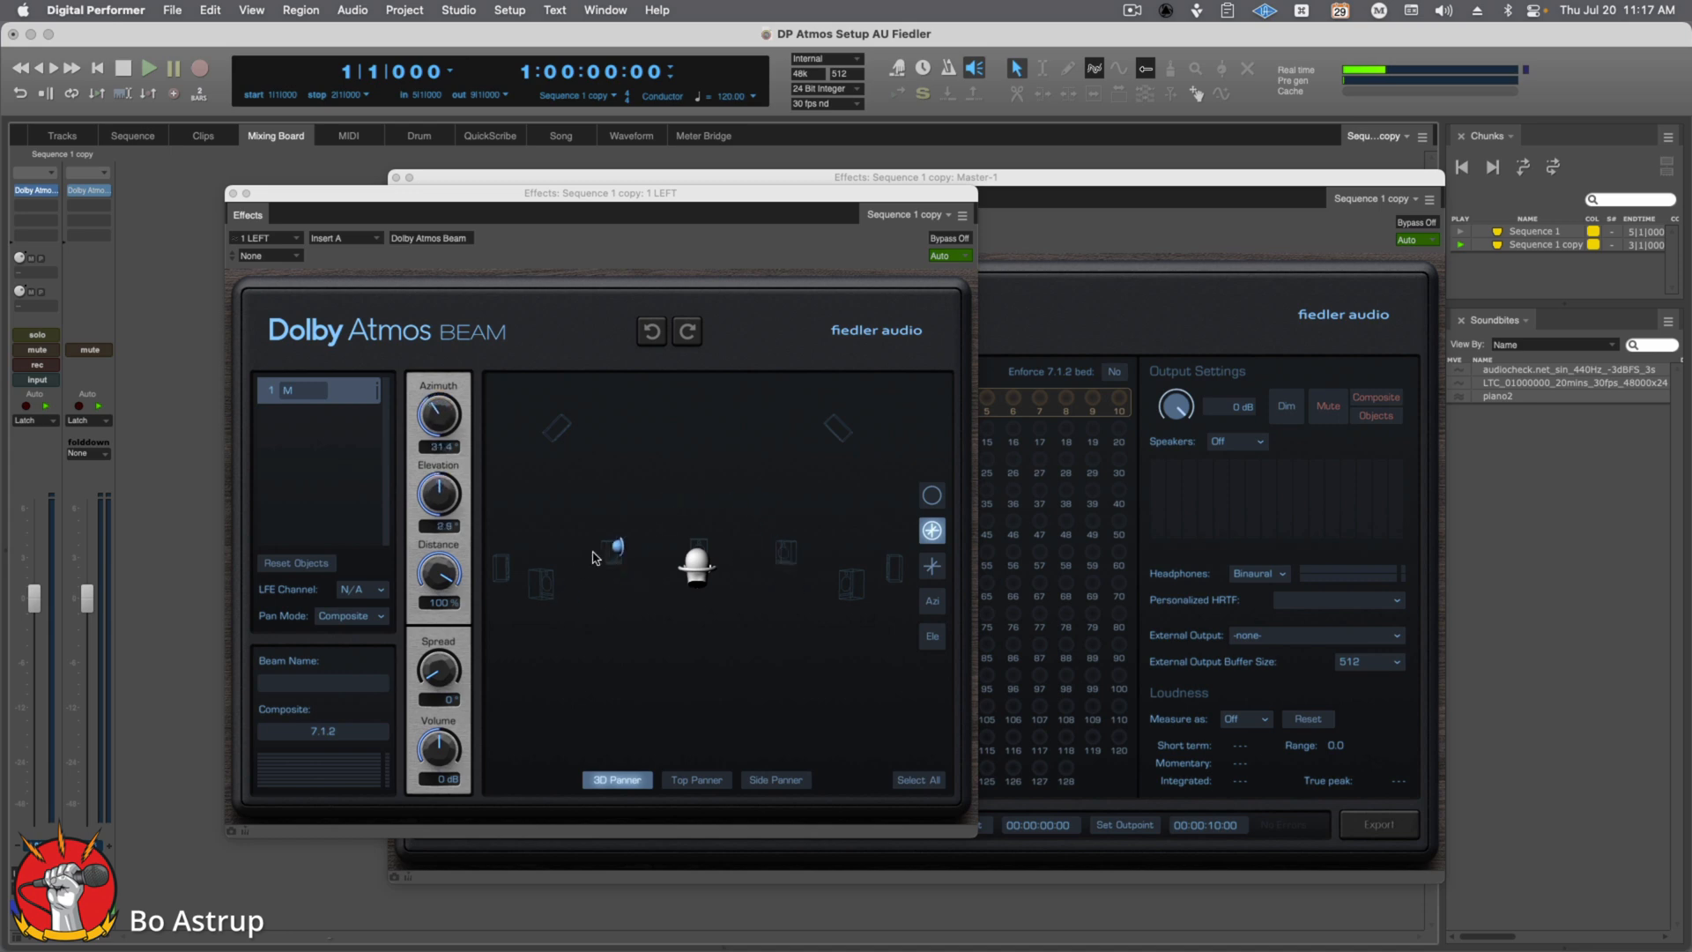
pyautogui.moveTo(617, 548); pyautogui.dragTo(611, 551)
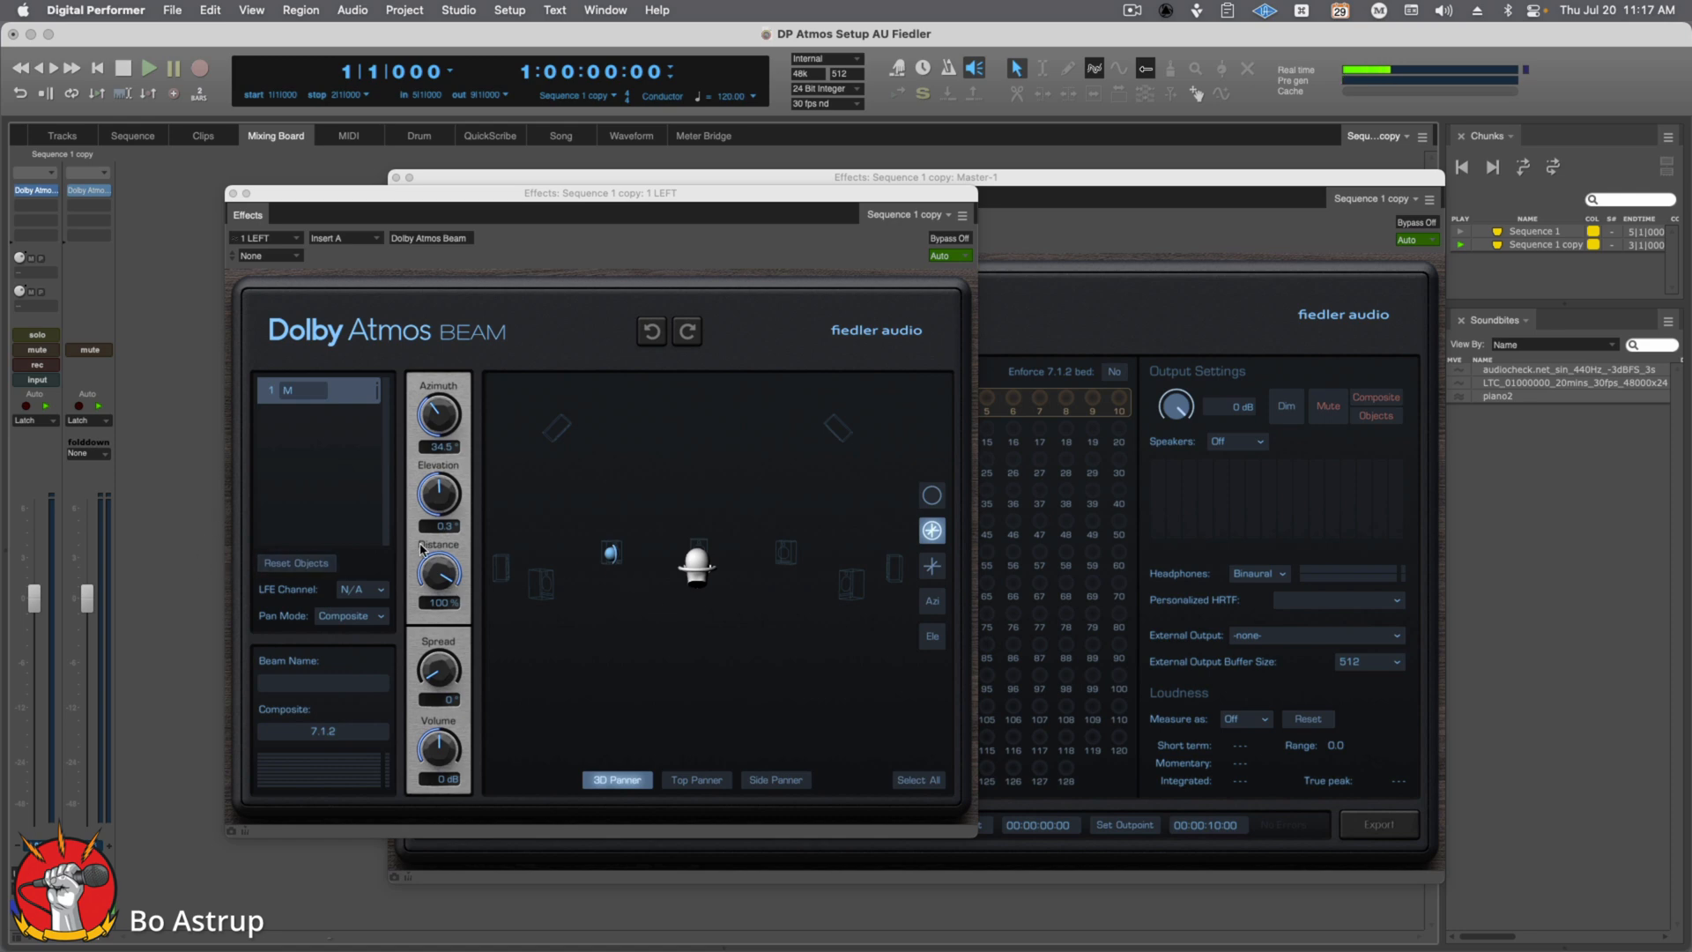
pyautogui.moveTo(569, 534)
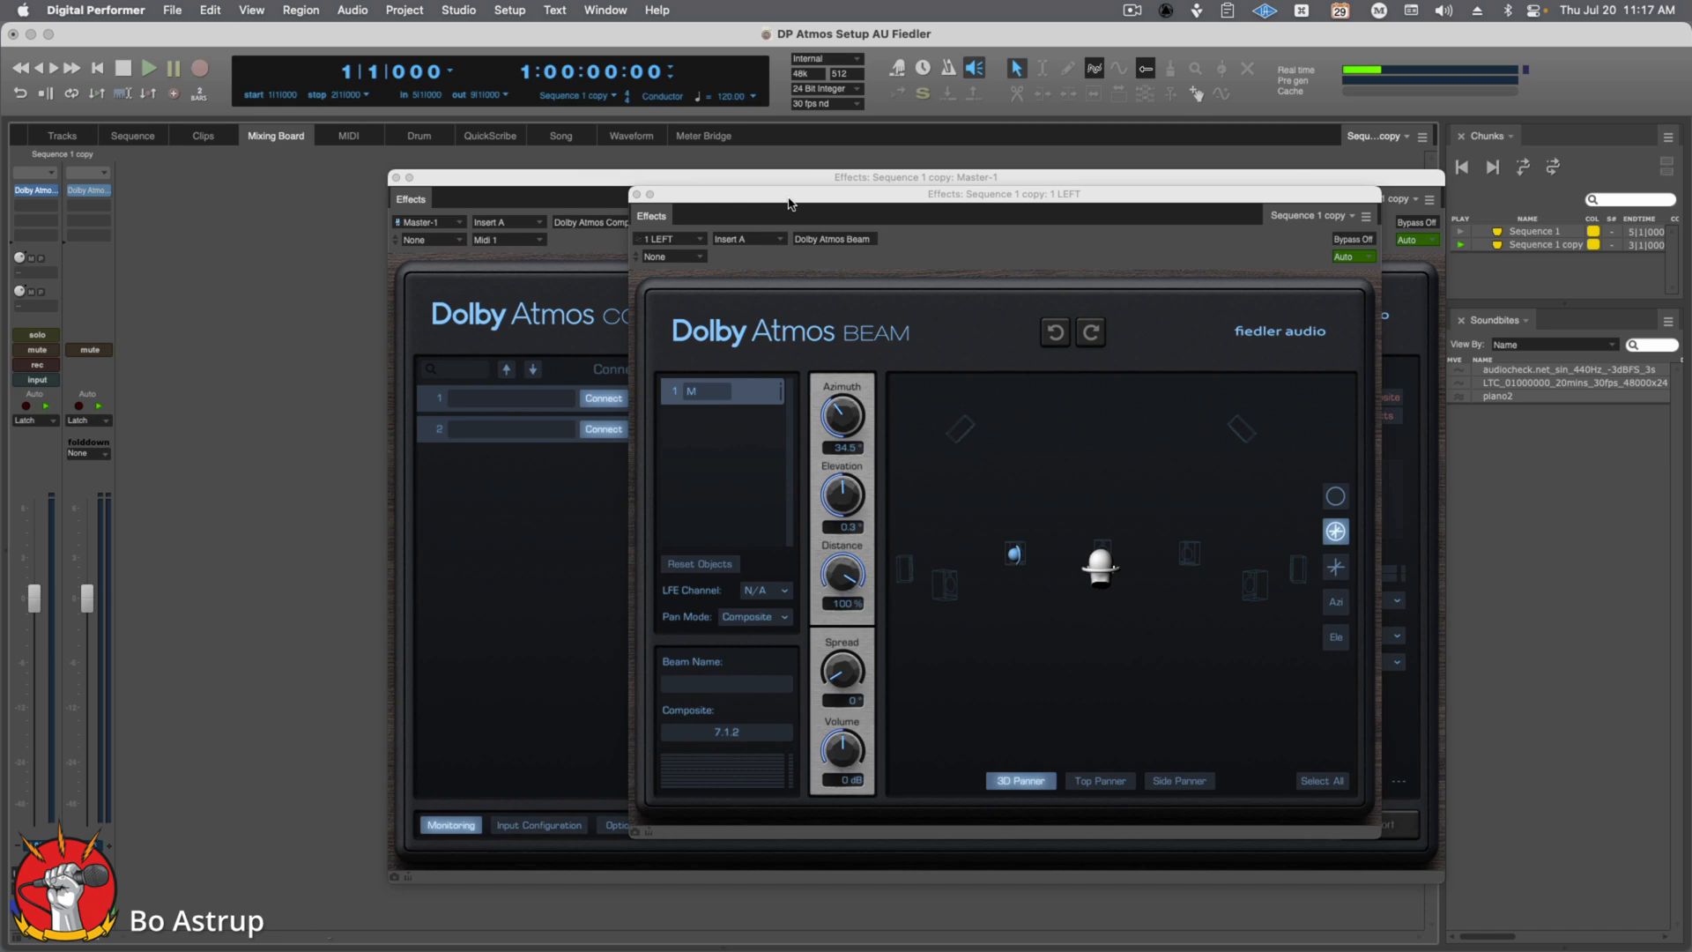
# Step: Name the beam object '1 LEFT' and move the Beam window left to reveal Composer
pyautogui.click(726, 683)
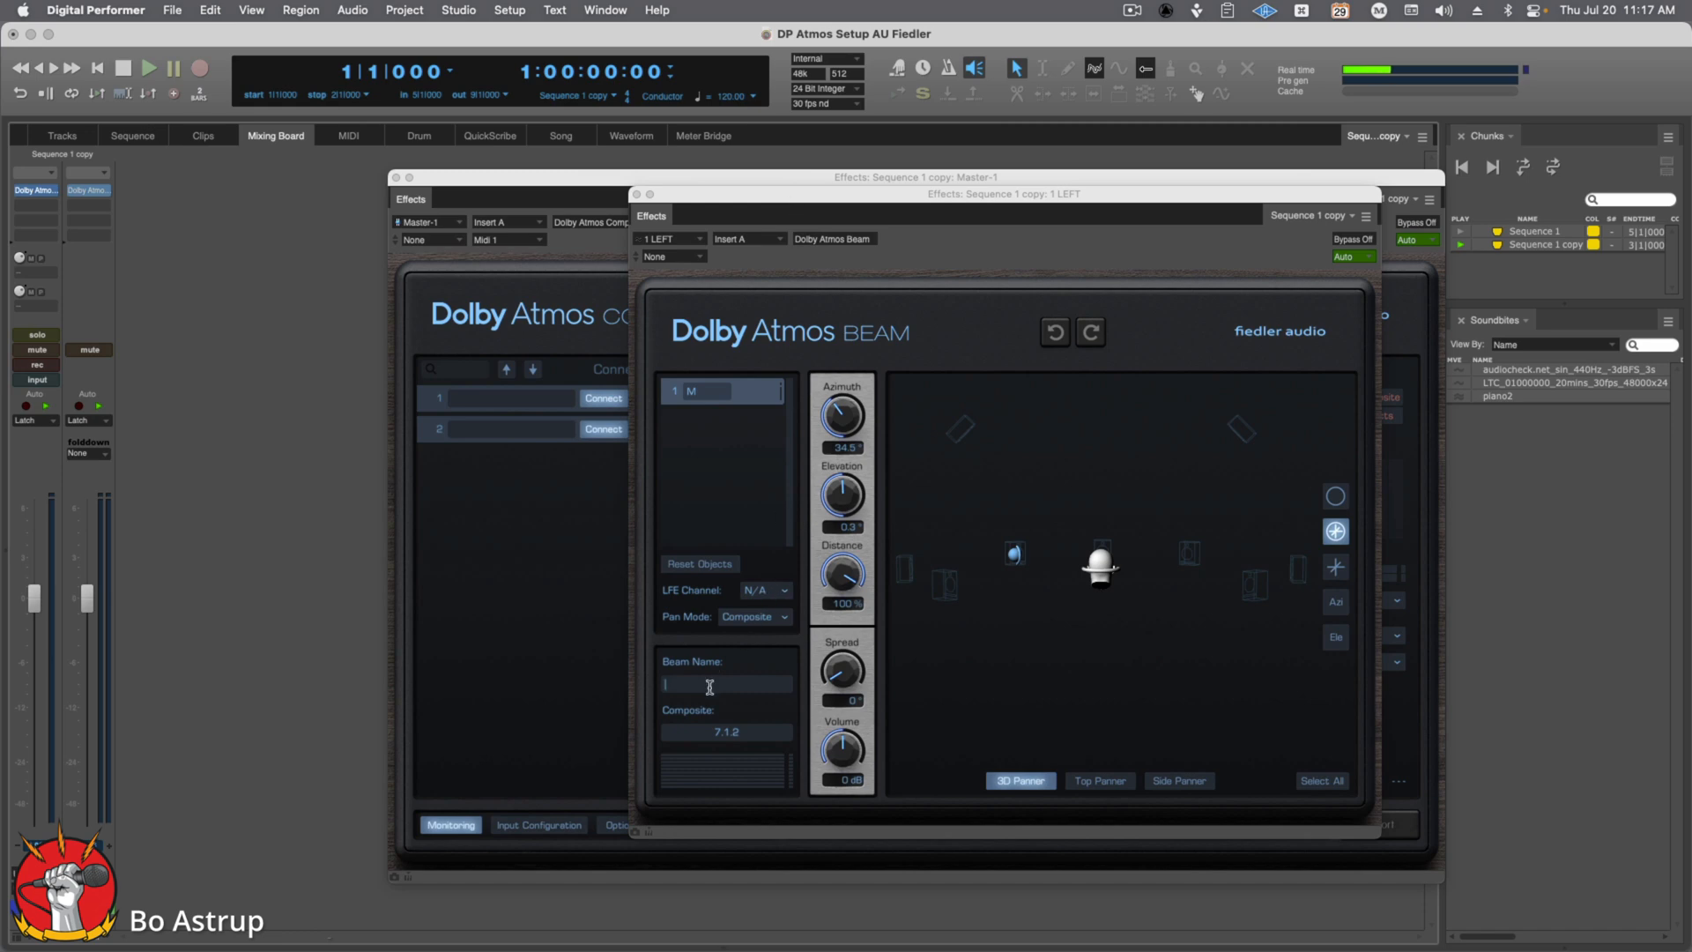
pyautogui.write('1 KEFT')
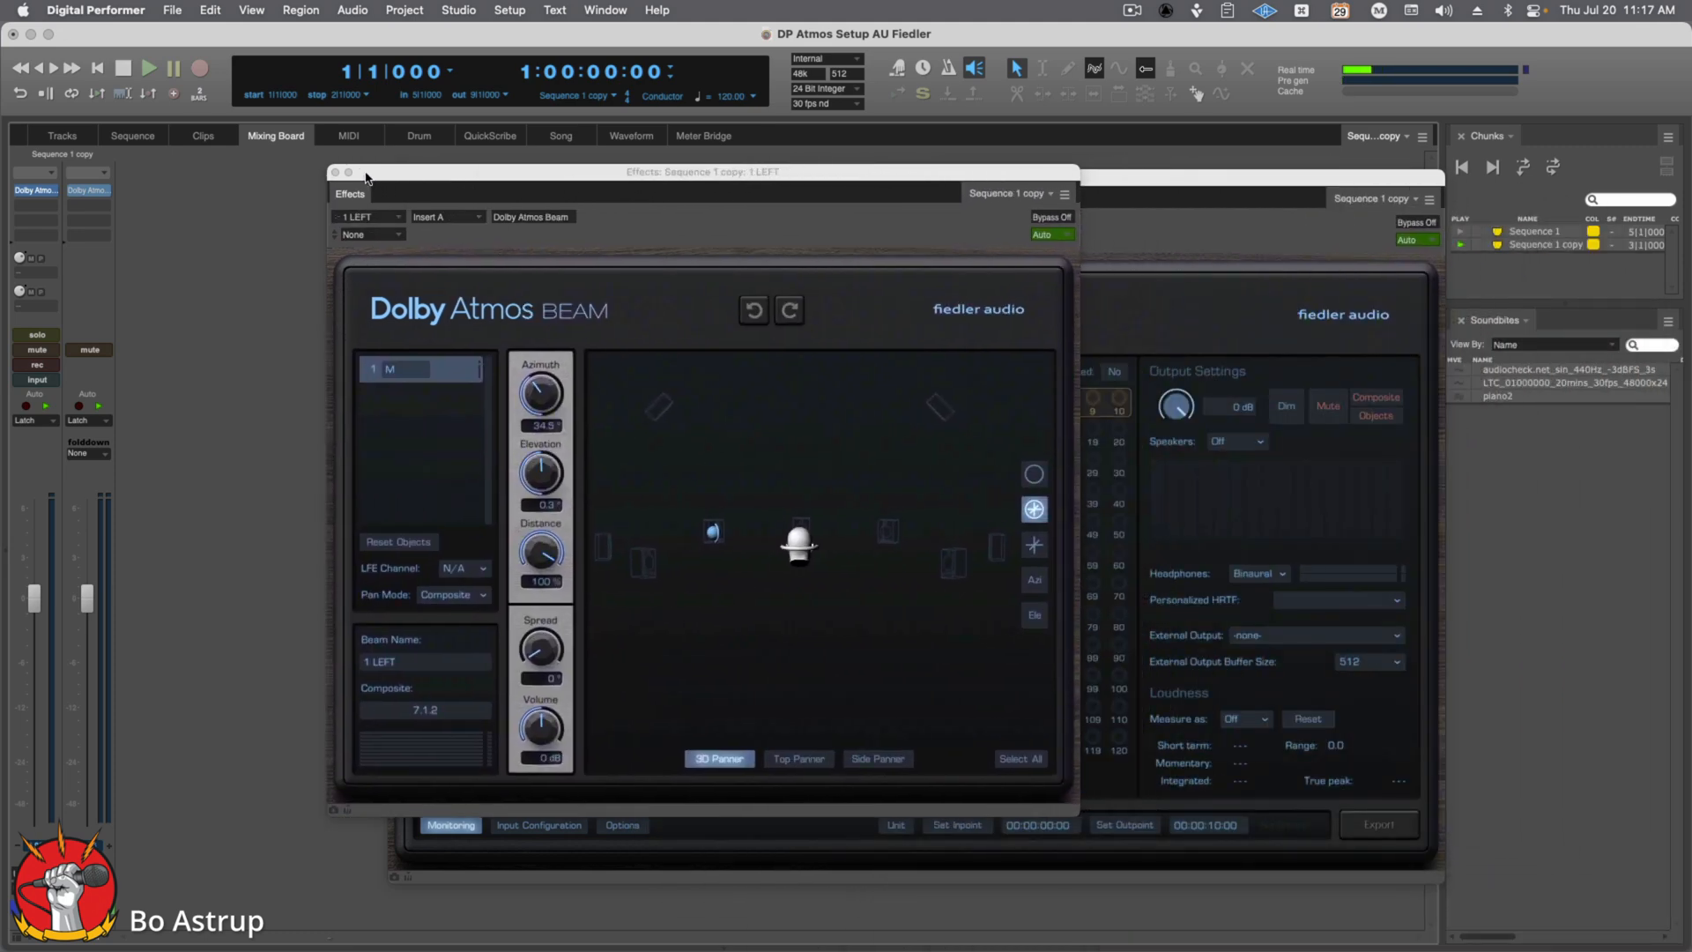
pyautogui.moveTo(366, 173); pyautogui.dragTo(254, 164)
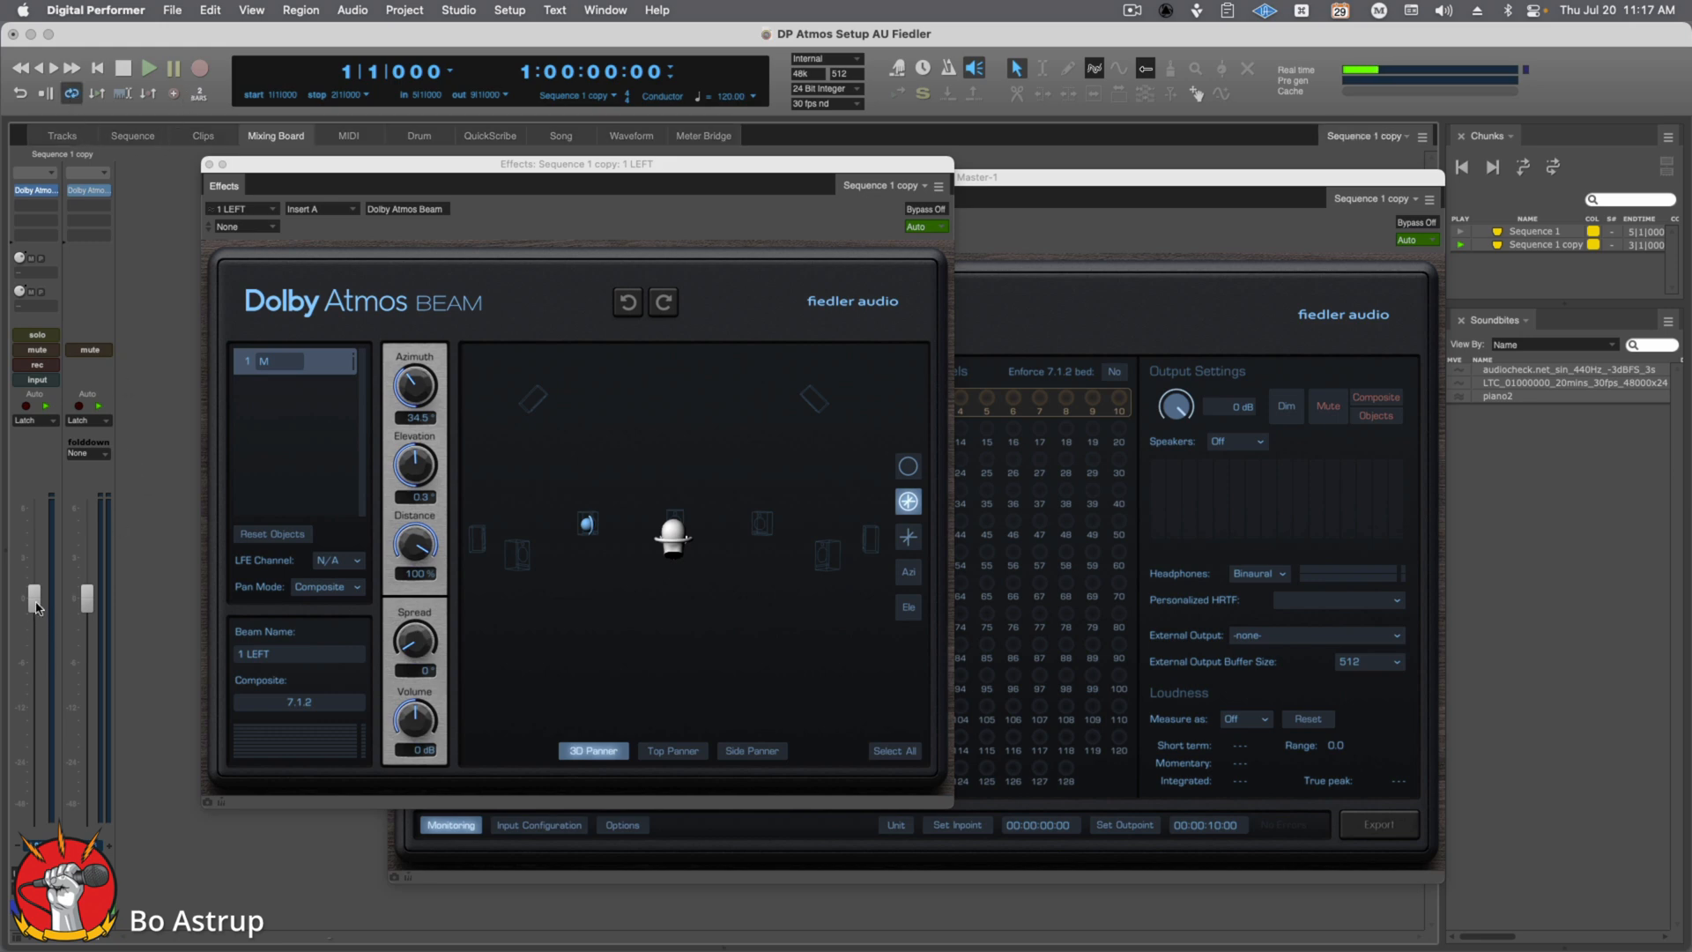
# Step: Pull the 1 LEFT track's volume fader down near the bottom
pyautogui.moveTo(35, 601); pyautogui.dragTo(36, 772)
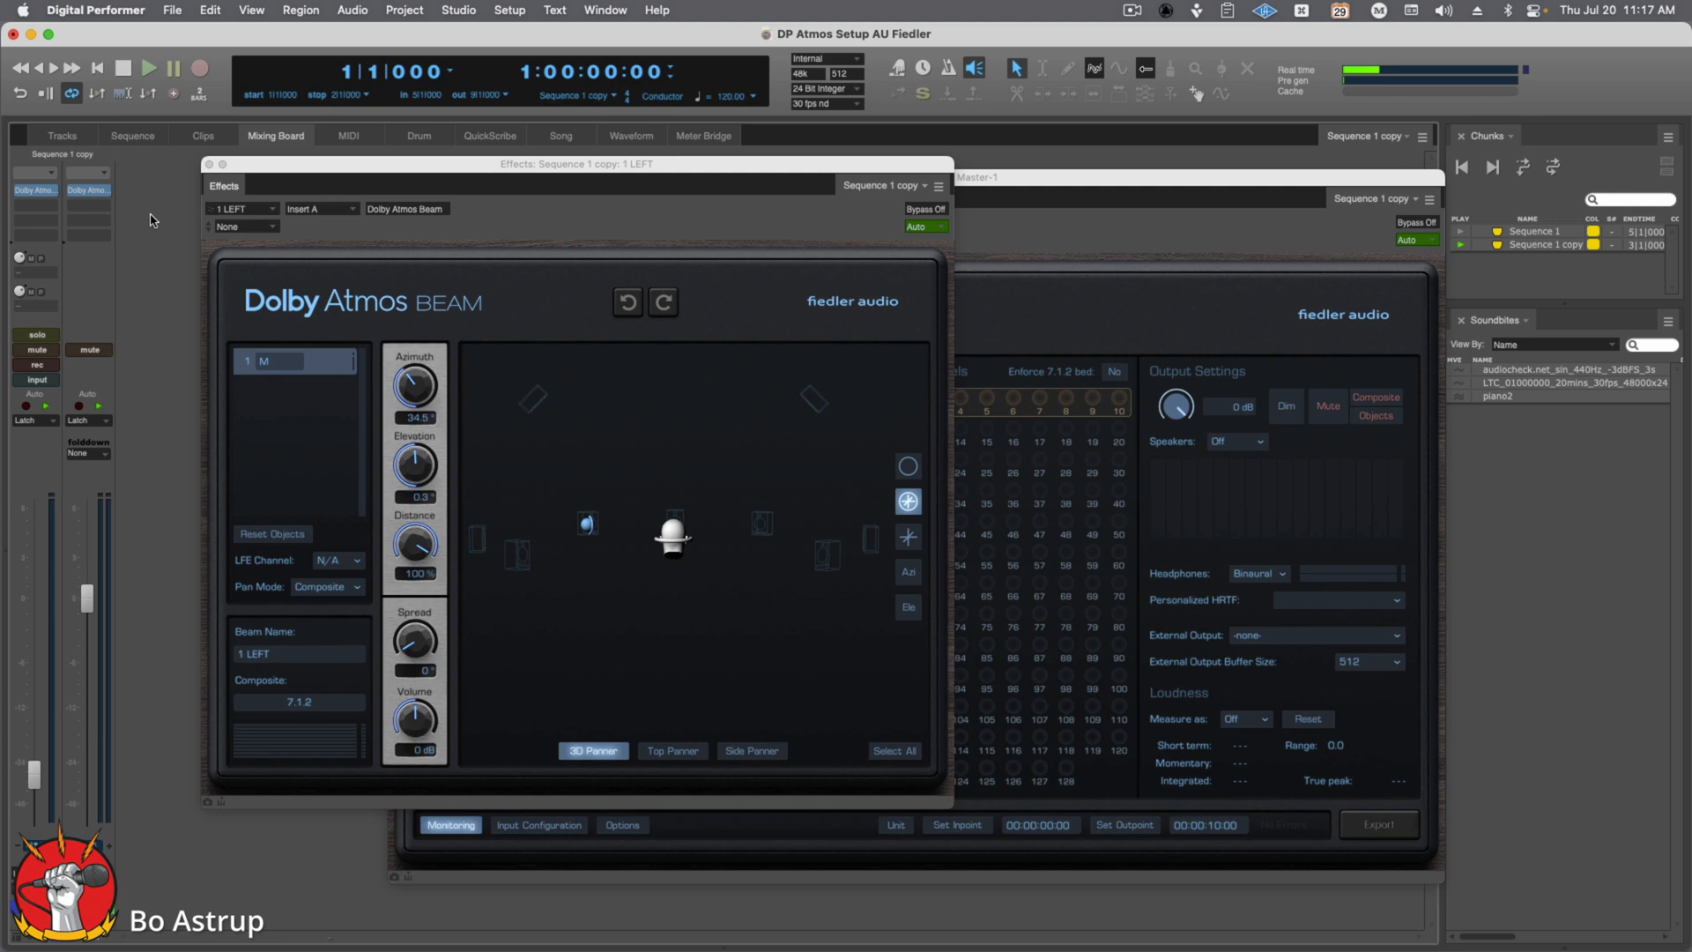
pyautogui.moveTo(122, 204)
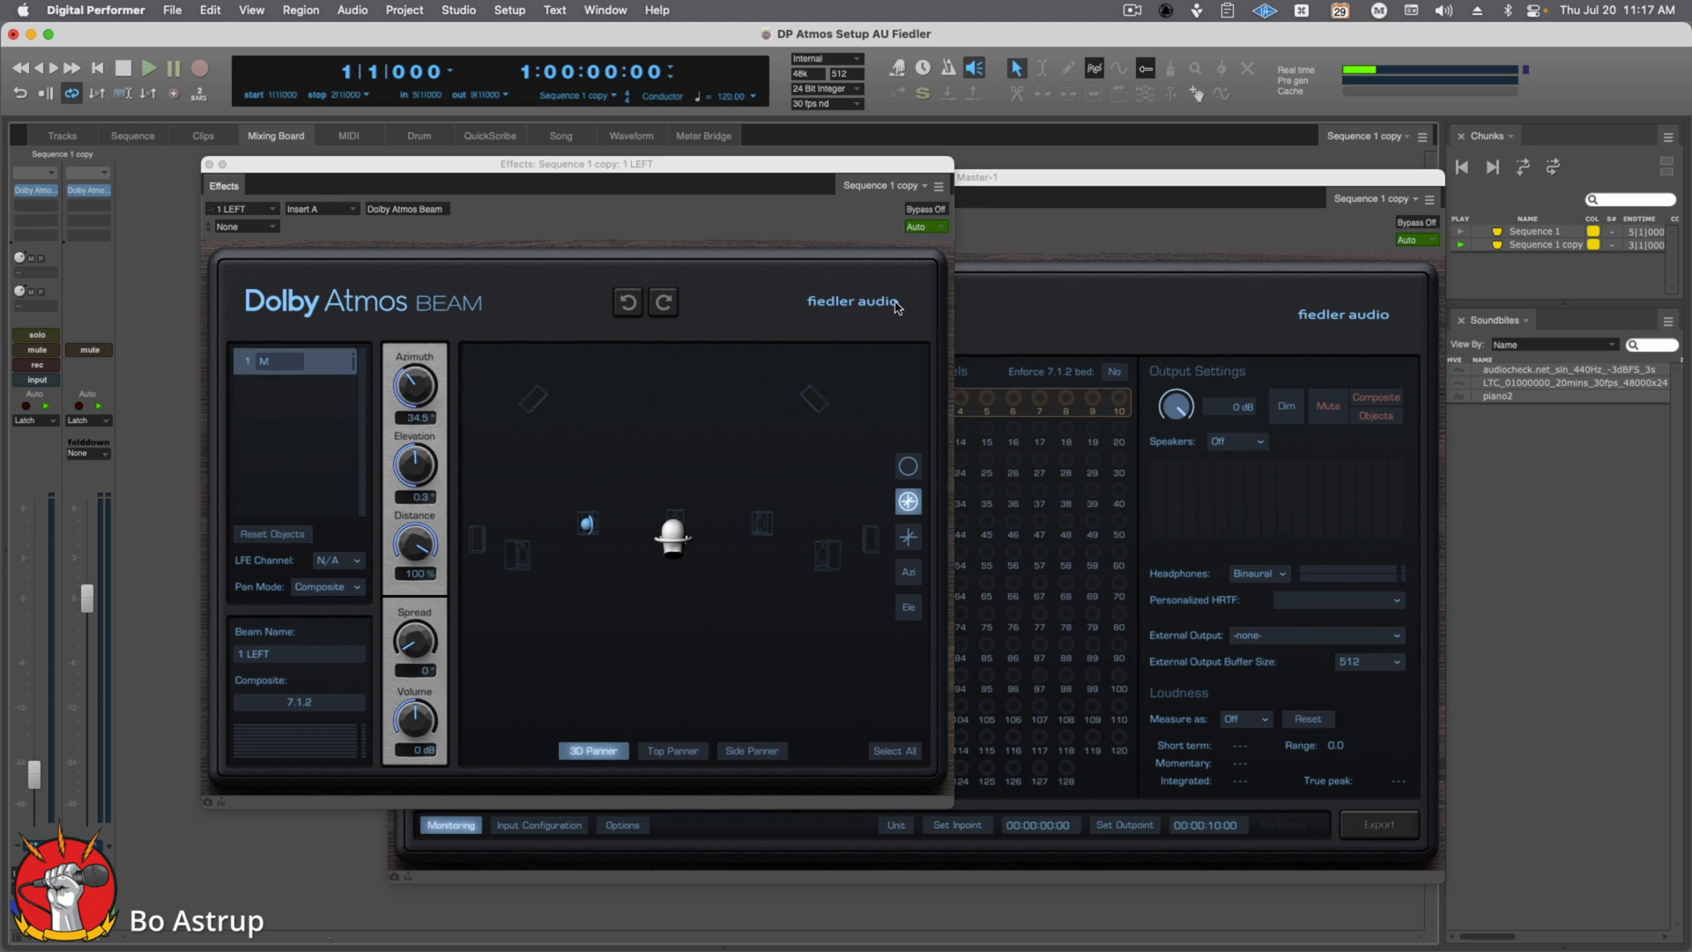
pyautogui.moveTo(1100, 373)
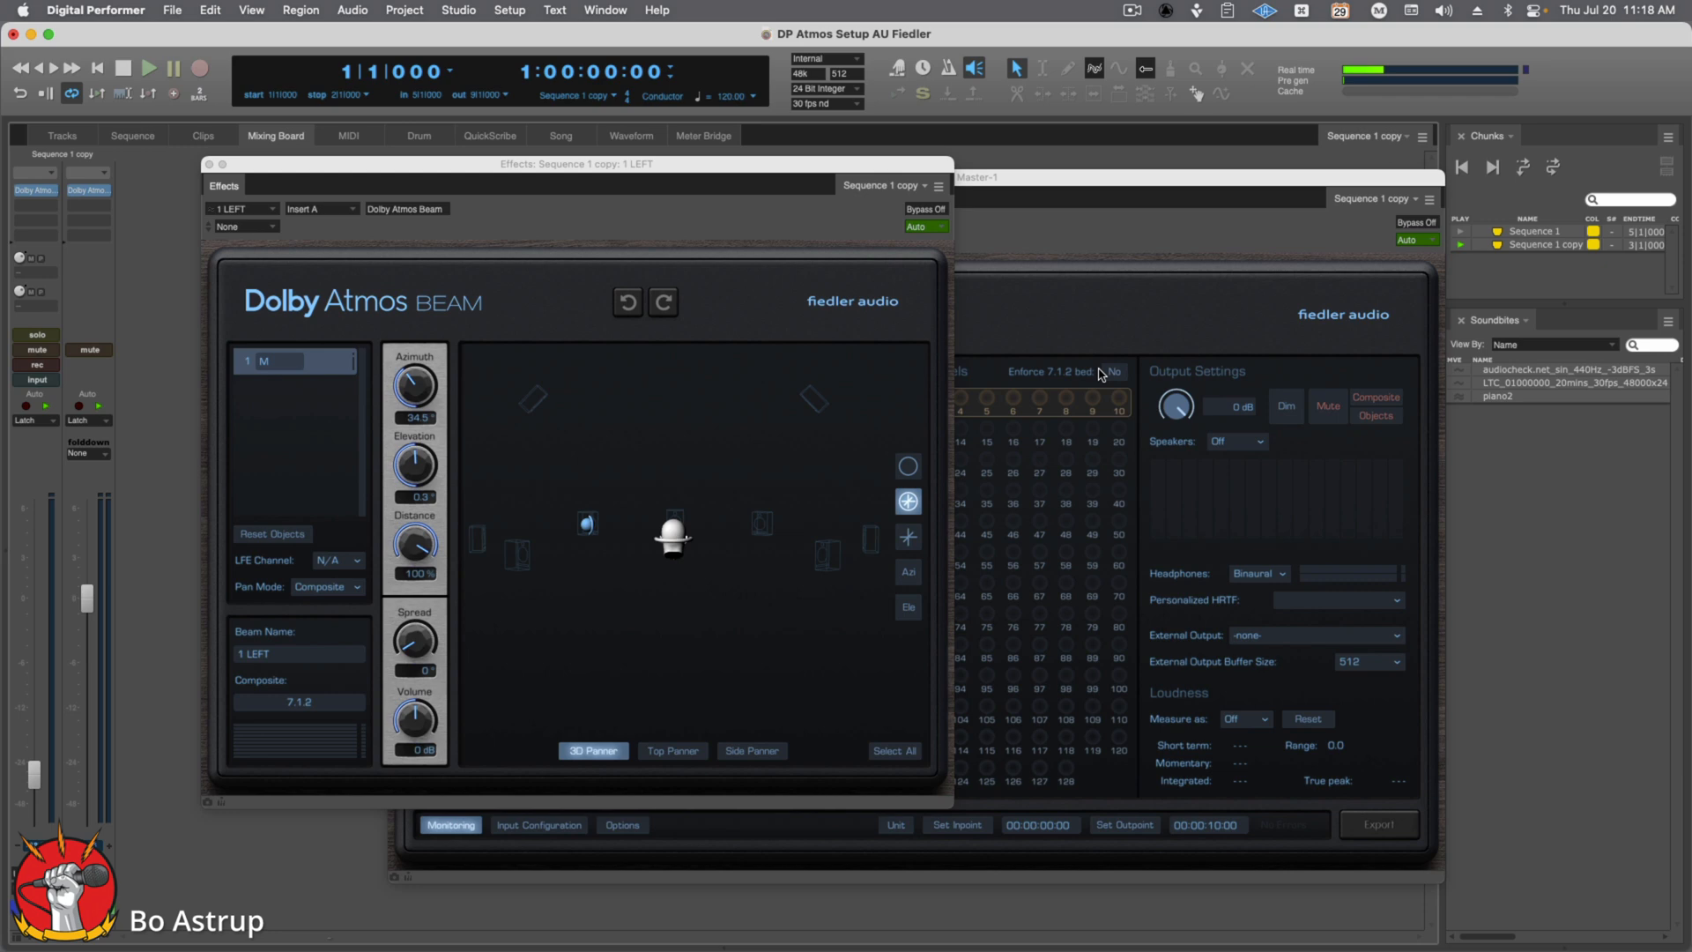
pyautogui.moveTo(155, 275)
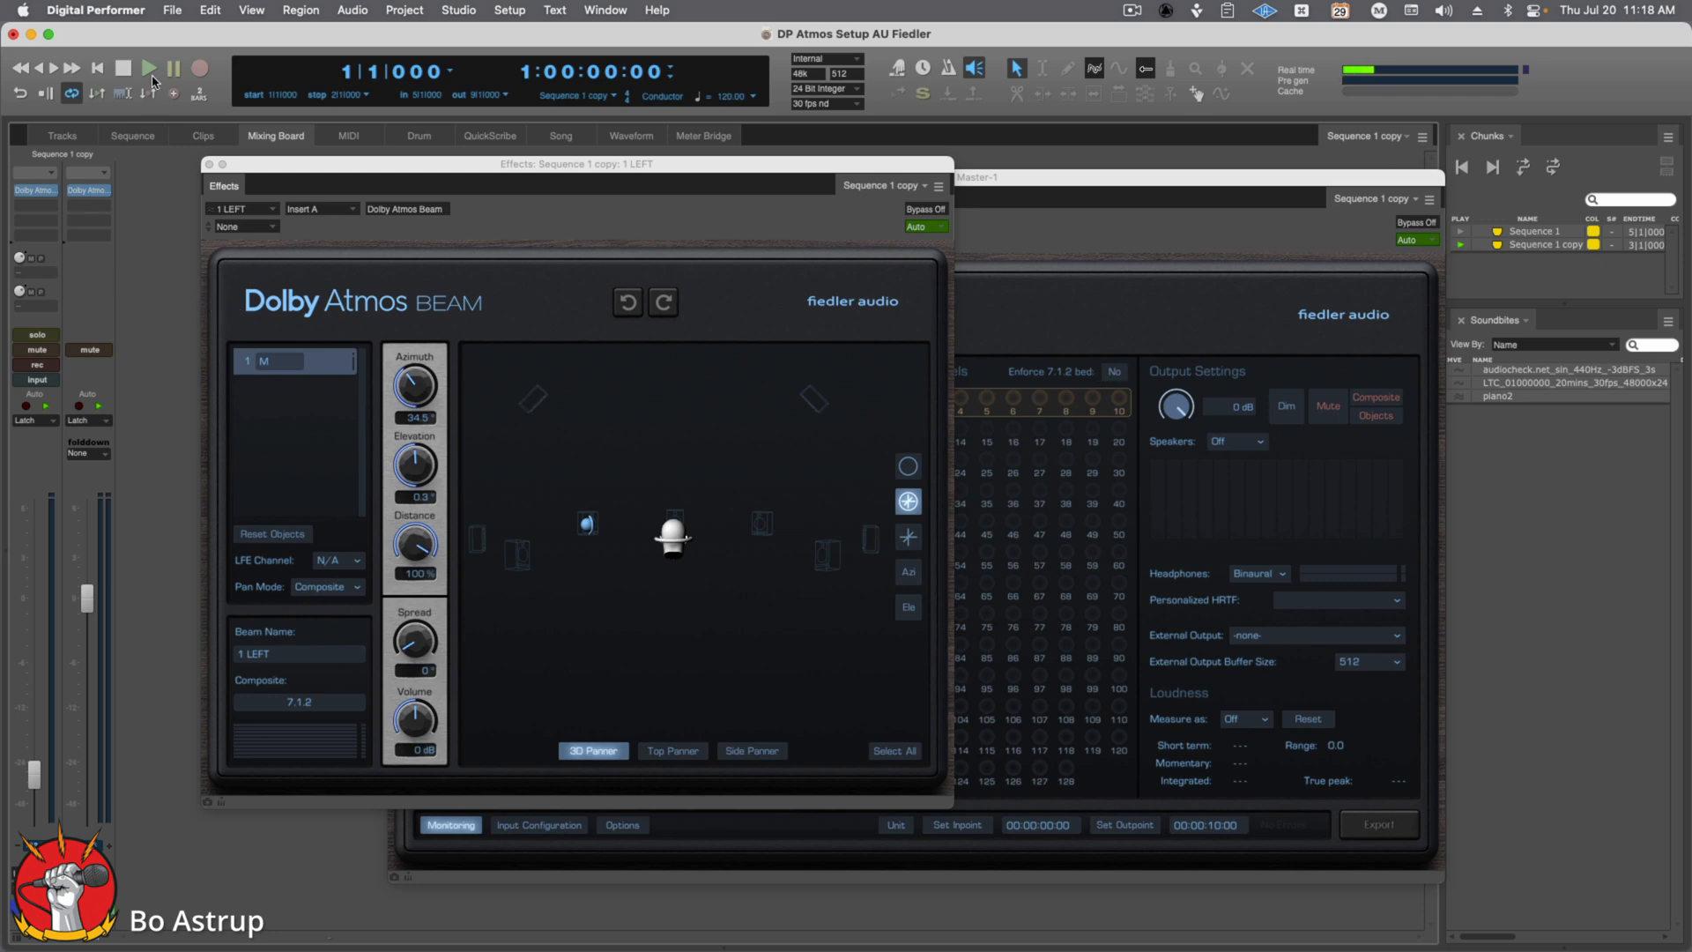
# Step: During playback, sweep the 1 LEFT object to the listener's right, high overhead, then back left at ear level
pyautogui.click(150, 67)
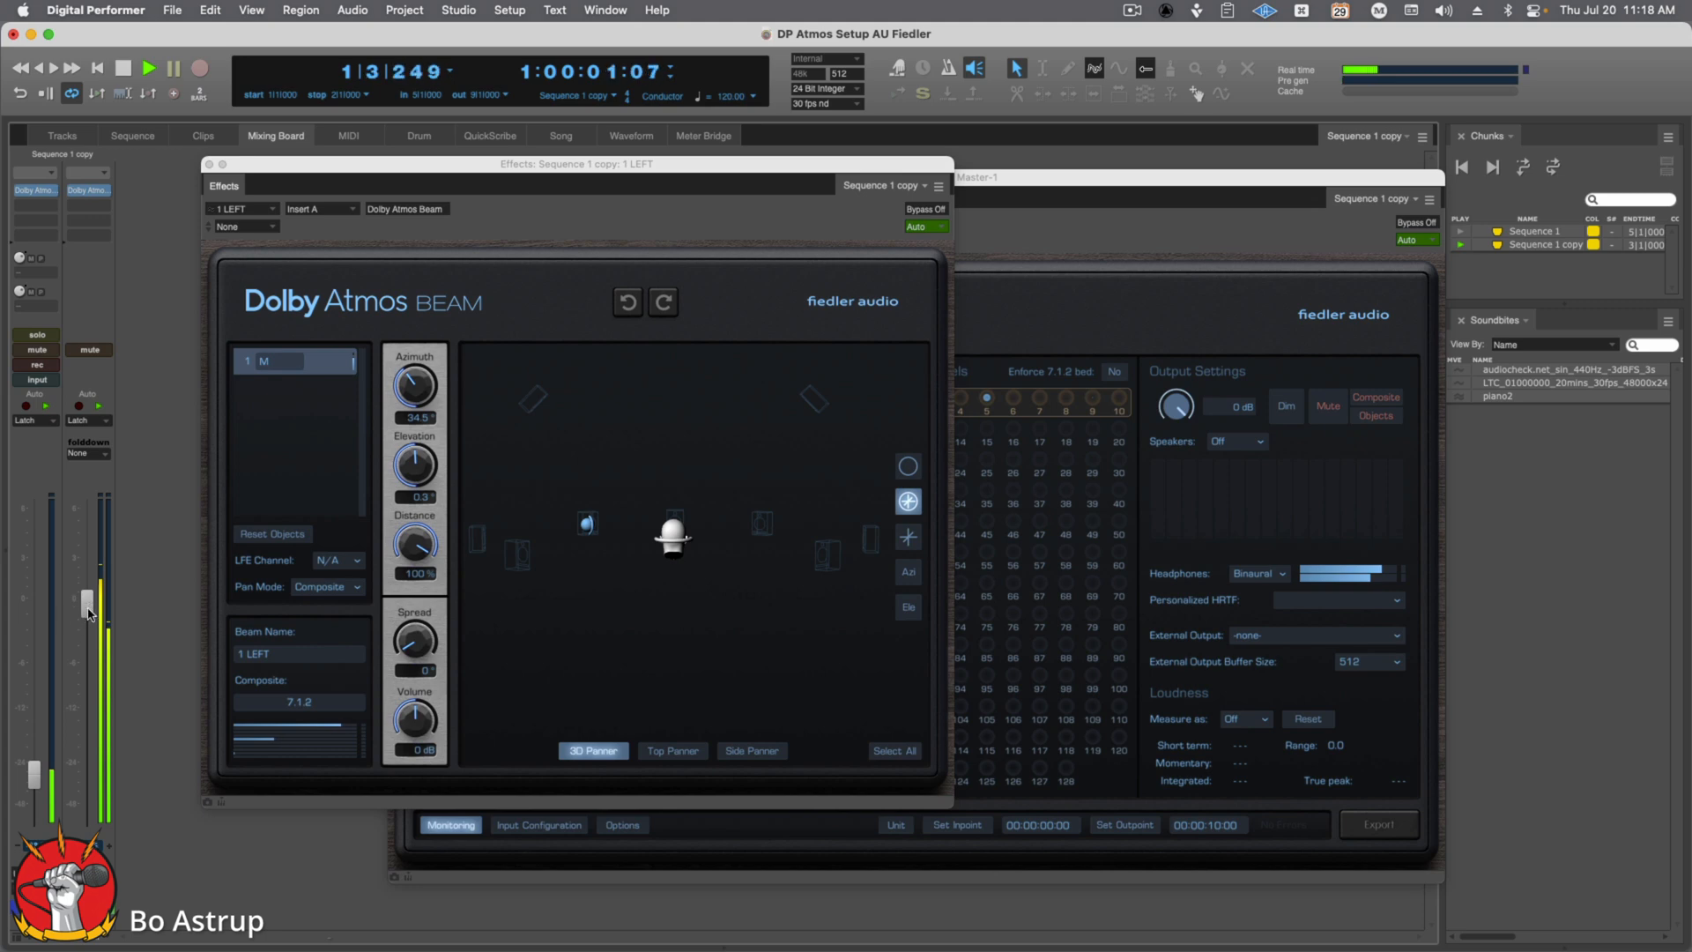
pyautogui.moveTo(88, 599); pyautogui.dragTo(88, 804)
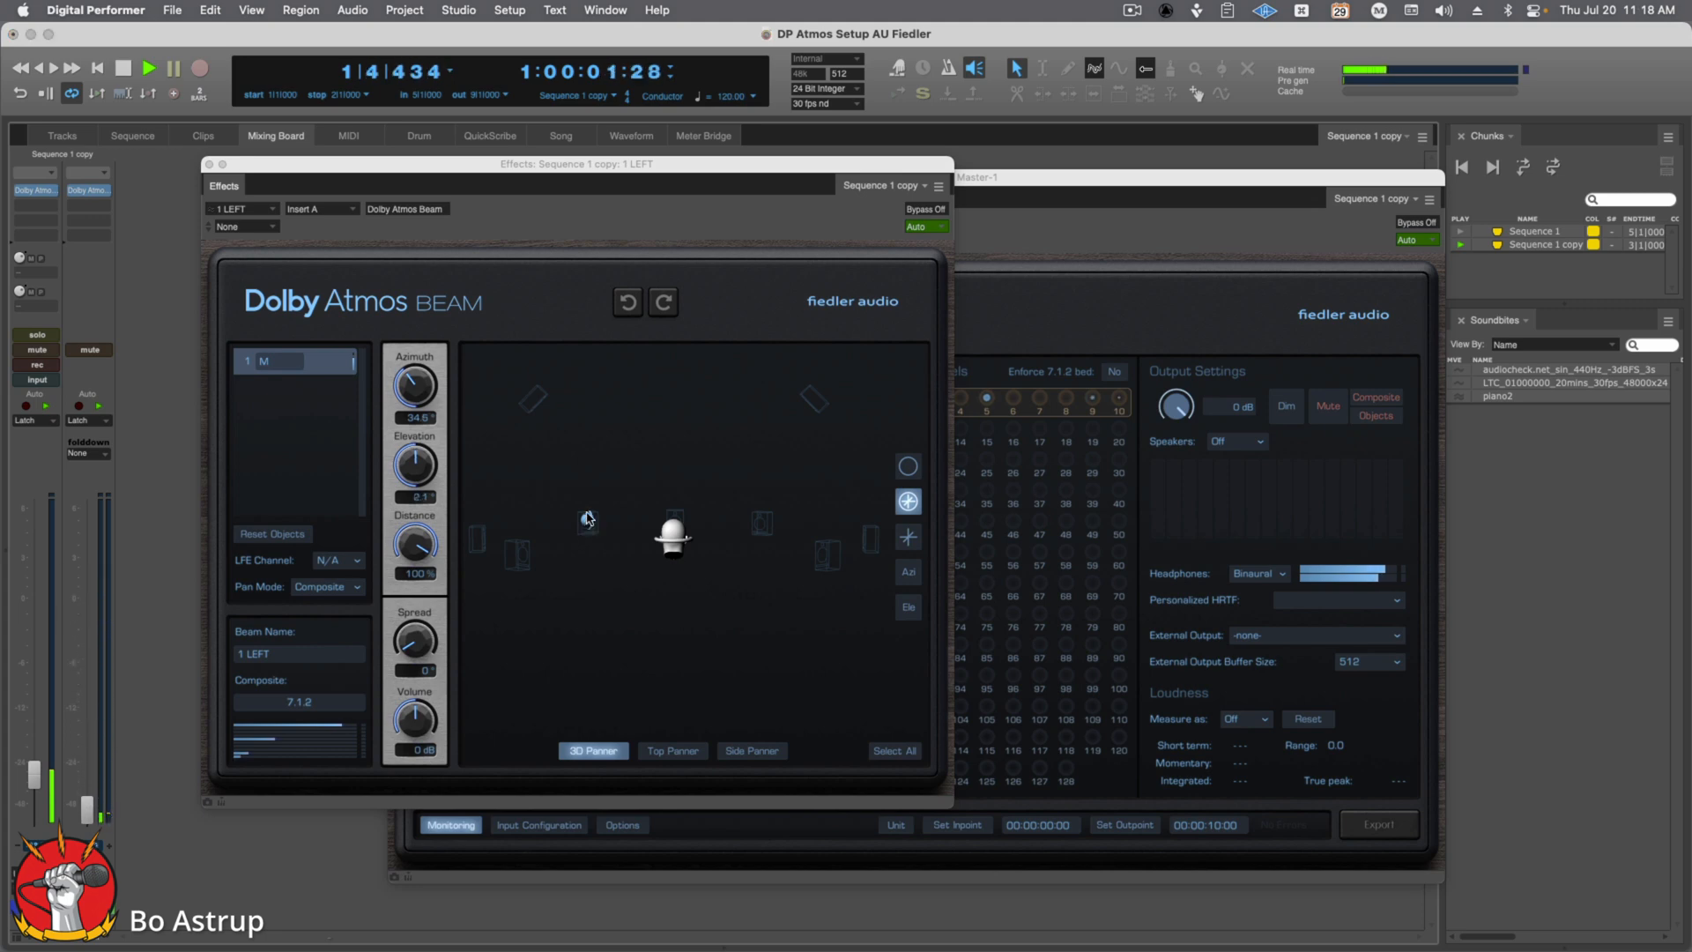
pyautogui.moveTo(588, 518); pyautogui.dragTo(763, 525)
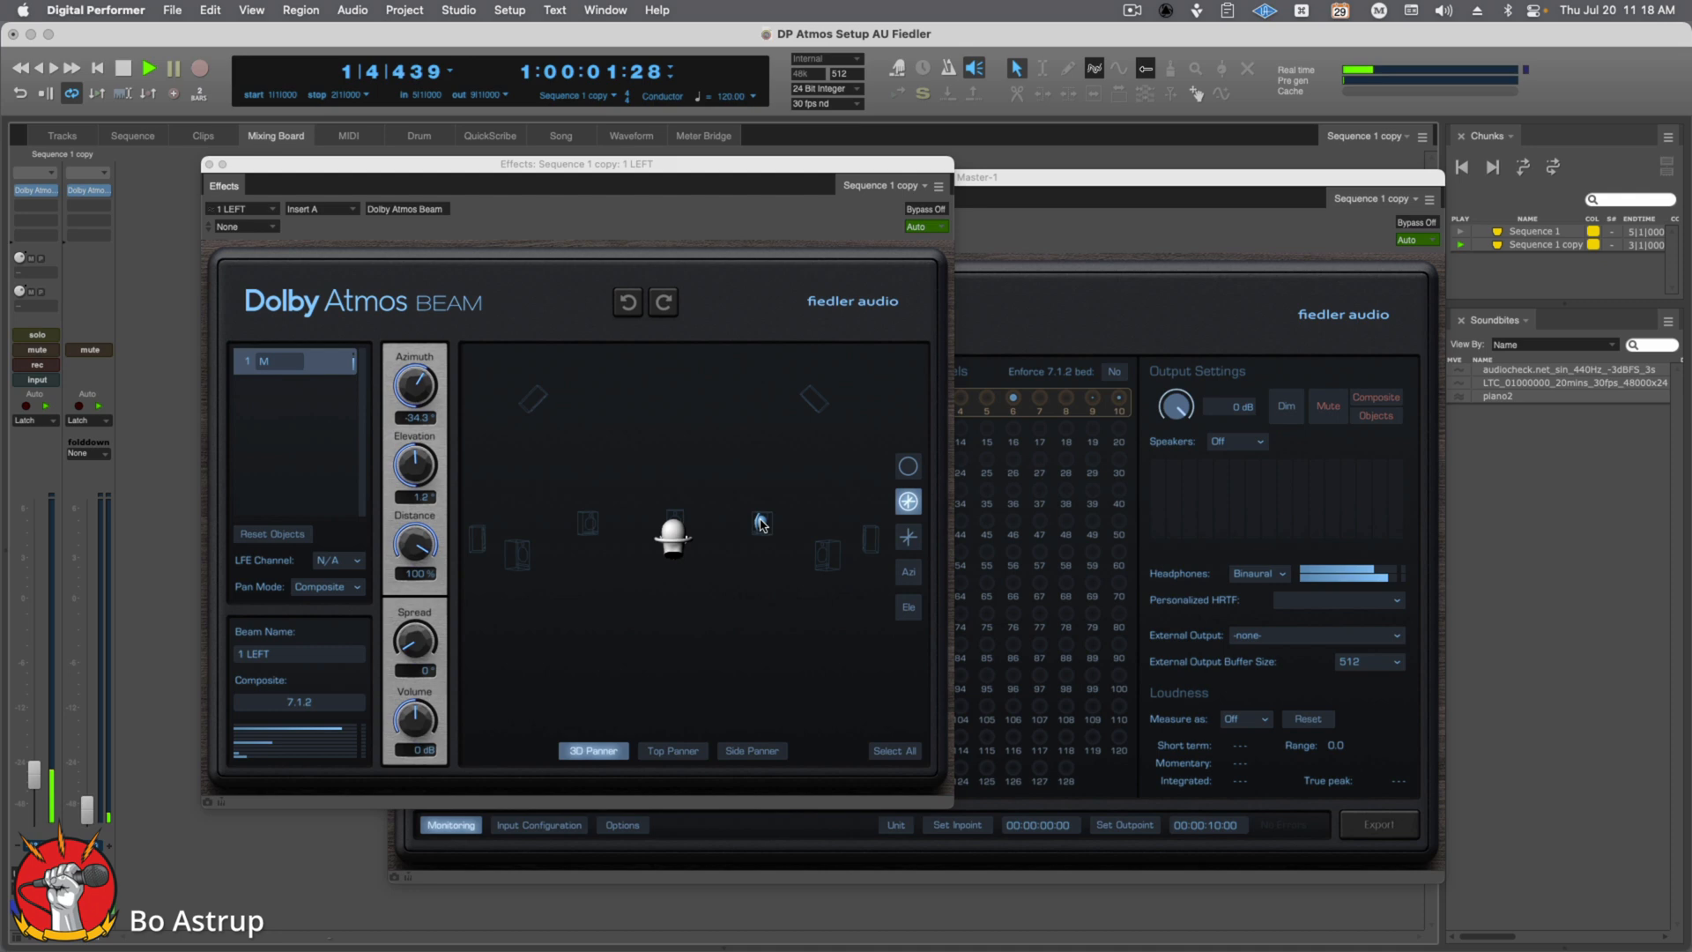
pyautogui.moveTo(761, 524); pyautogui.dragTo(739, 382)
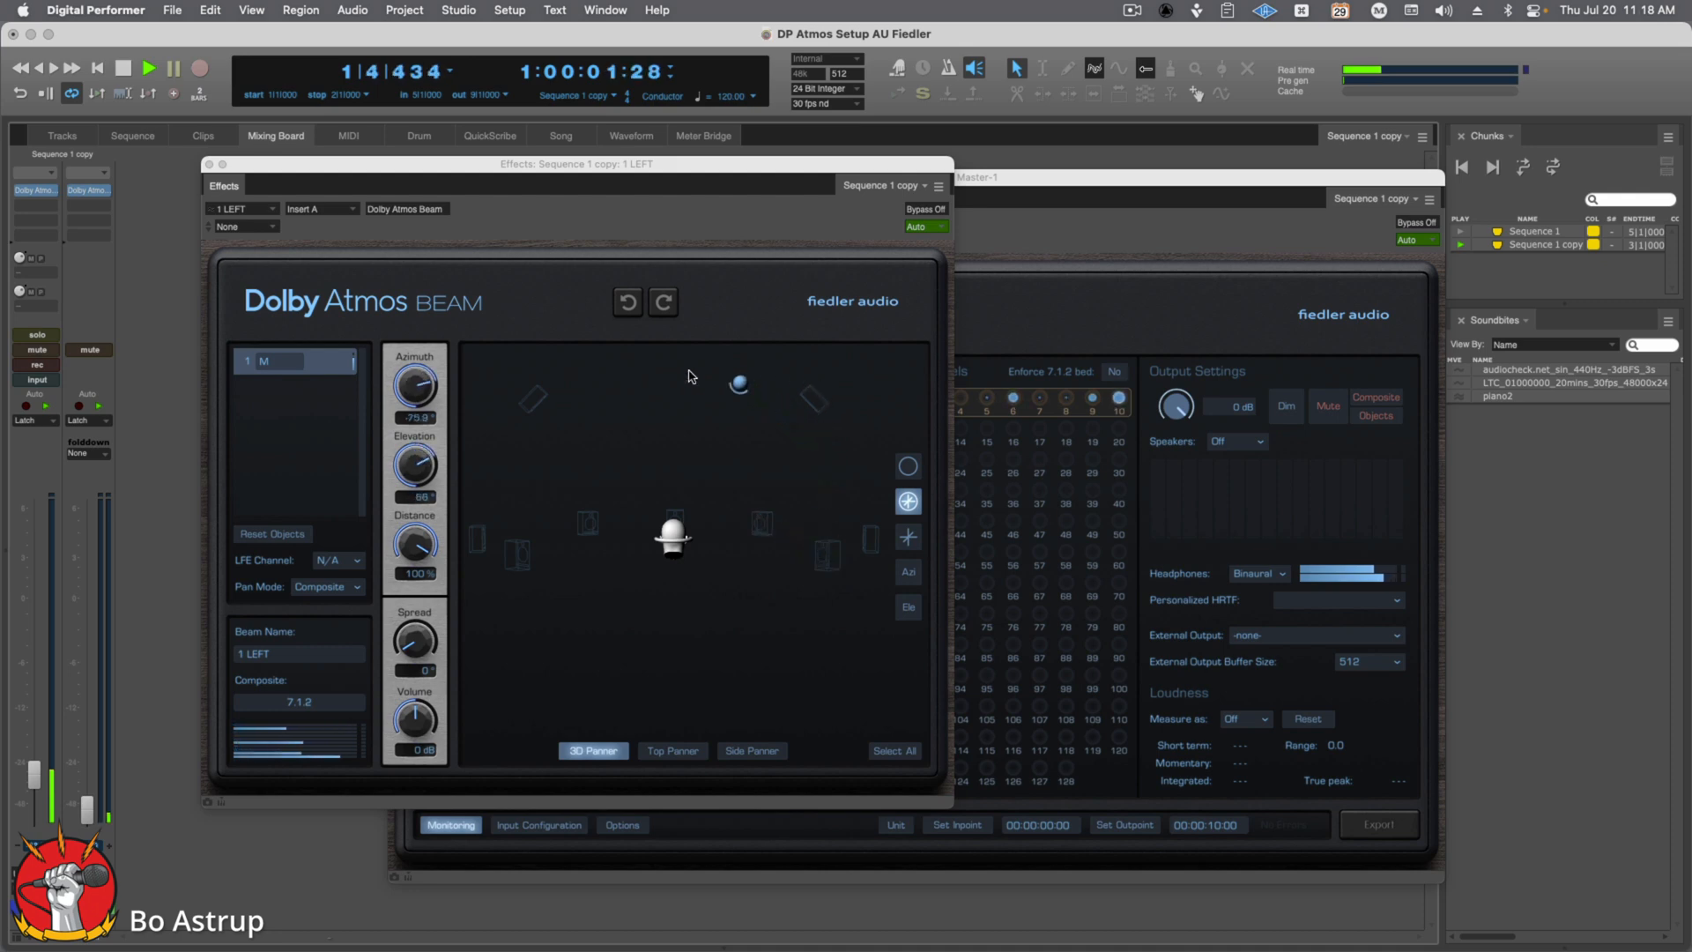
pyautogui.moveTo(738, 382); pyautogui.dragTo(592, 529)
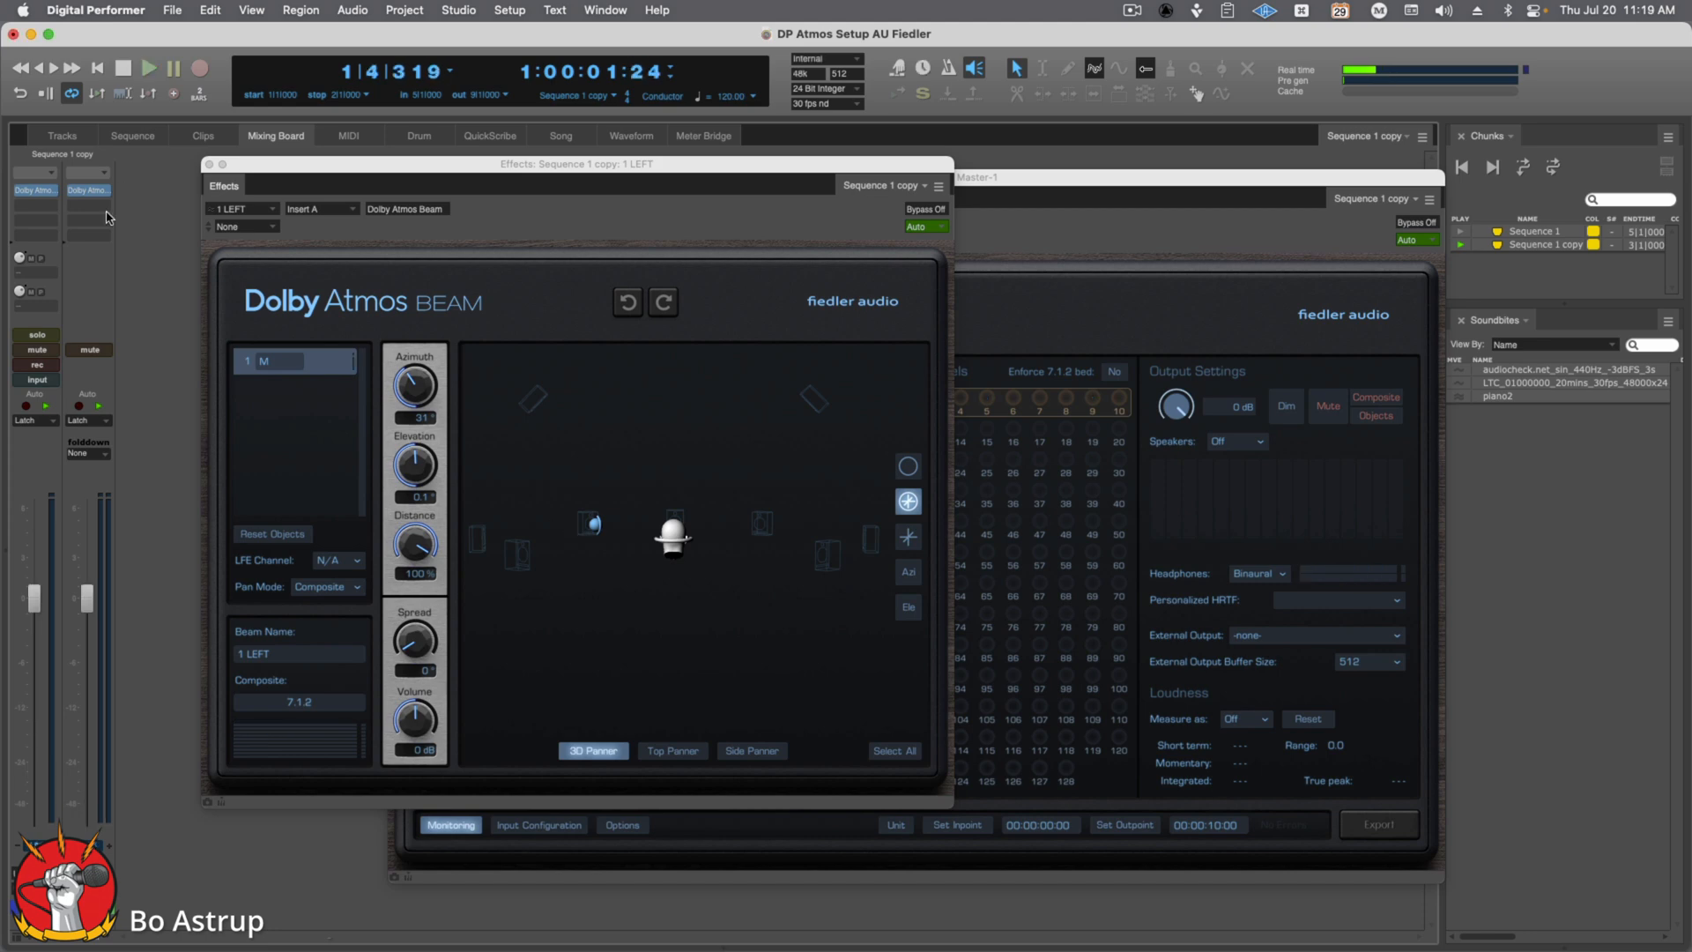
pyautogui.moveTo(208, 363)
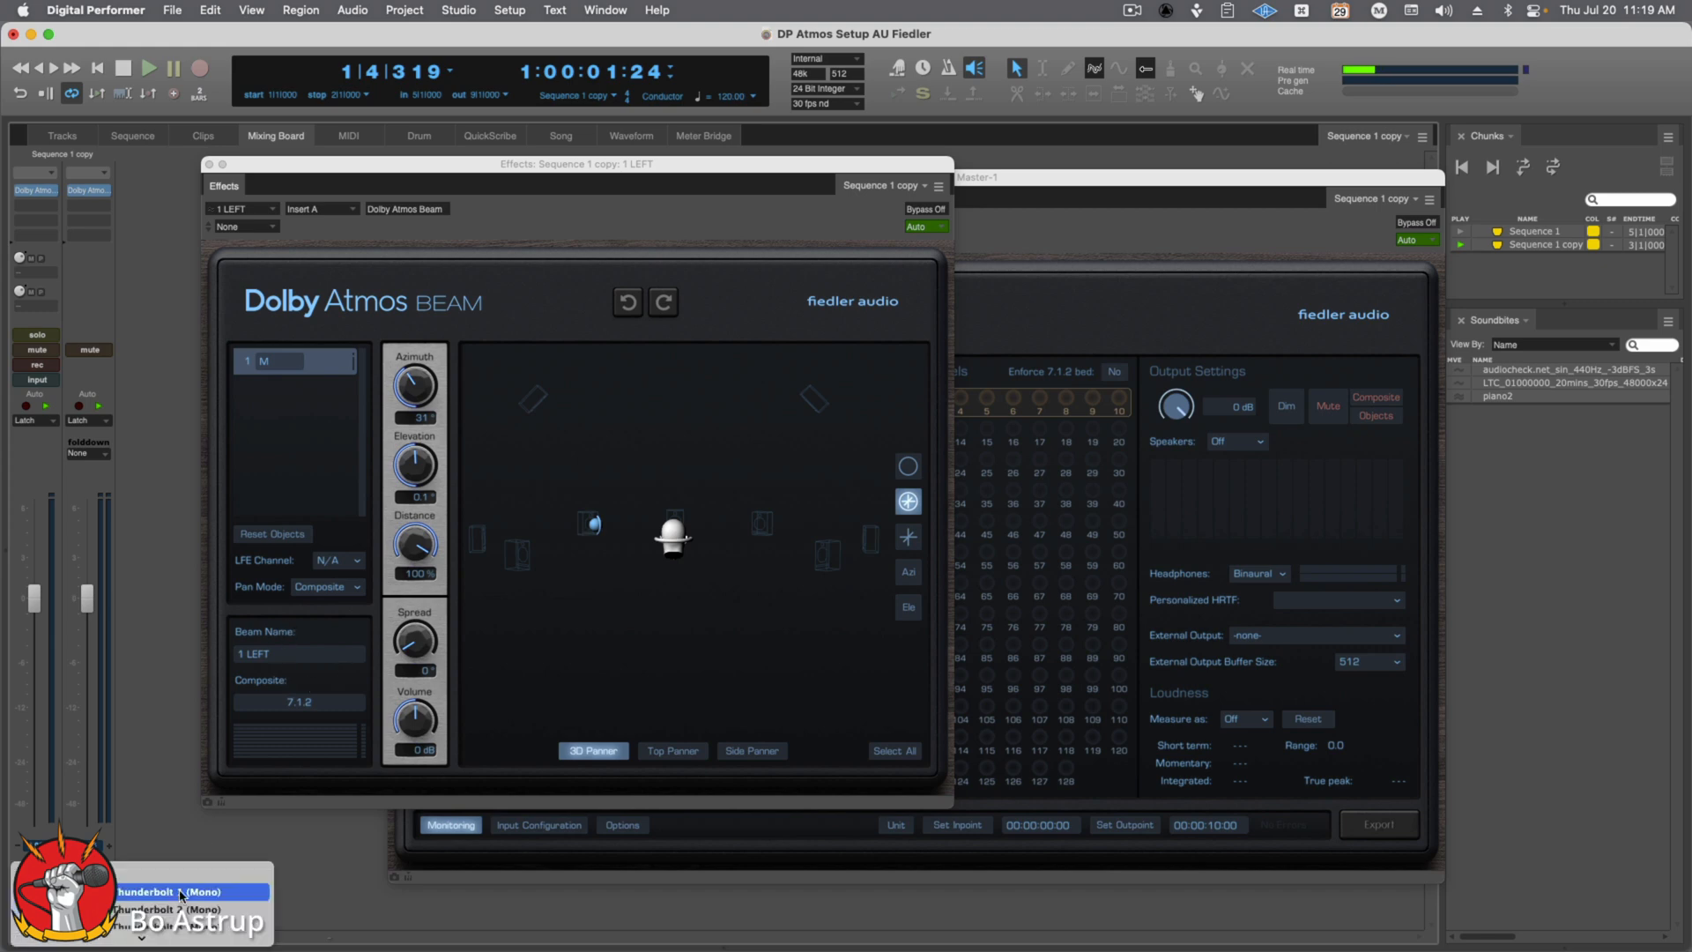
# Step: Choose the mono audio source and pull both track faders down low
pyautogui.click(177, 891)
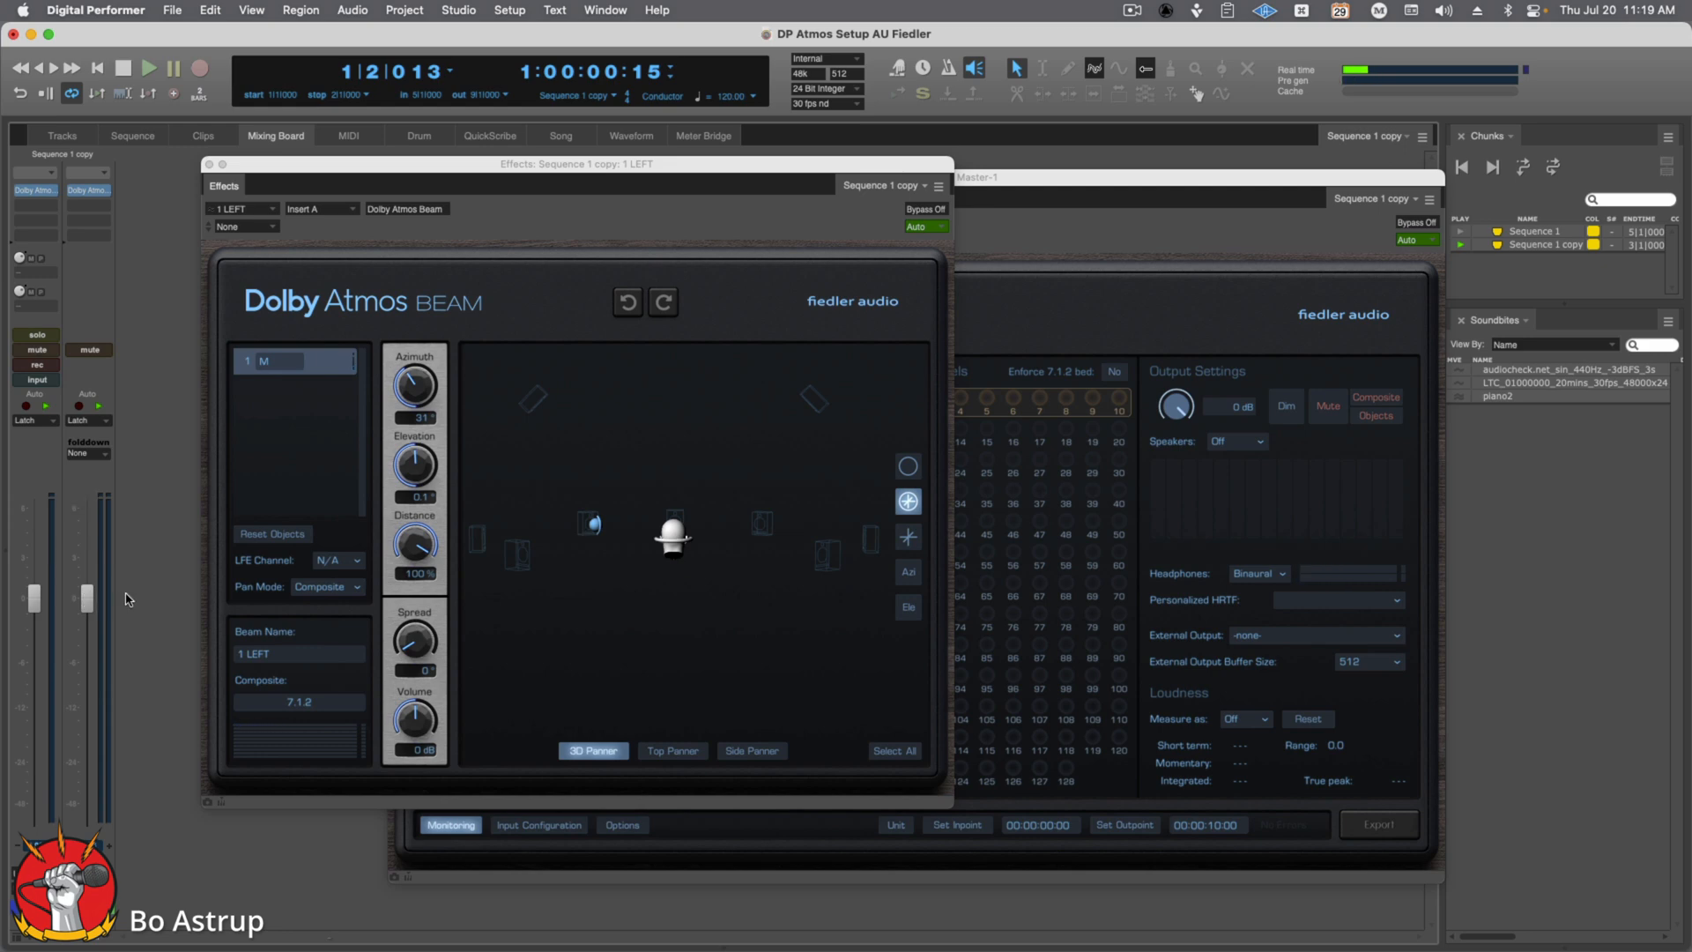
pyautogui.moveTo(86, 599); pyautogui.dragTo(87, 744)
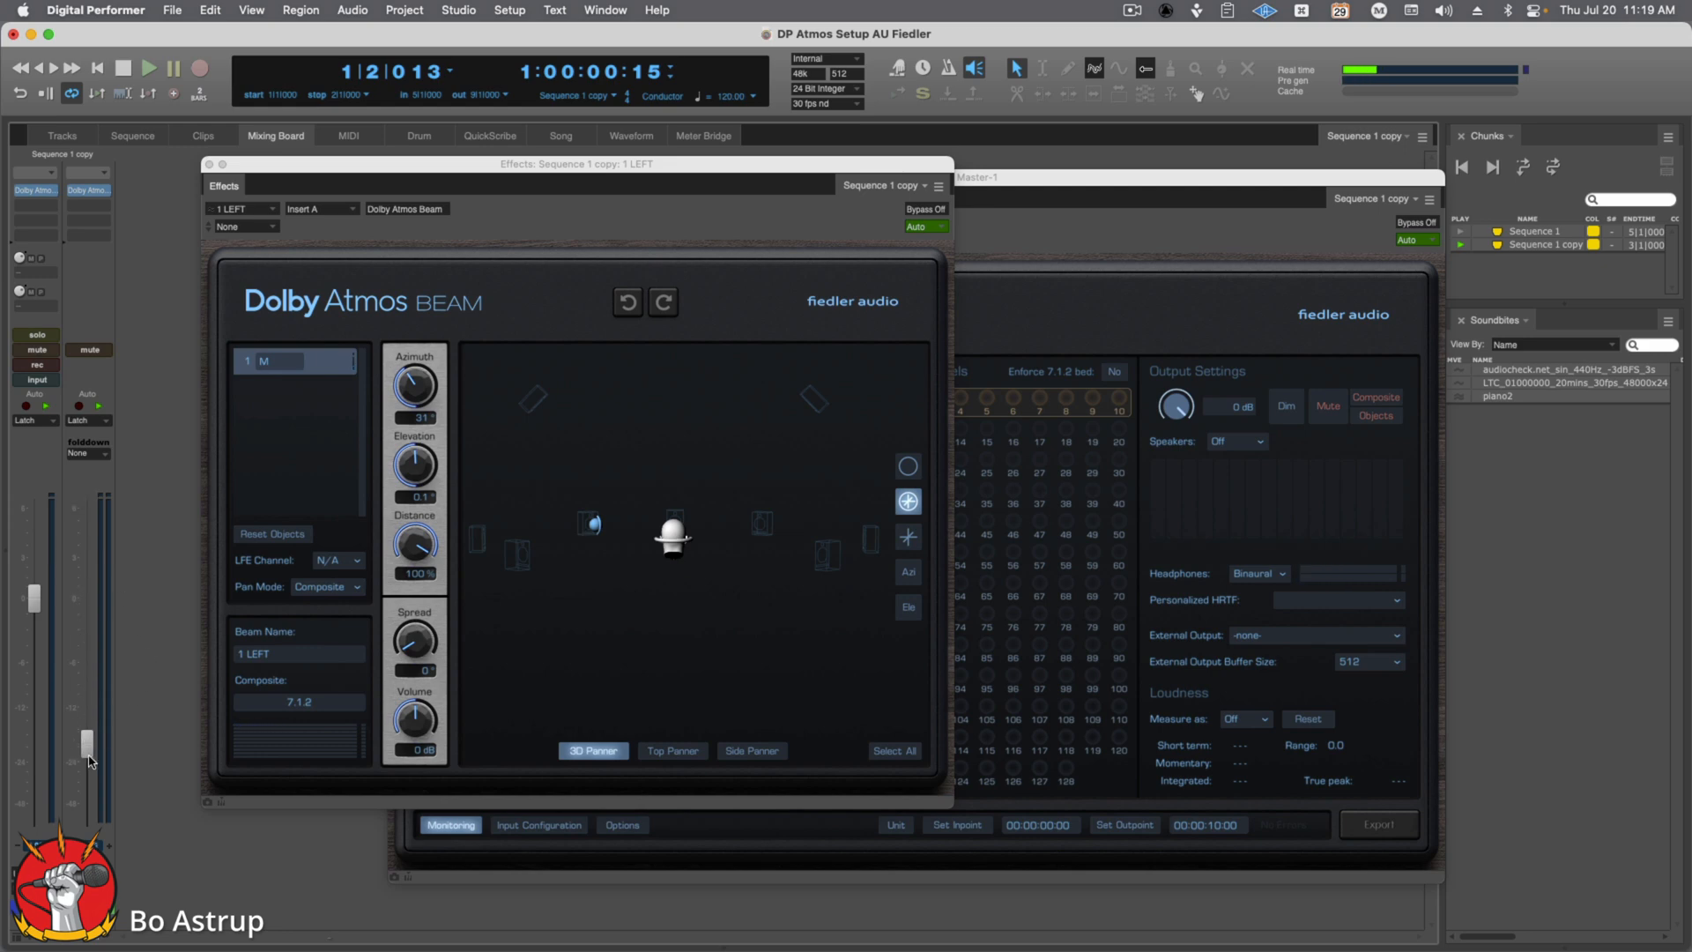
pyautogui.moveTo(33, 744); pyautogui.dragTo(33, 777)
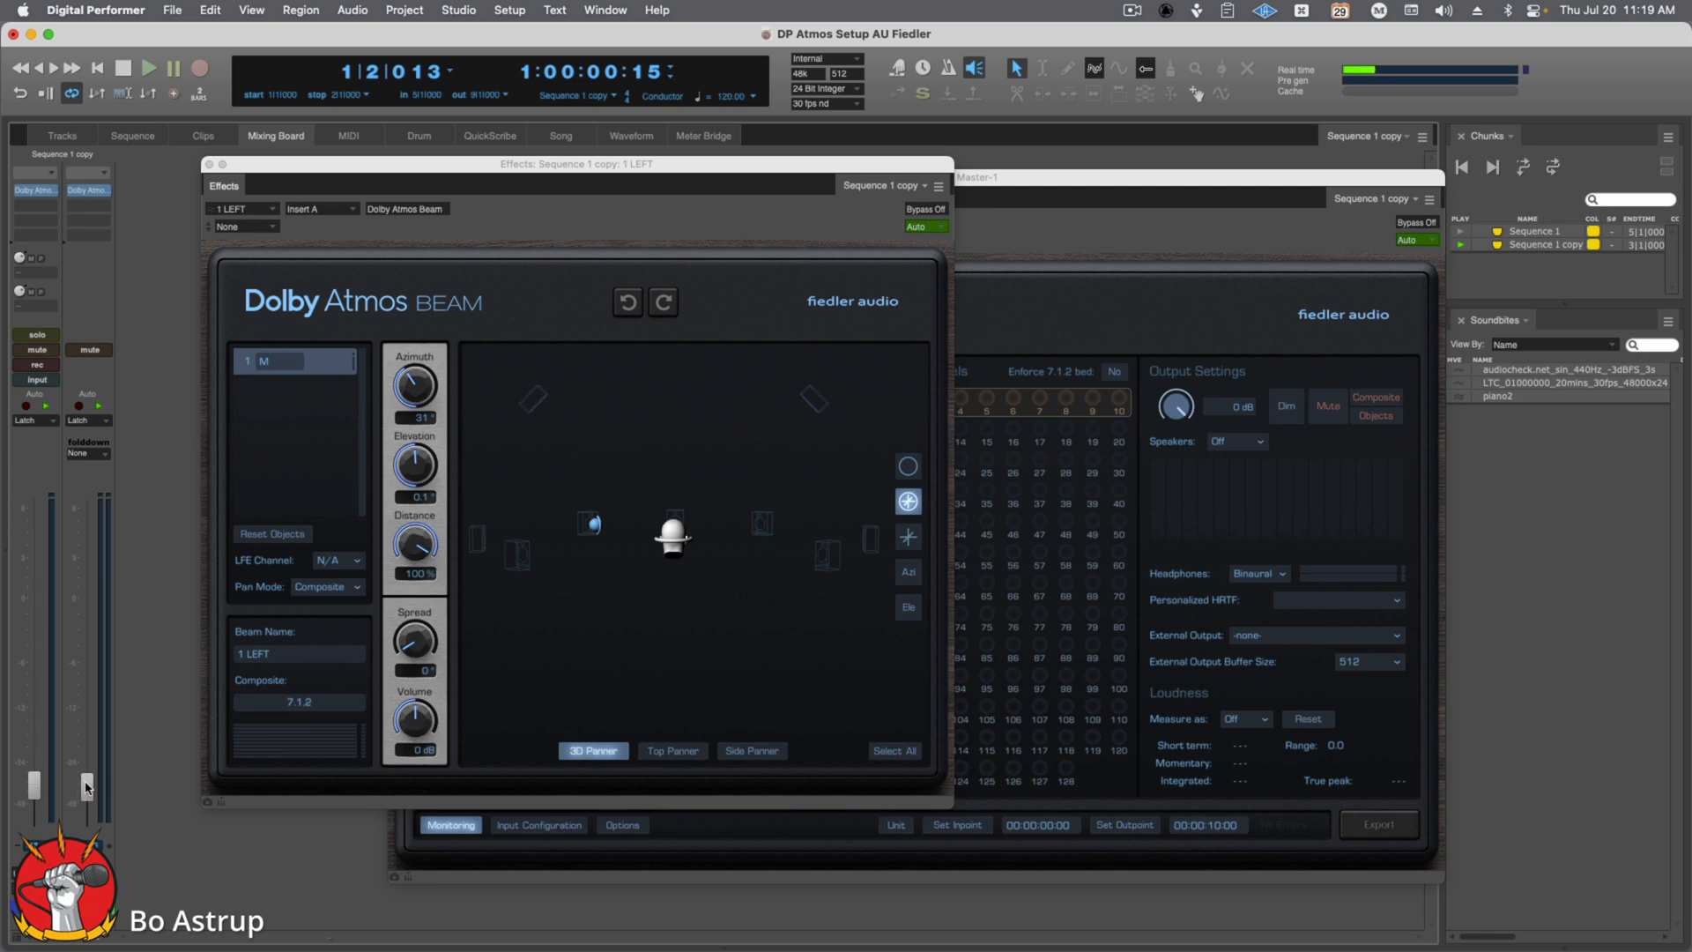
# Step: During playback, swing the object over to the right and back left, then trim the second track's level
pyautogui.click(148, 67)
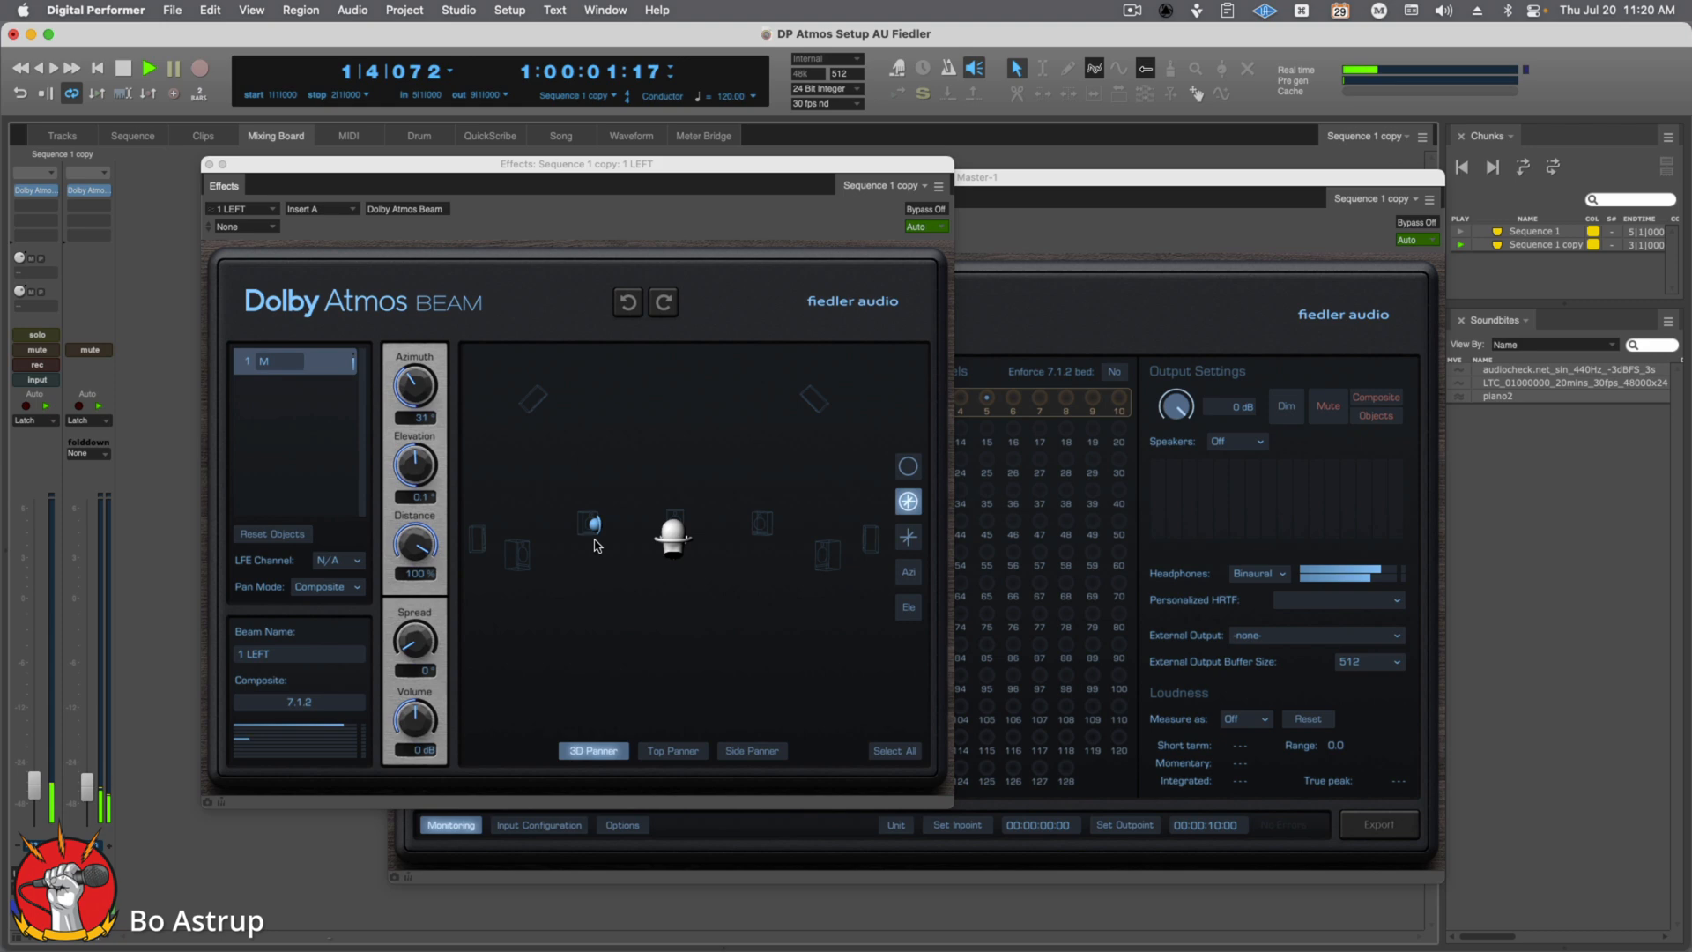
pyautogui.moveTo(590, 523); pyautogui.dragTo(756, 523)
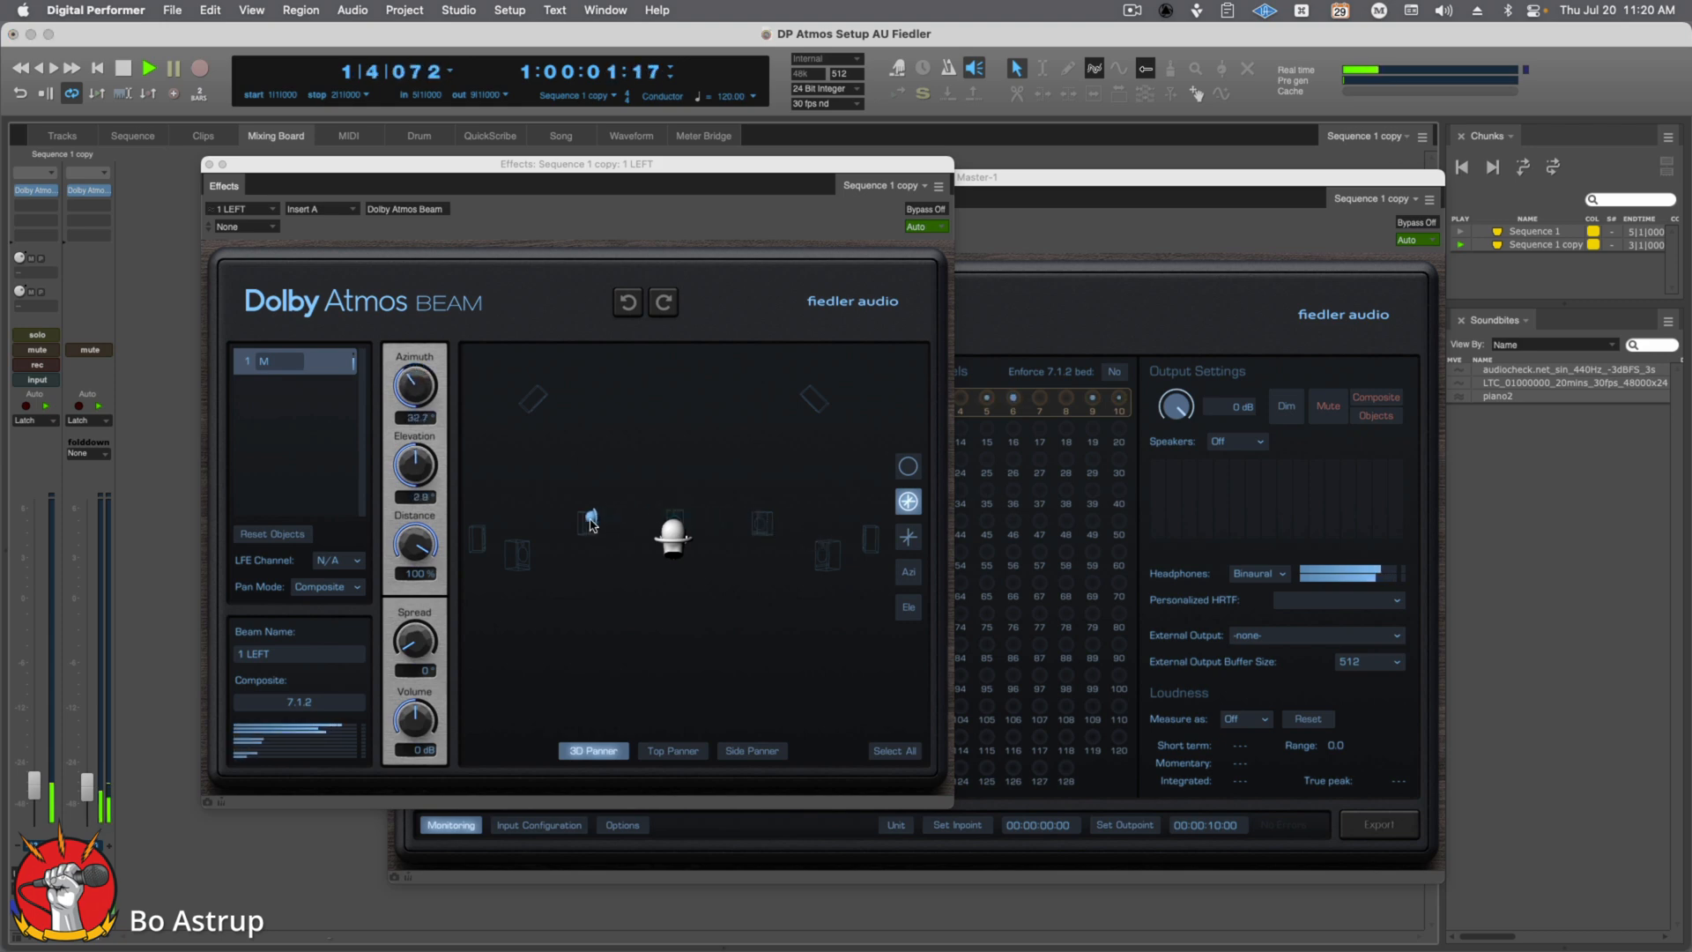
pyautogui.moveTo(590, 518); pyautogui.dragTo(814, 511)
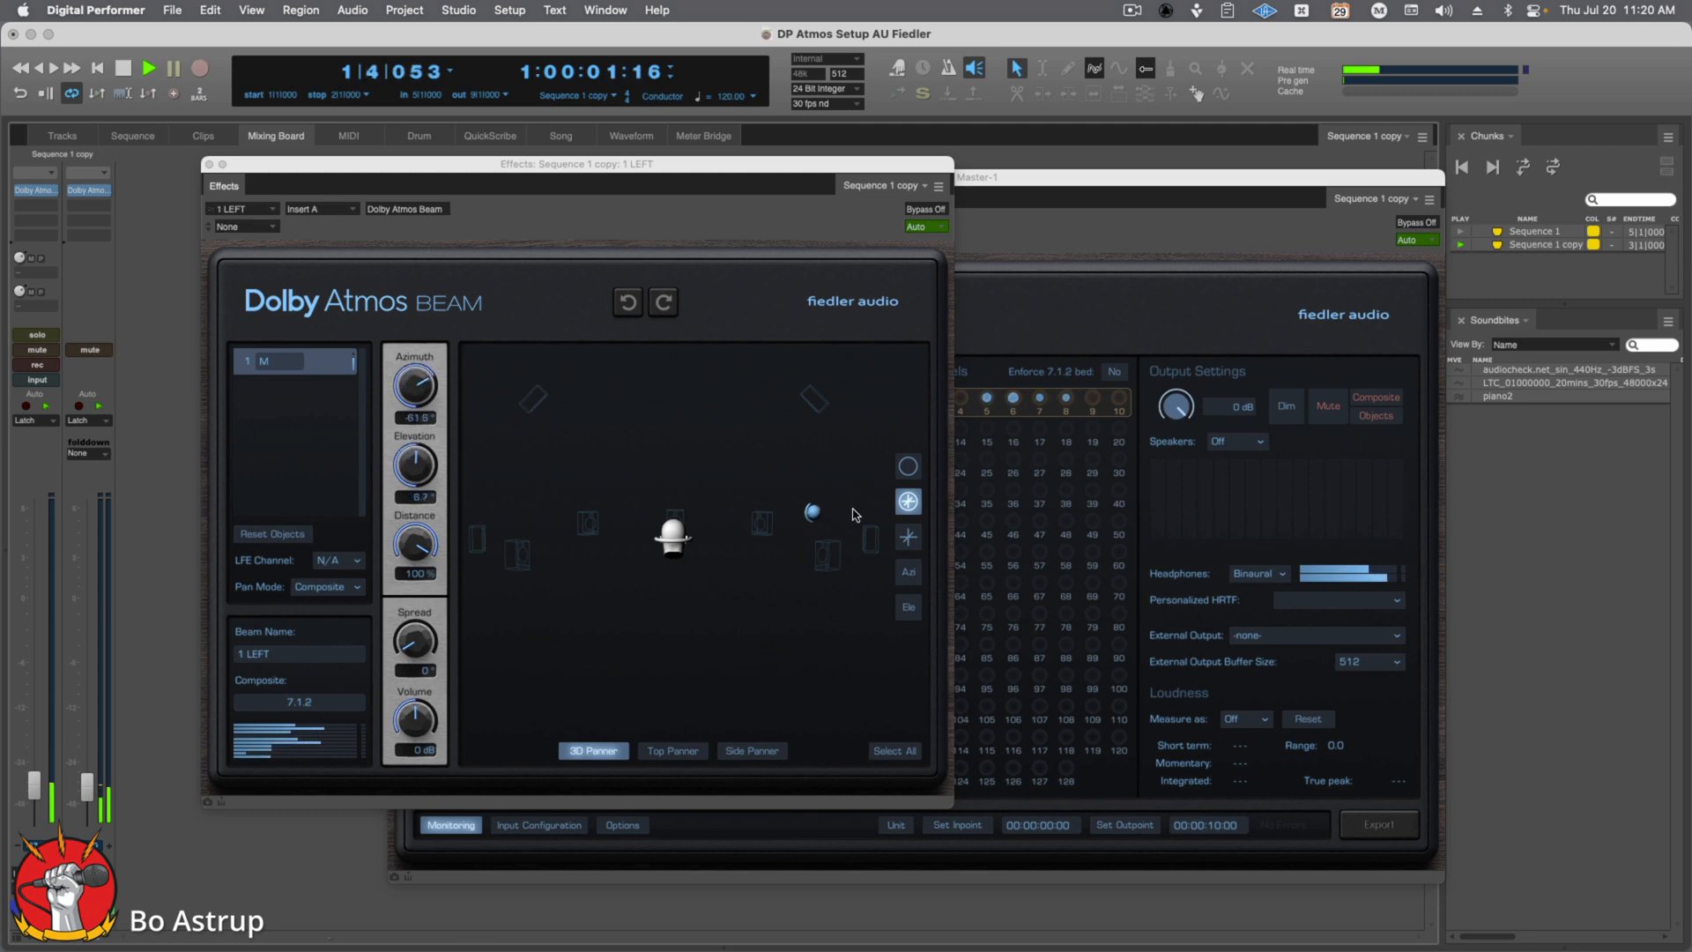
pyautogui.moveTo(813, 511); pyautogui.dragTo(753, 524)
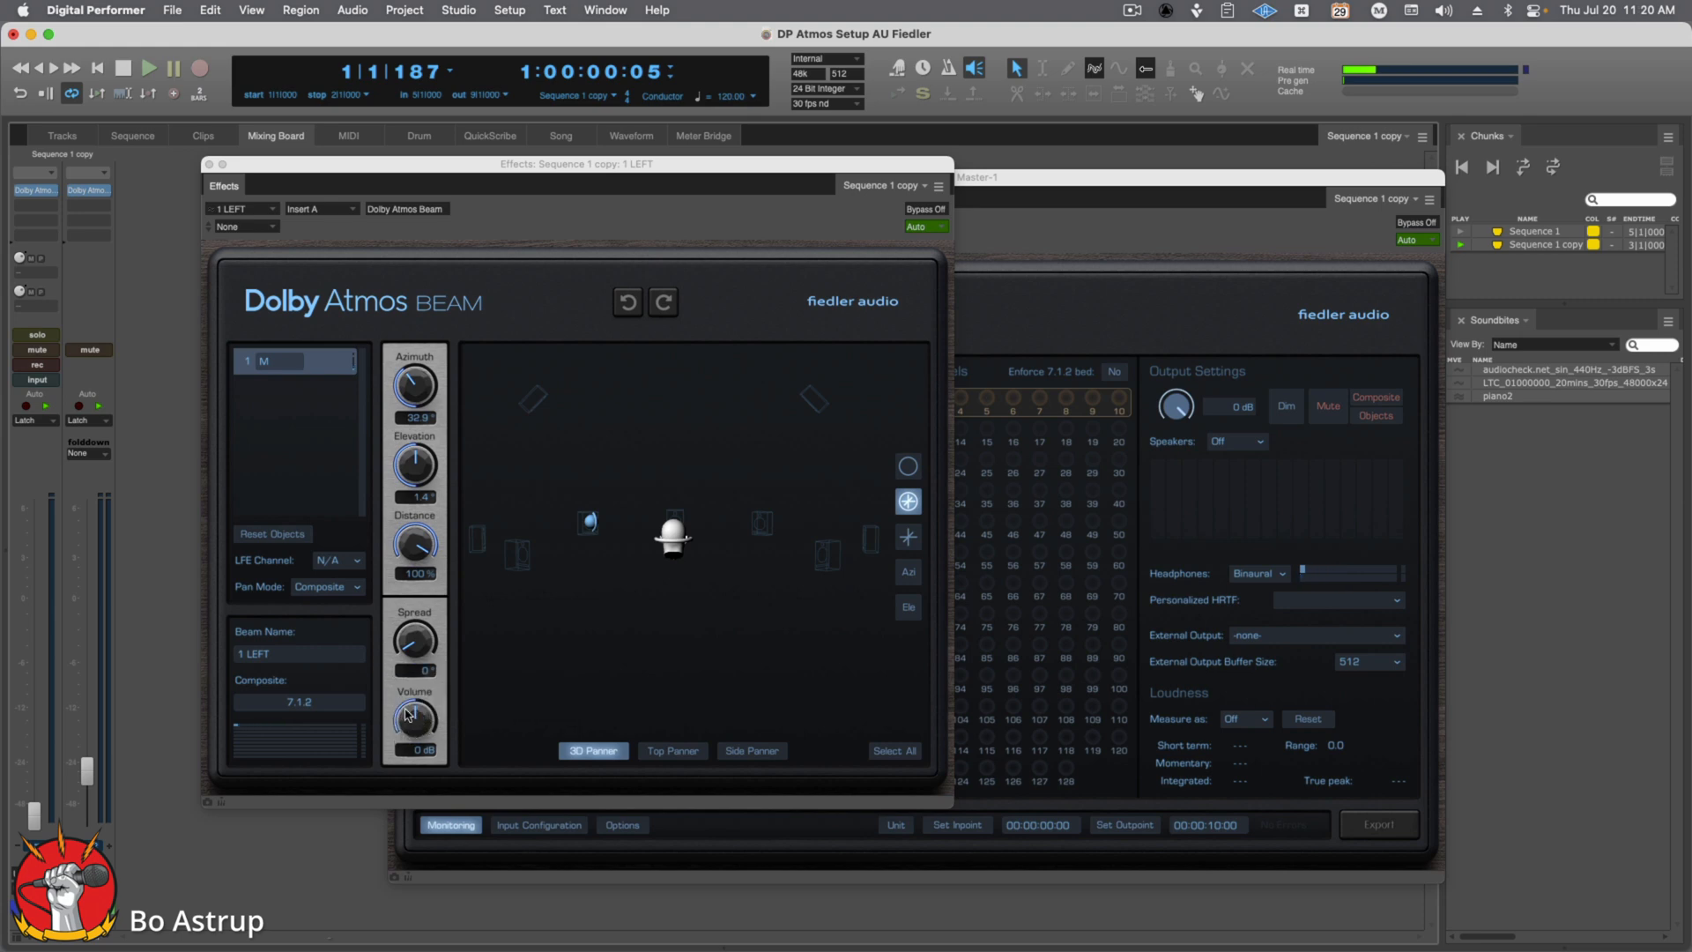
pyautogui.click(148, 67)
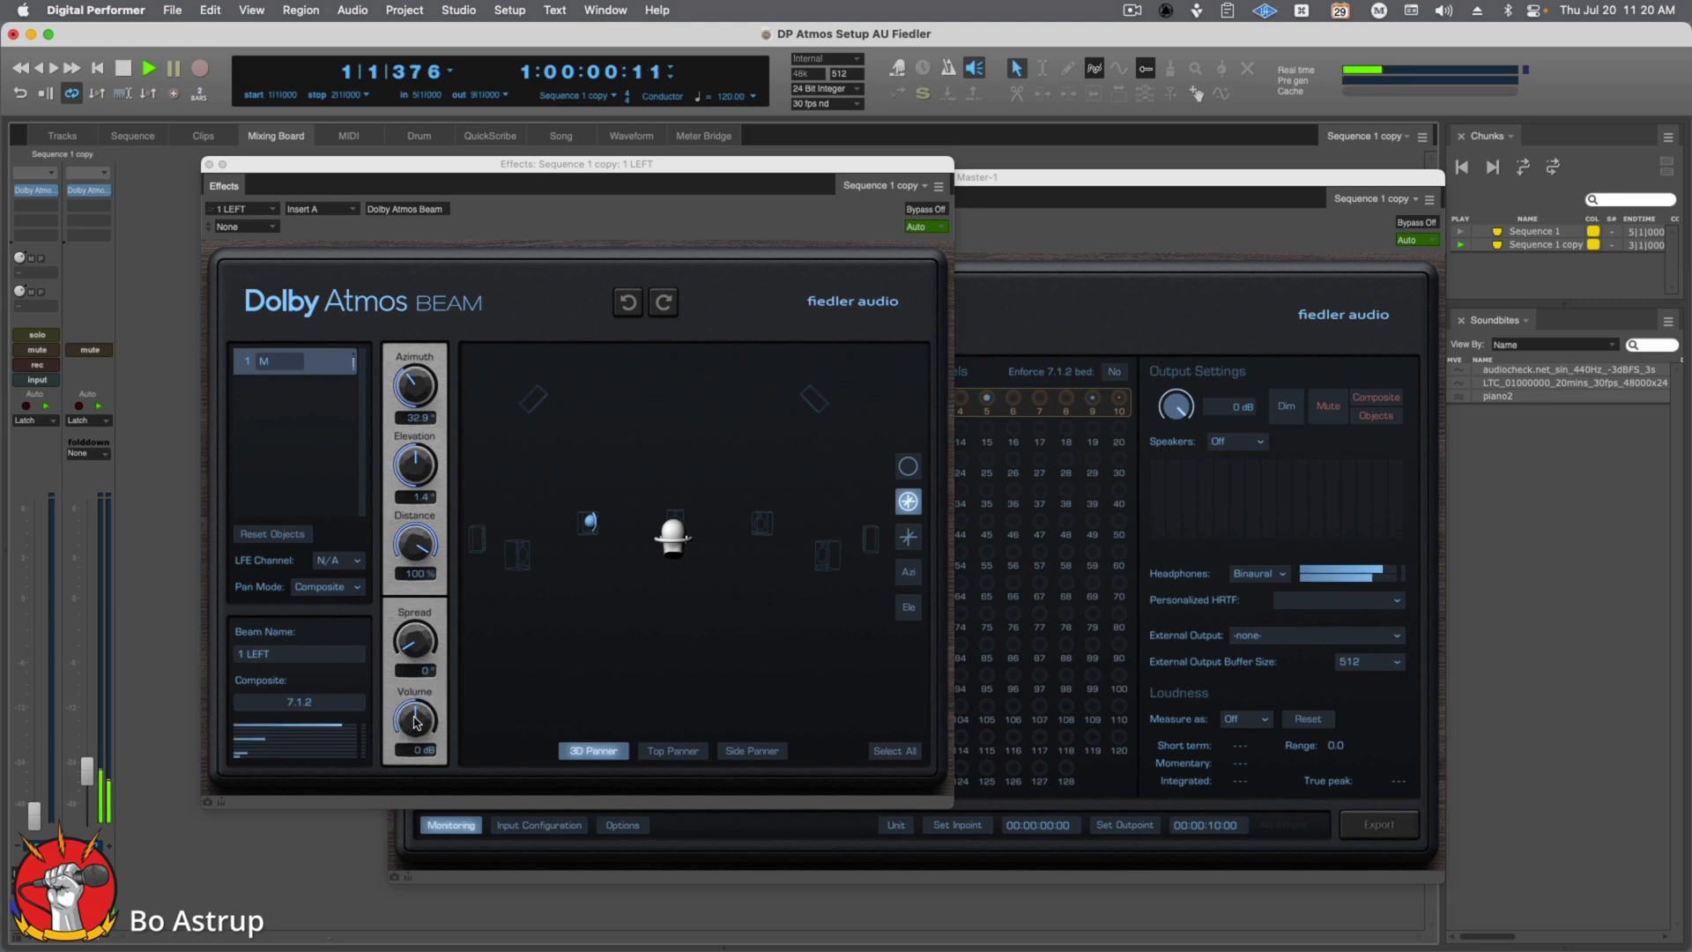
pyautogui.moveTo(414, 721); pyautogui.dragTo(414, 743)
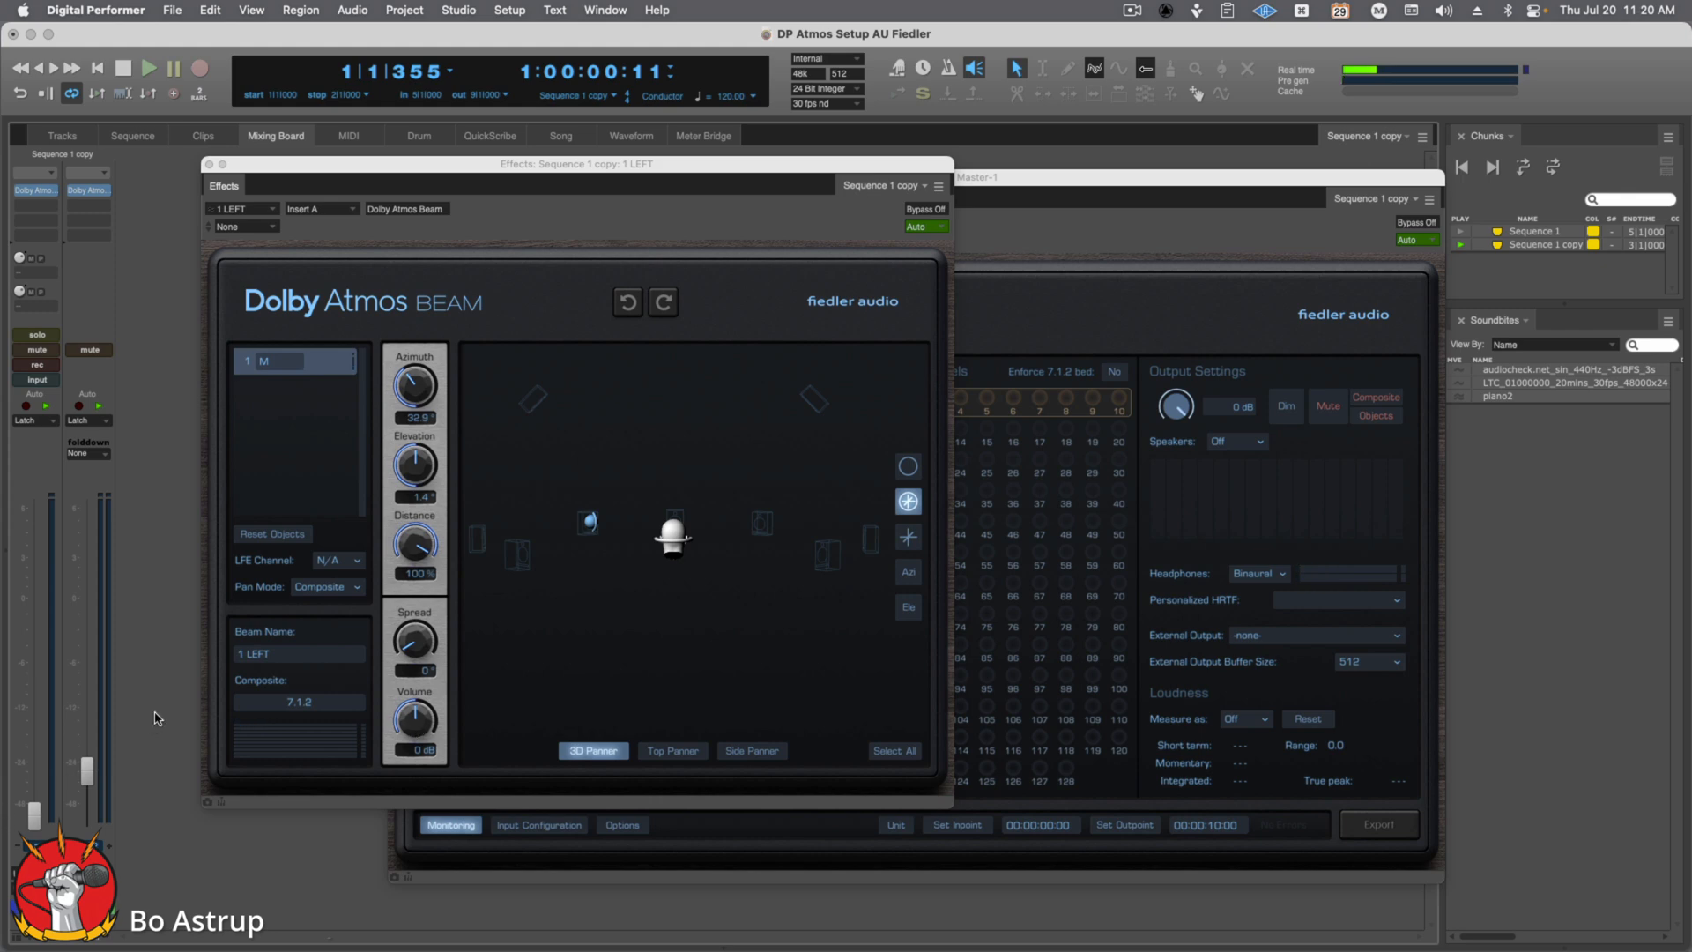
pyautogui.moveTo(137, 463)
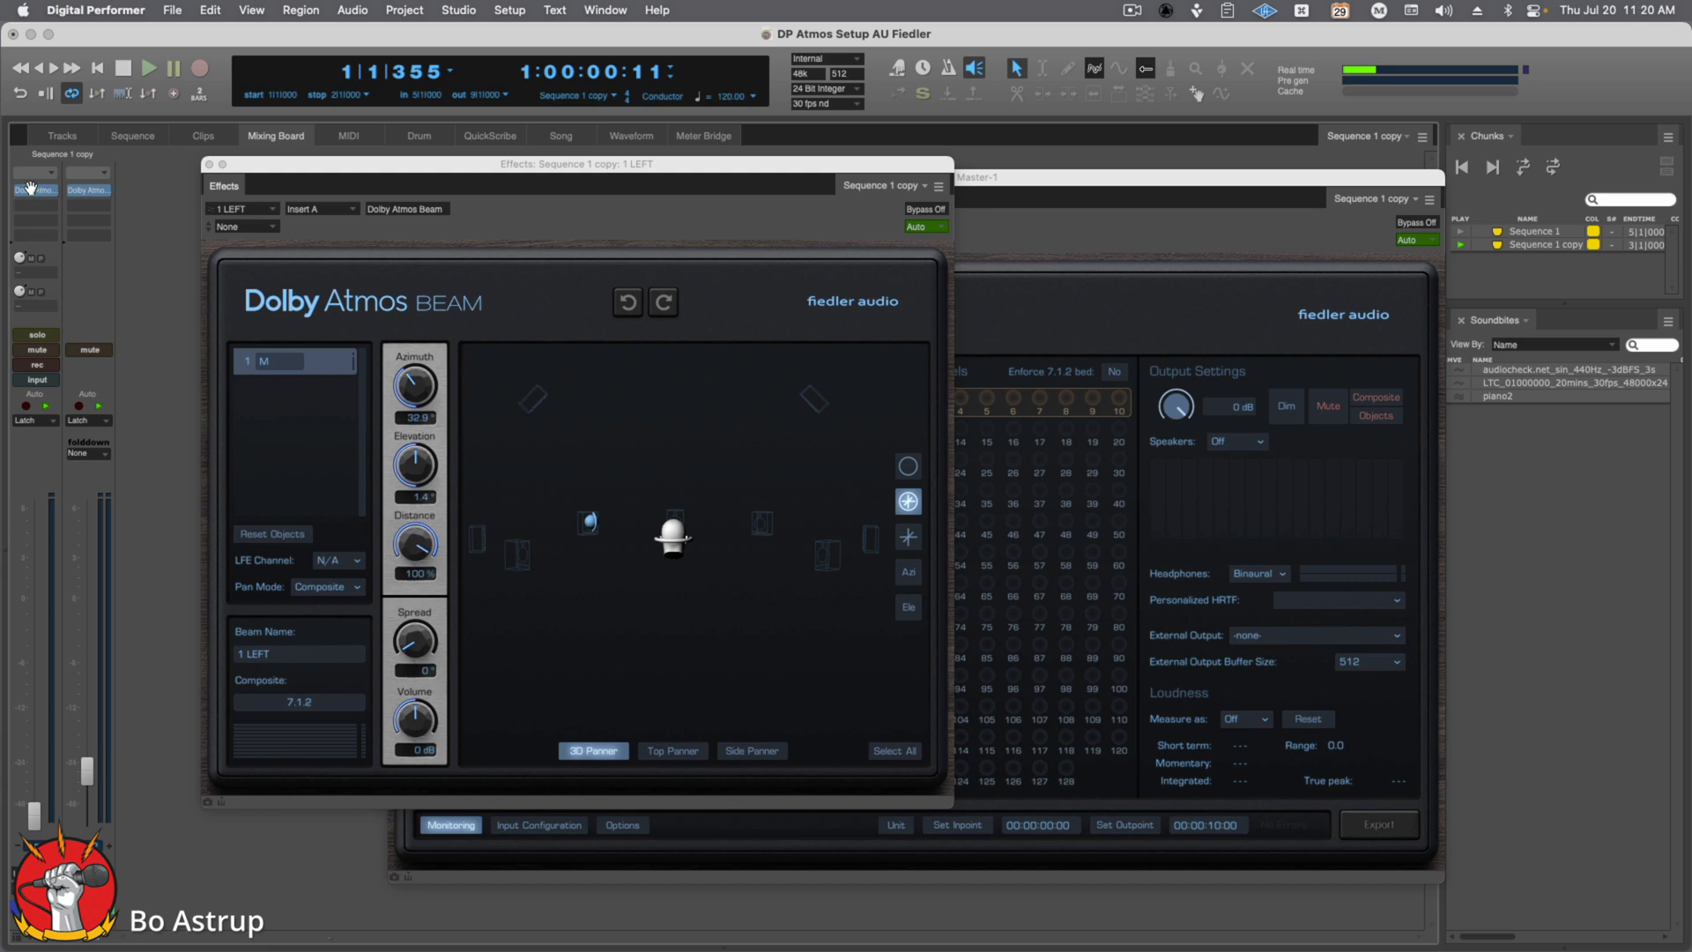
pyautogui.moveTo(37, 188)
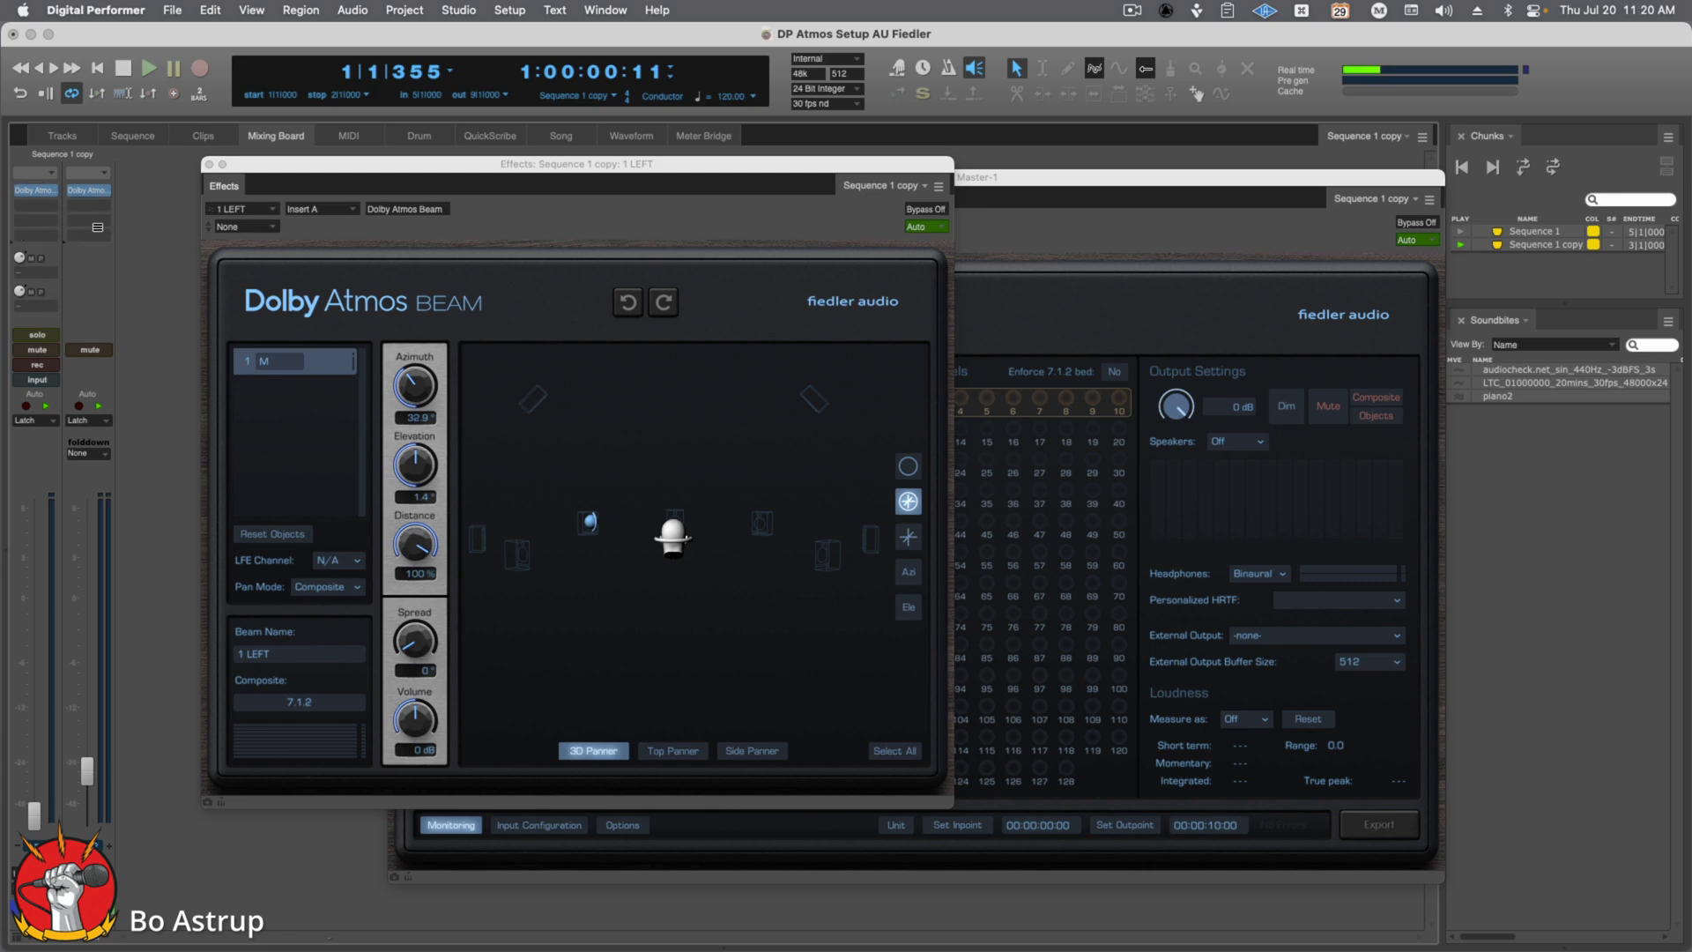
# Step: Close the Beam window and start adding an effect to the 1 LEFT track's first insert
pyautogui.click(35, 223)
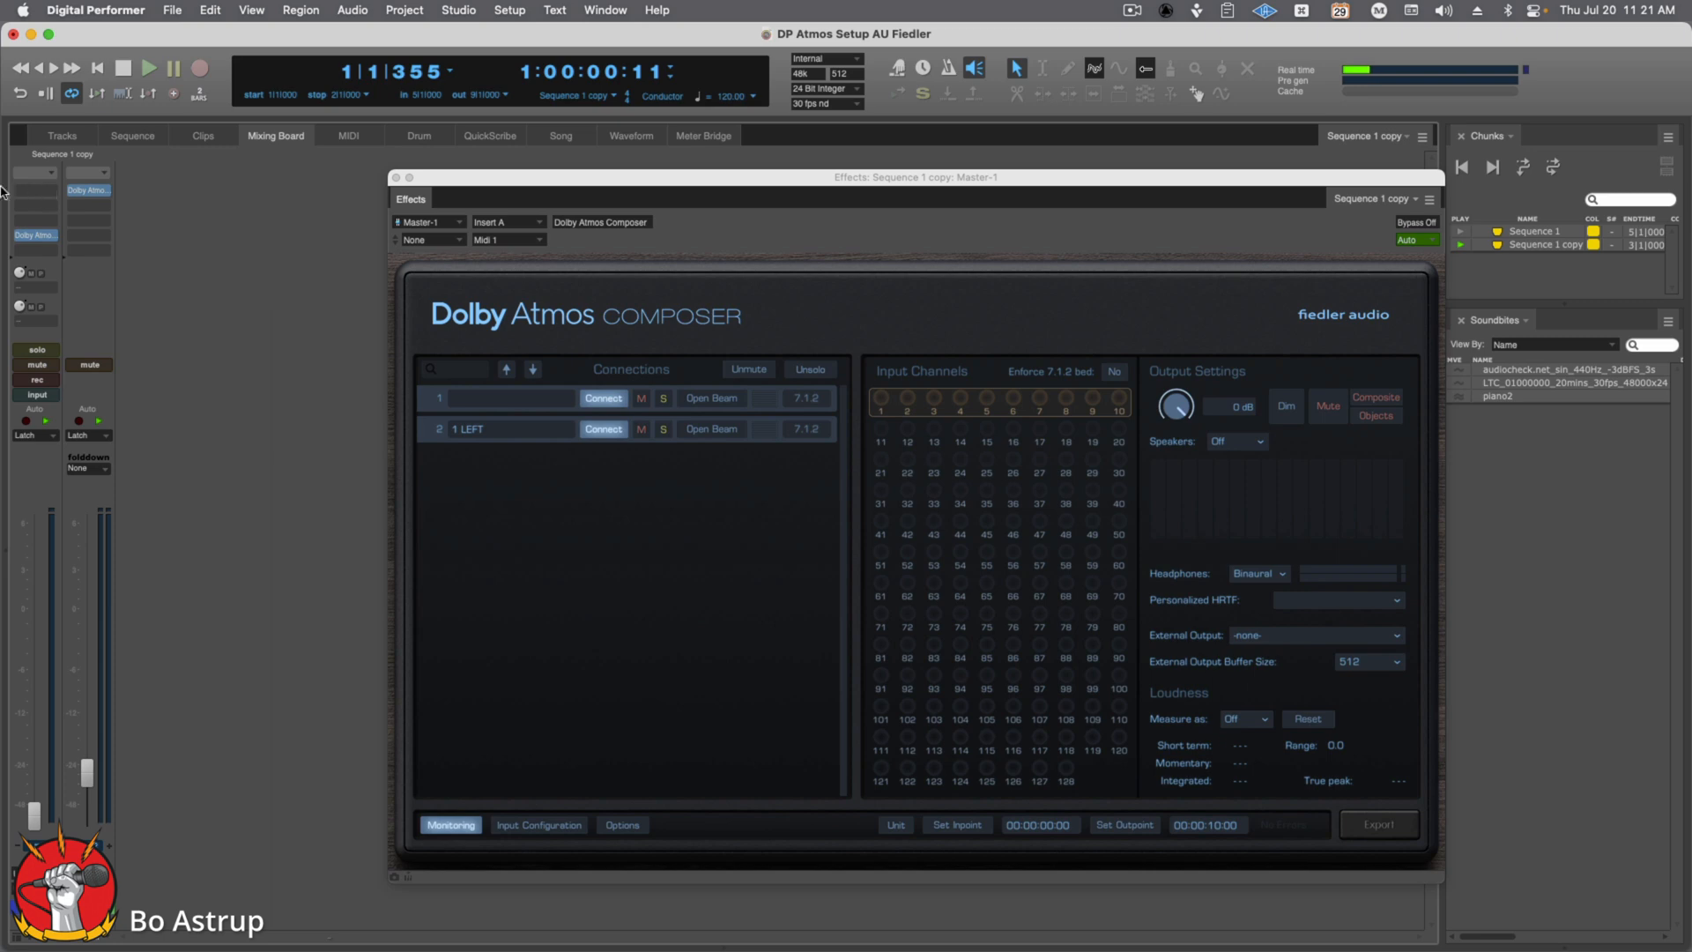
pyautogui.moveTo(36, 204)
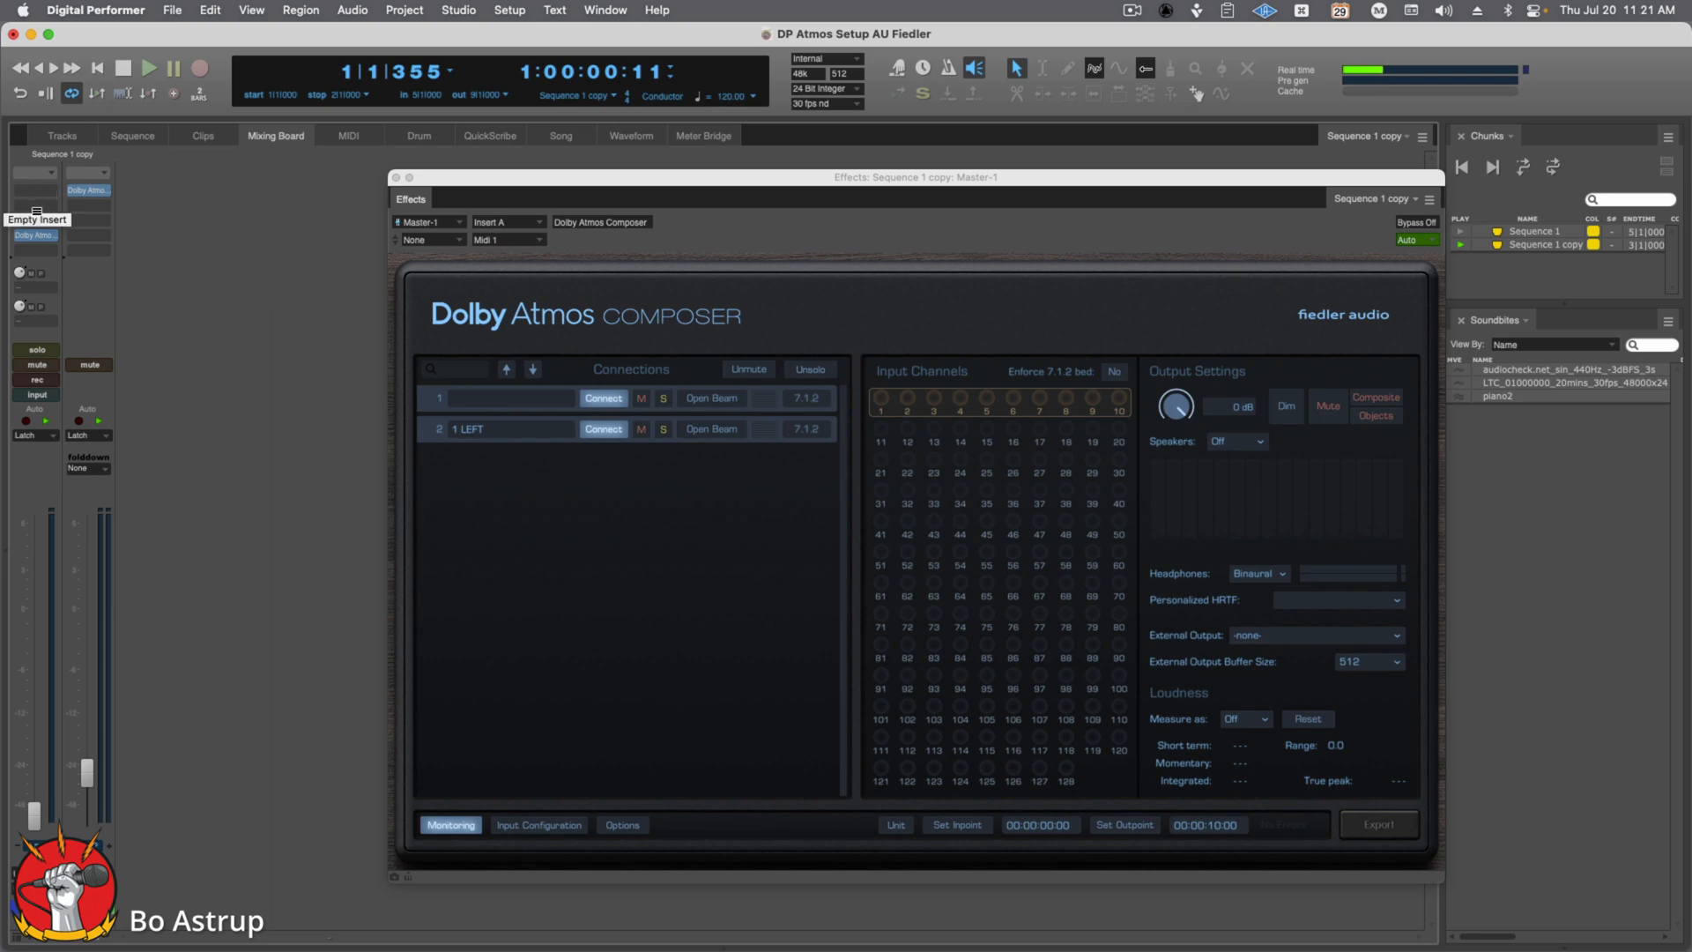
pyautogui.moveTo(141, 296)
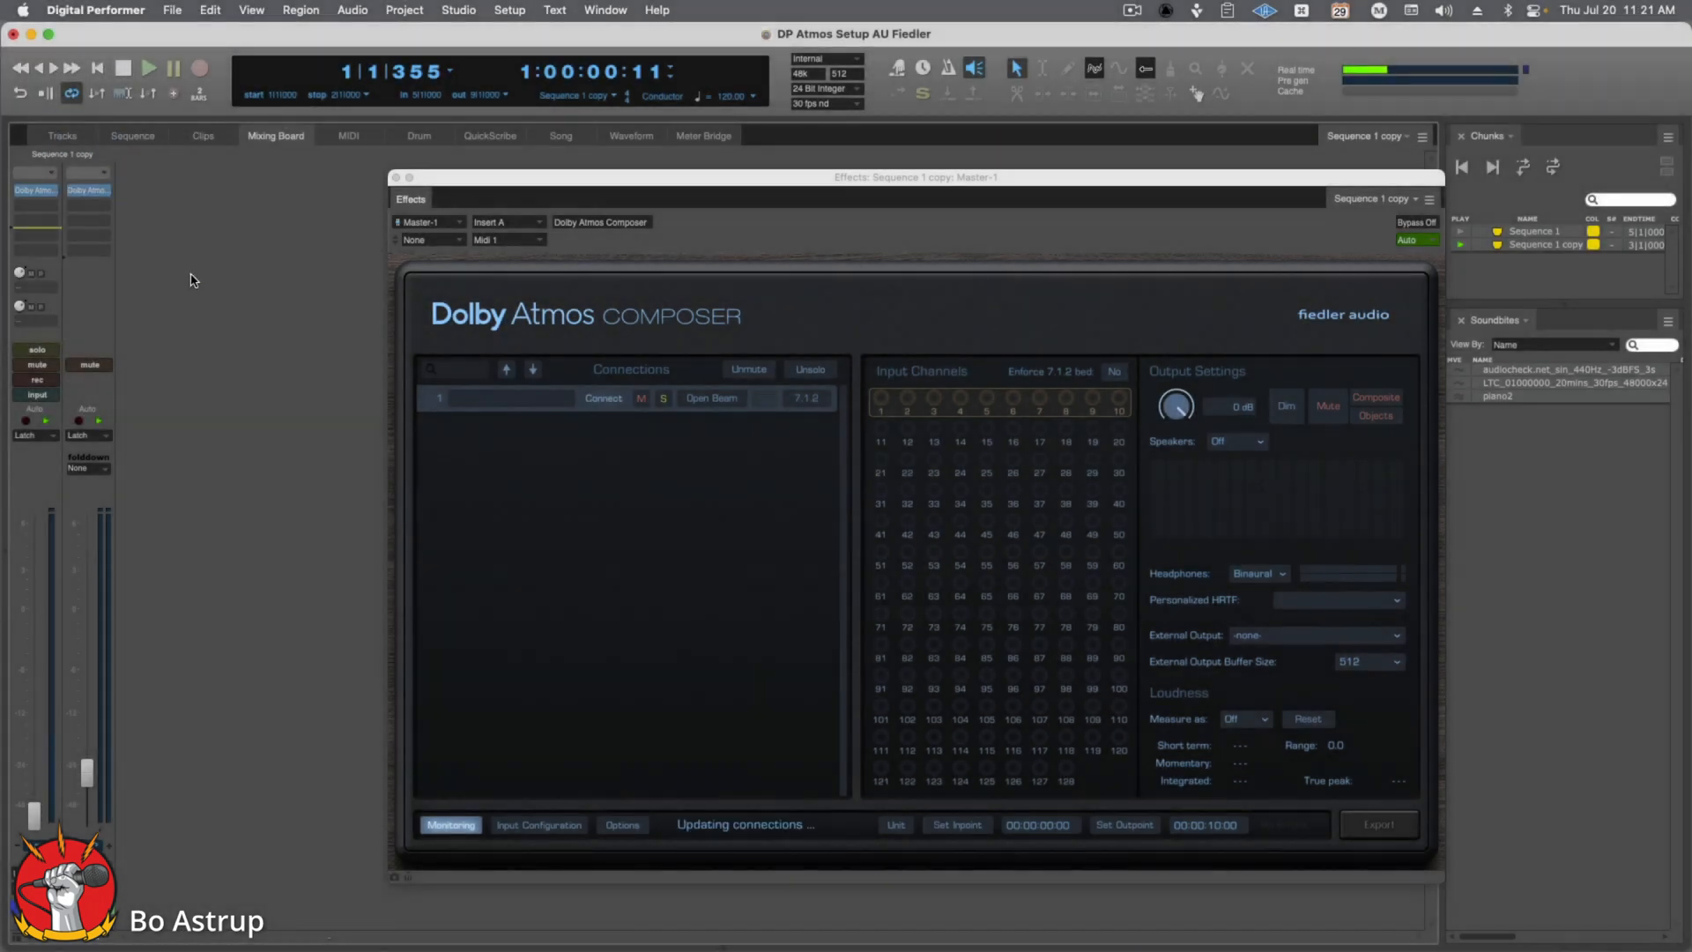
pyautogui.click(602, 396)
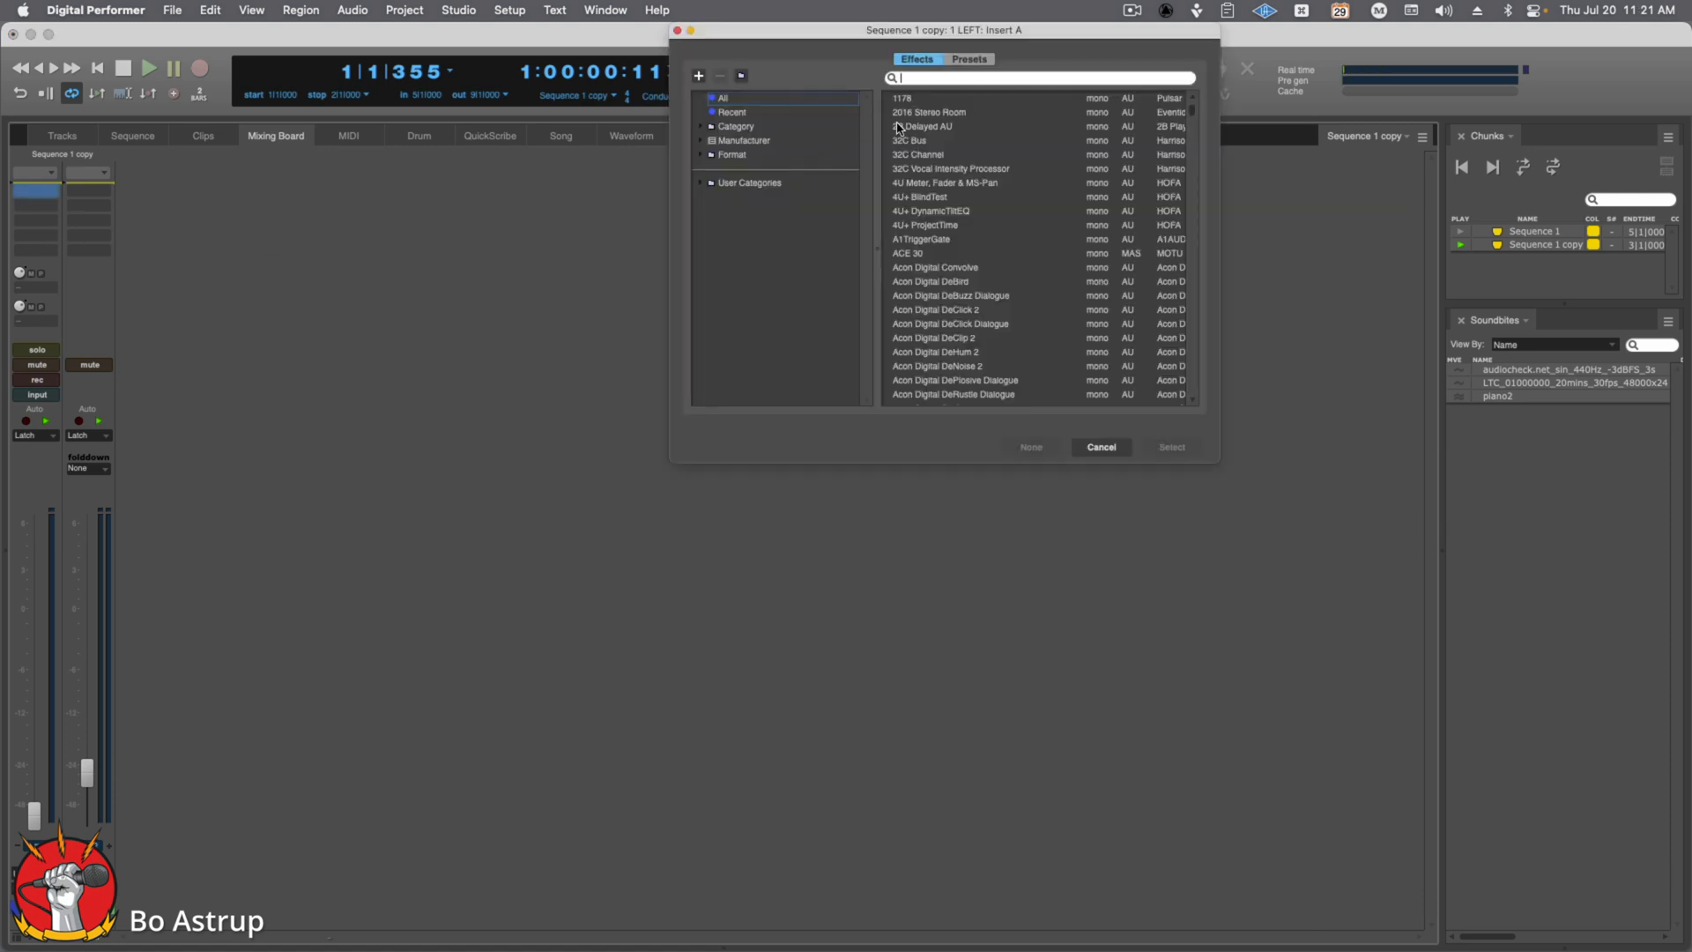
# Step: Insert Dolby Atmos Beam from a 'dolby' search and enter '1 LEFT' in the Beam Name field
pyautogui.write('dolby')
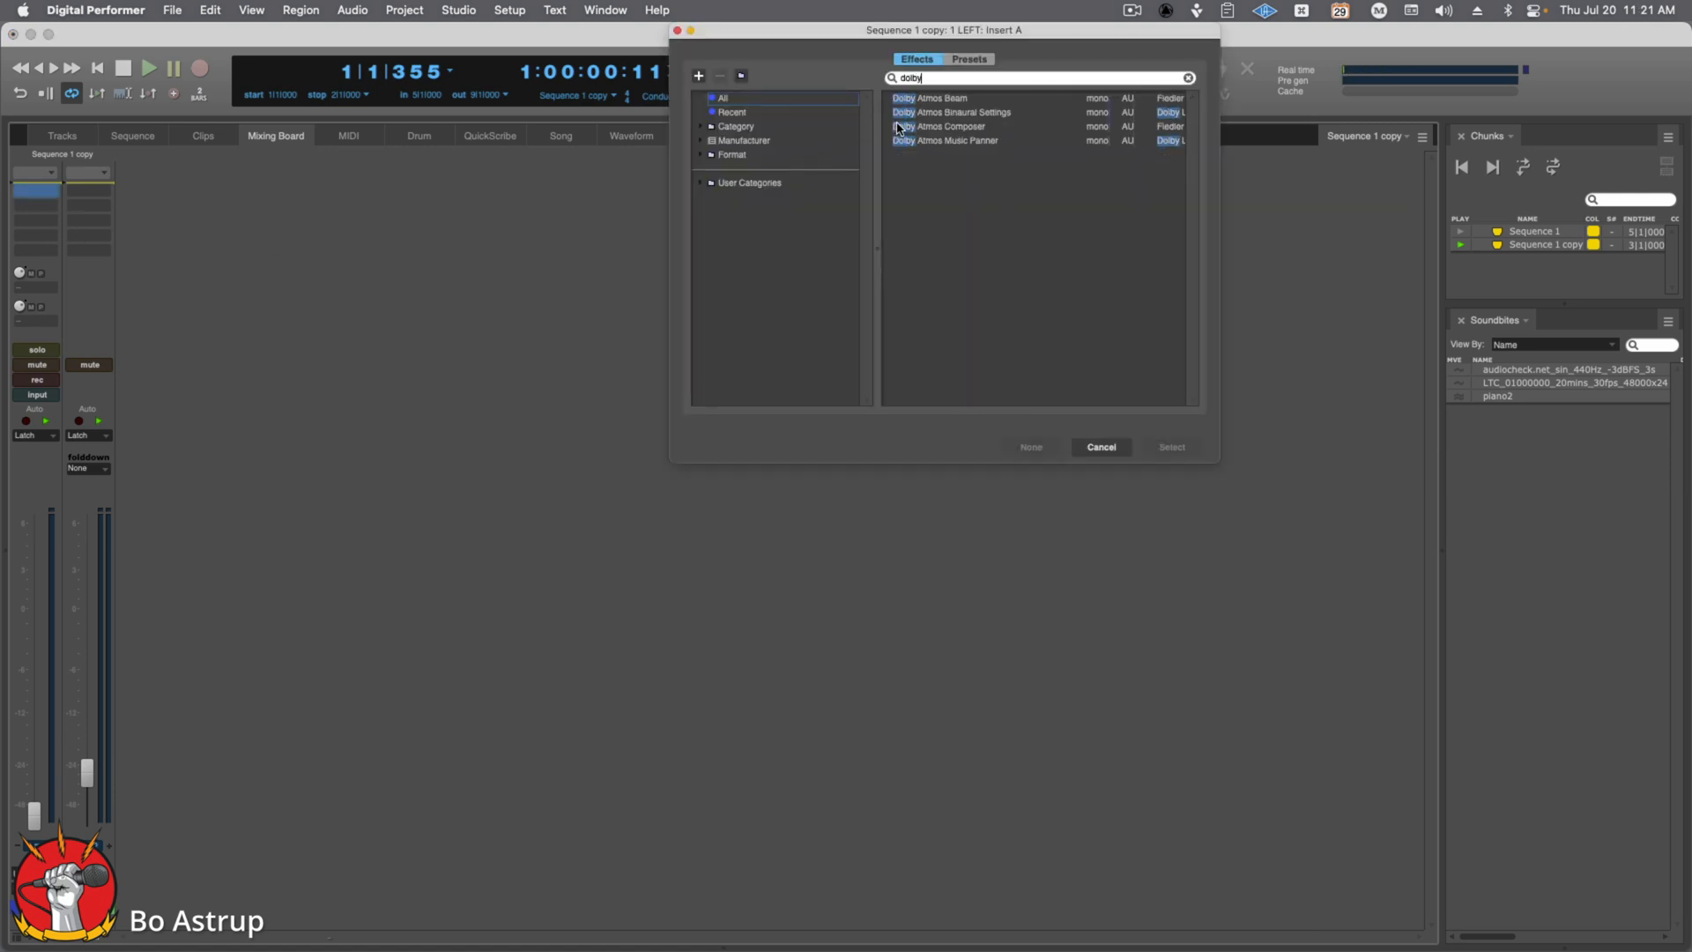
pyautogui.click(930, 99)
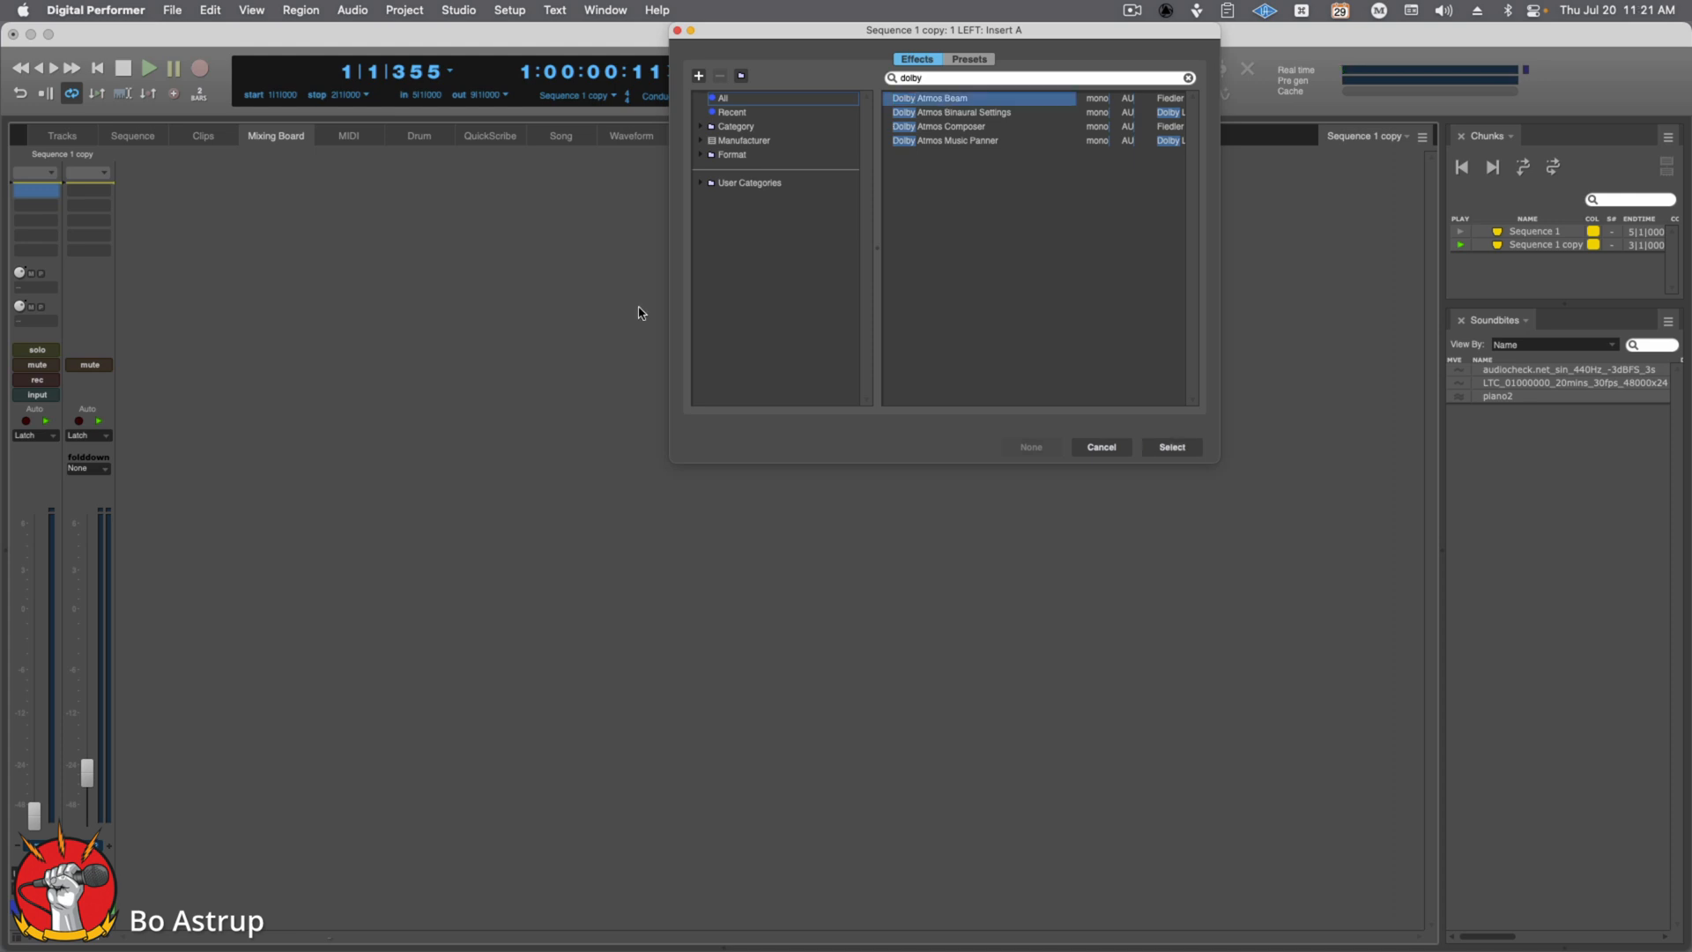
pyautogui.click(1170, 446)
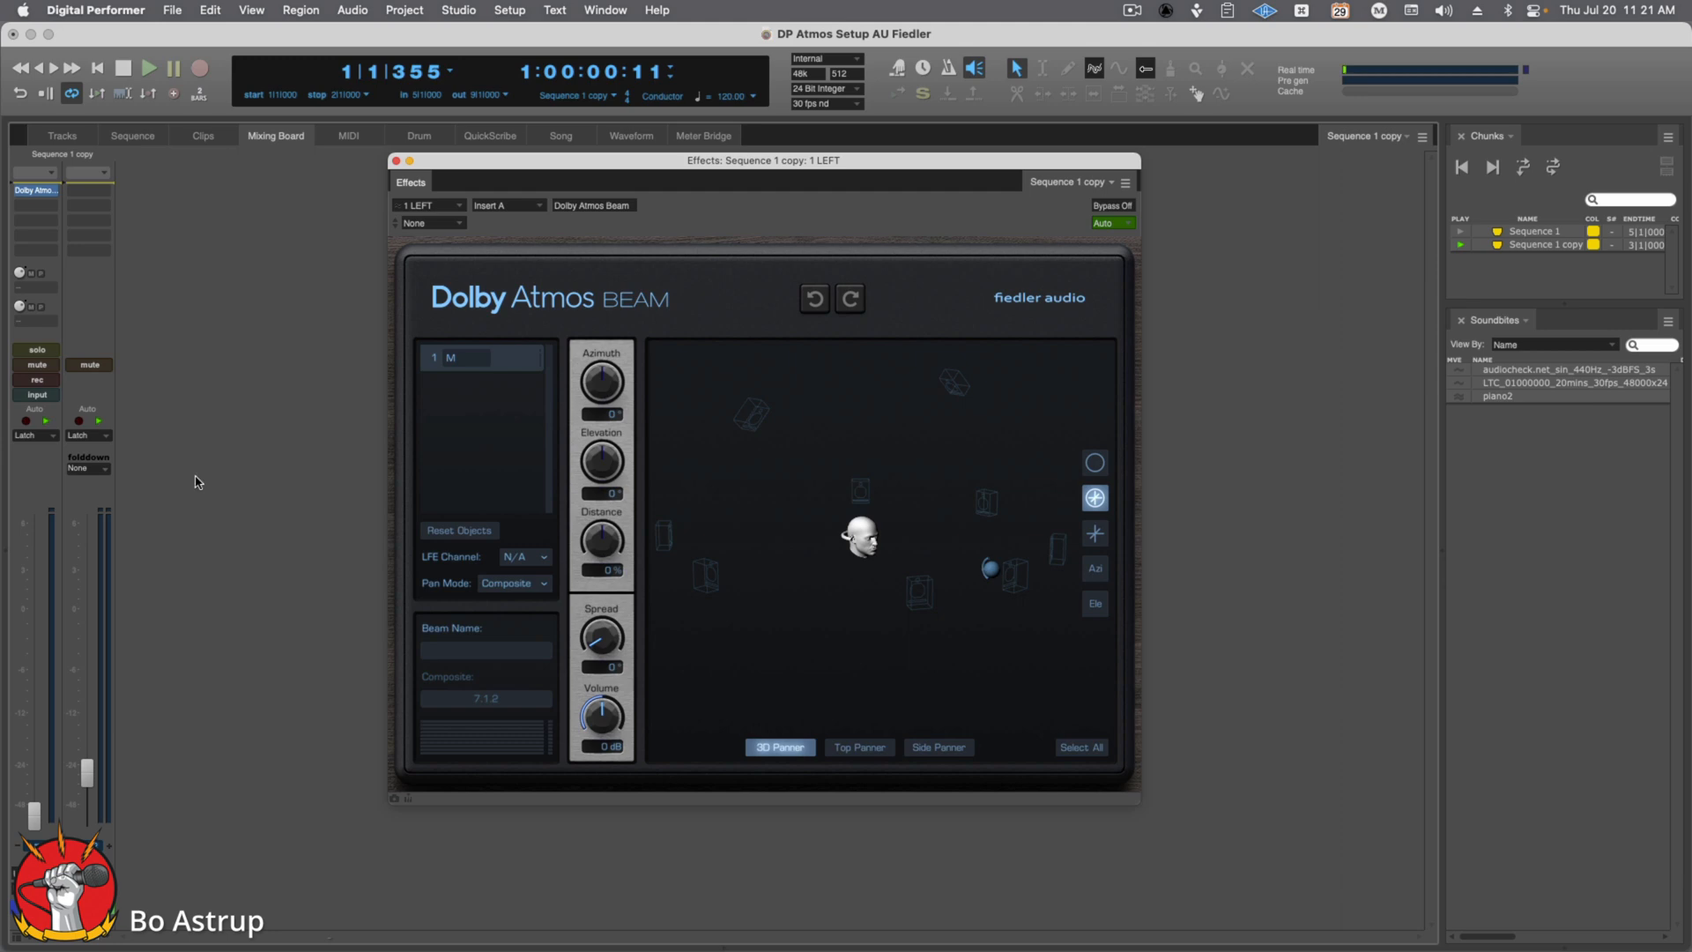
pyautogui.click(88, 197)
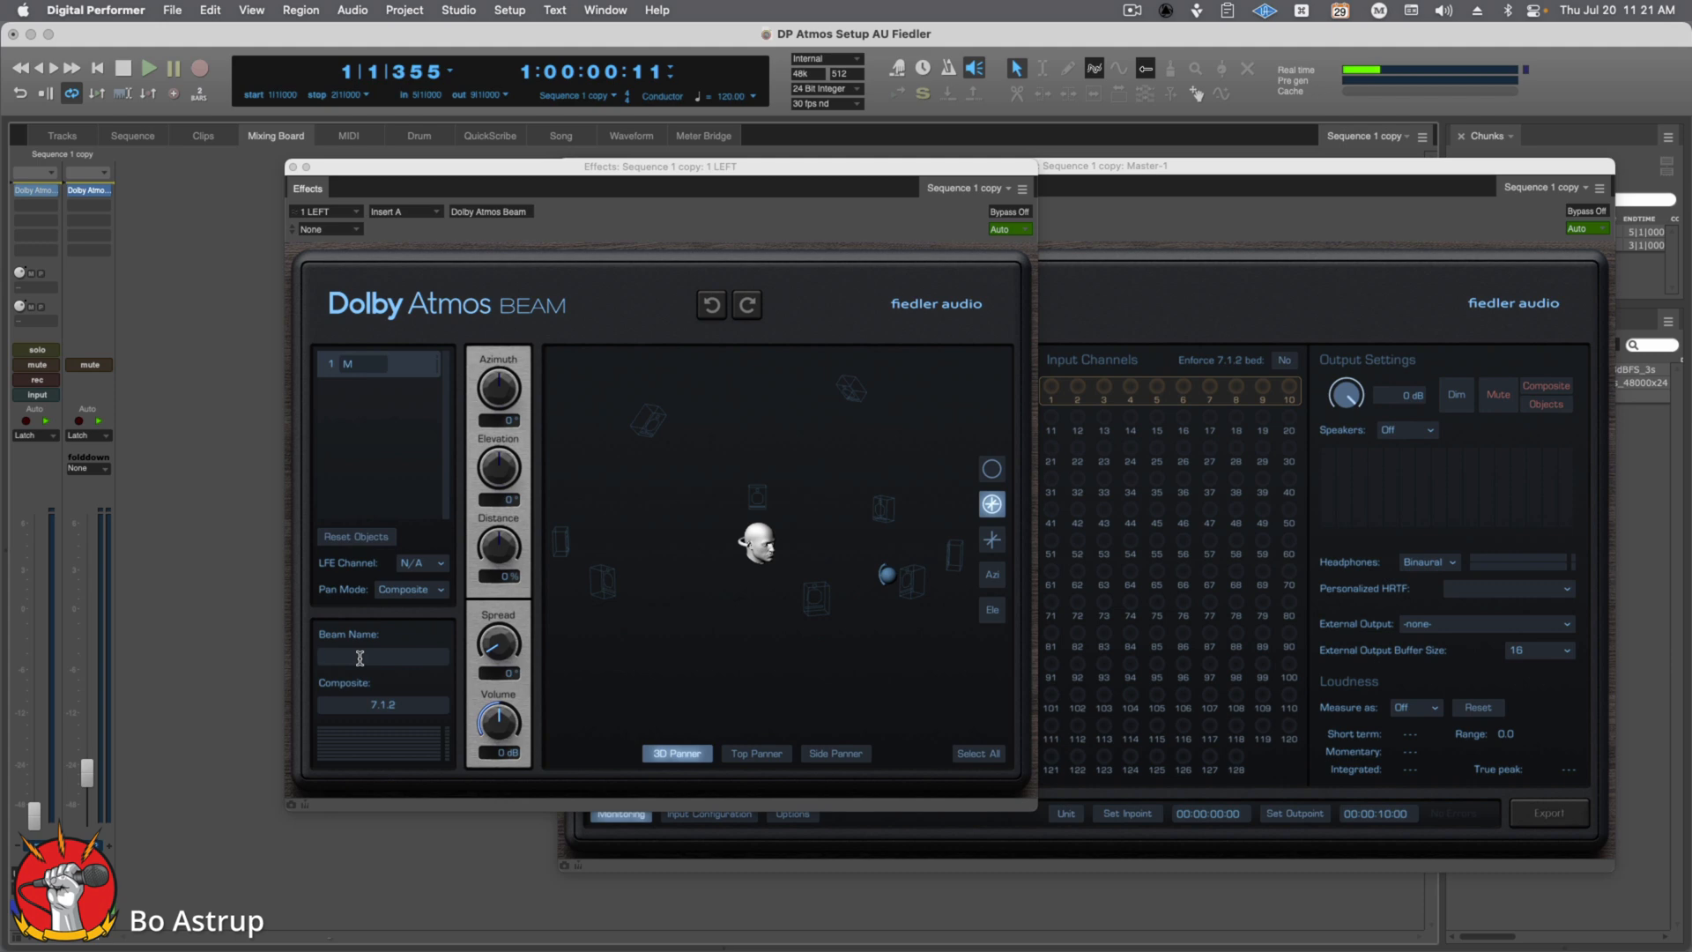
pyautogui.write('1 LEFT')
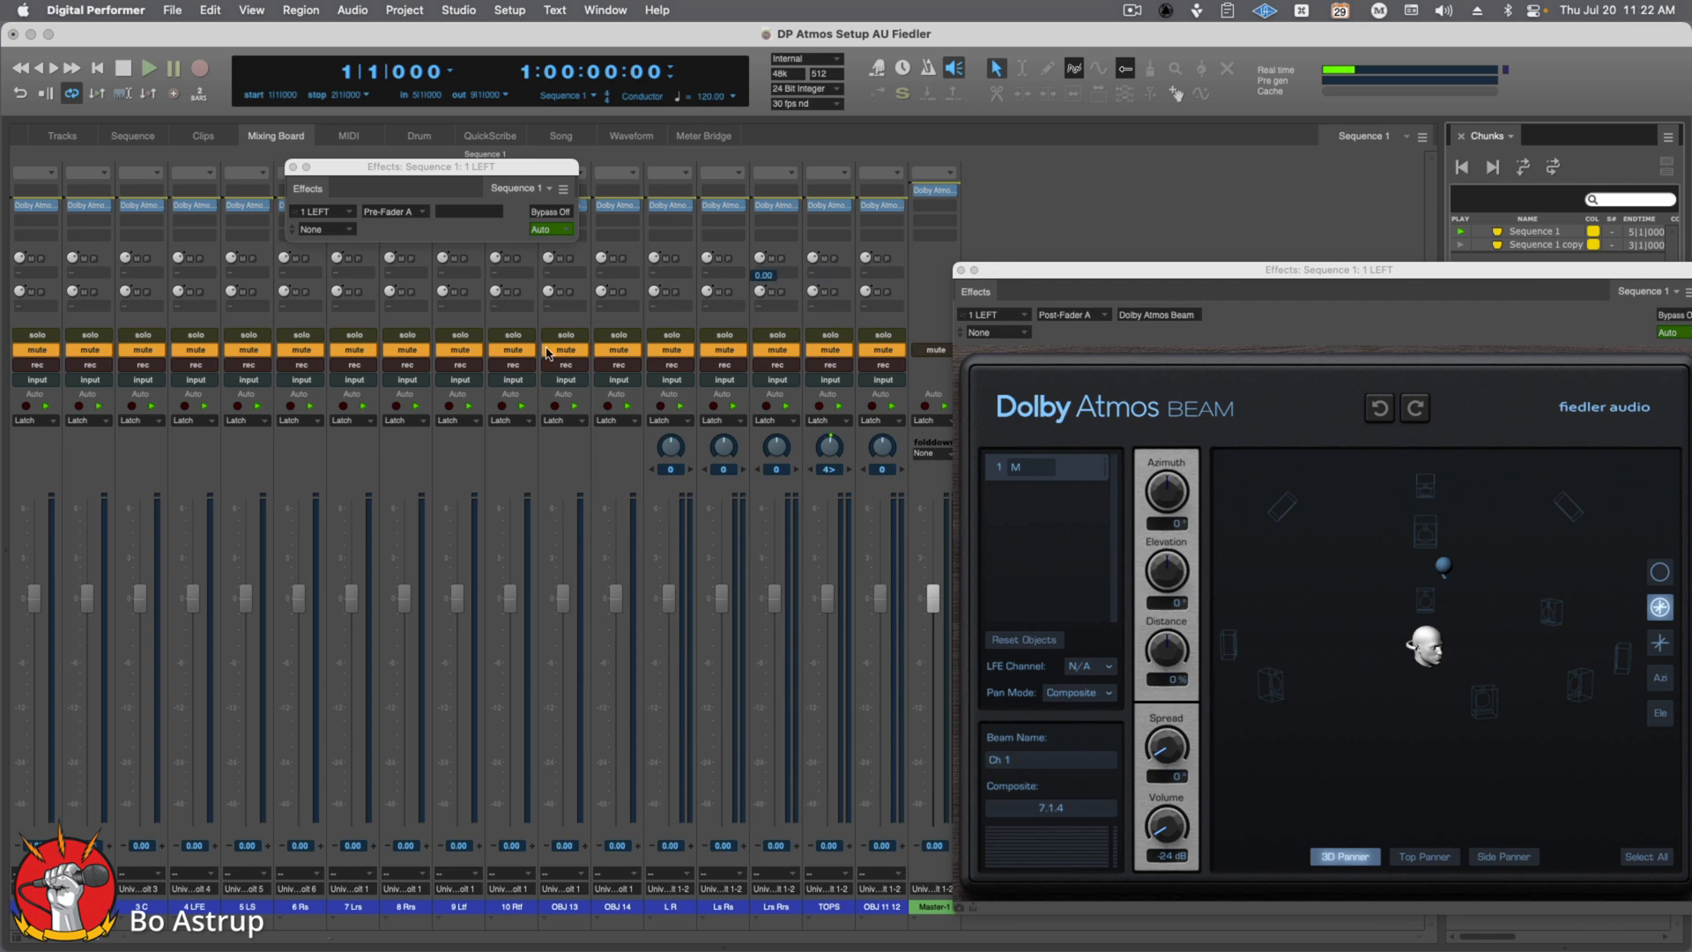
pyautogui.moveTo(407, 349)
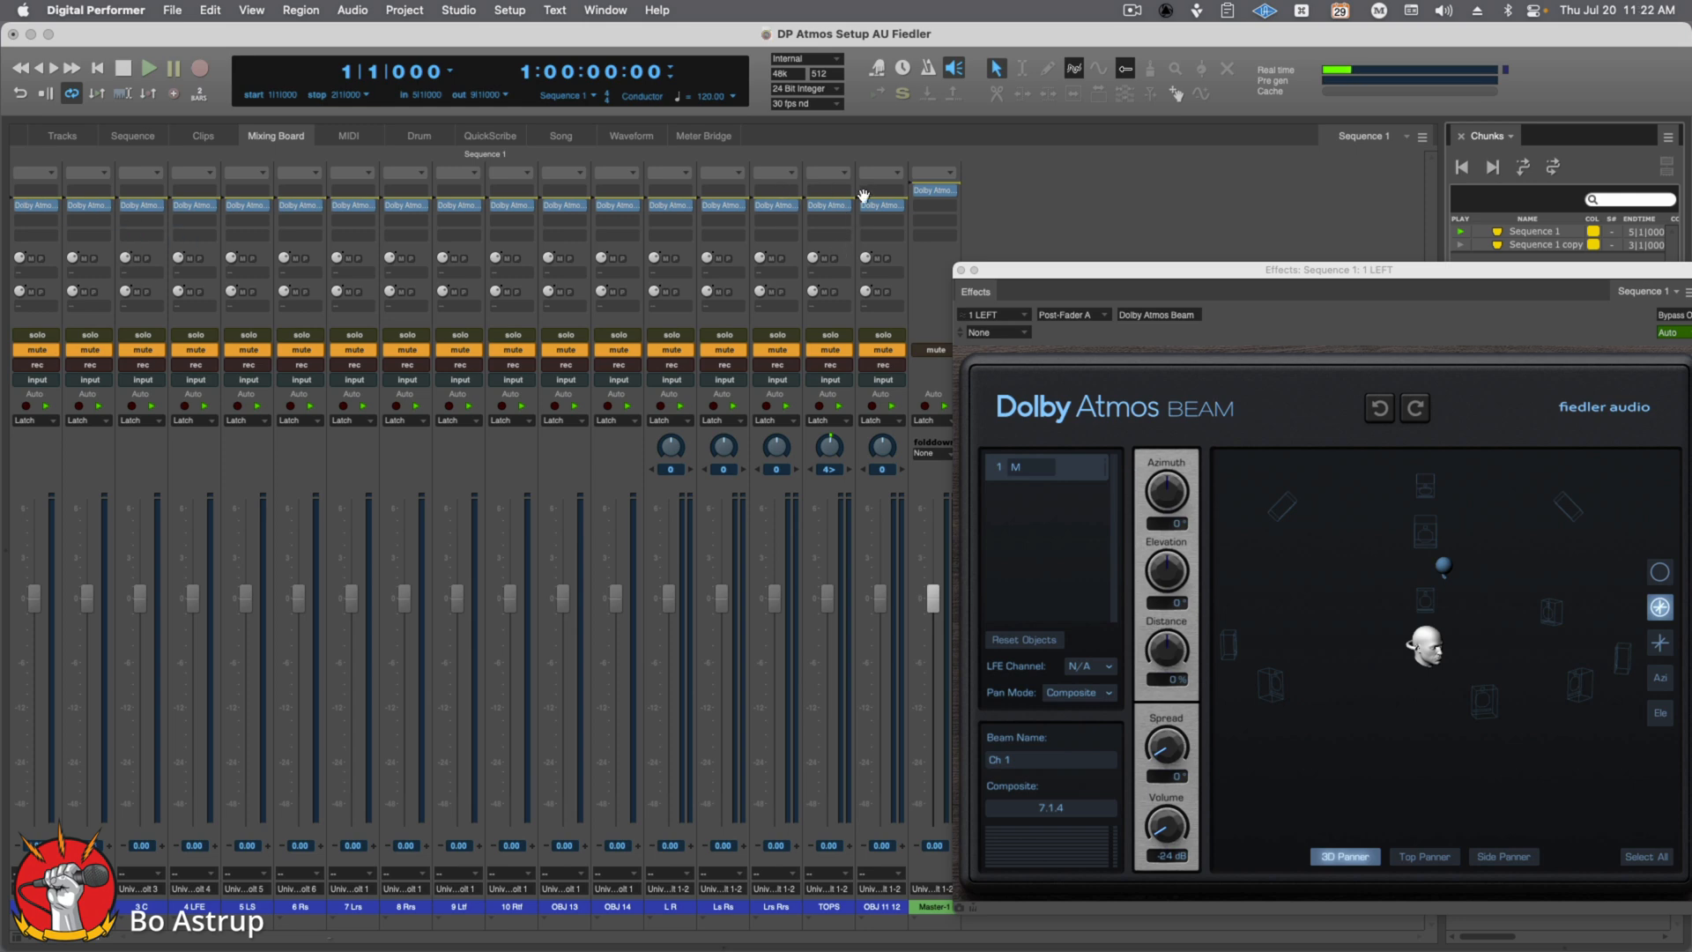
pyautogui.moveTo(756, 530)
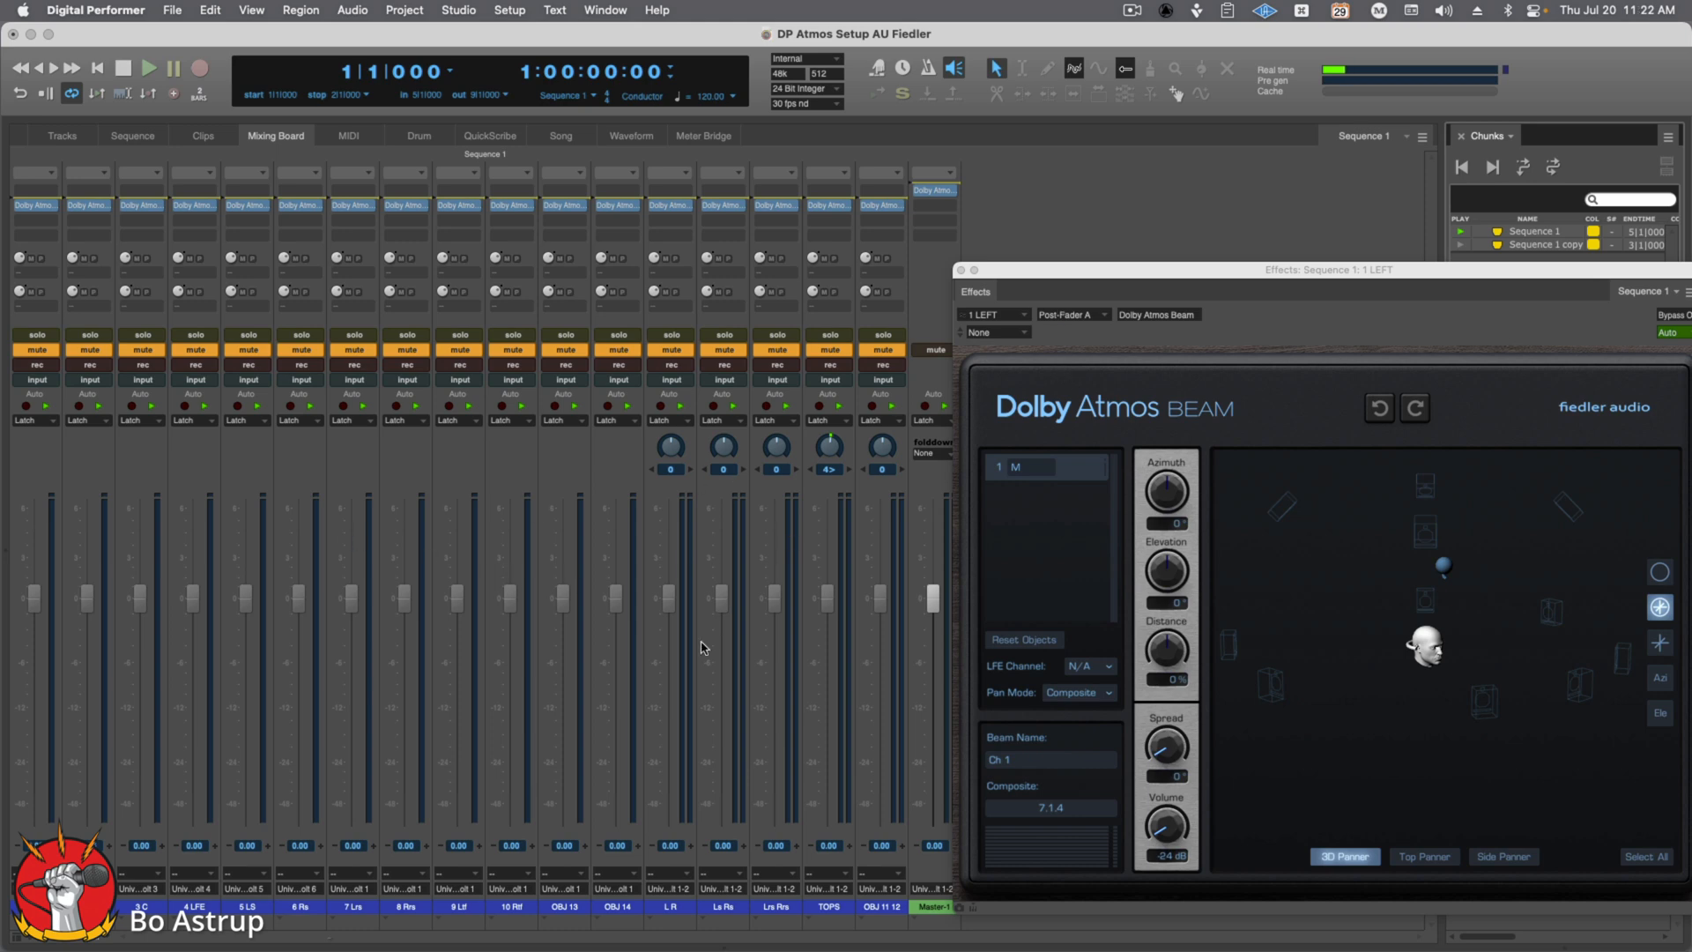
pyautogui.moveTo(641, 635)
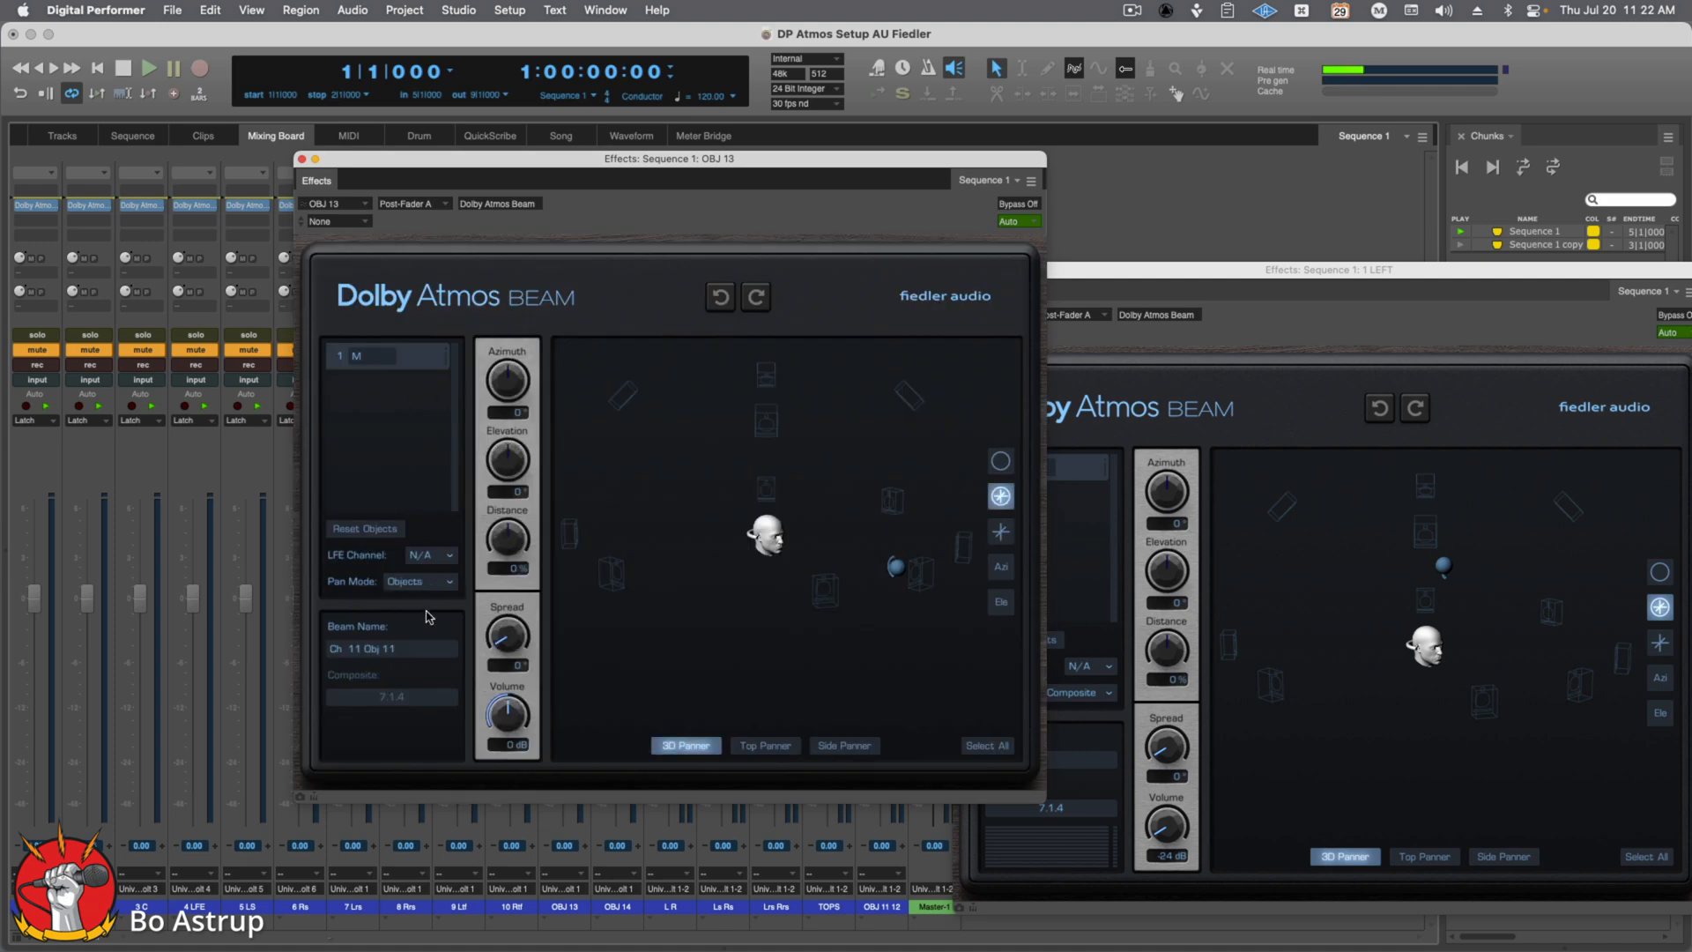
pyautogui.moveTo(1423, 490)
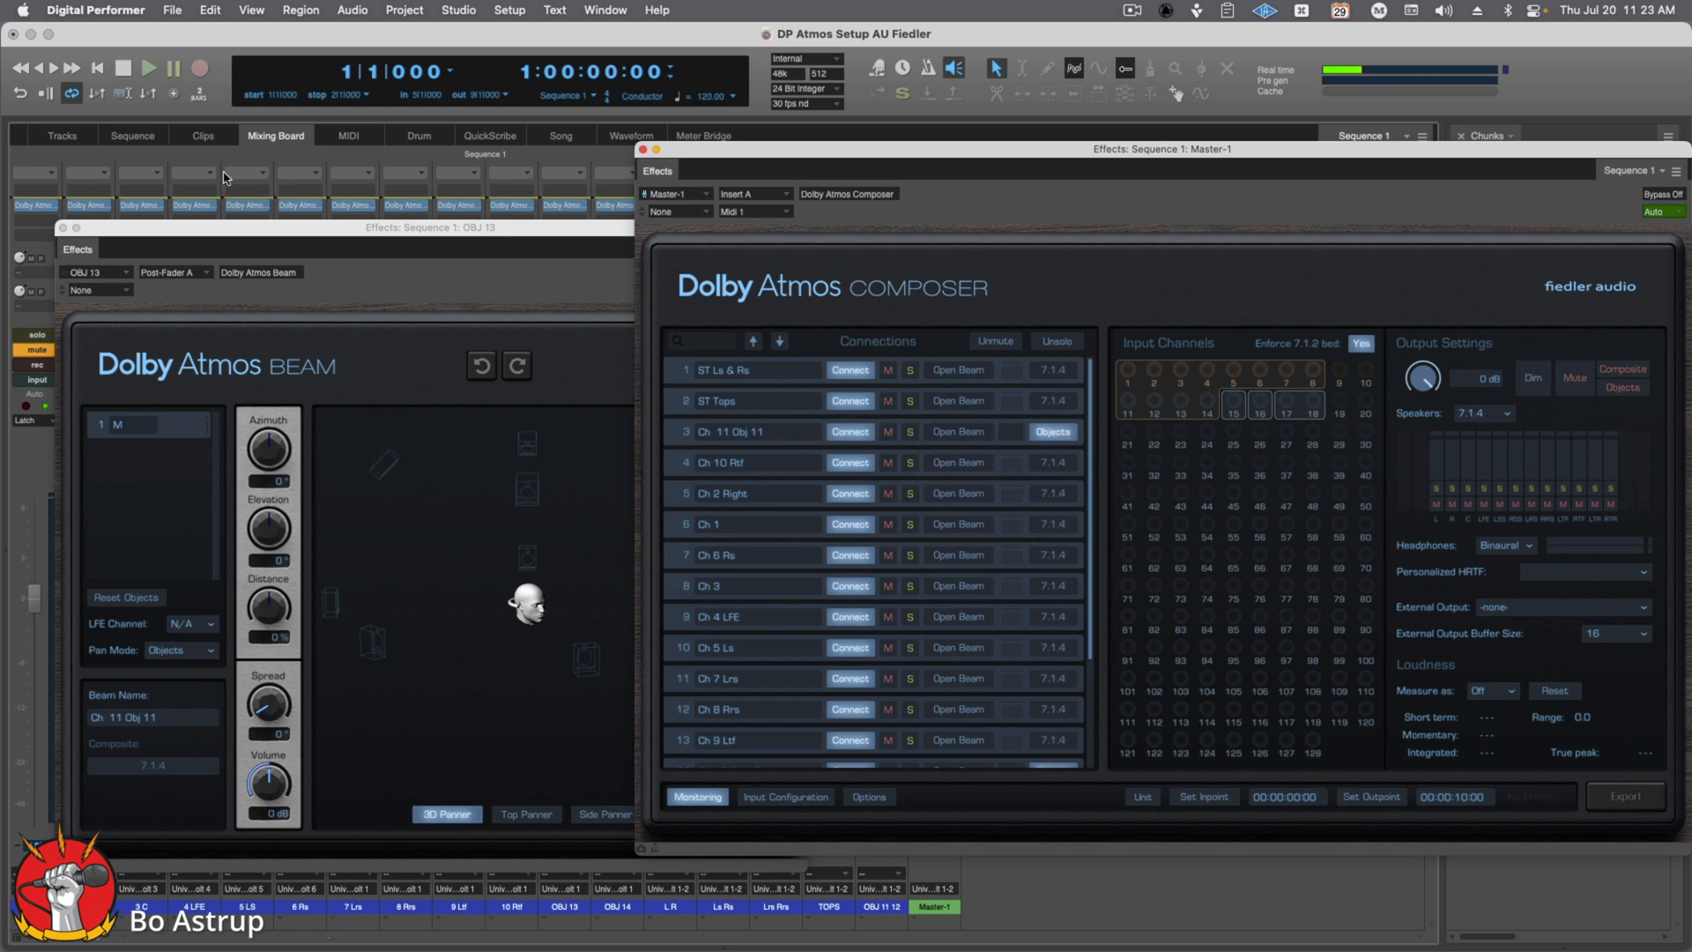
# Step: Start playback, turn the OBJ 13 fader down to -35.5 and bring its Beam panner forward
pyautogui.click(146, 67)
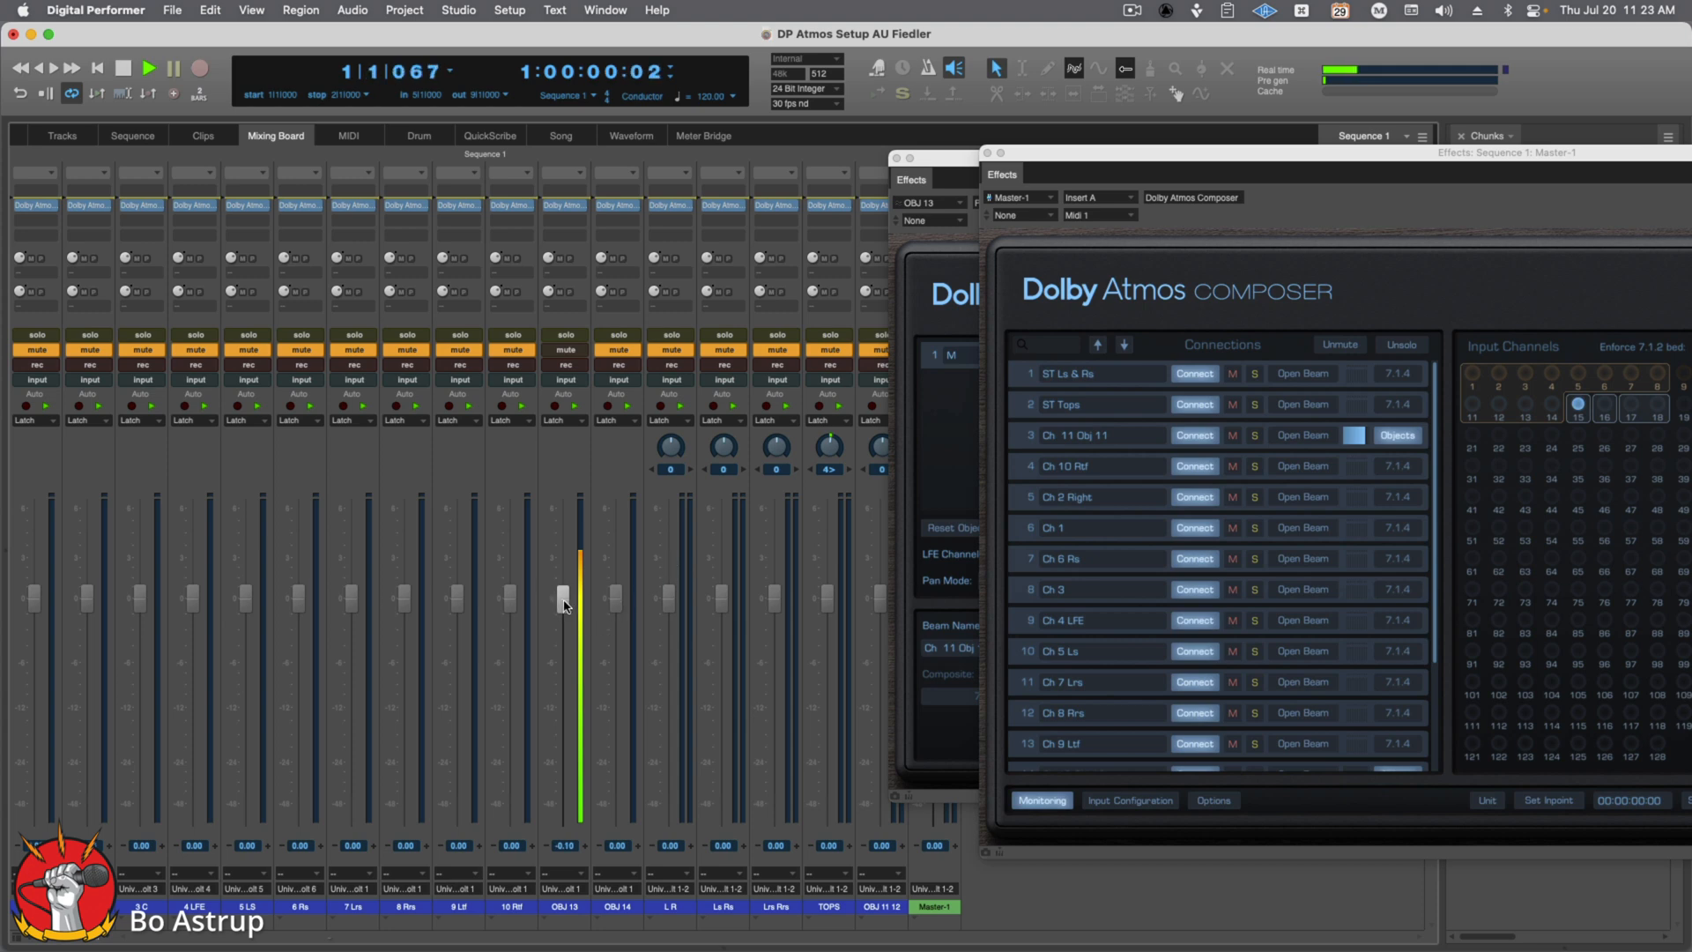
pyautogui.moveTo(563, 599); pyautogui.dragTo(564, 787)
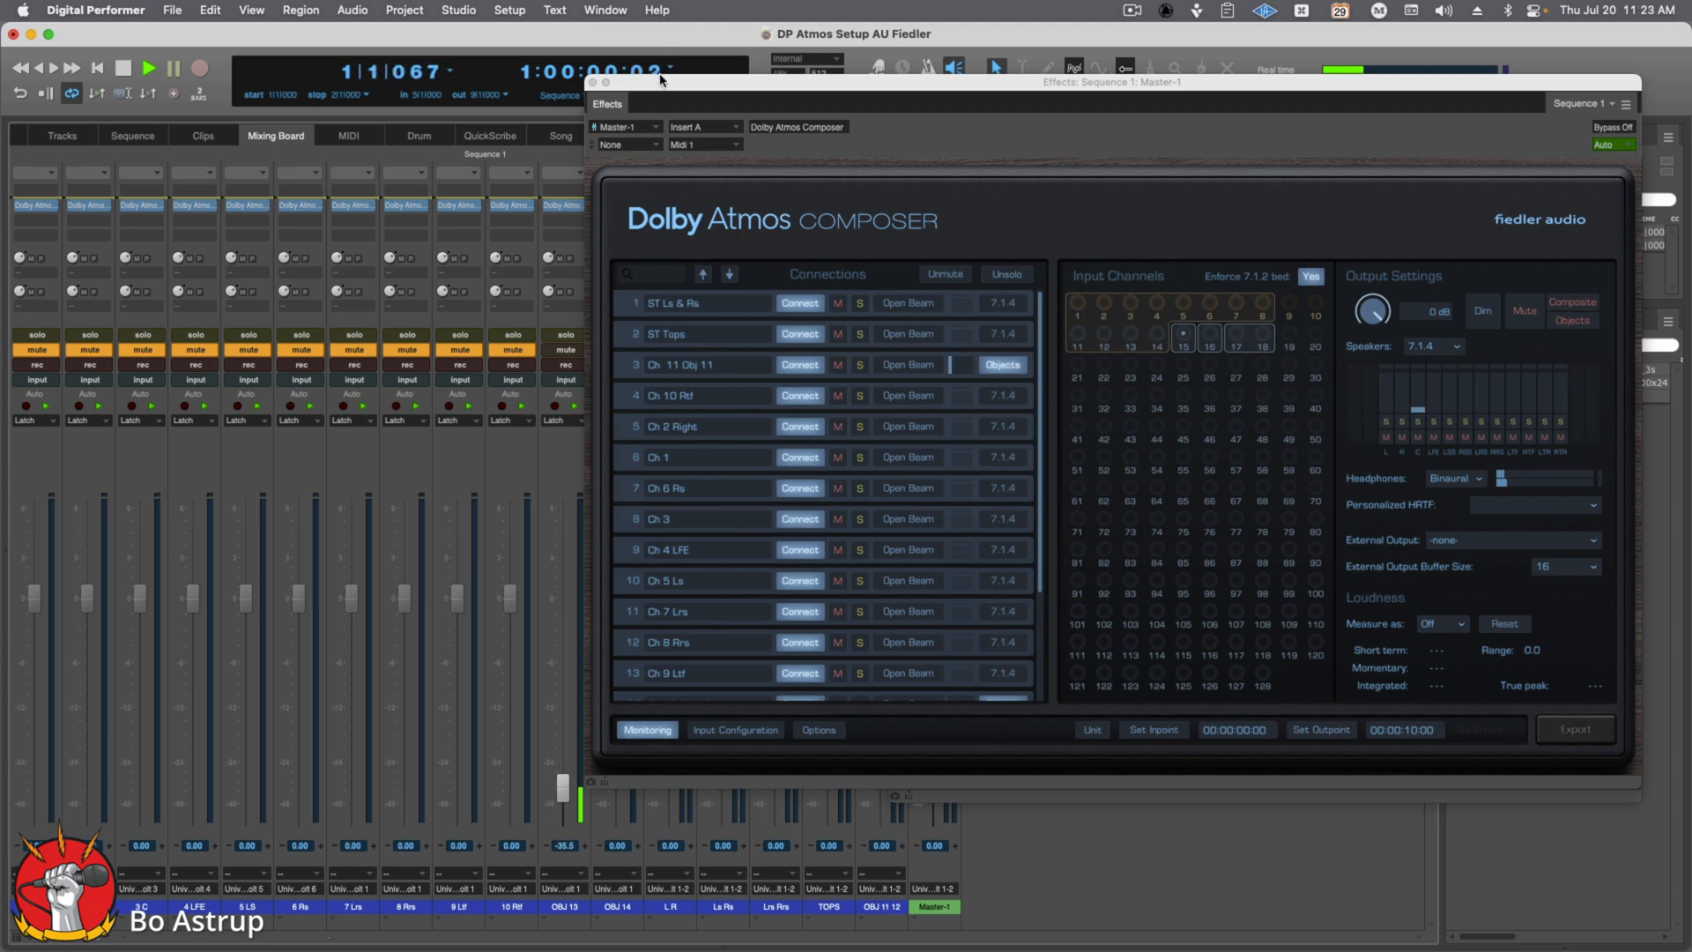
pyautogui.click(908, 363)
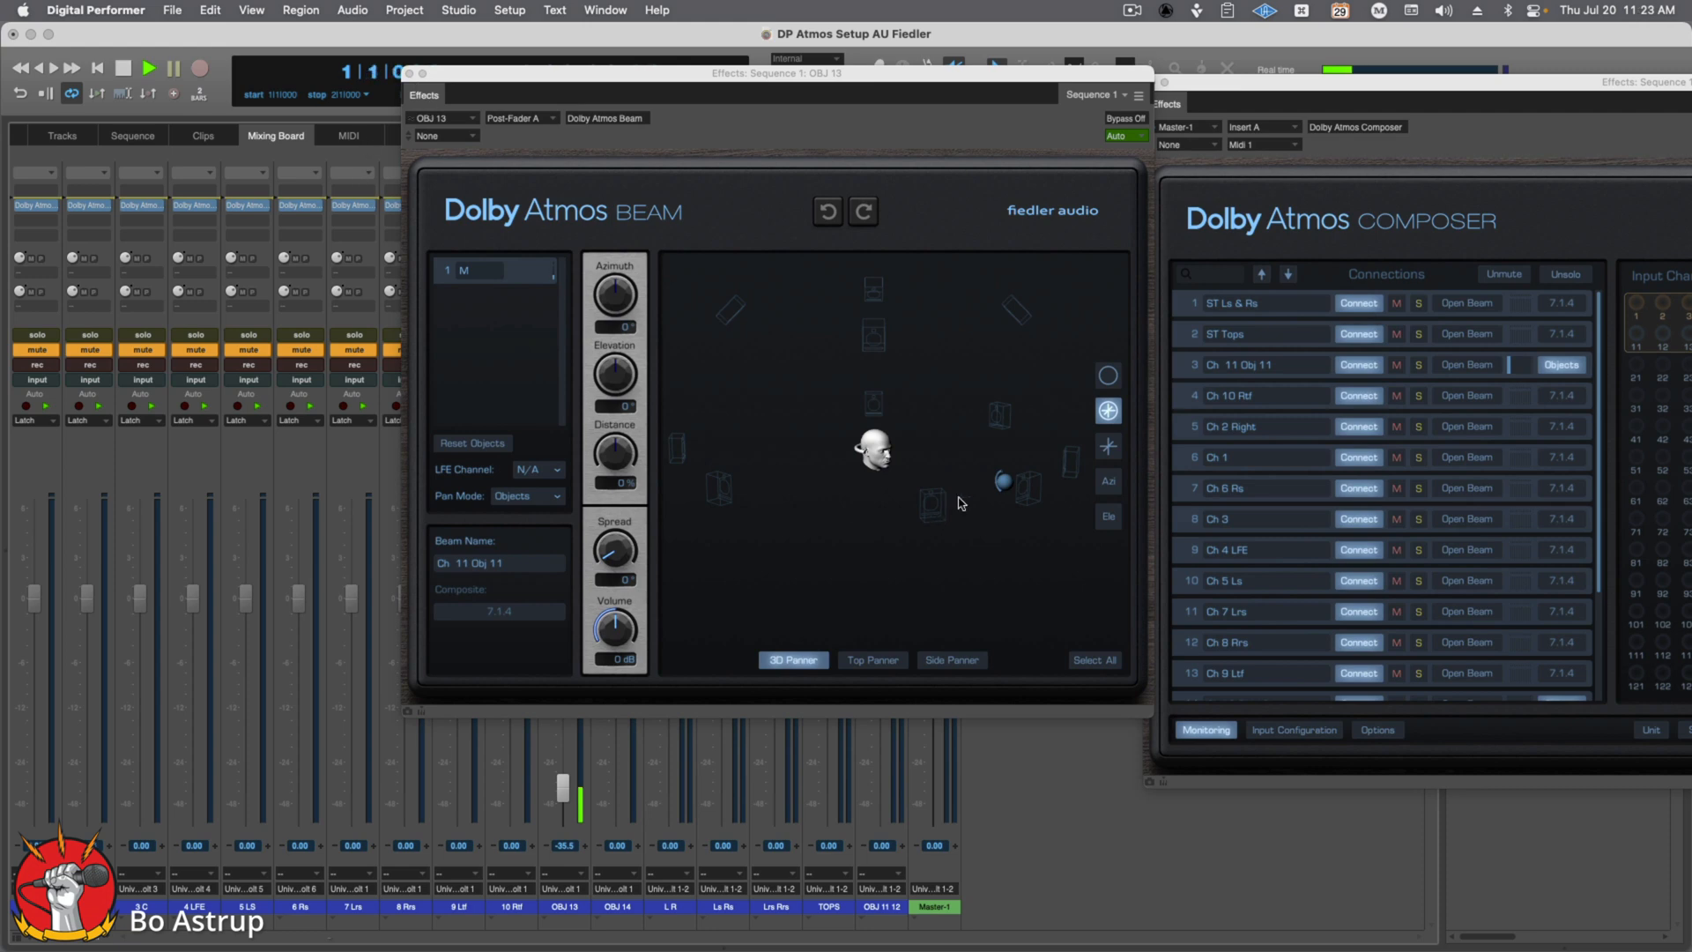
# Step: Sweep the Ch 11 Obj 11 object overhead, to the far side and back down, resting slightly below ear level
pyautogui.moveTo(1001, 483); pyautogui.dragTo(869, 306)
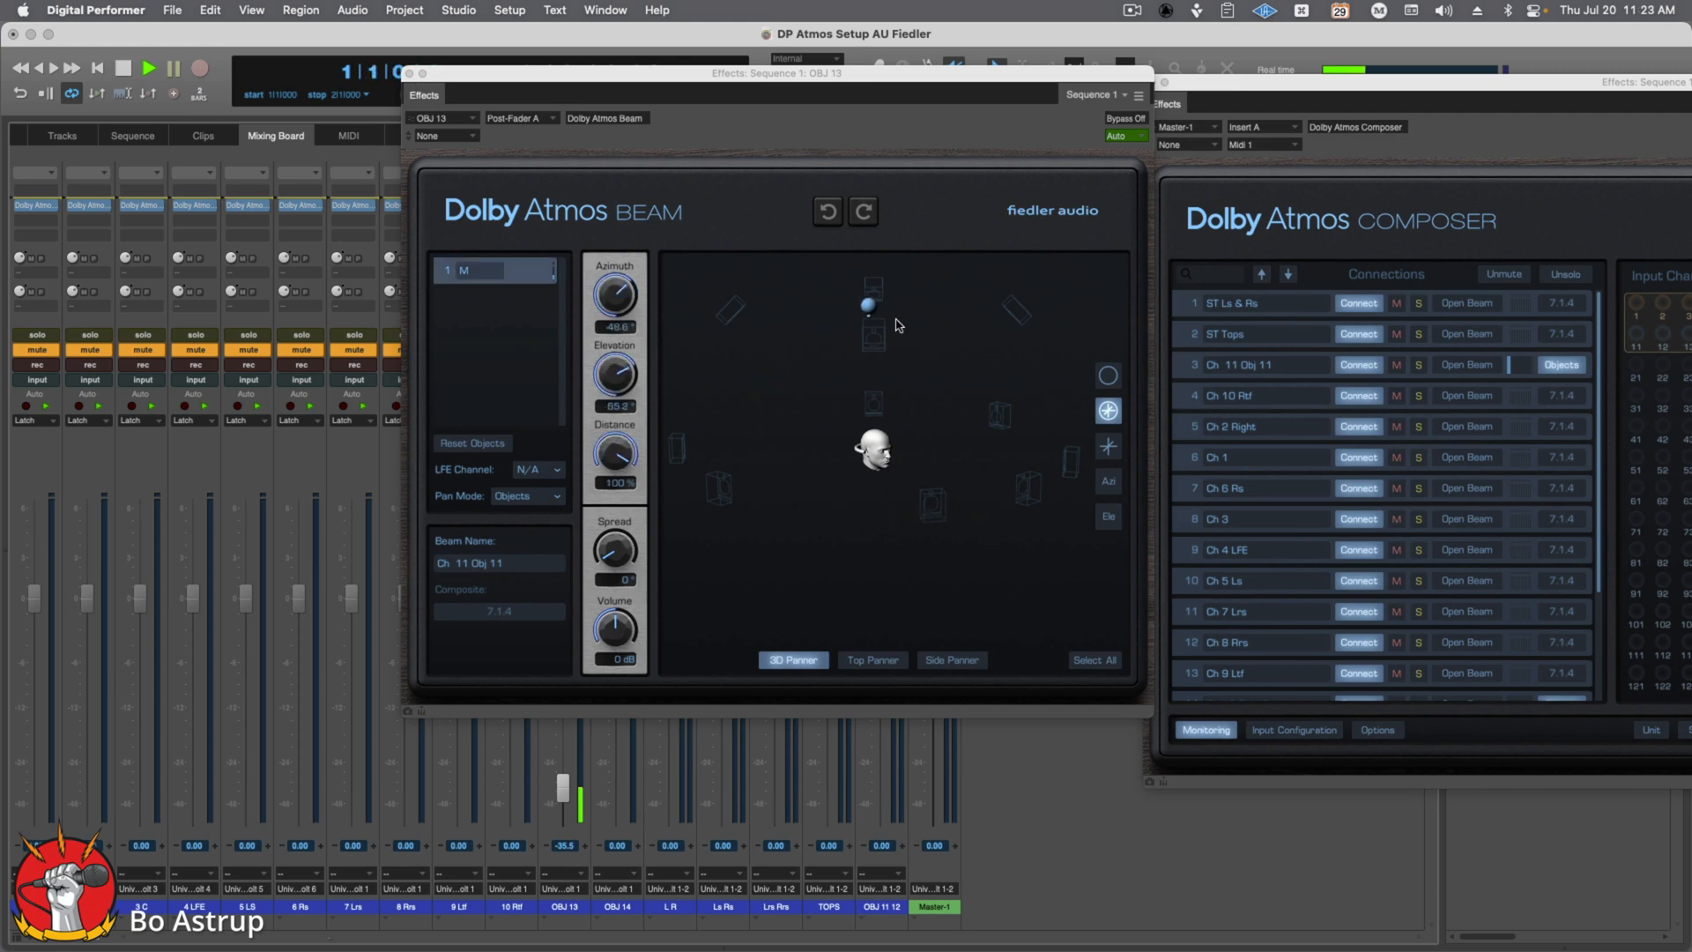
pyautogui.moveTo(867, 305); pyautogui.dragTo(767, 319)
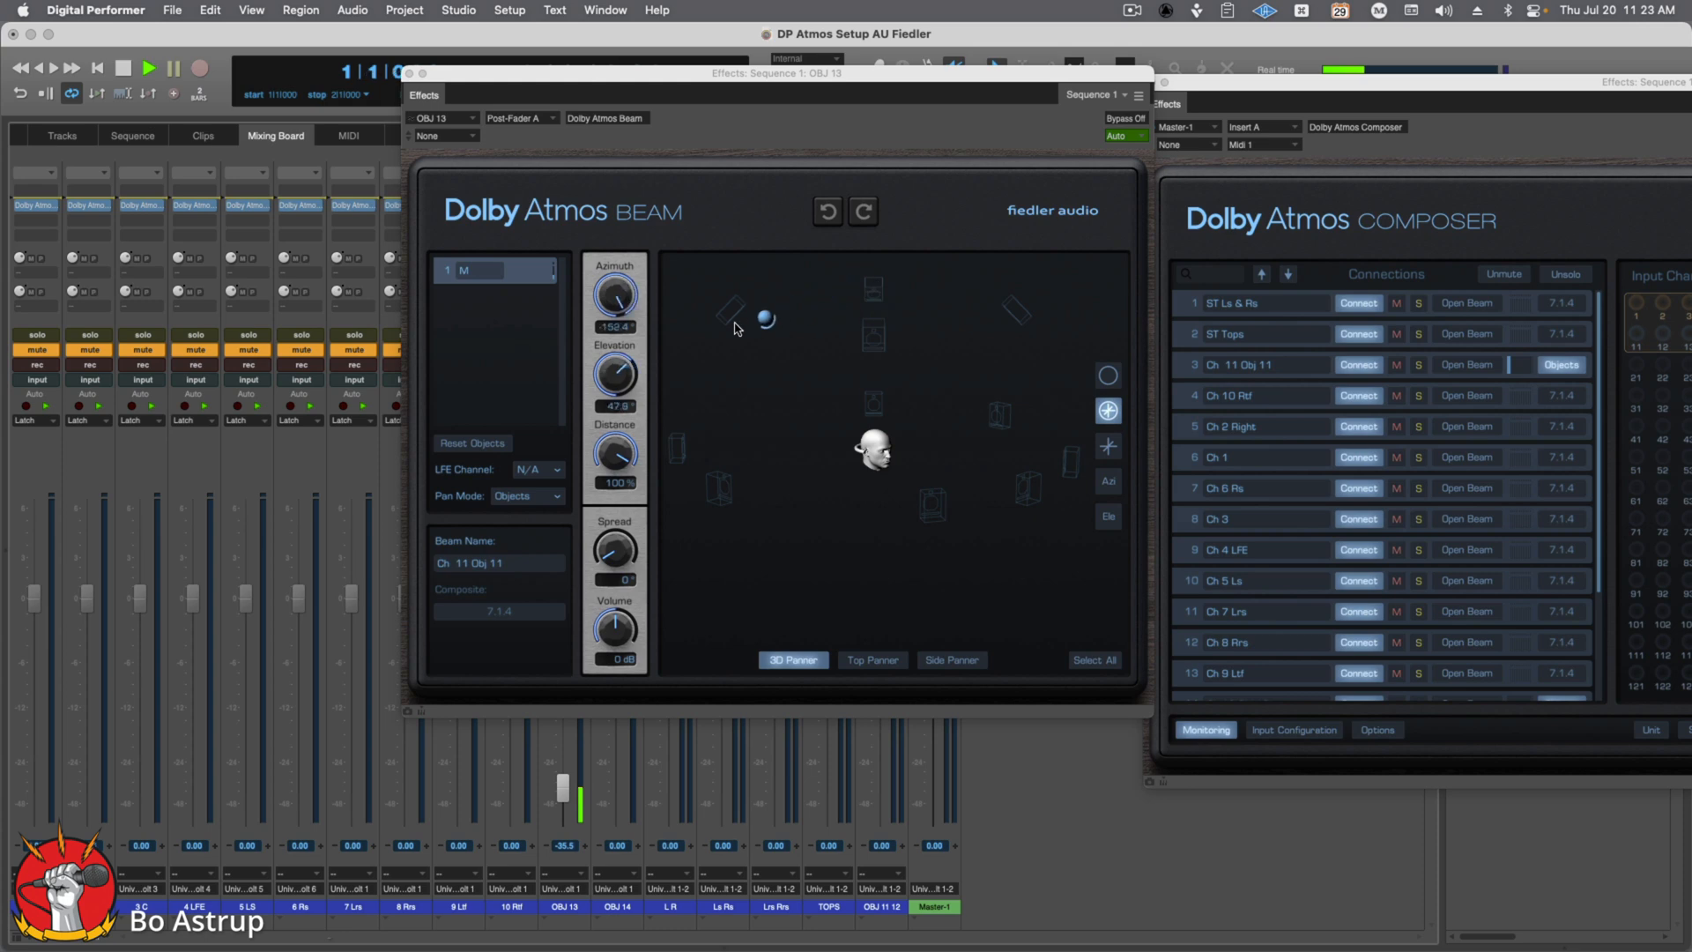
pyautogui.moveTo(766, 319); pyautogui.dragTo(934, 505)
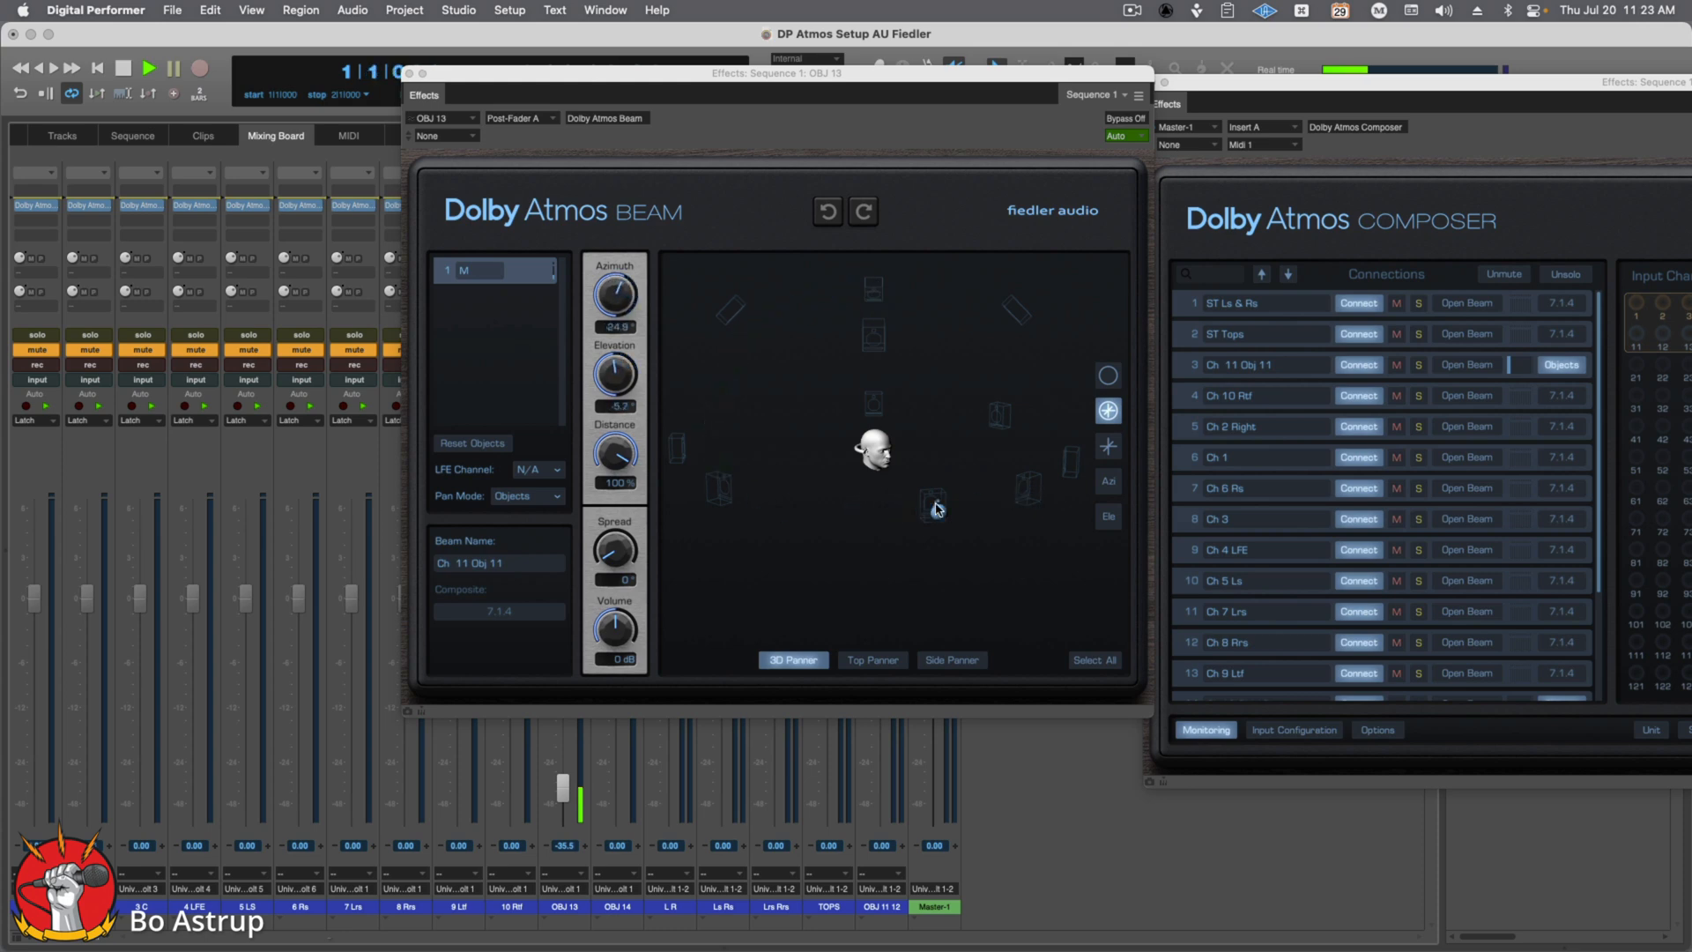
pyautogui.moveTo(934, 504); pyautogui.dragTo(964, 506)
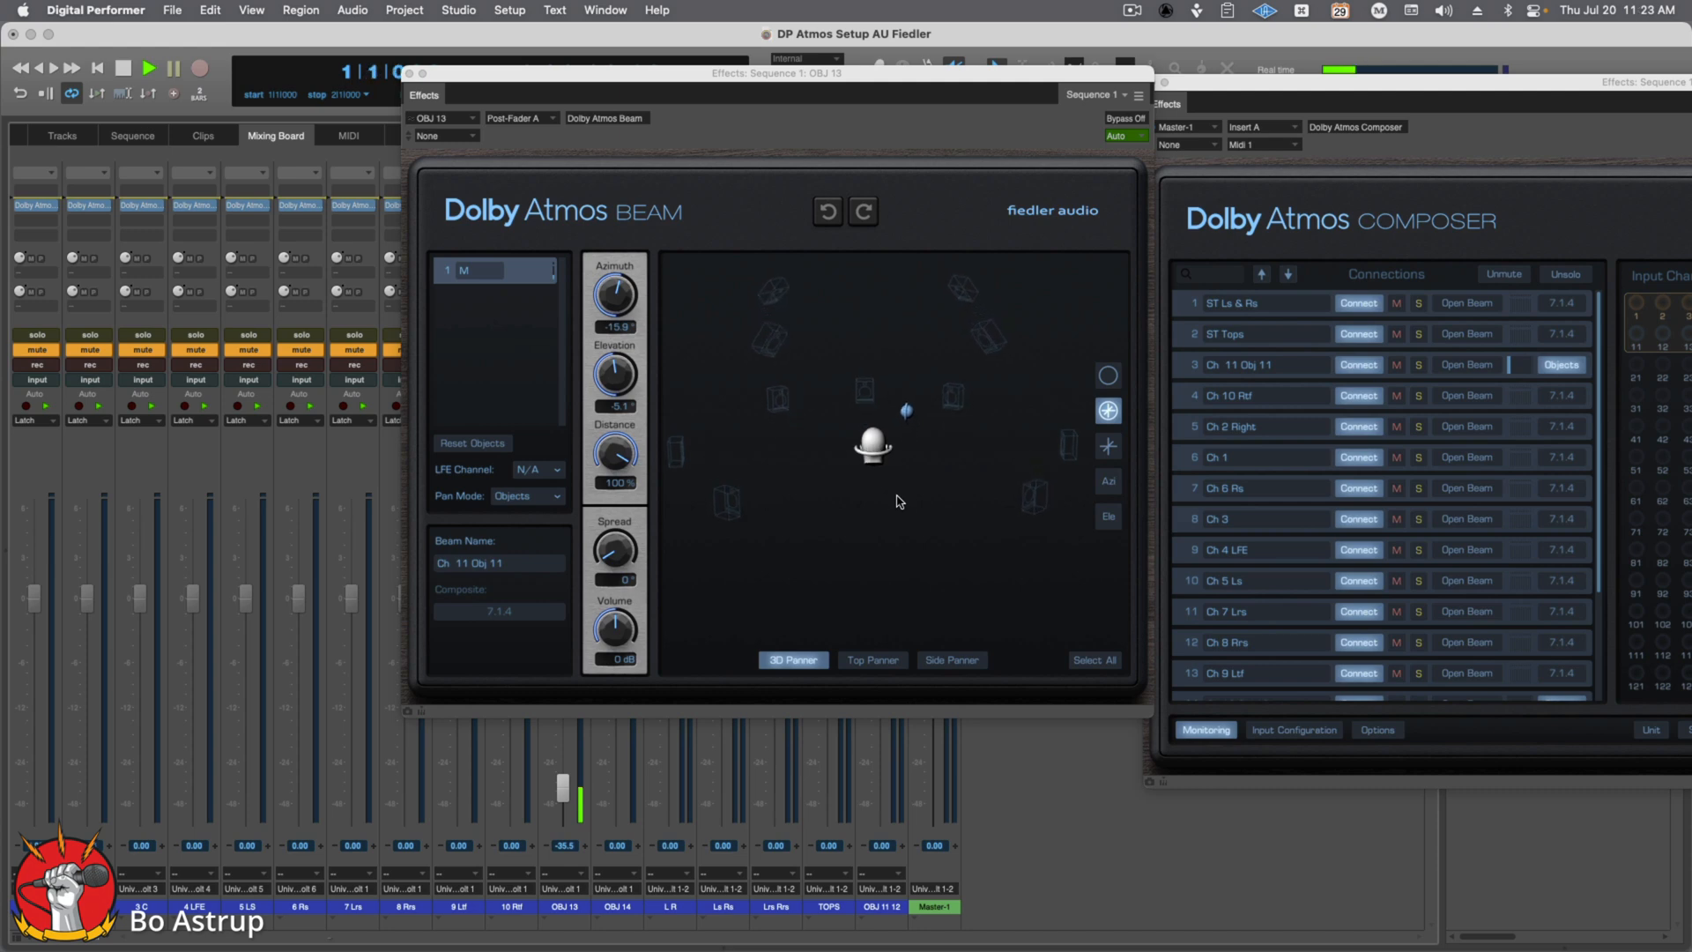
pyautogui.moveTo(904, 411); pyautogui.dragTo(994, 333)
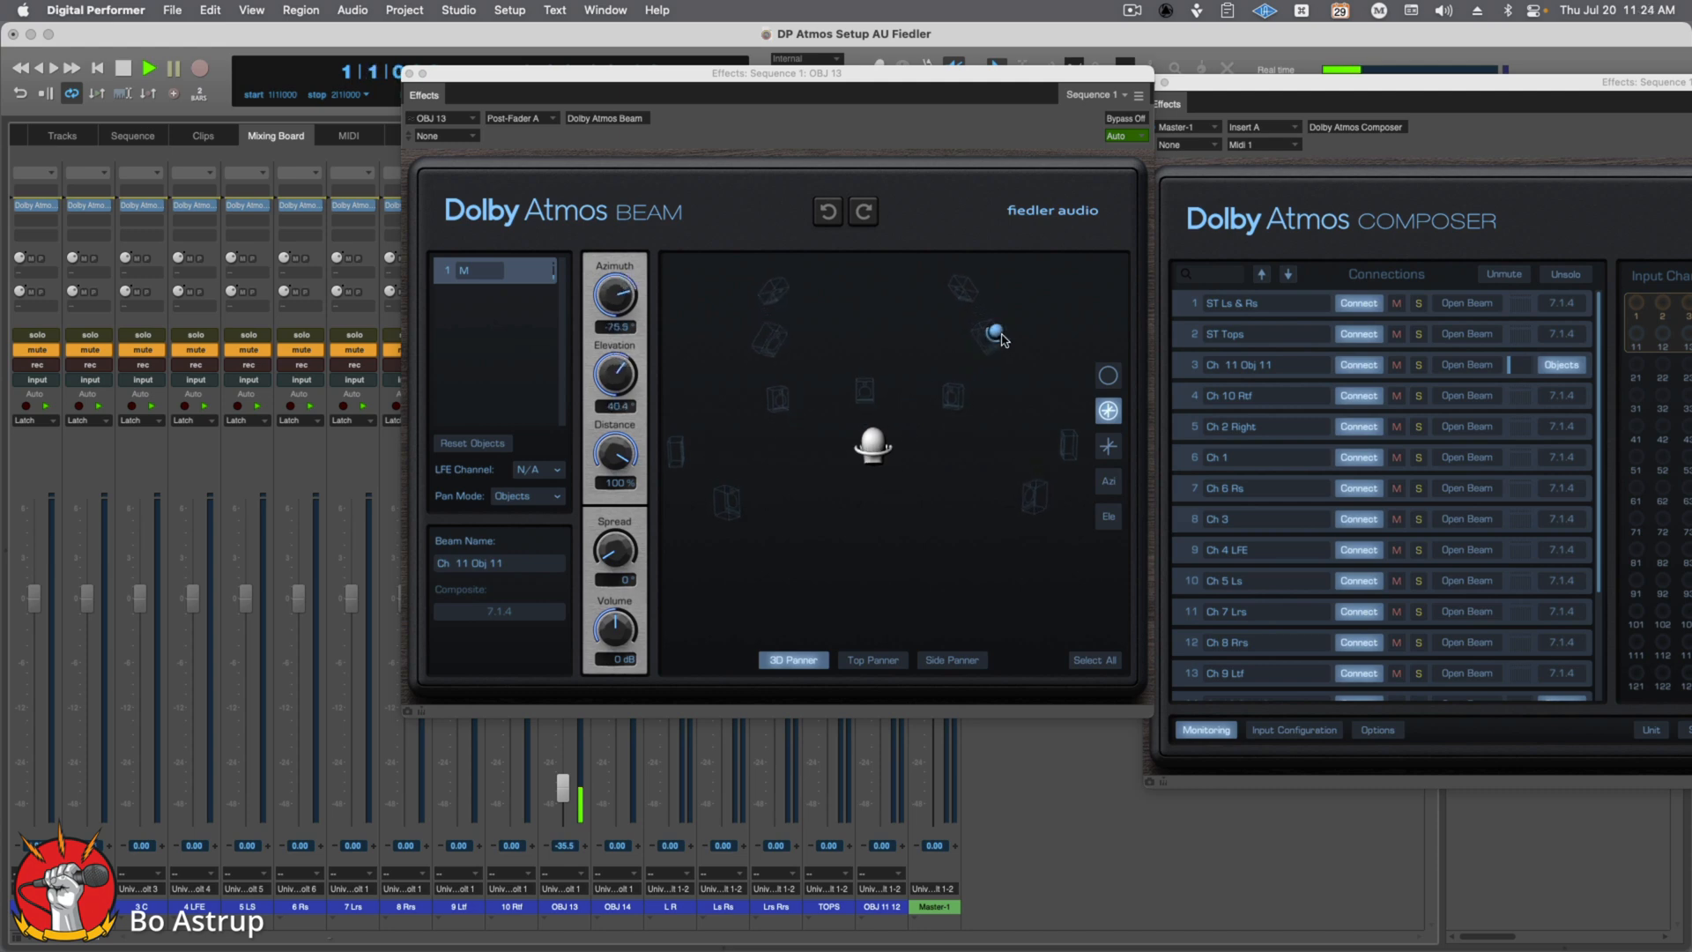
pyautogui.moveTo(992, 333); pyautogui.dragTo(874, 391)
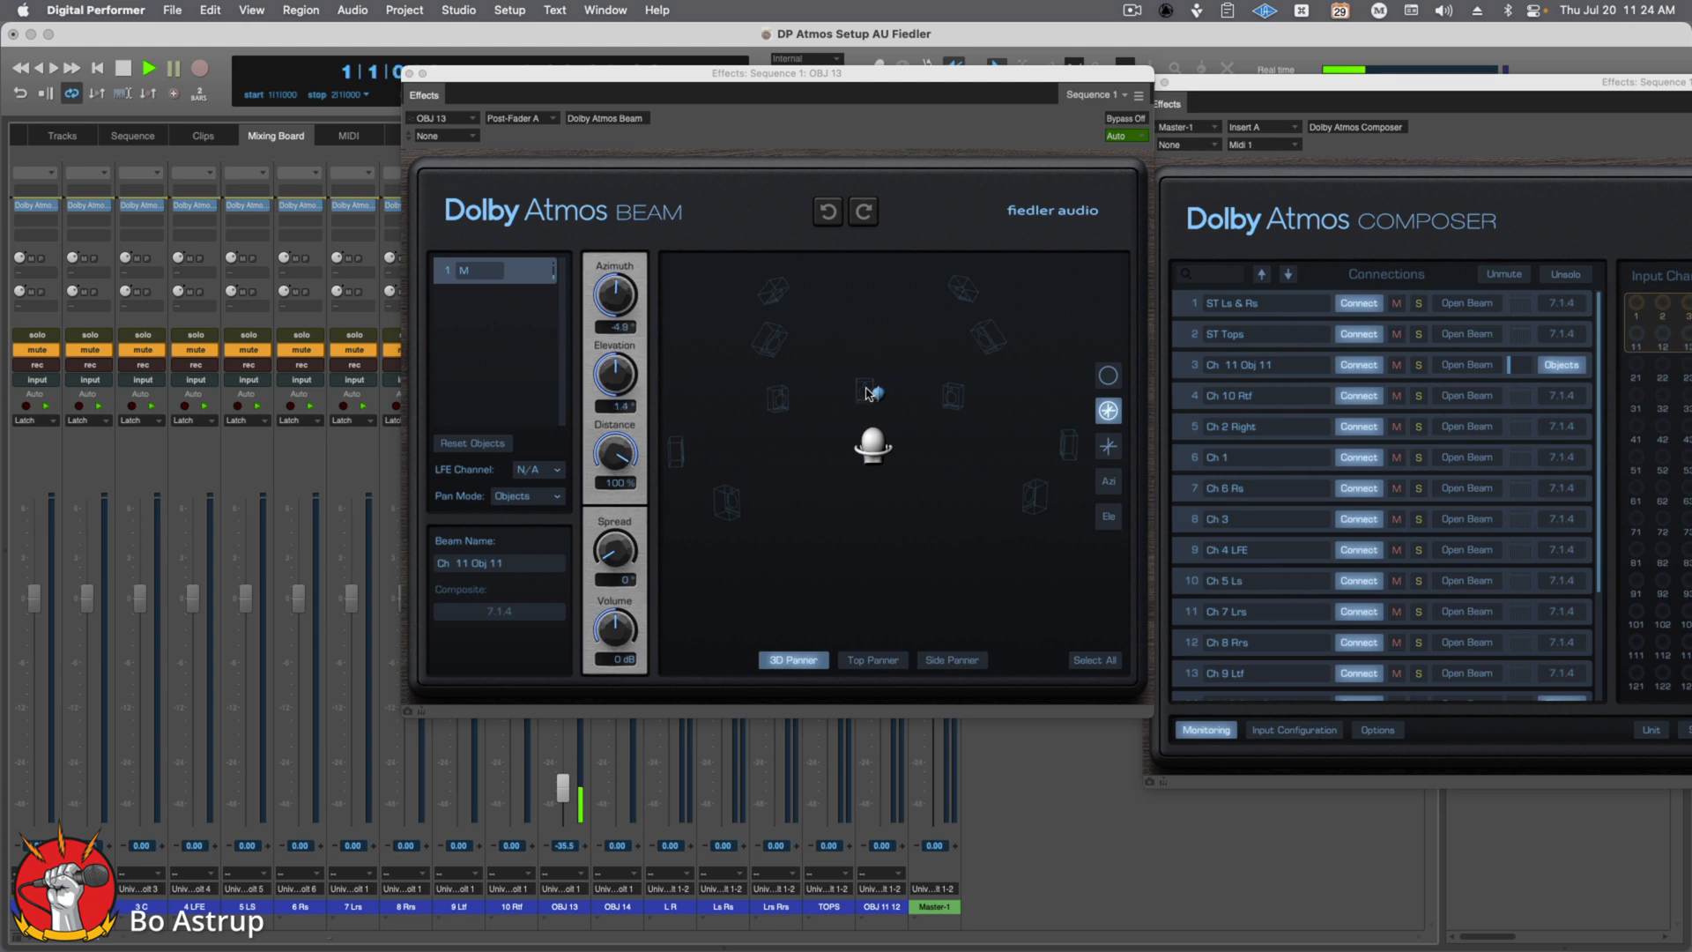
pyautogui.moveTo(873, 391); pyautogui.dragTo(881, 552)
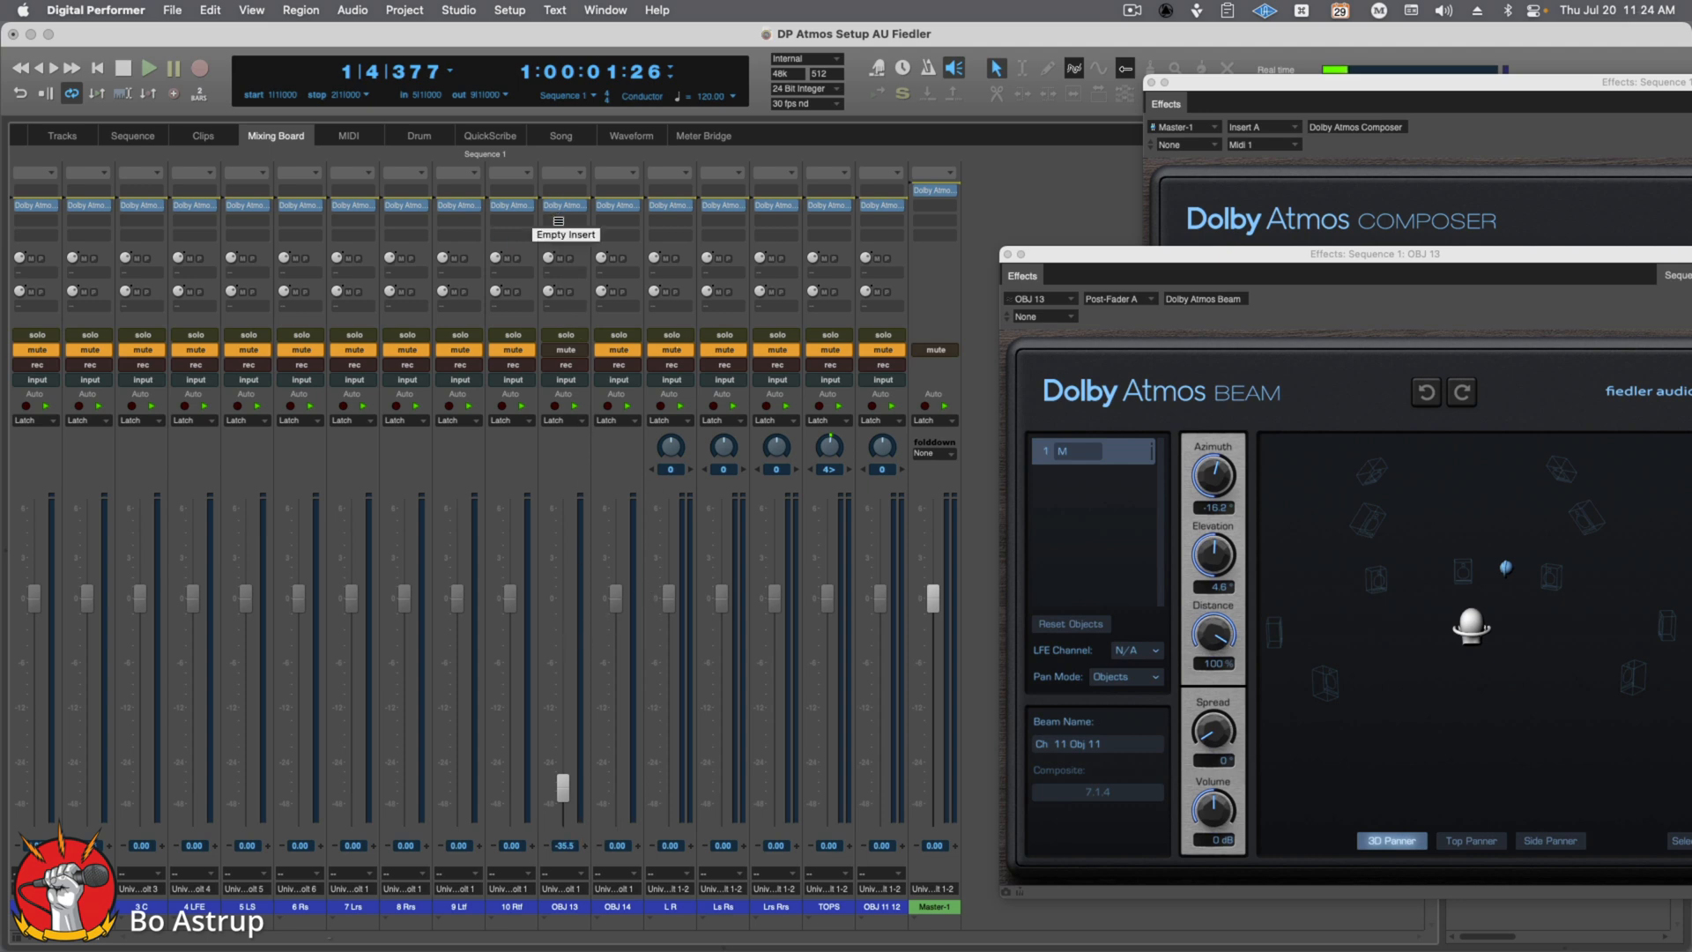
pyautogui.moveTo(921, 248)
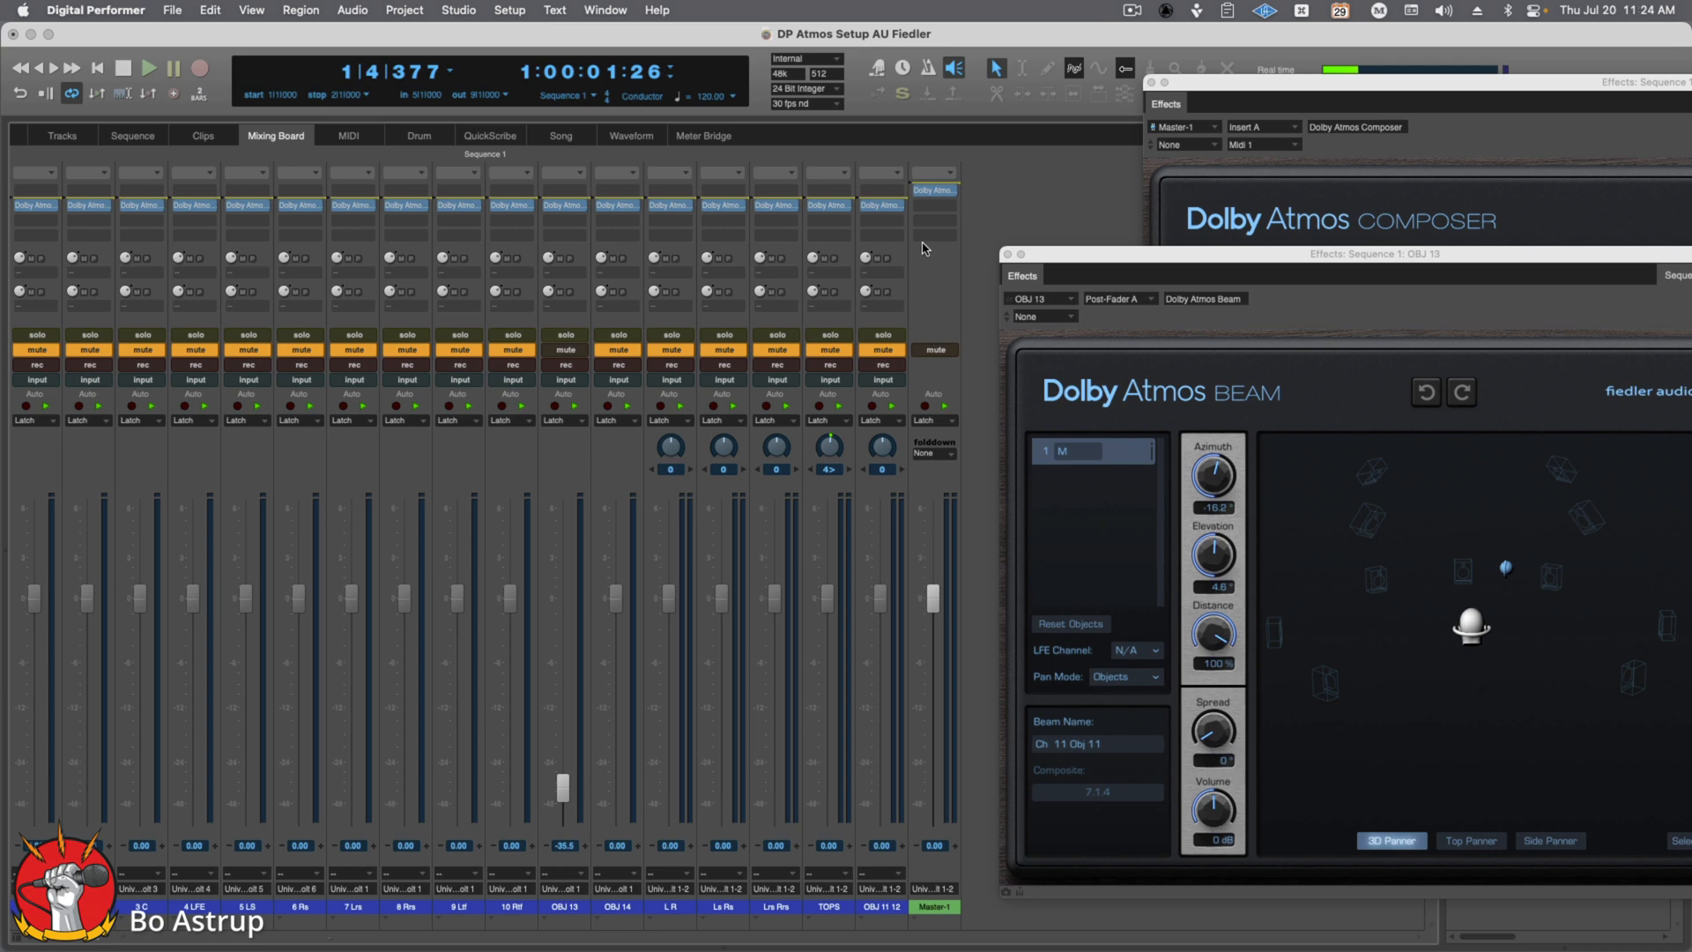
pyautogui.moveTo(936, 289)
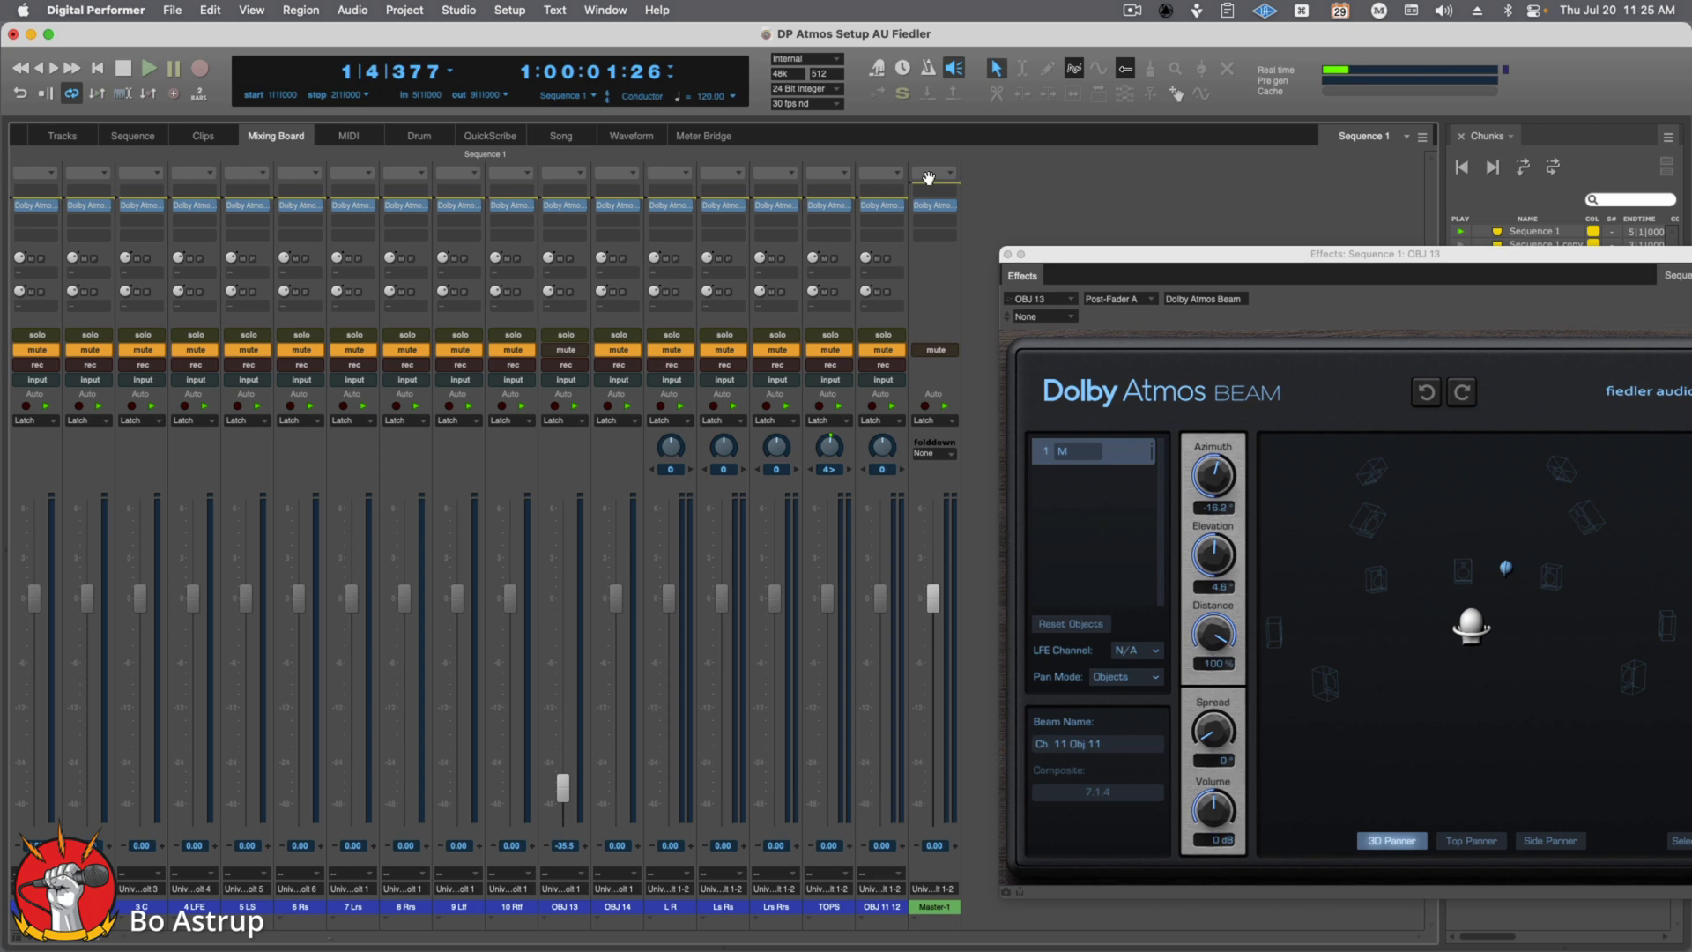
pyautogui.moveTo(1279, 217)
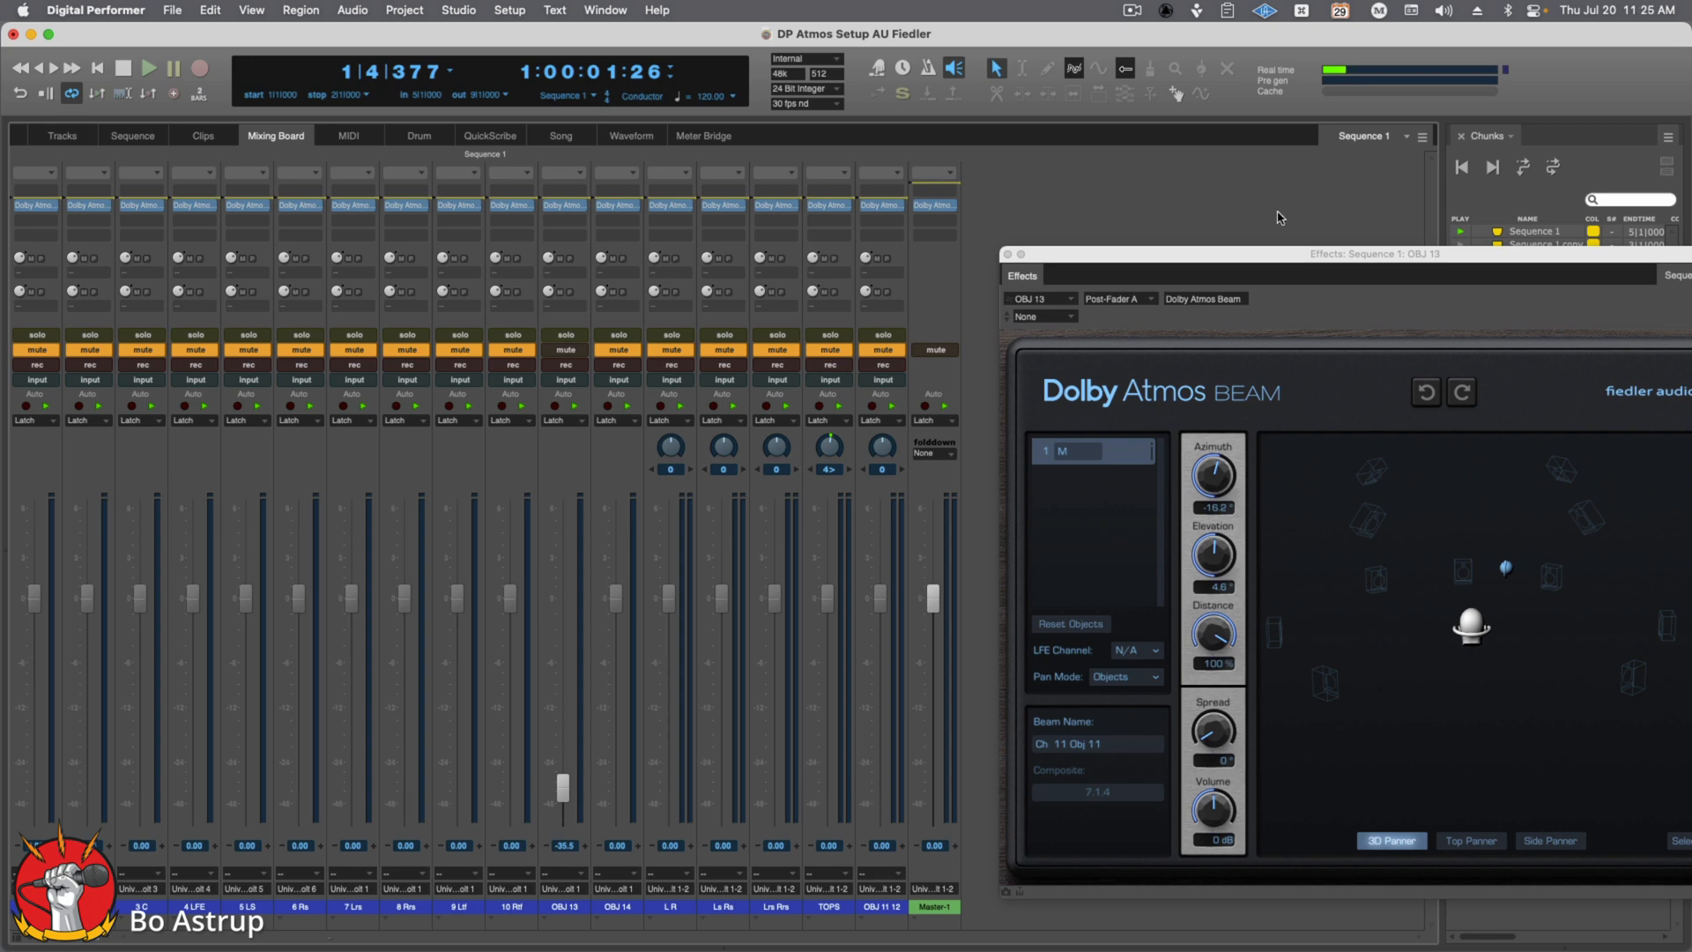